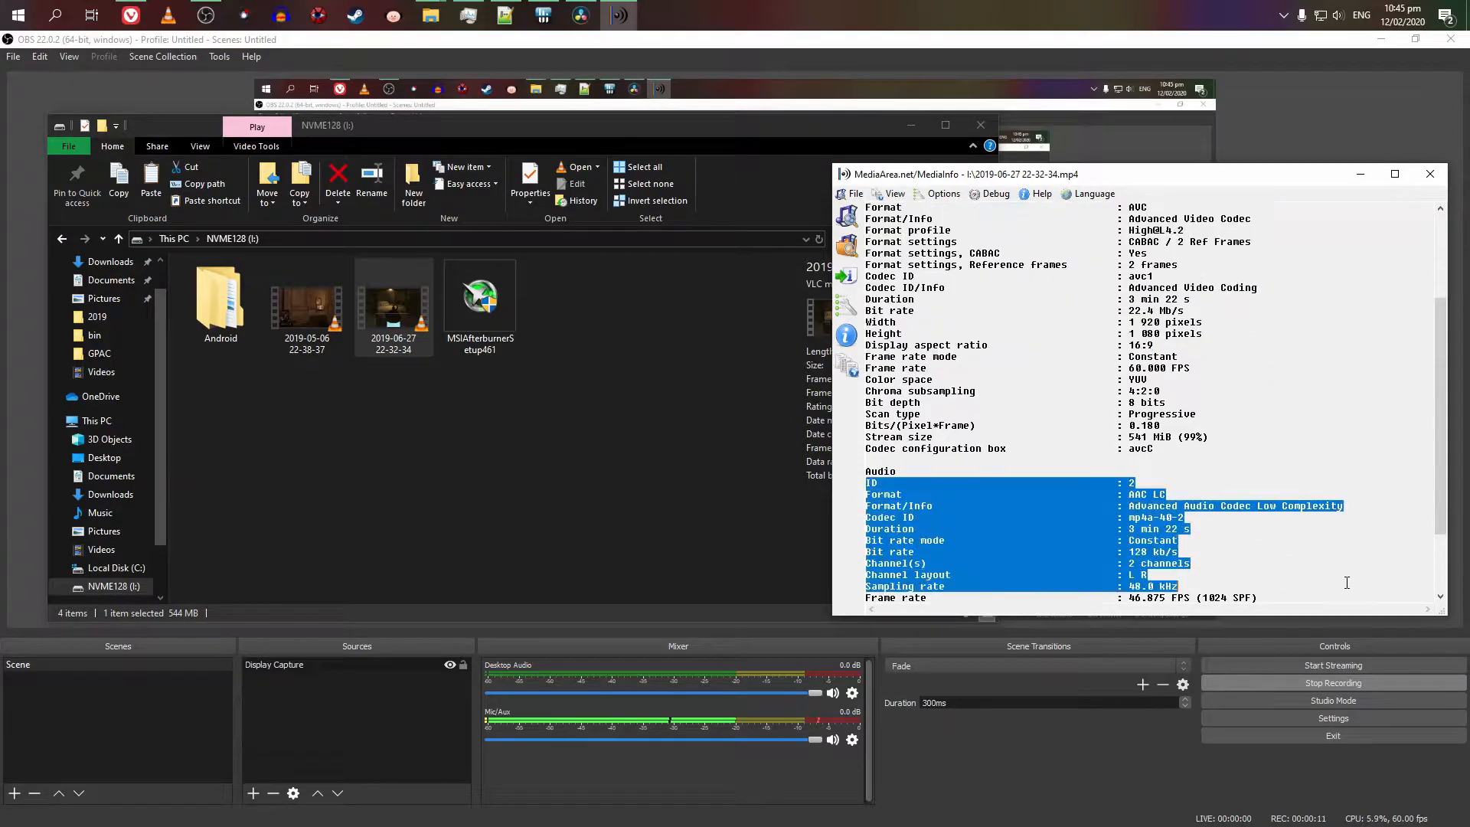
Step: Scroll the MediaInfo report up to the General section, close it and select the MP4 in Explorer
scroll("up", 3)
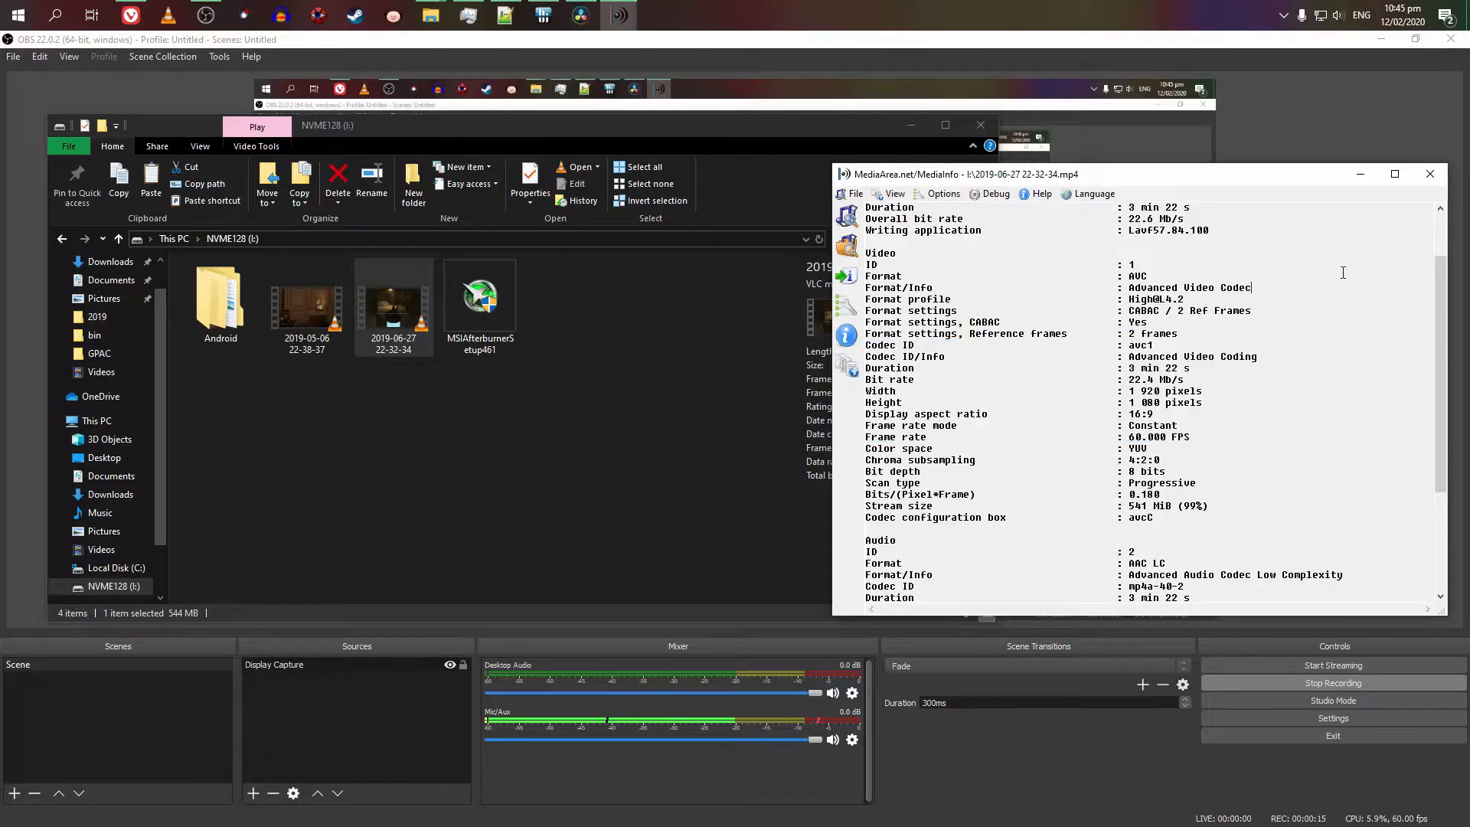
scroll("up", 3)
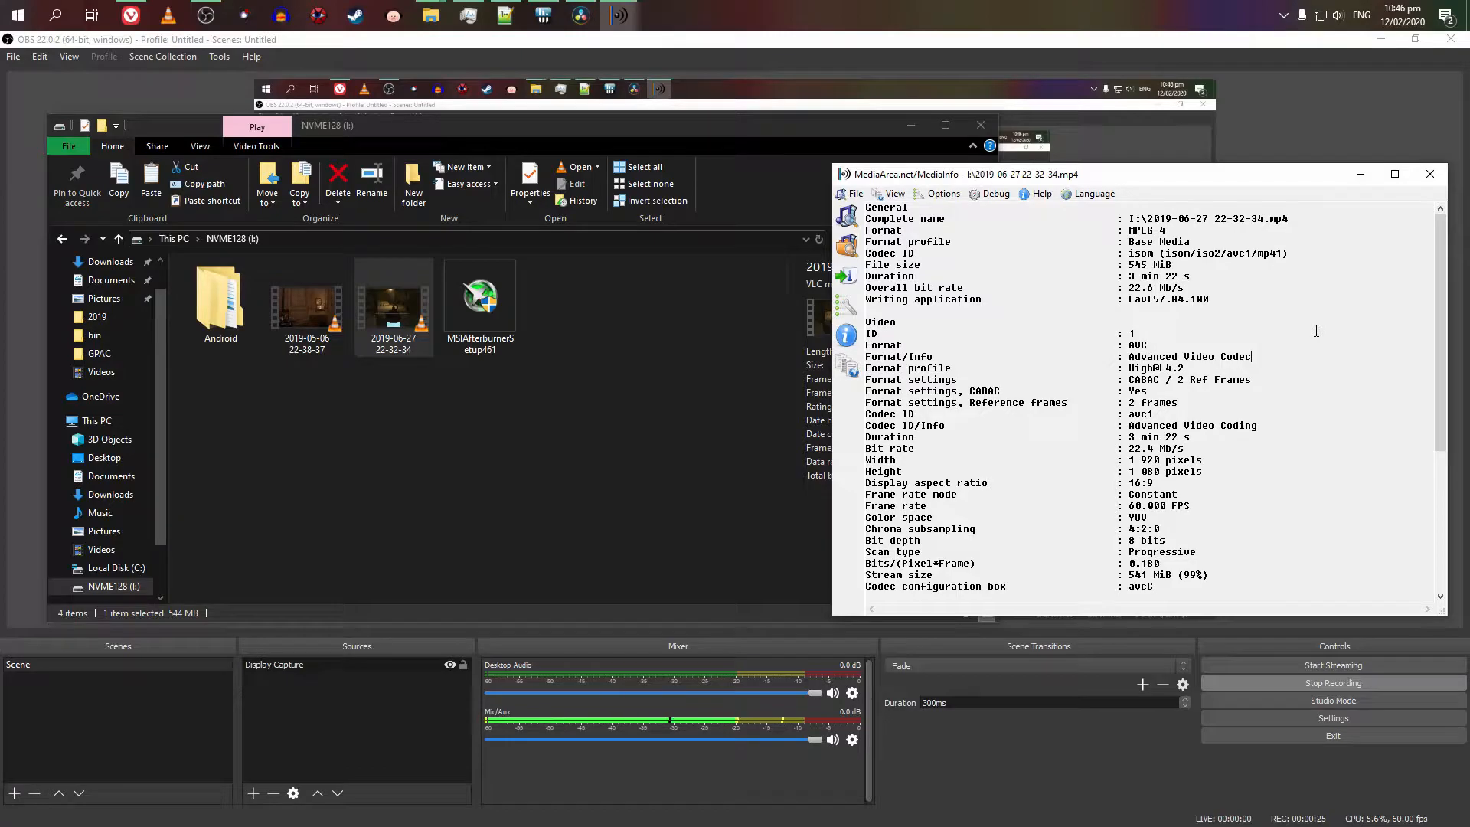
left_click(393, 300)
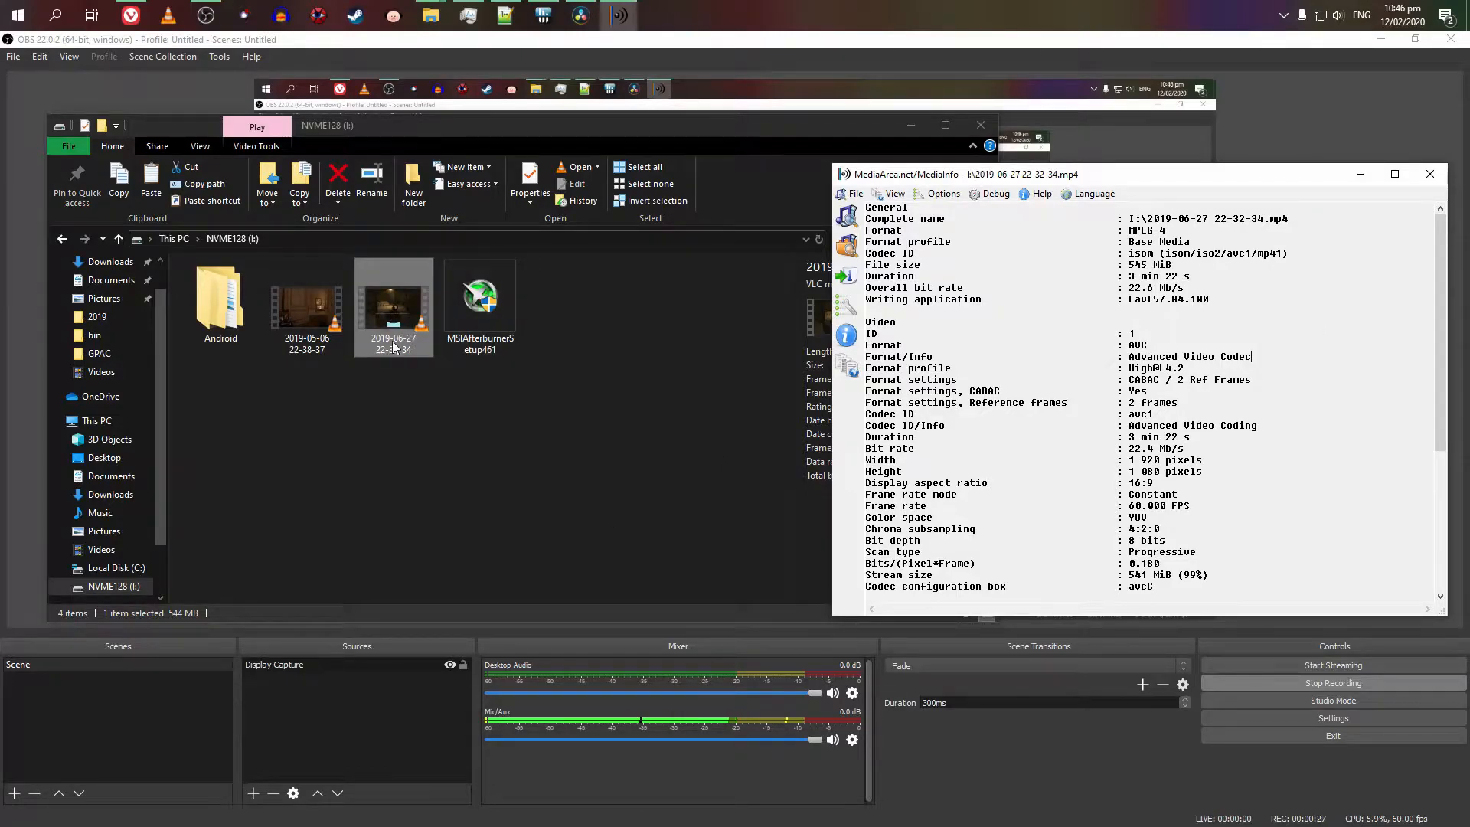
left_click(1429, 173)
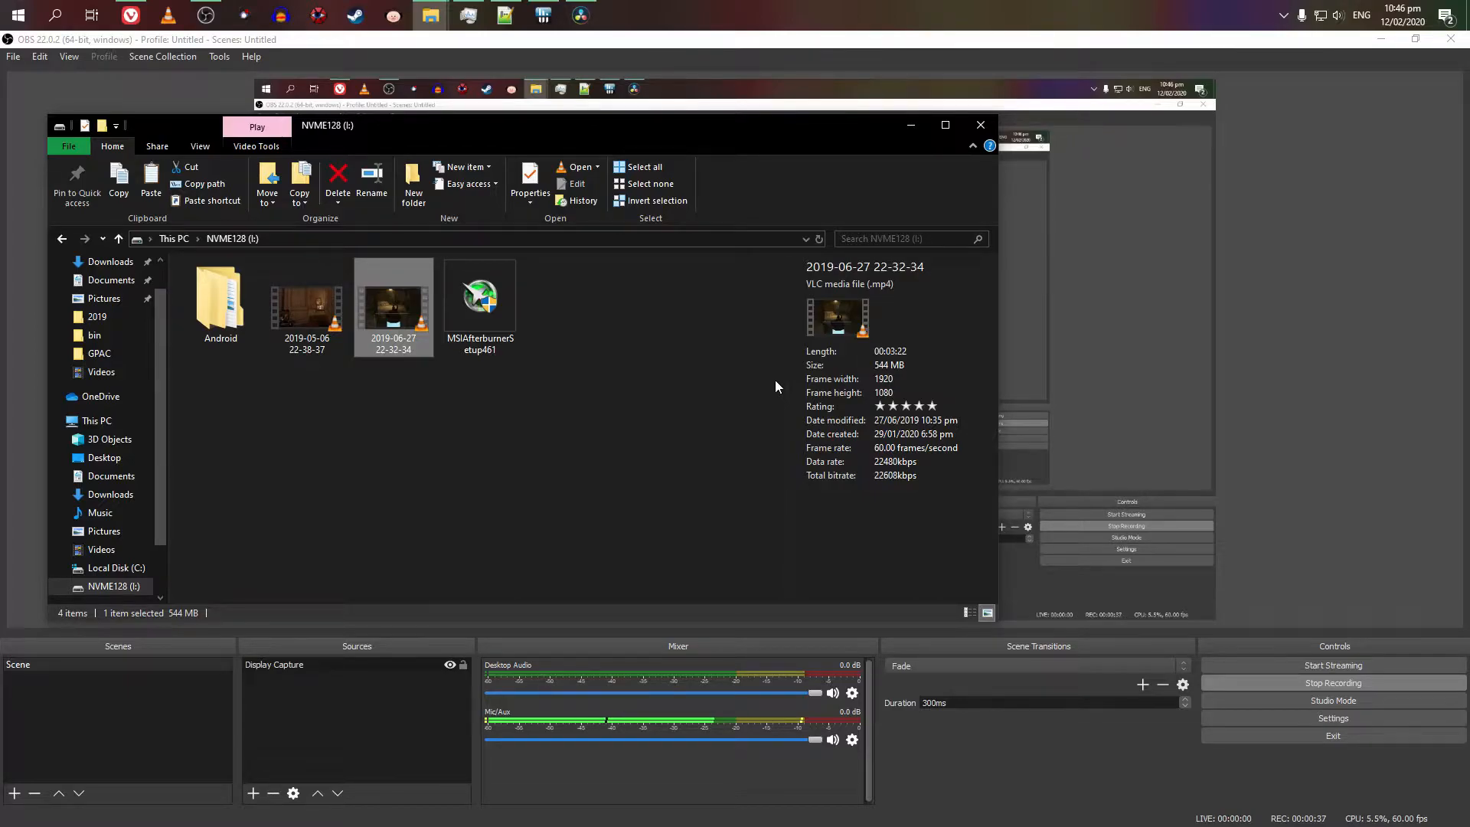
mouse_move(955, 56)
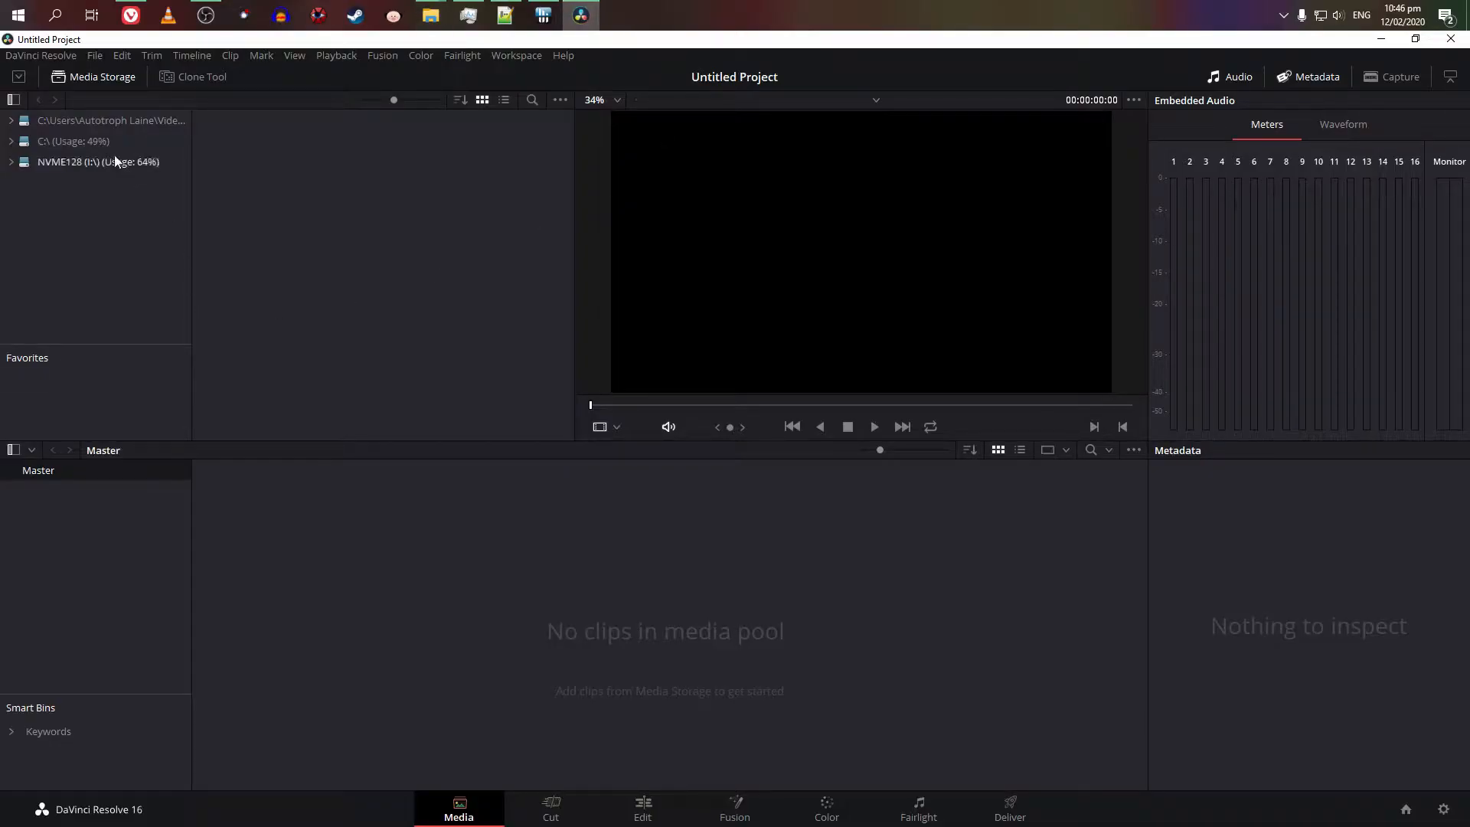
Step: Import the MP4 from NVME128, accept the frame-rate change to 60, and create Timeline 1 from it
left_click(98, 160)
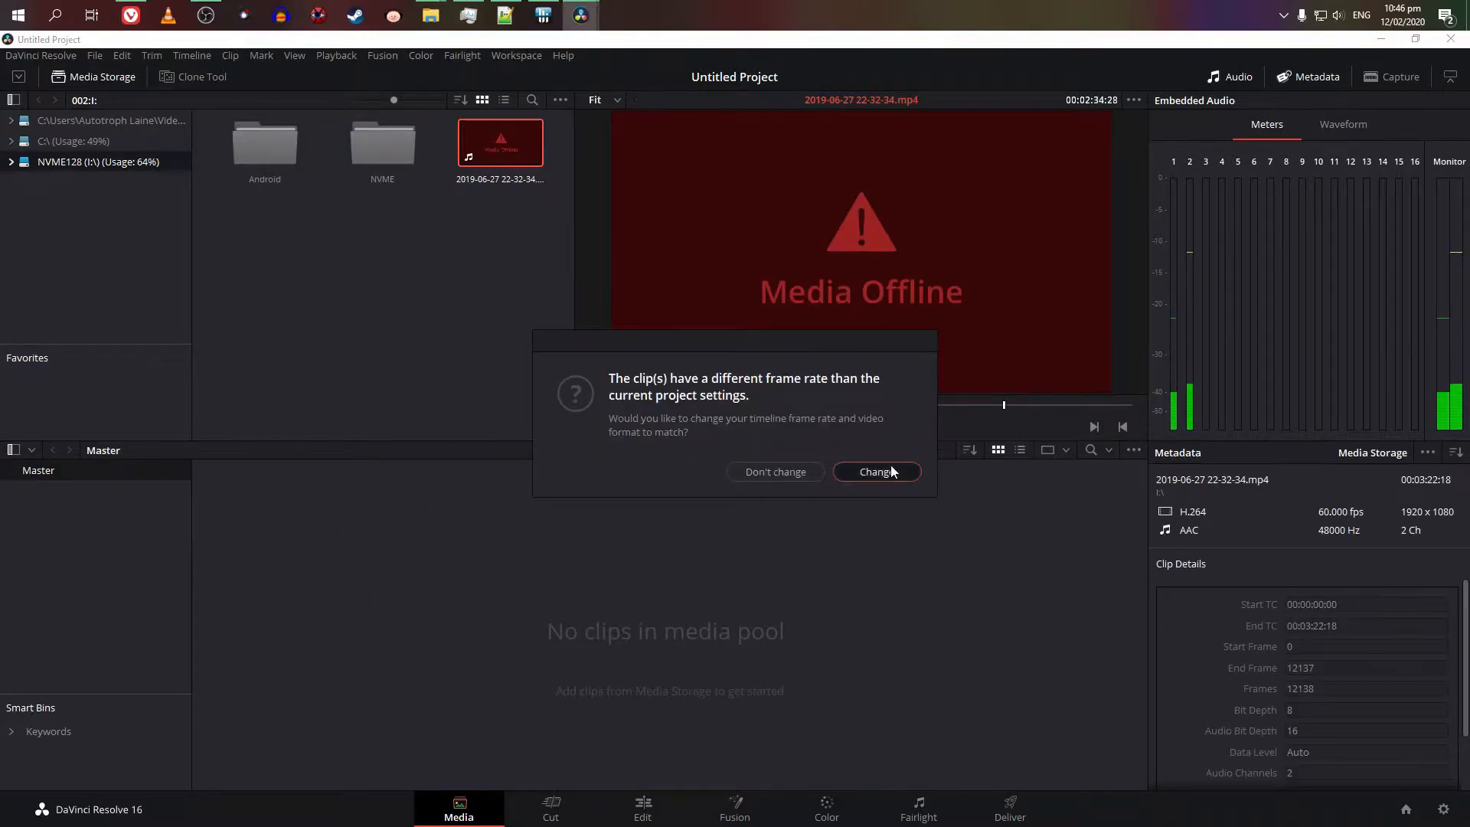
left_click(876, 472)
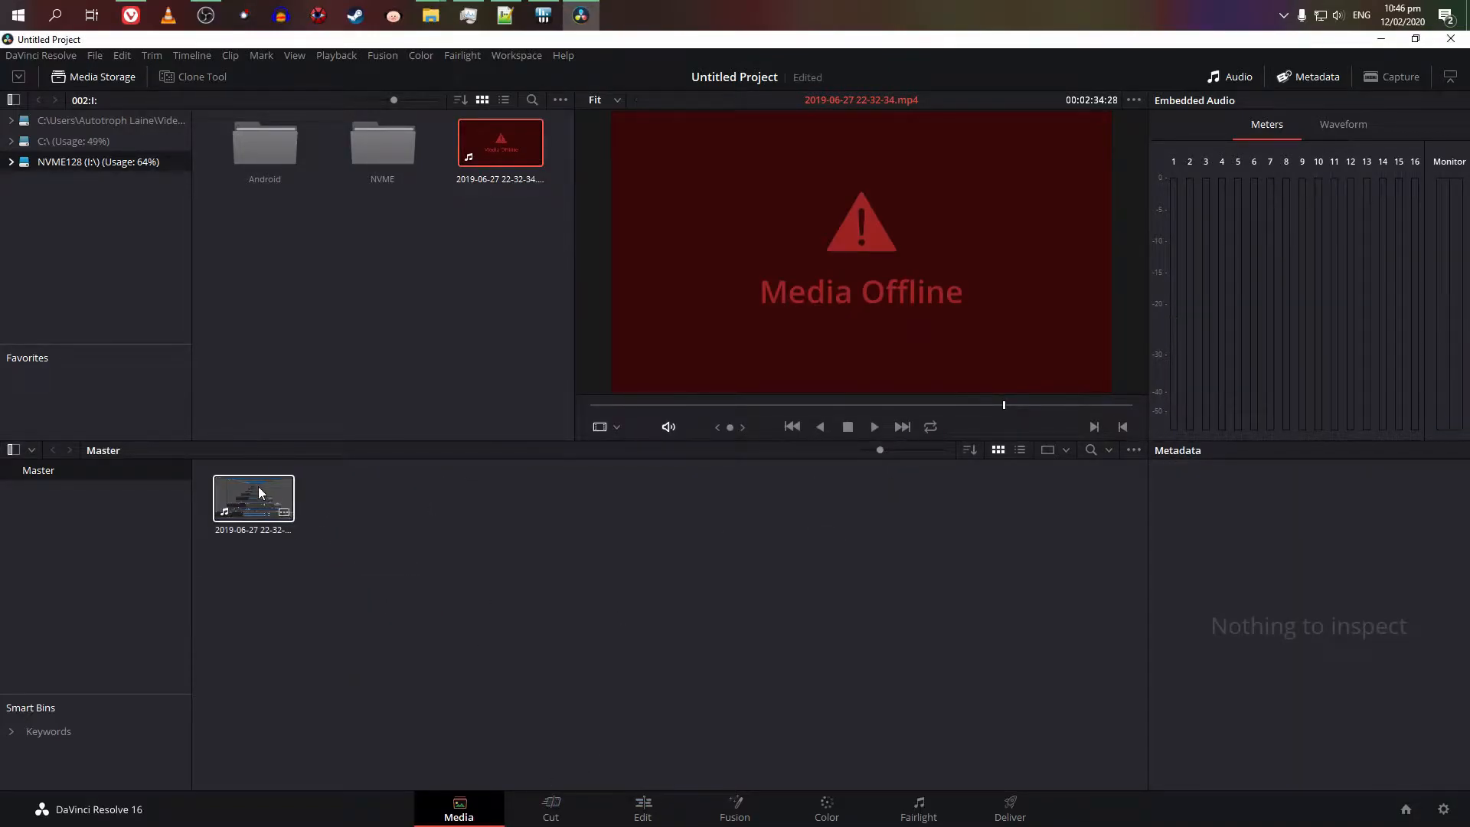
left_click(642, 809)
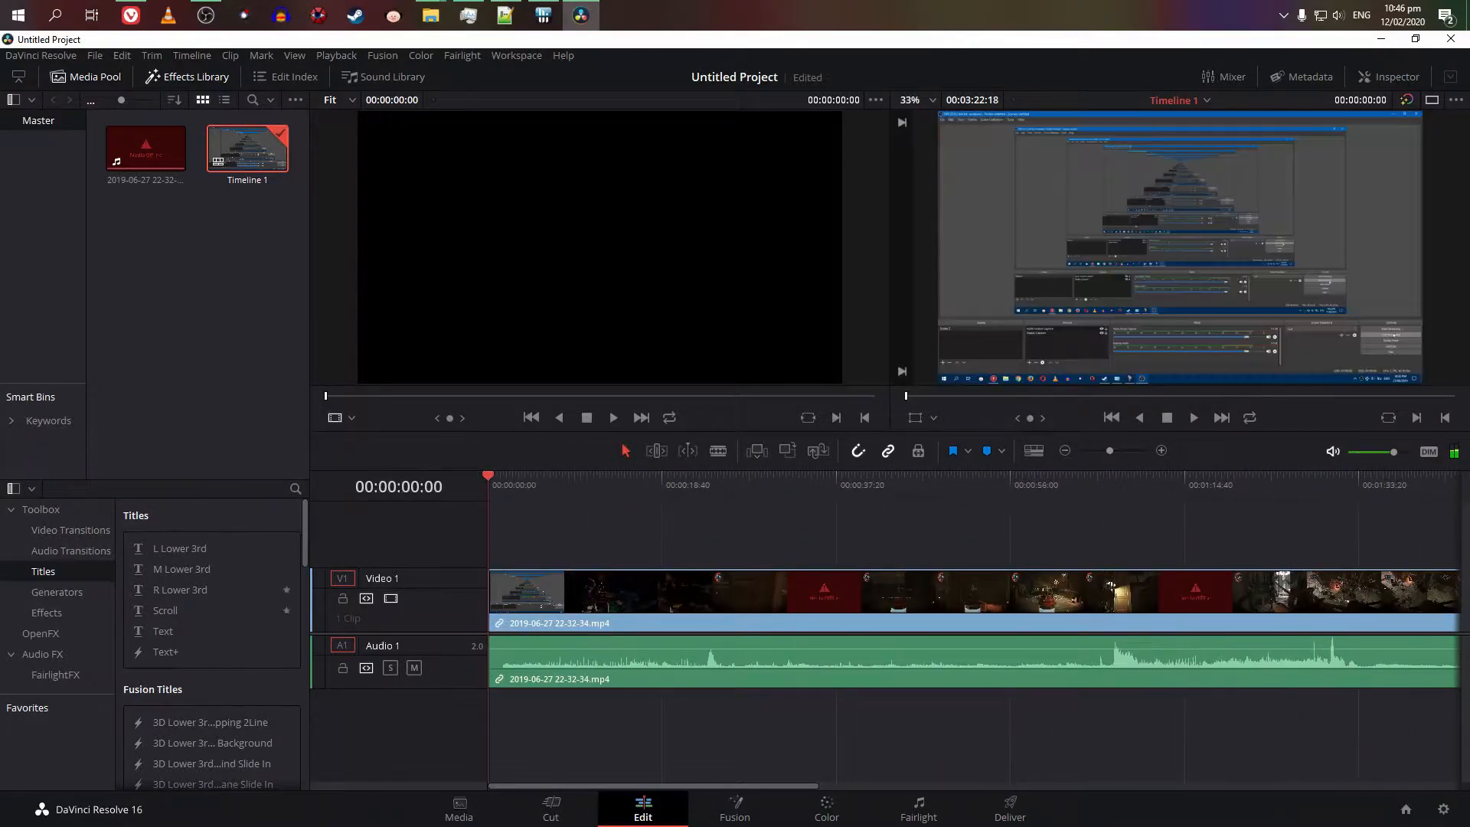
left_click(458, 809)
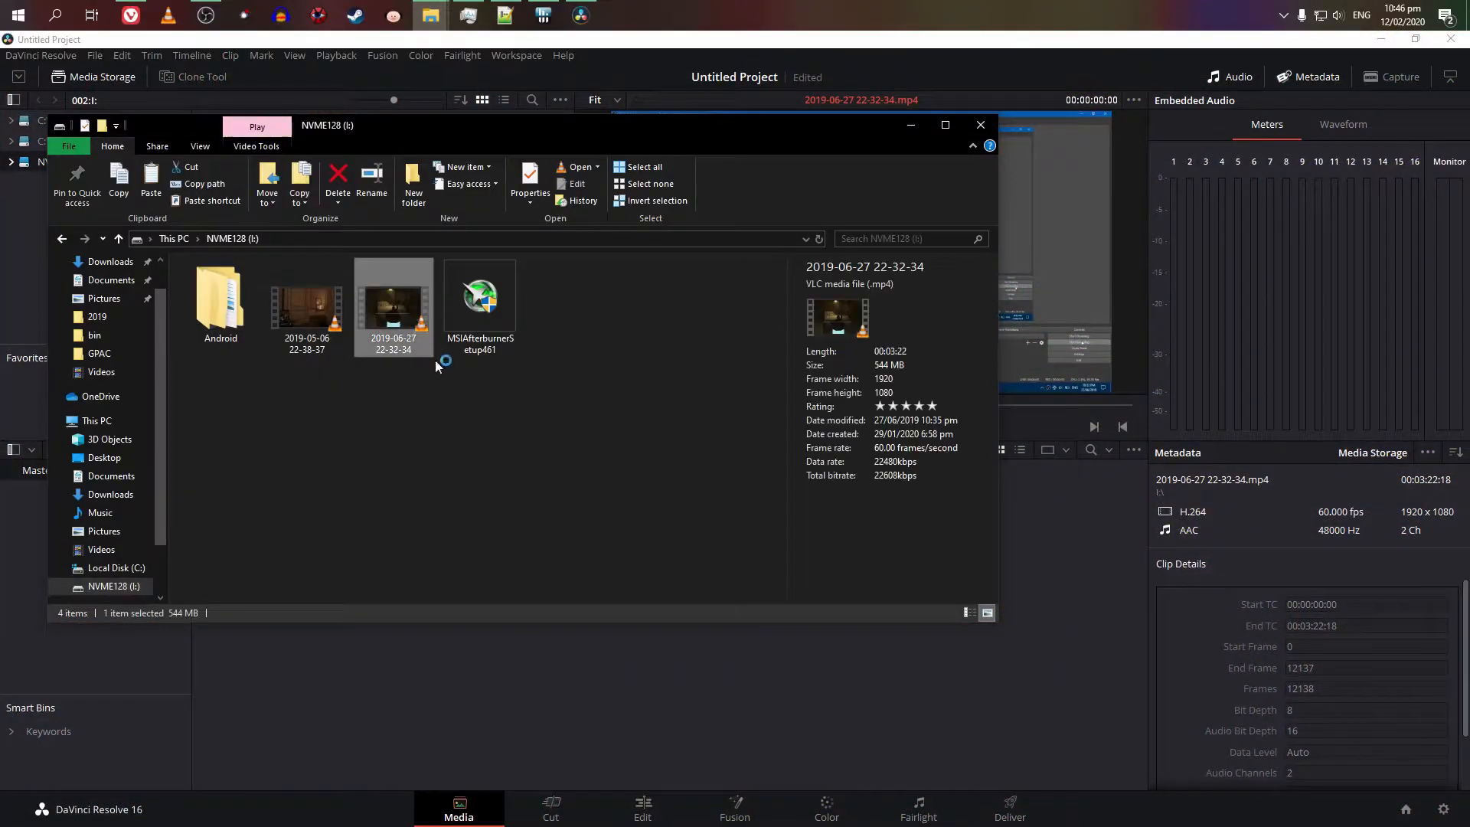
double_click(394, 304)
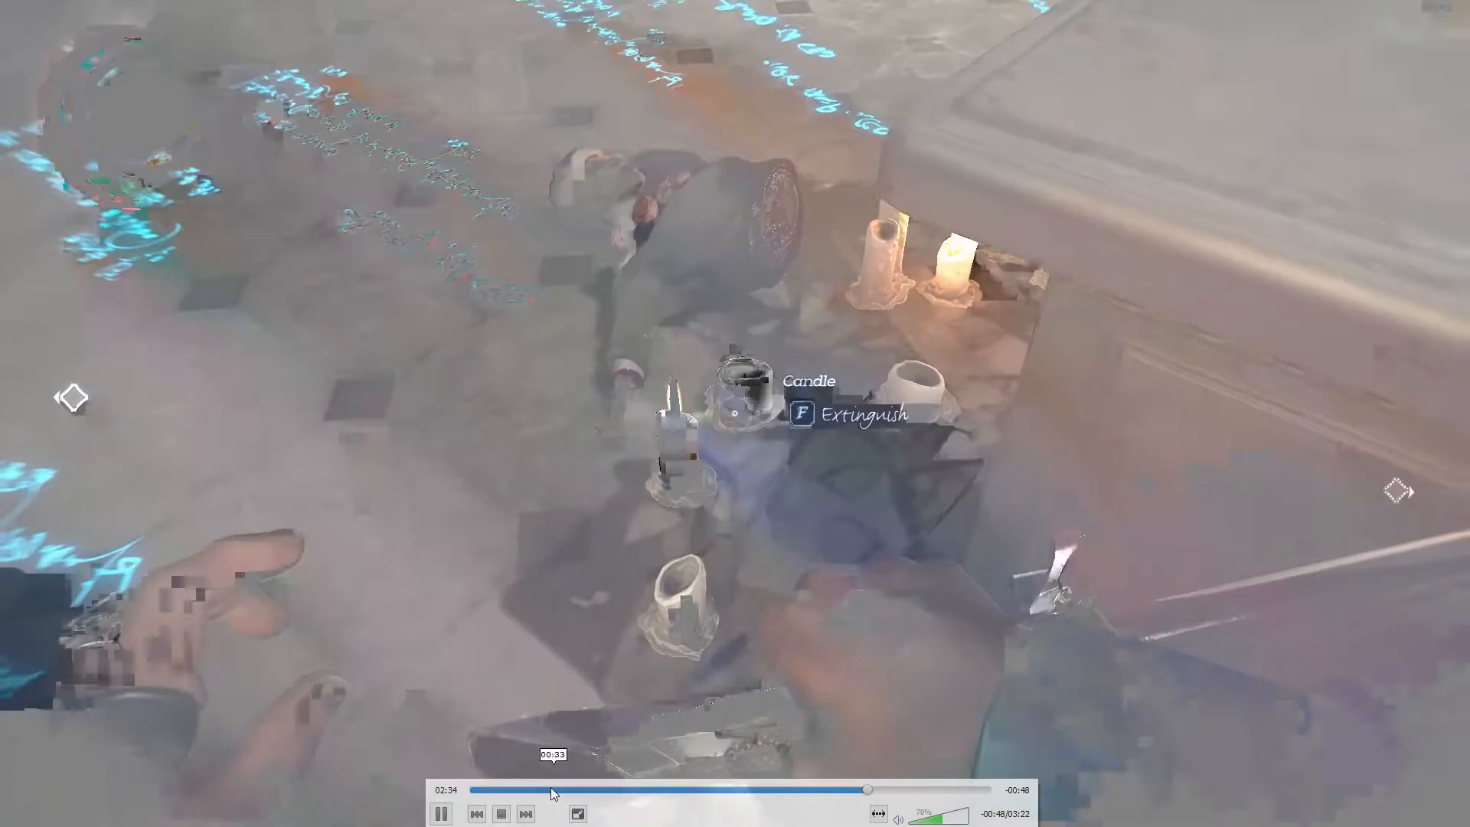
left_click(478, 789)
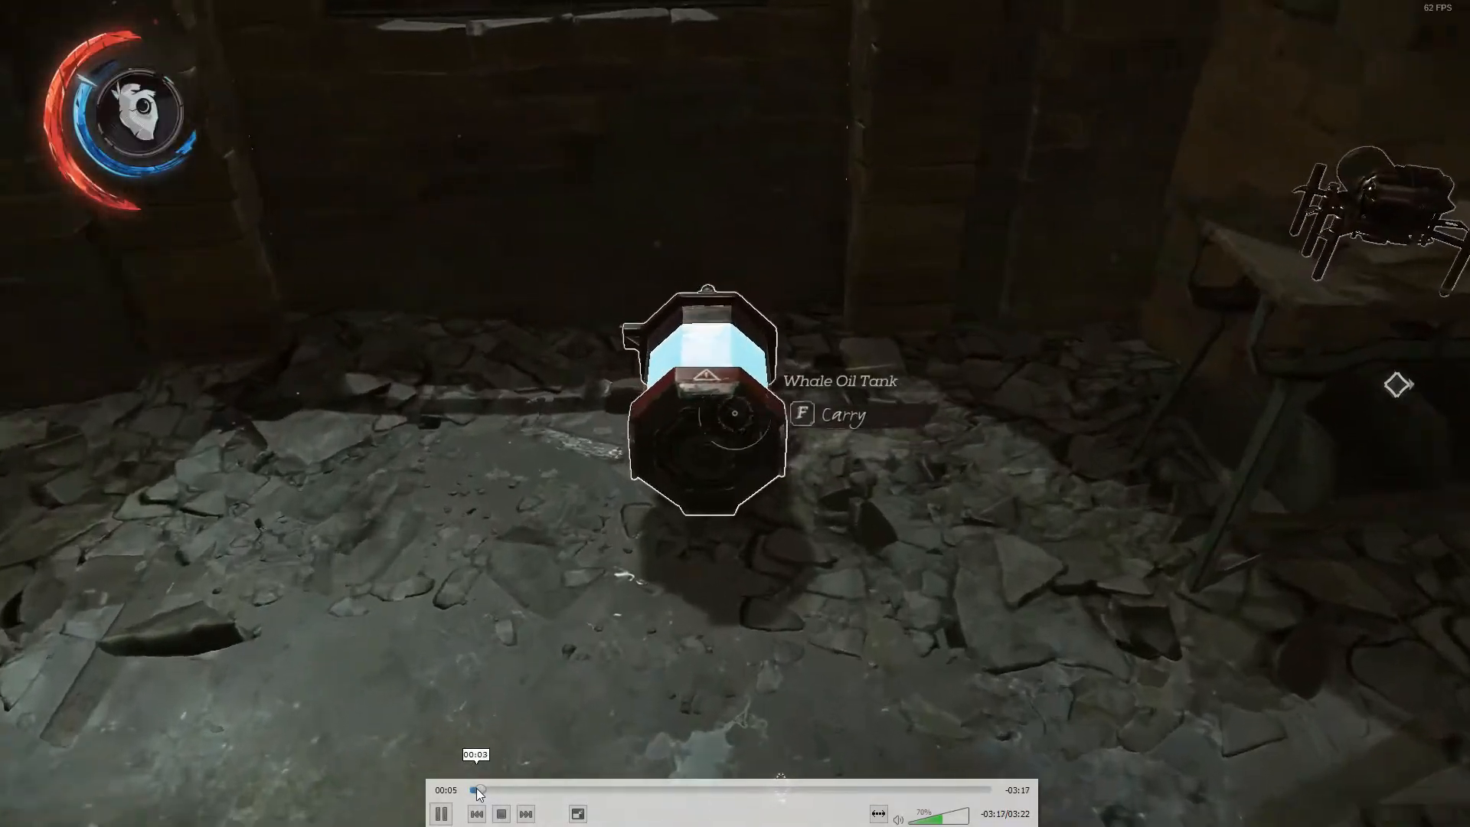
left_click(478, 790)
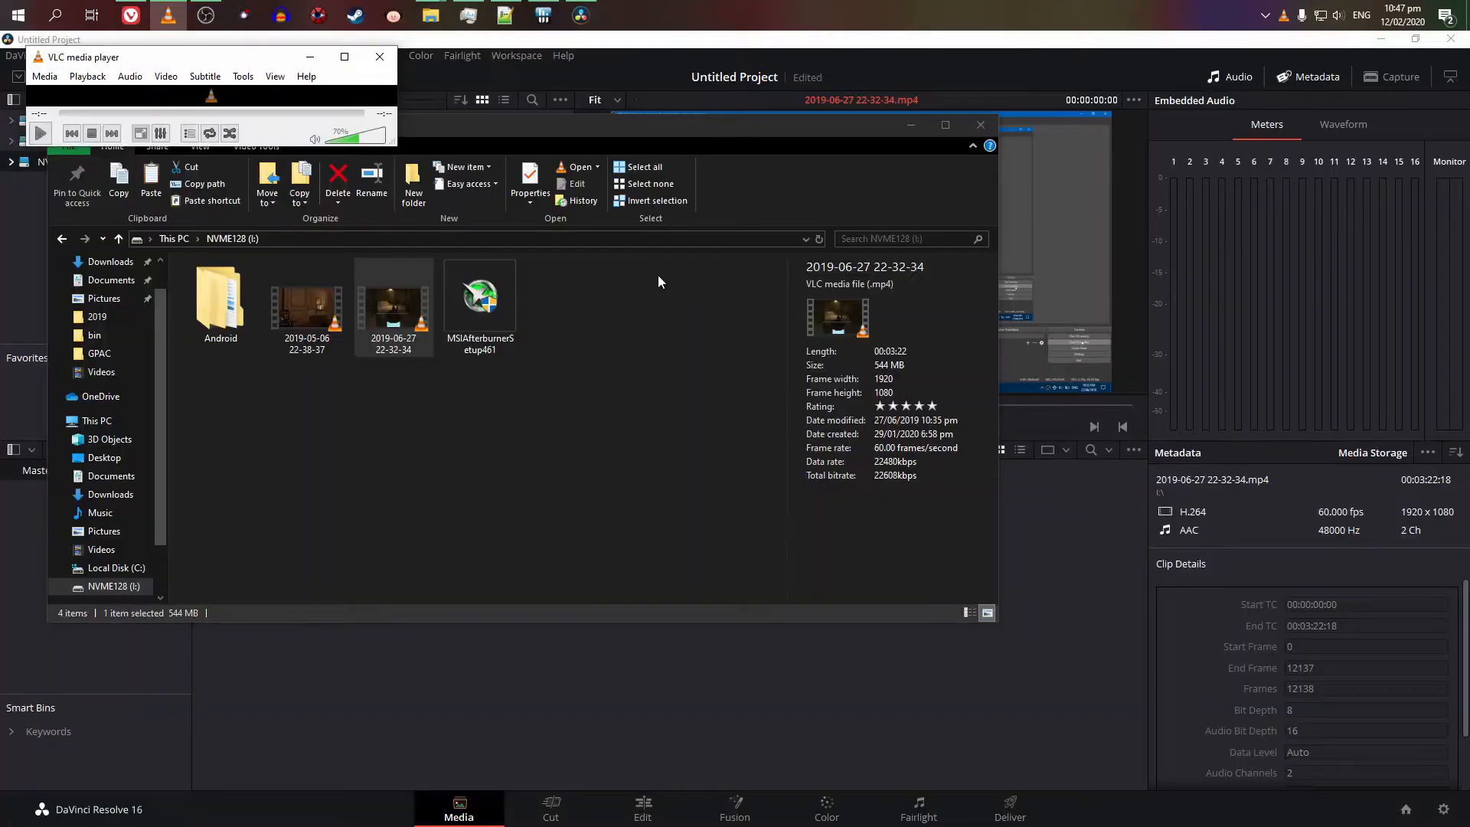
mouse_move(884, 303)
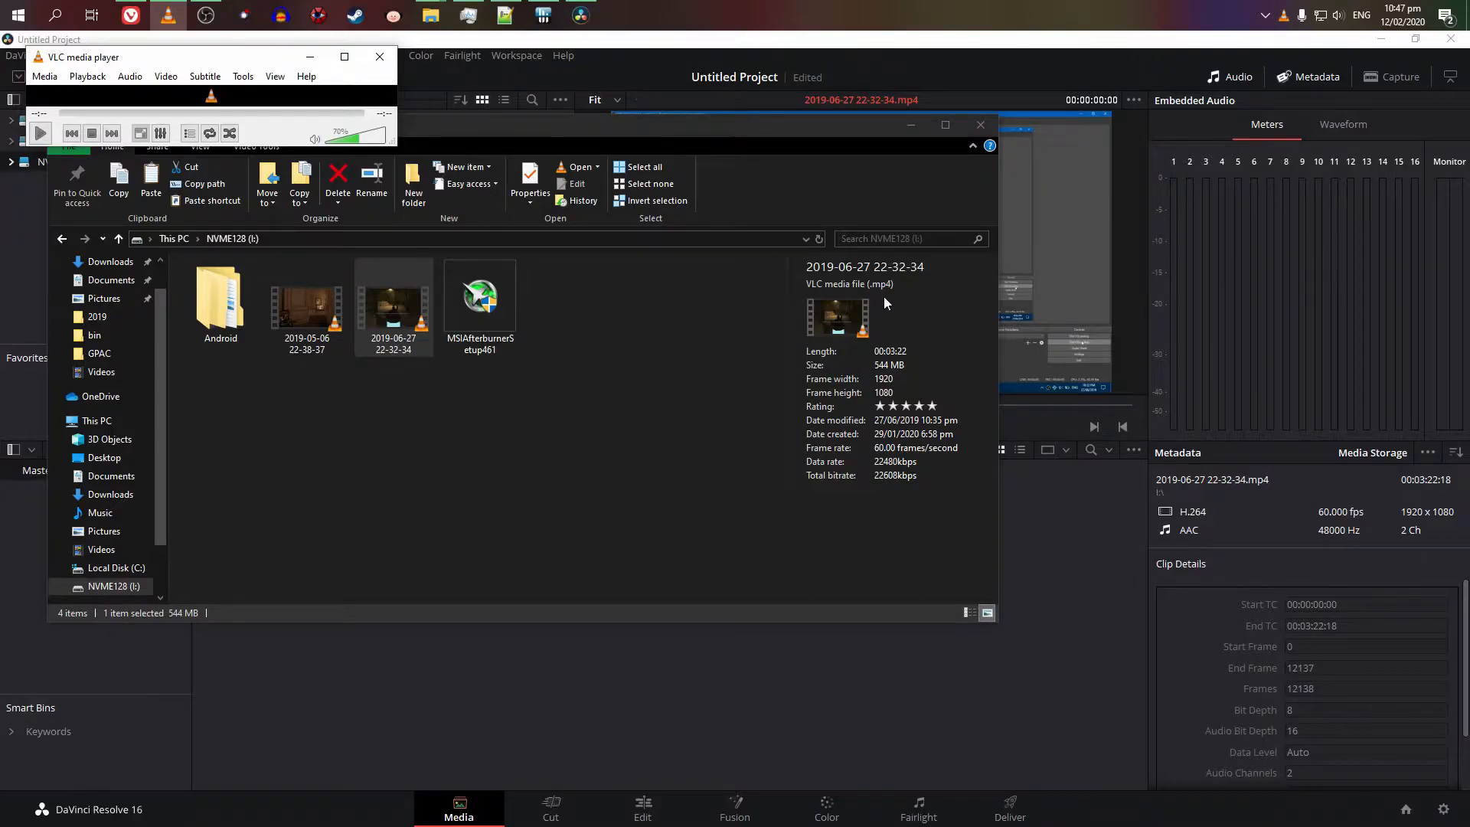
mouse_move(891, 299)
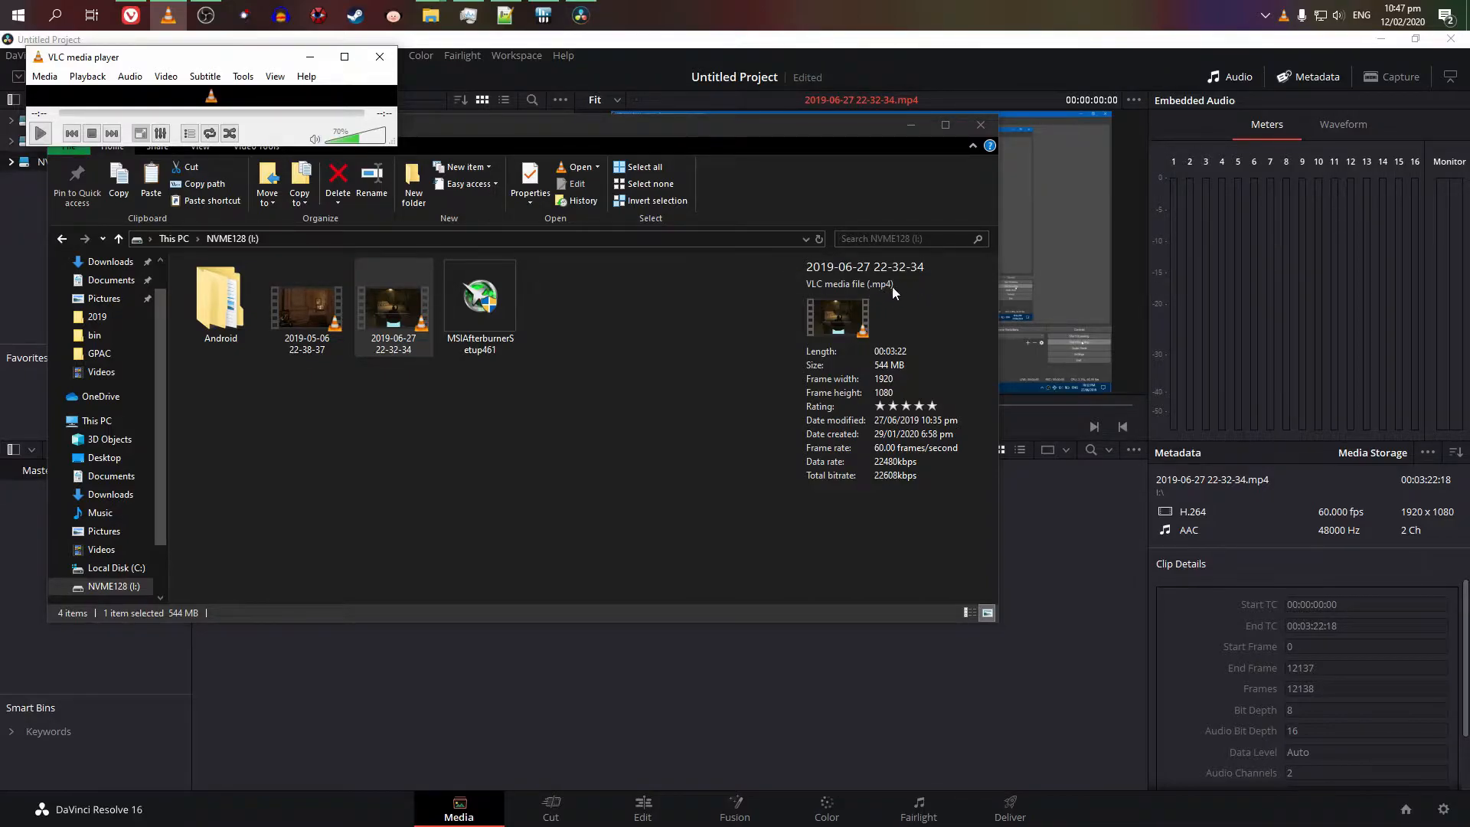
mouse_move(611, 487)
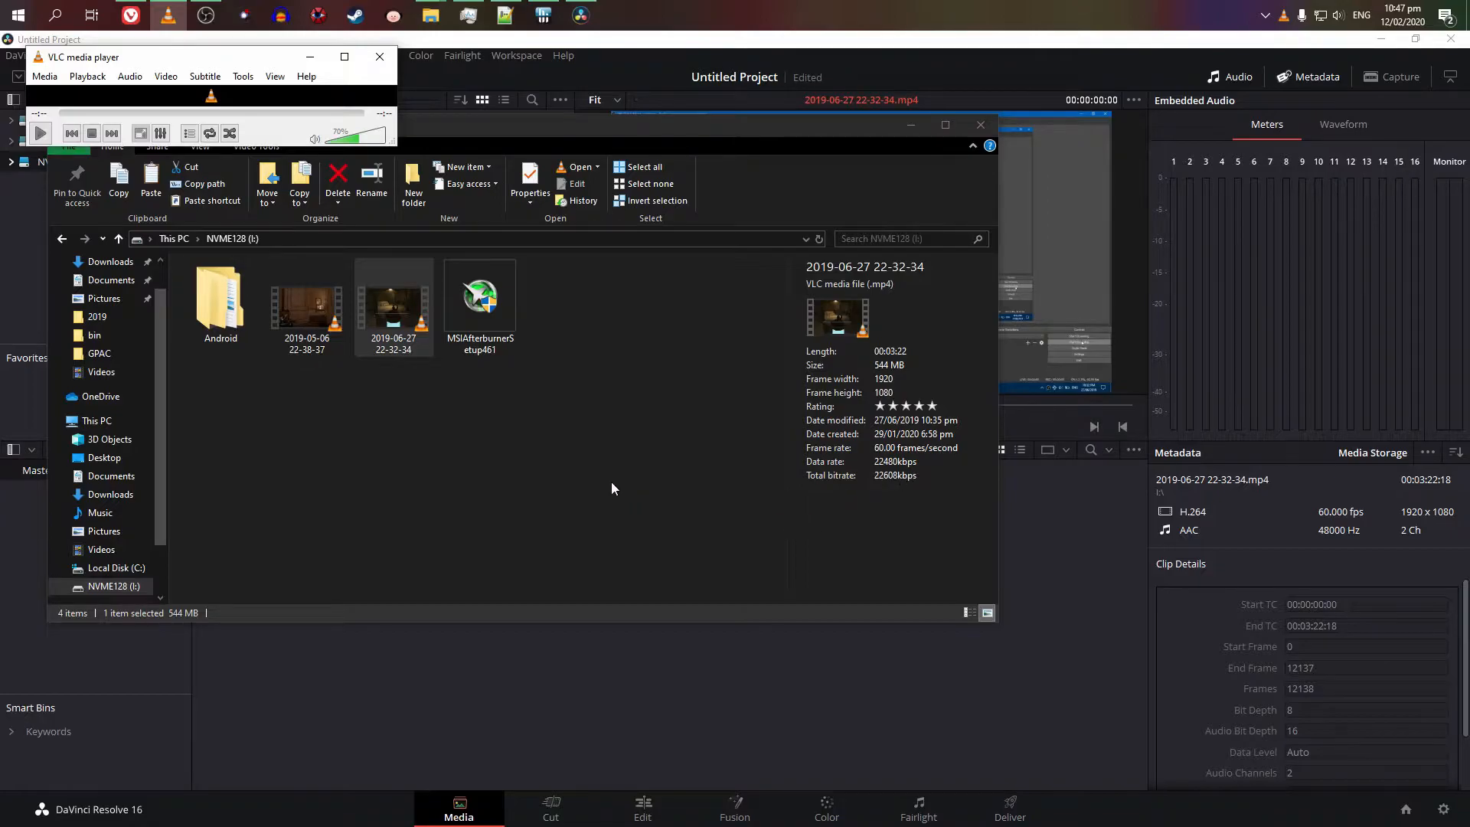
mouse_move(618, 482)
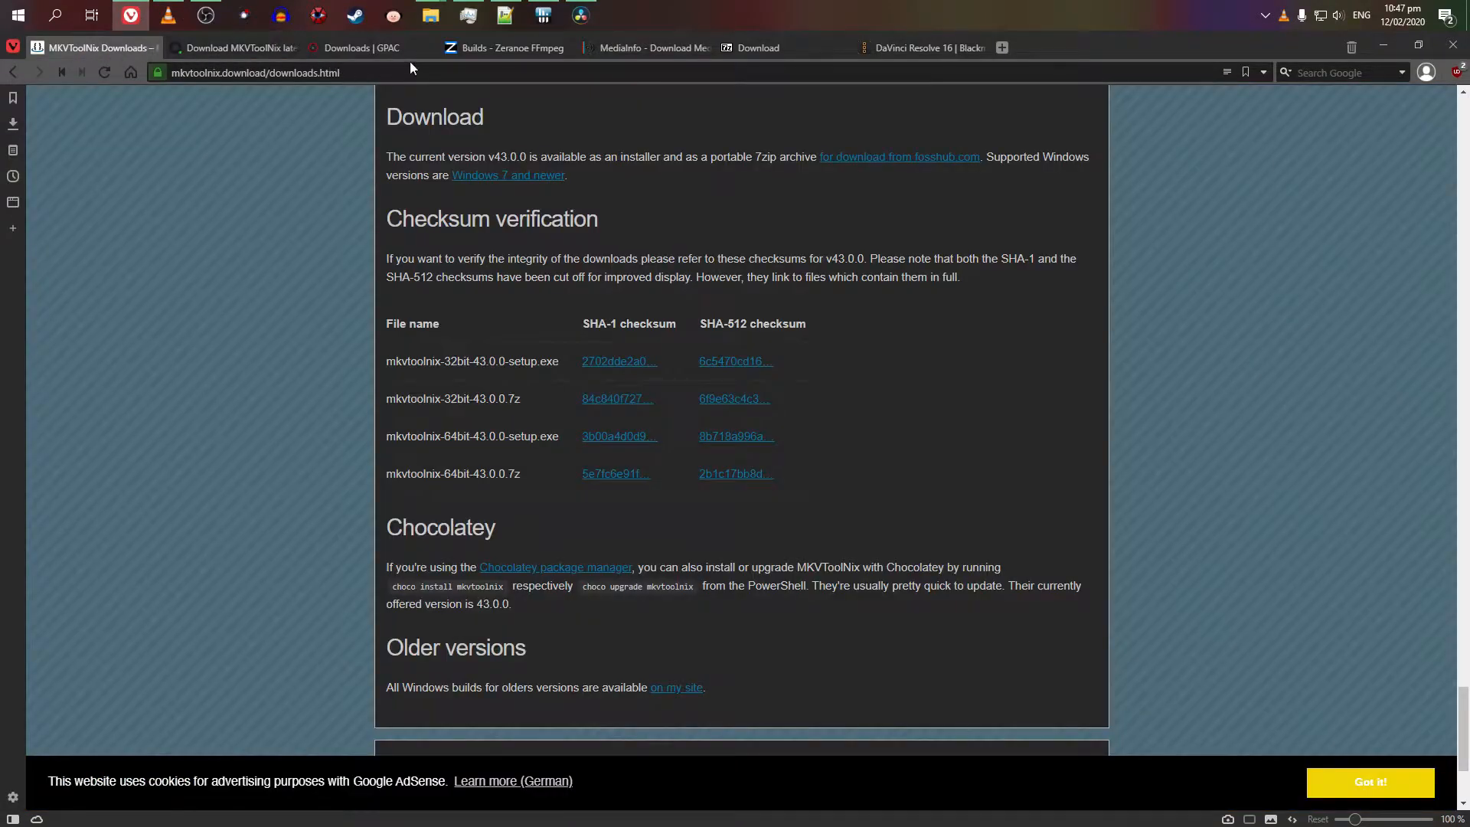
Step: View the GPAC downloads page, then return to the MKVToolNix download page
left_click(362, 48)
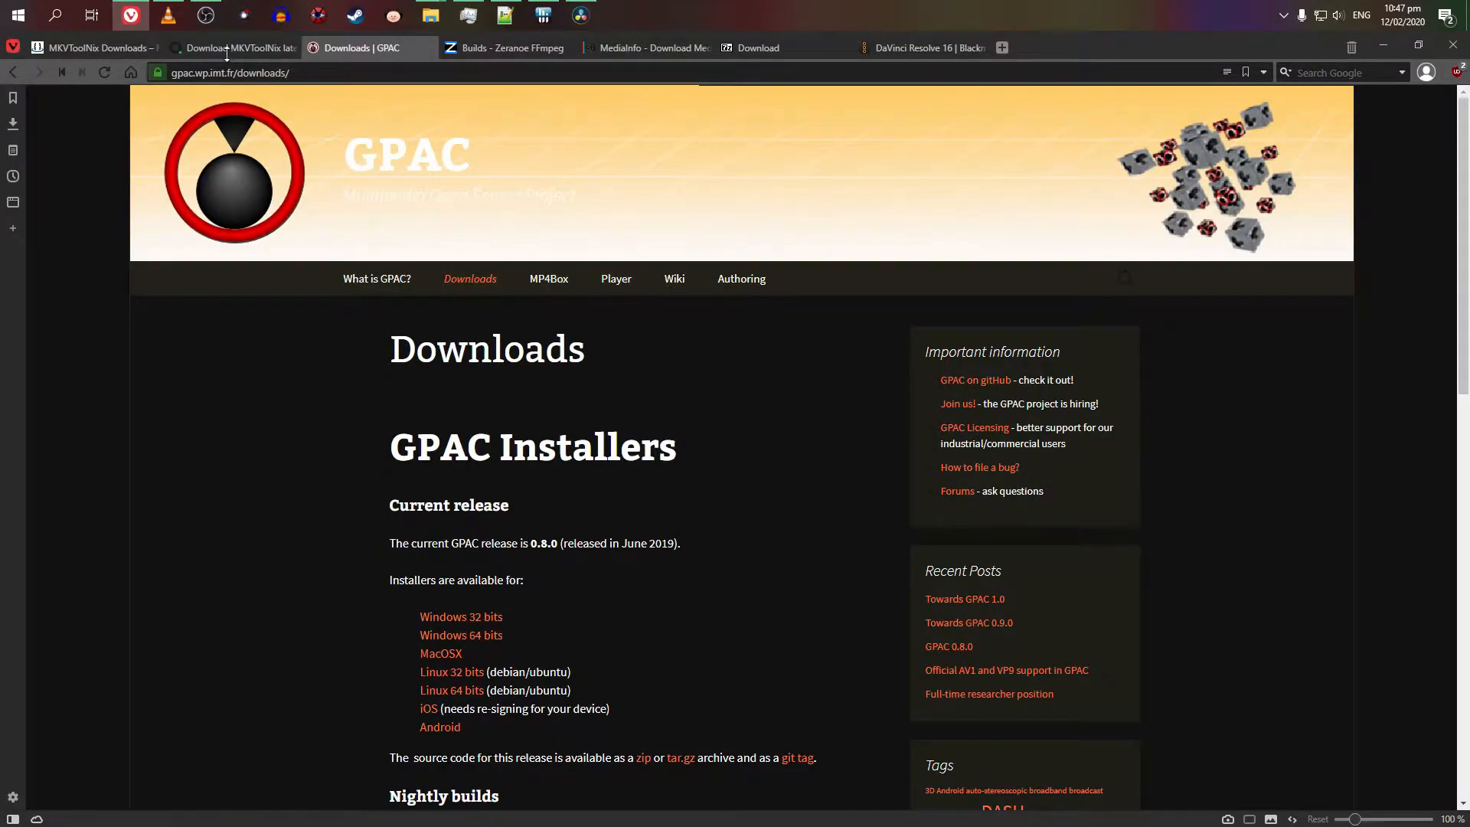
left_click(93, 47)
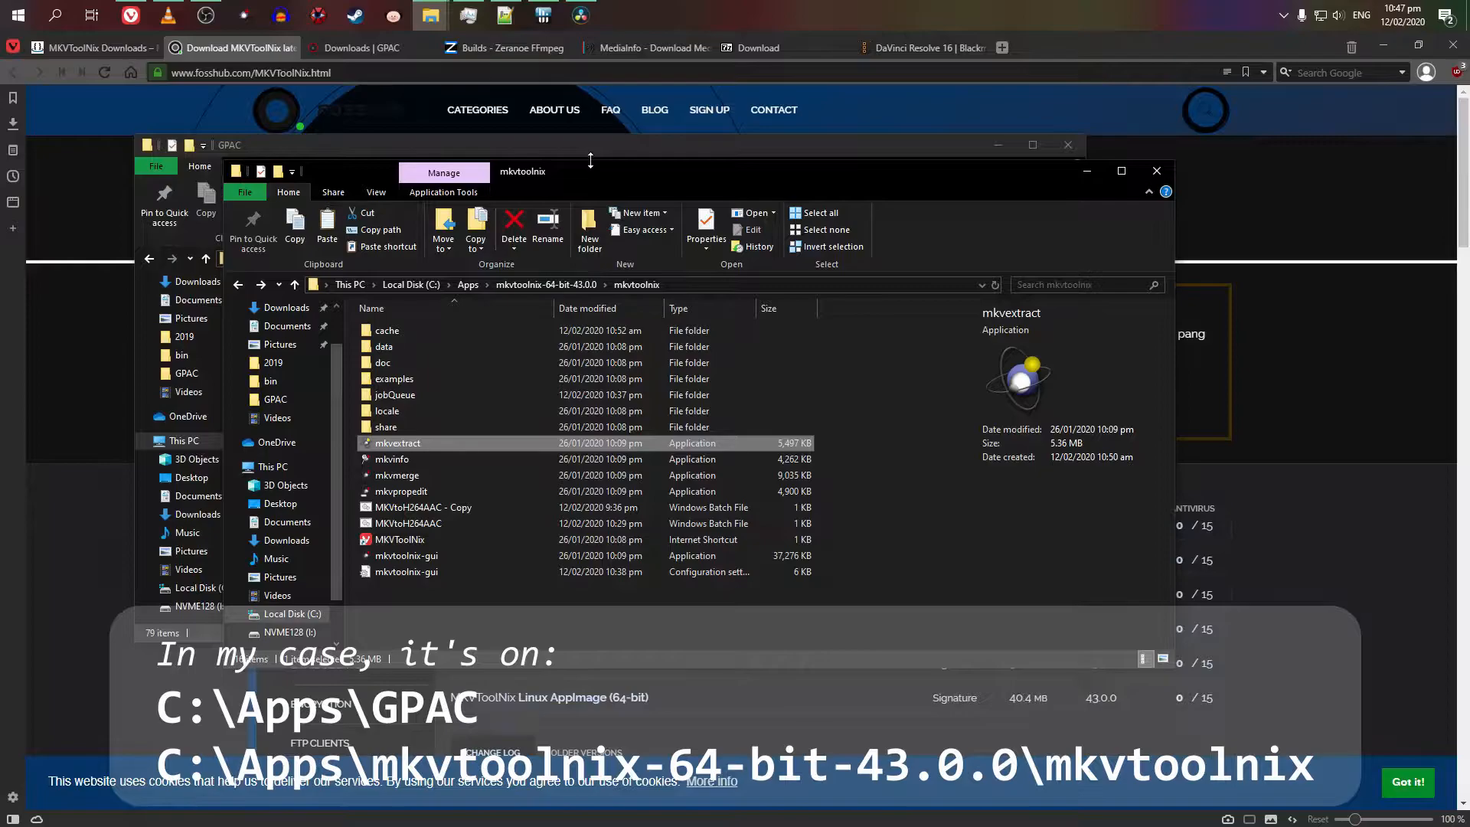
mouse_move(562, 149)
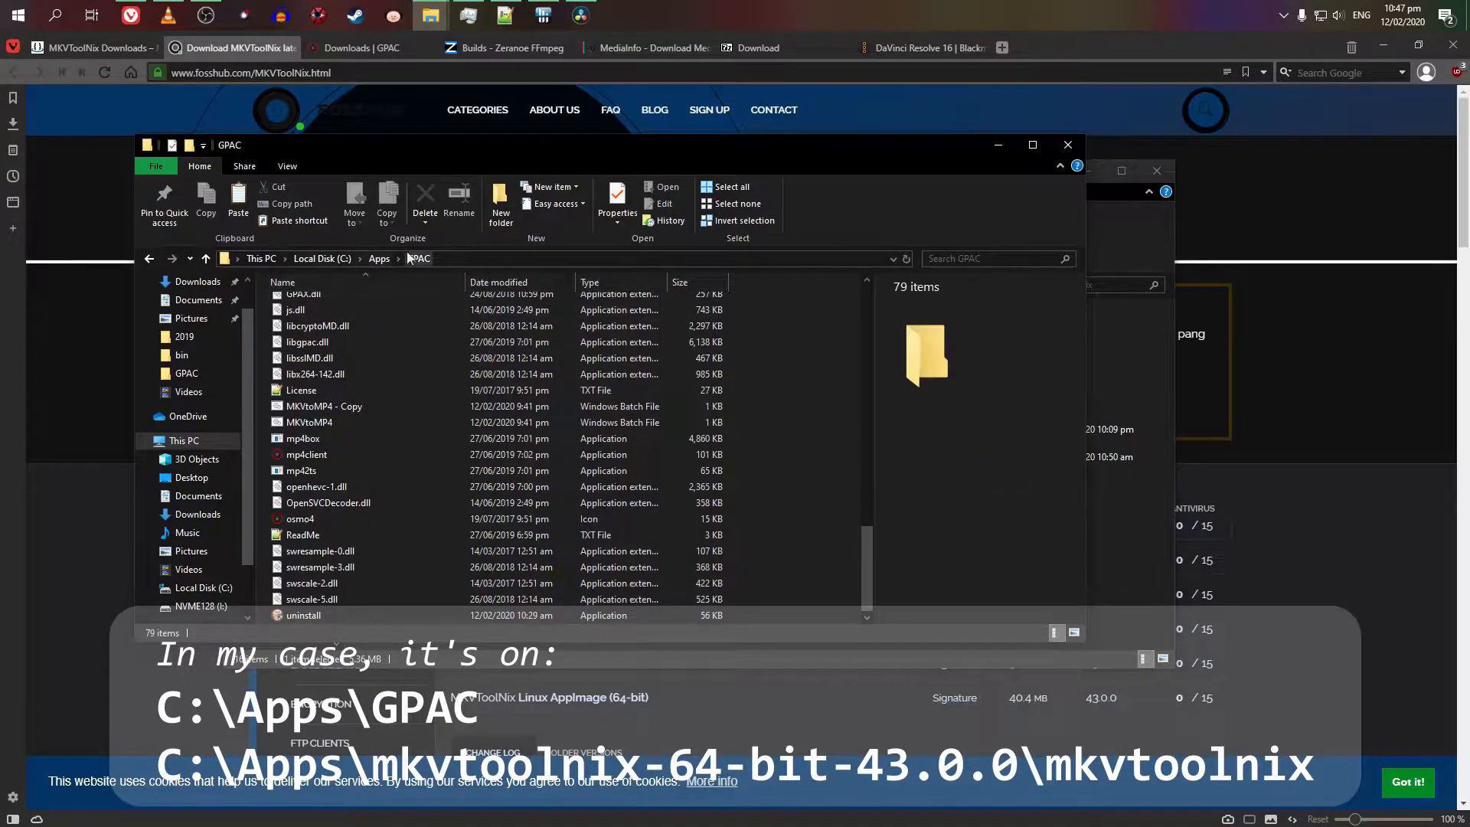
mouse_move(1137, 530)
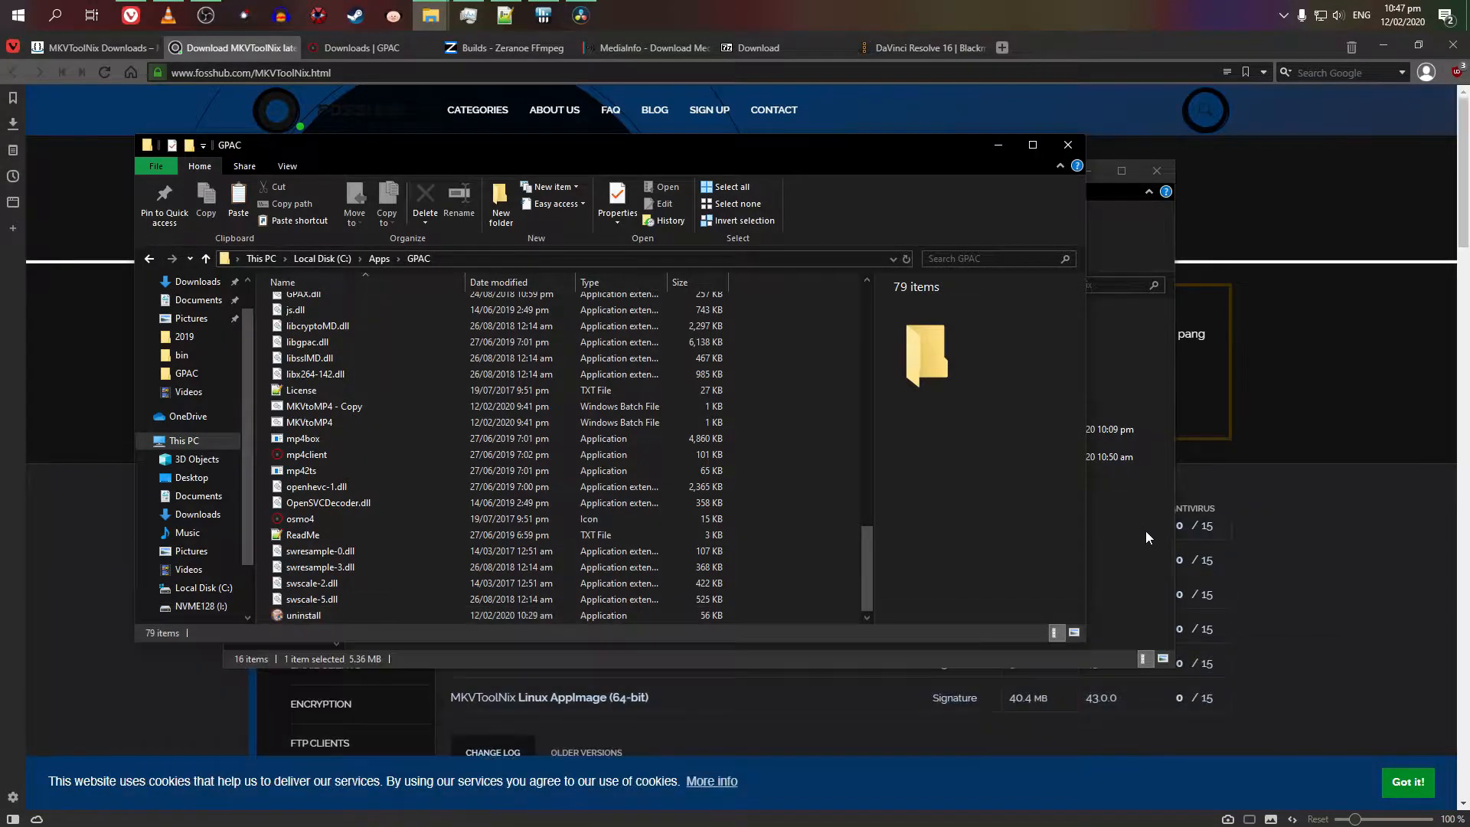
mouse_move(429, 15)
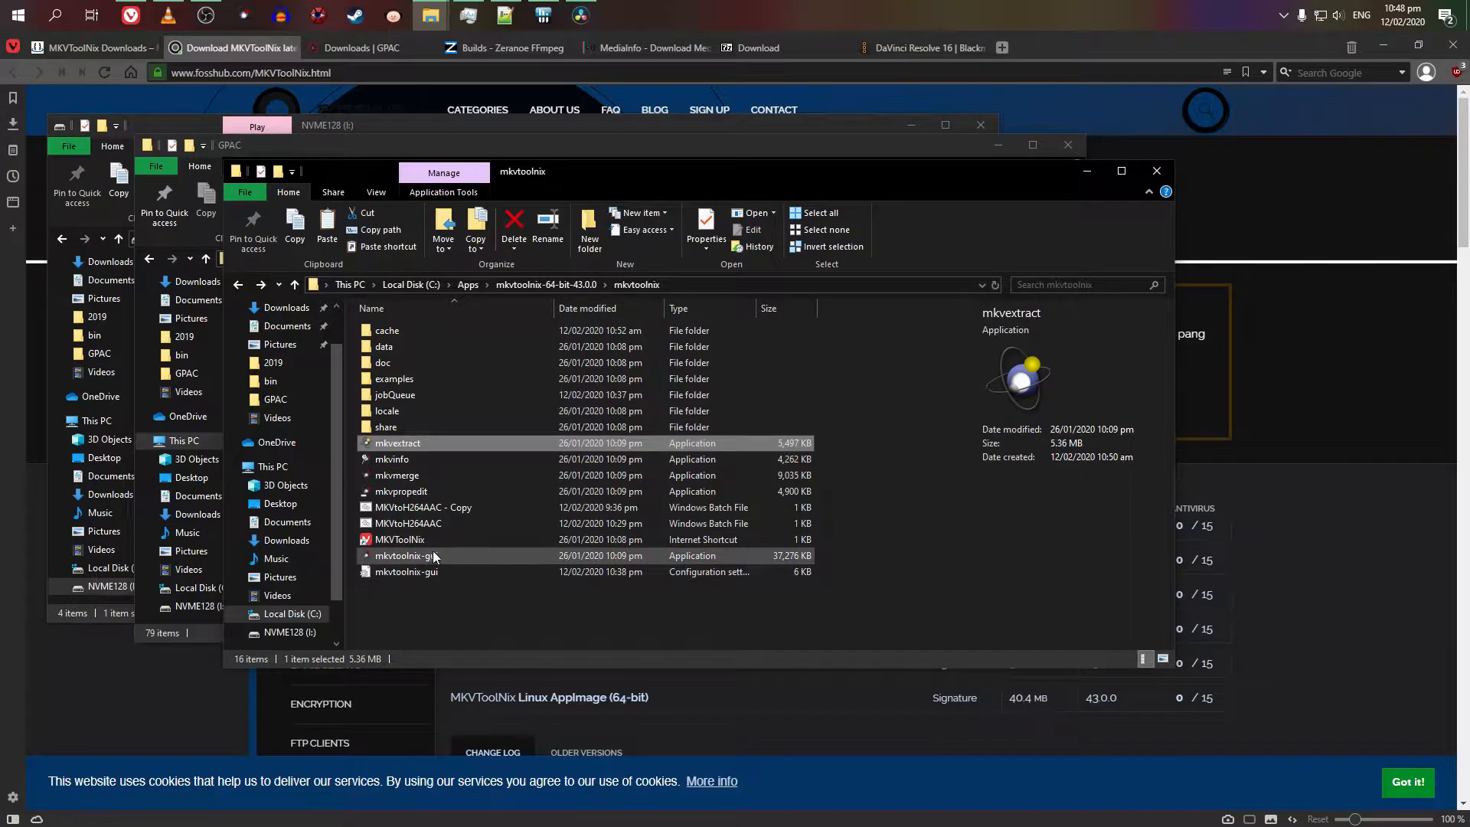
Step: Remux the recording to a 544 MB MKV in MKVToolNix GUI, play it in VLC and close the player
double_click(406, 554)
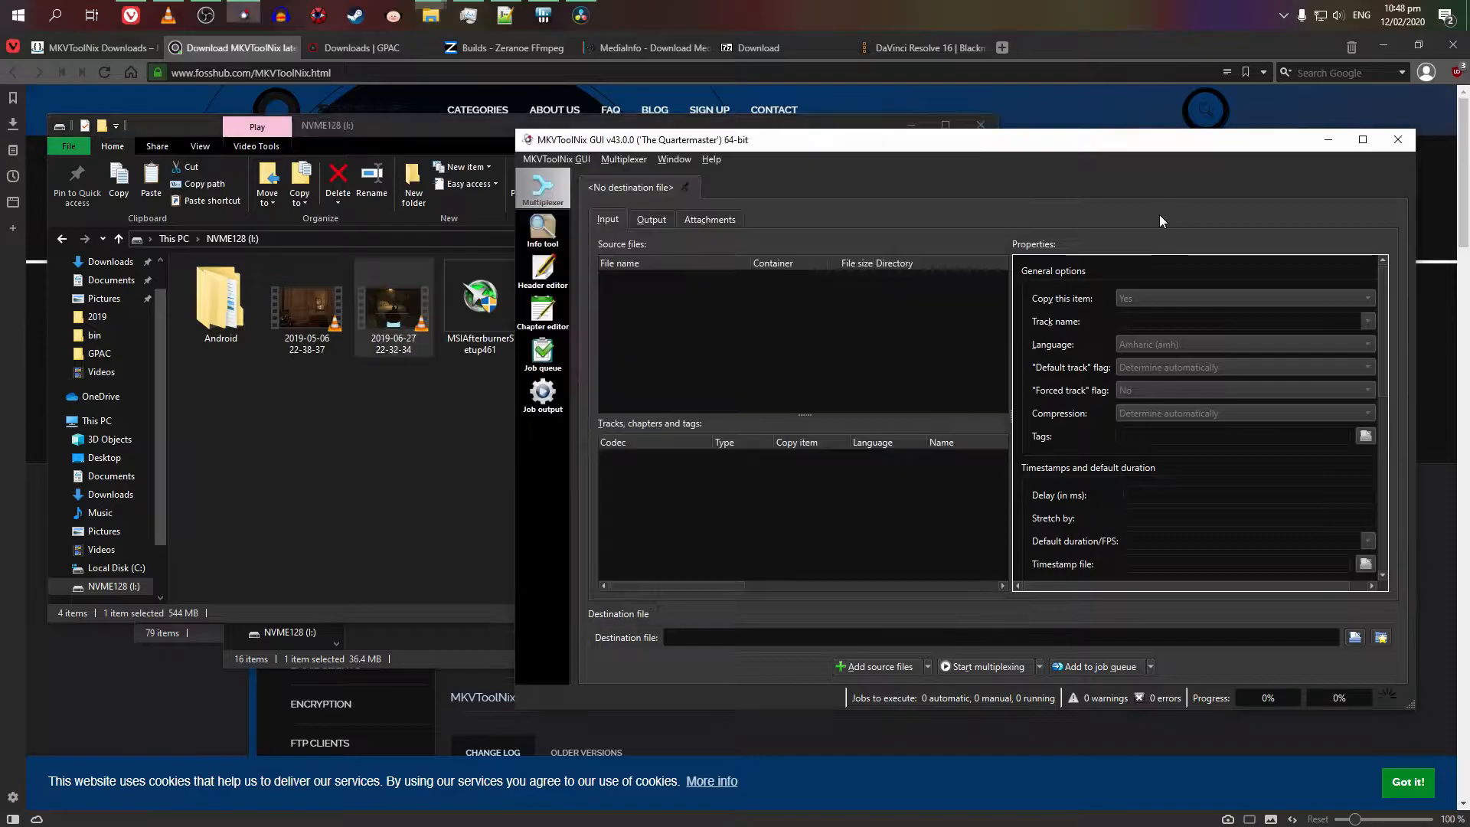
left_click(879, 666)
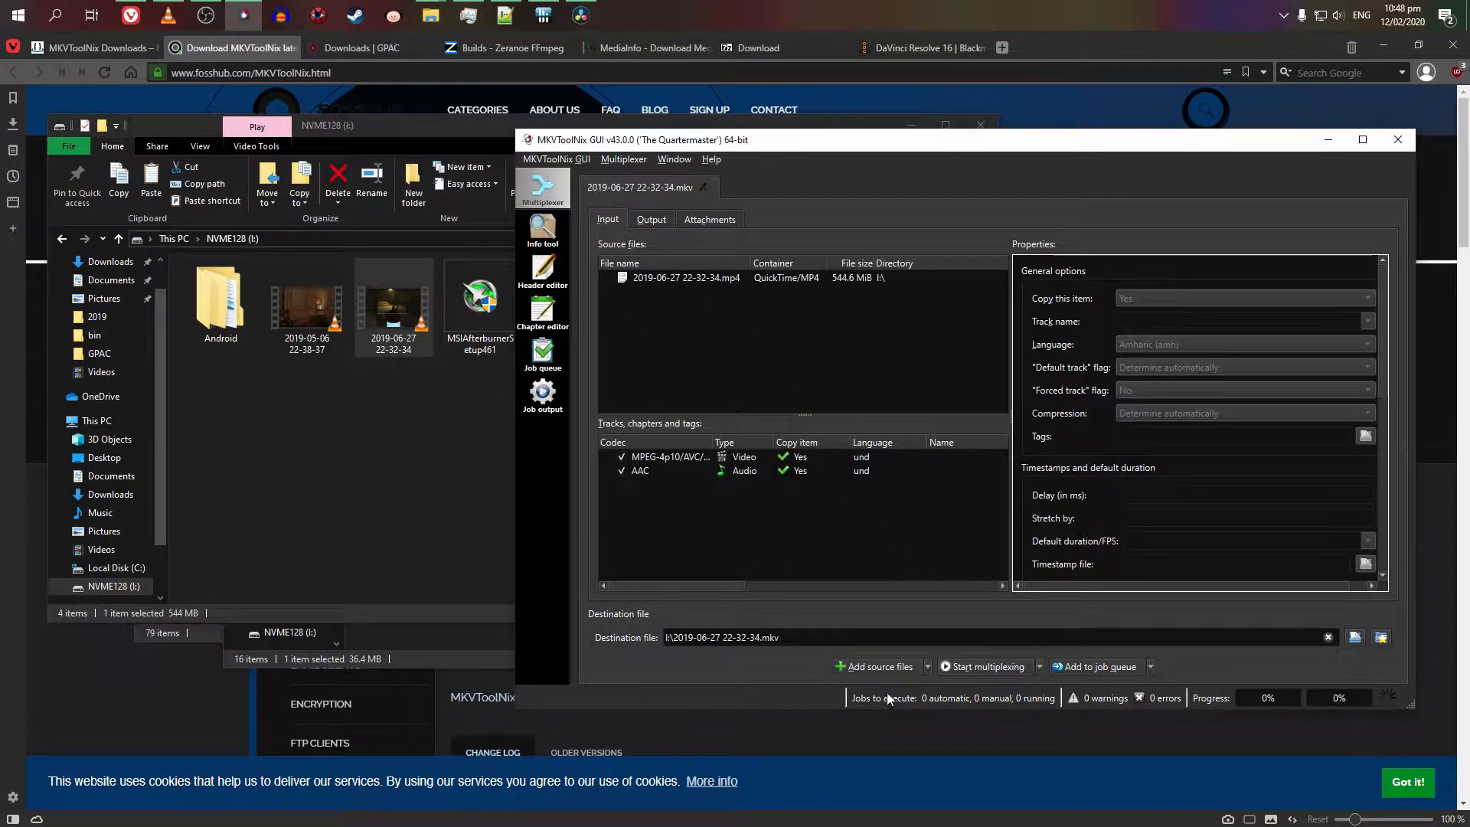
mouse_move(1000, 674)
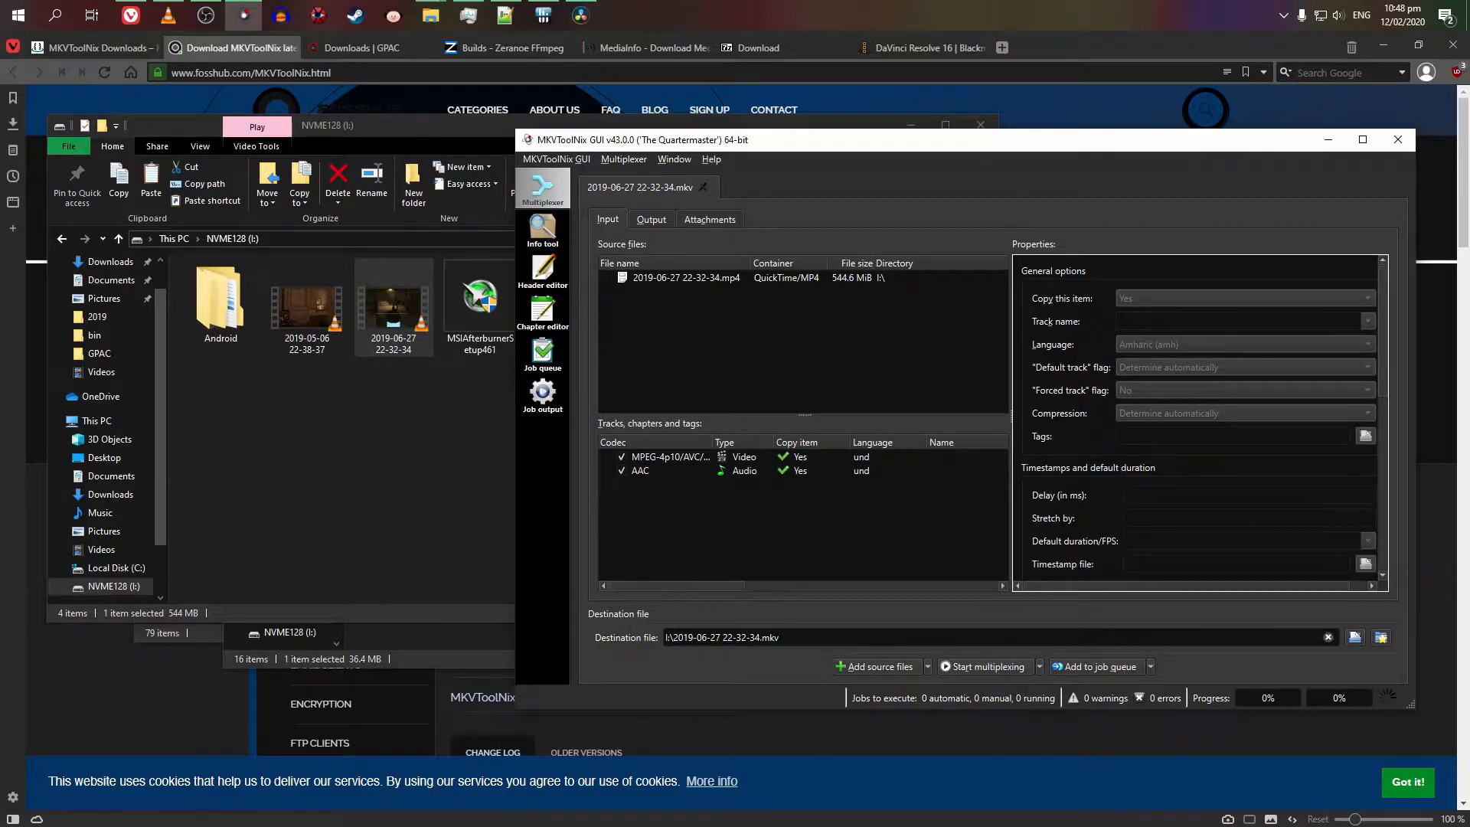
left_click(981, 666)
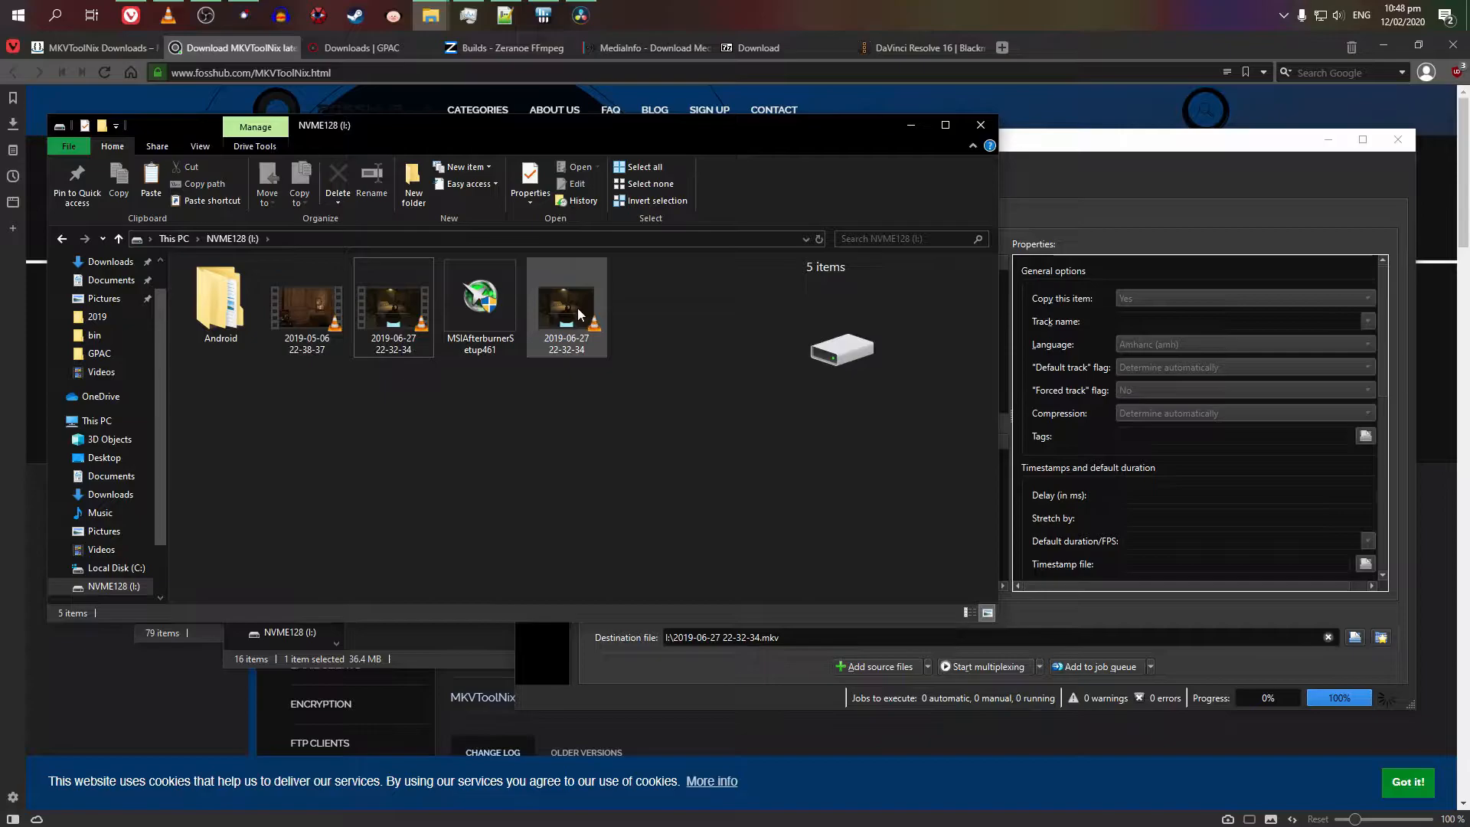
mouse_move(587, 318)
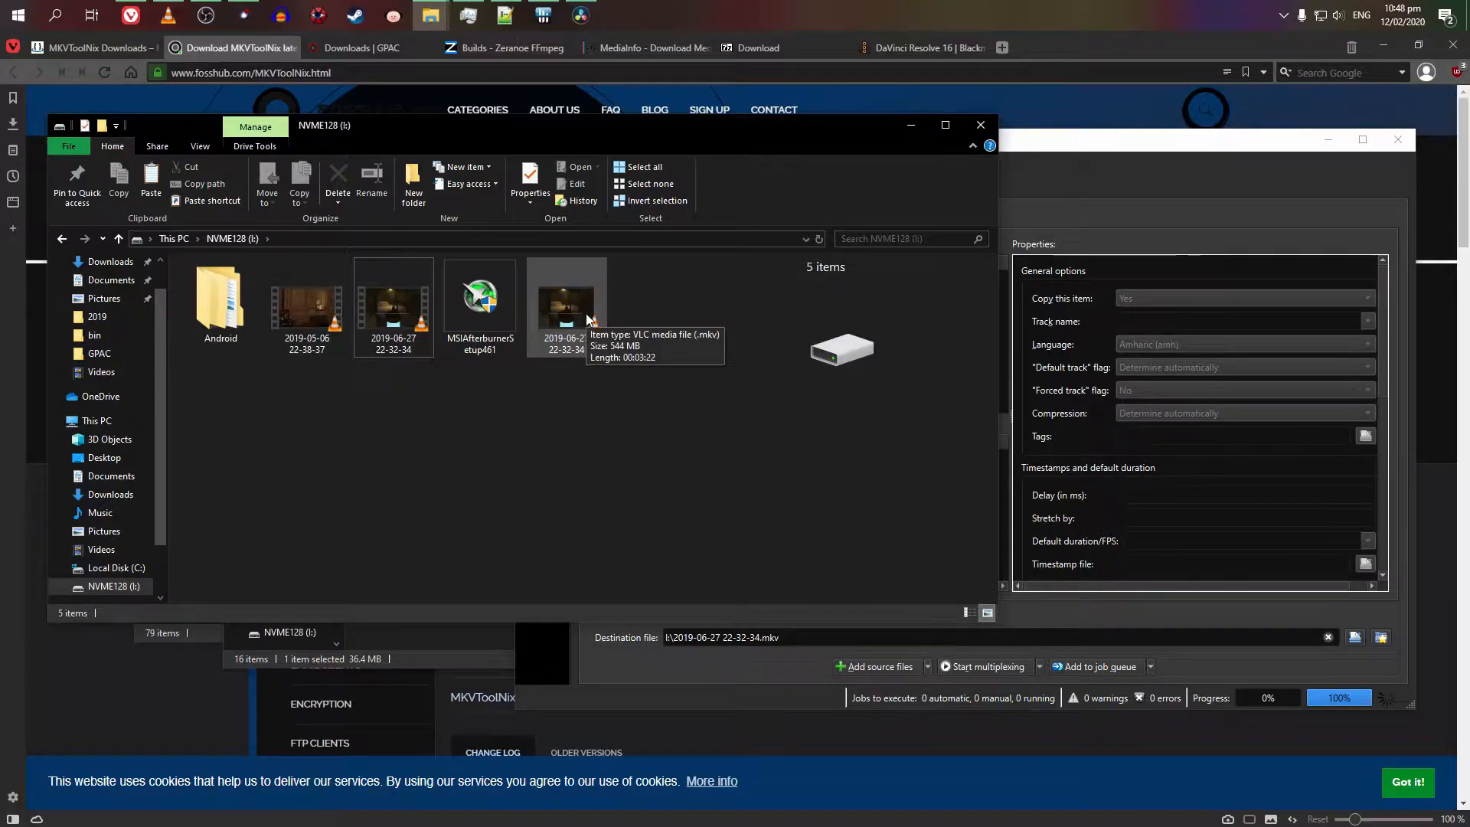
mouse_move(617, 270)
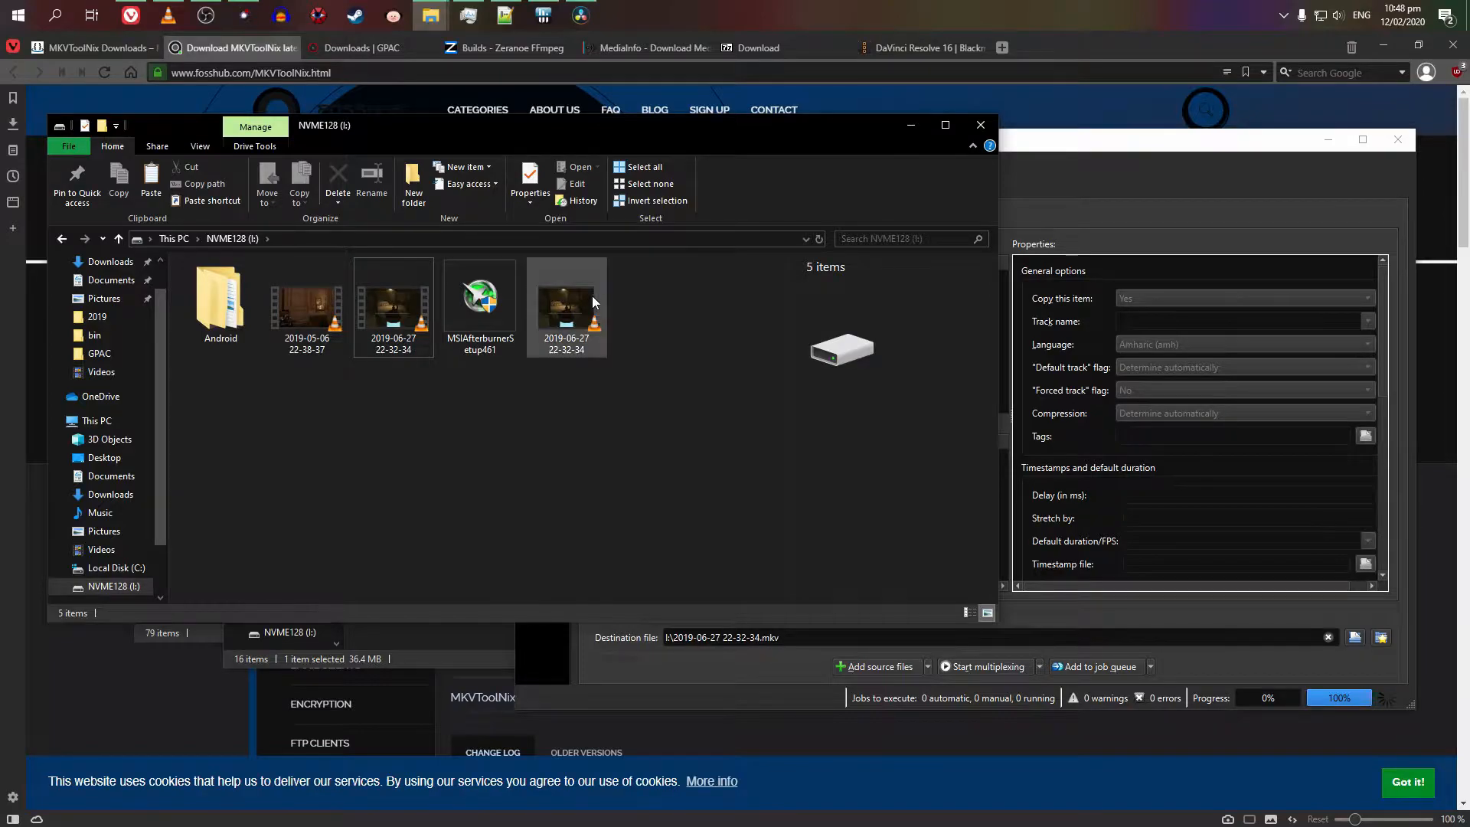
double_click(567, 300)
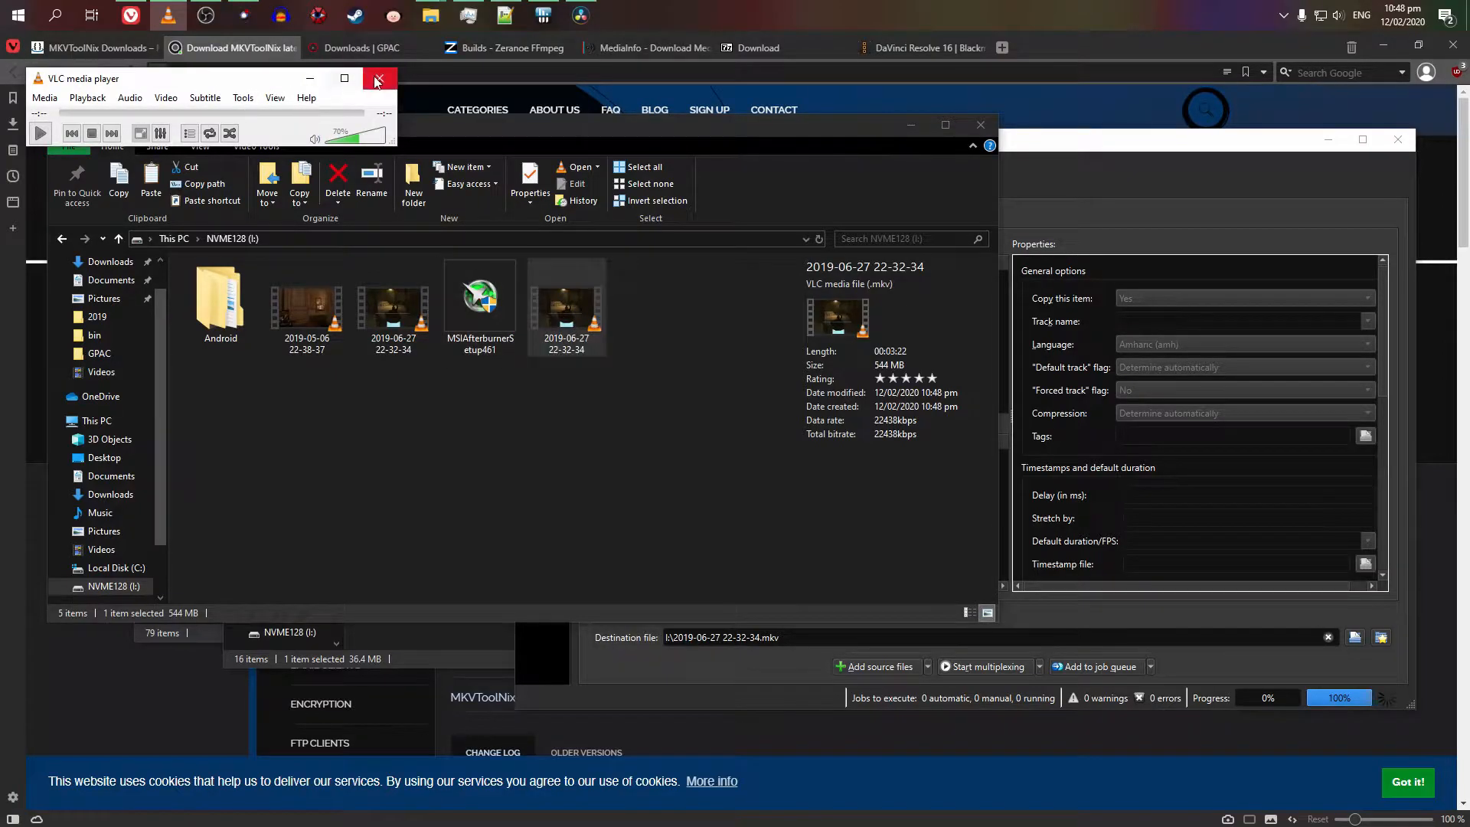
left_click(380, 78)
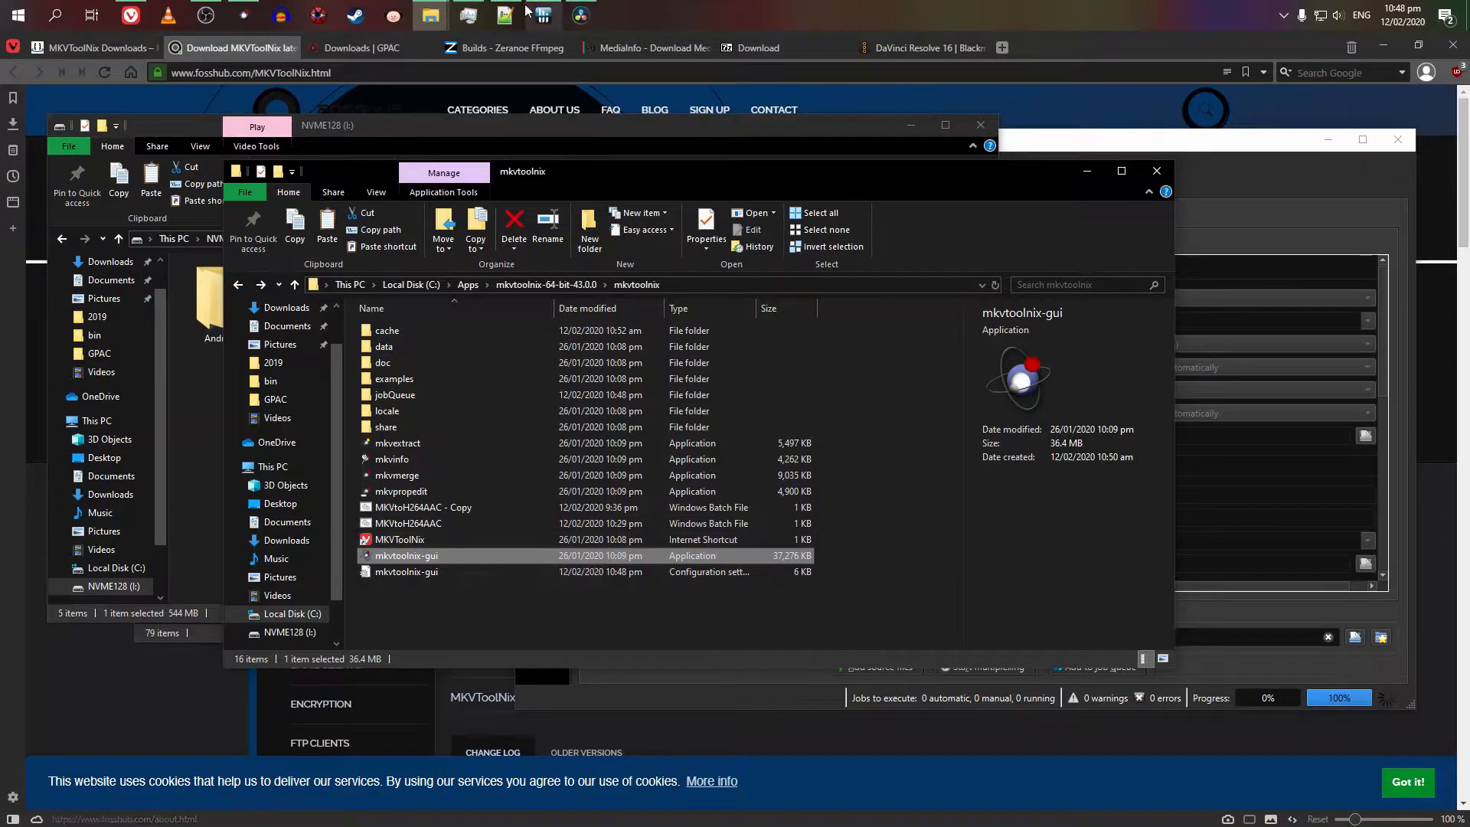
mouse_move(504, 16)
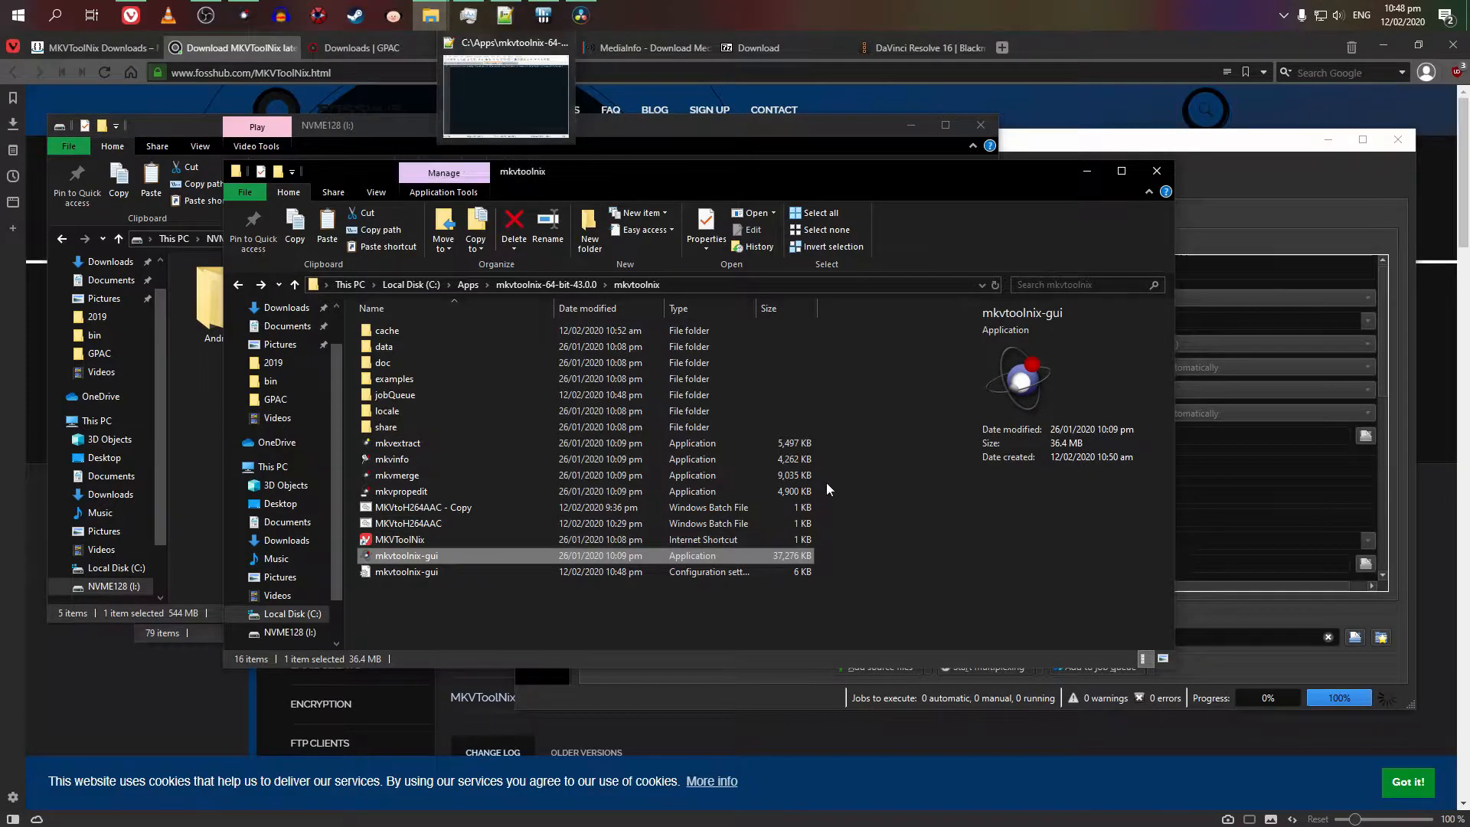
Step: Open MKVtoH264AAC.bat in Notepad++ and select mkvextract.exe in the mkvtoolnix folder
left_click(407, 524)
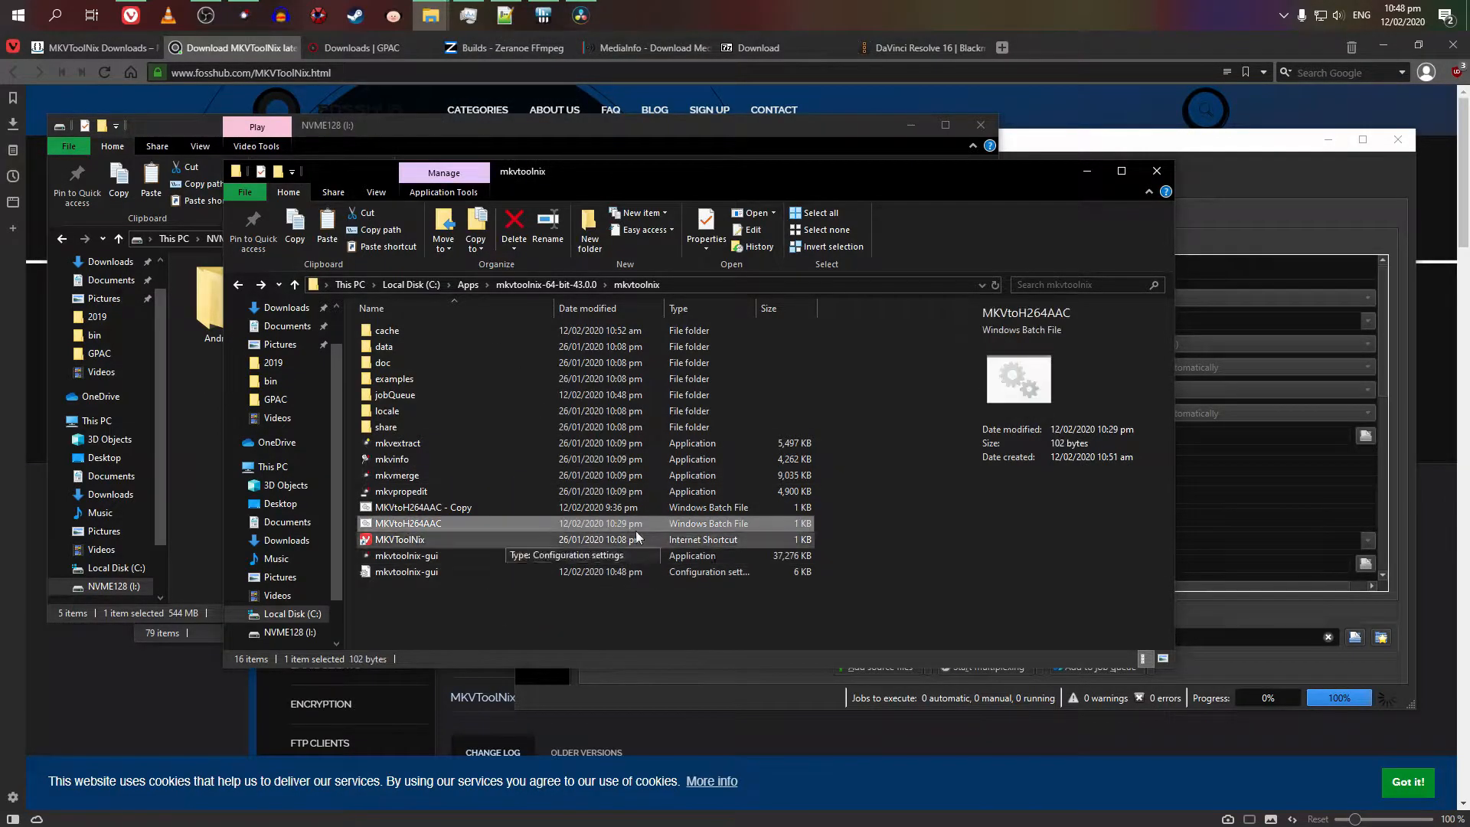
double_click(408, 523)
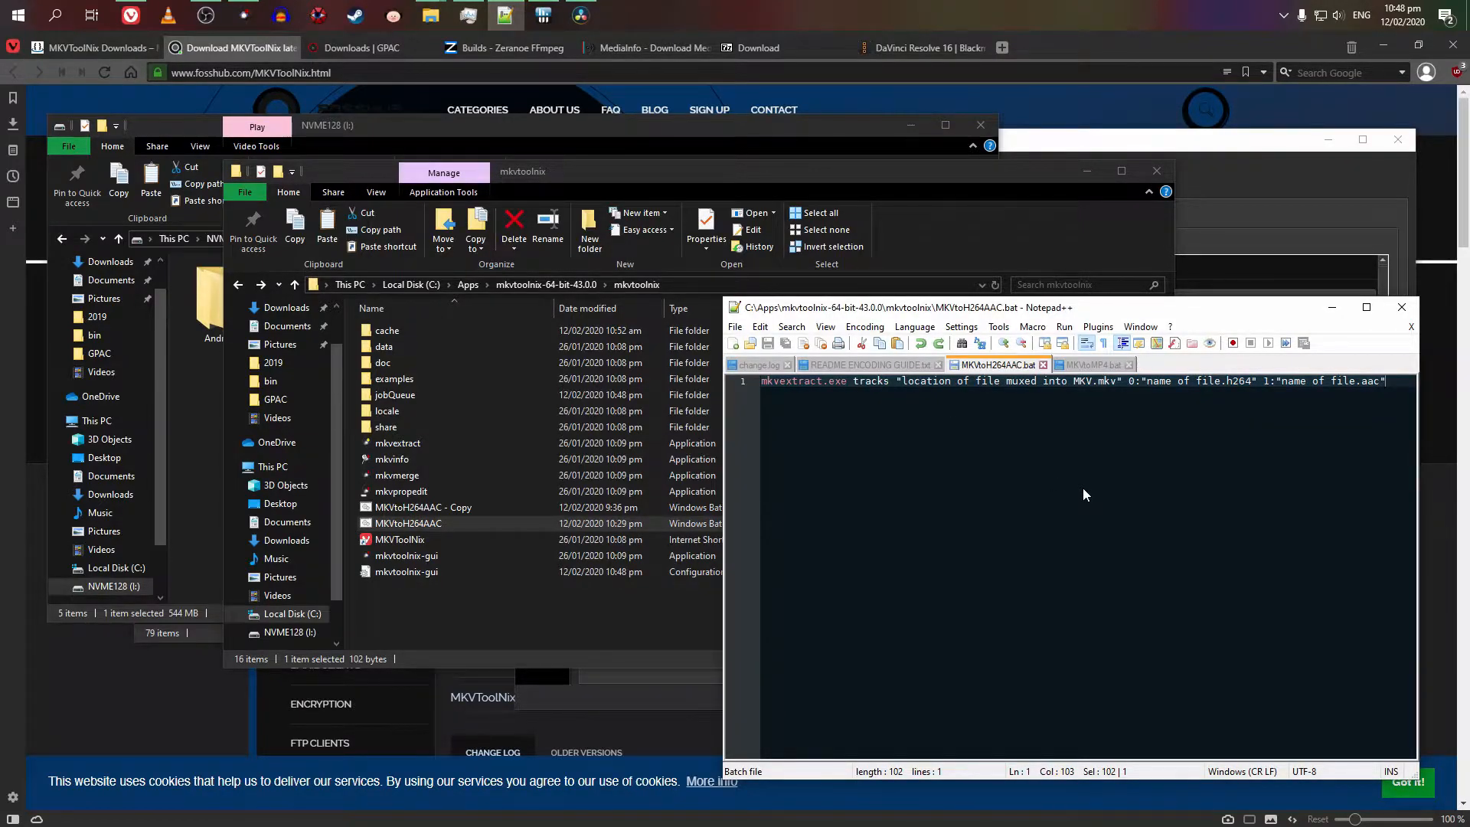
mouse_move(1057, 475)
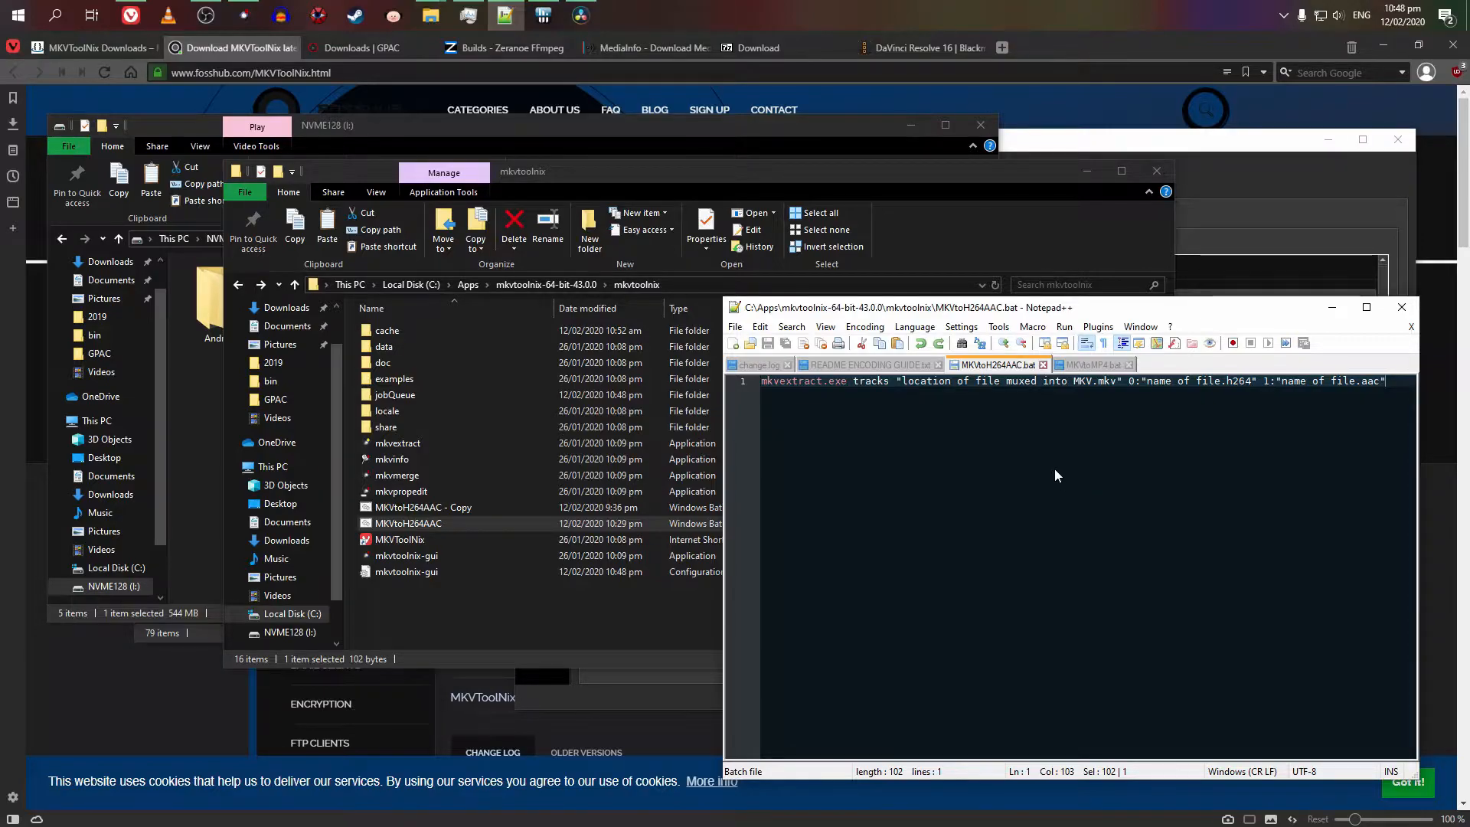
mouse_move(1047, 470)
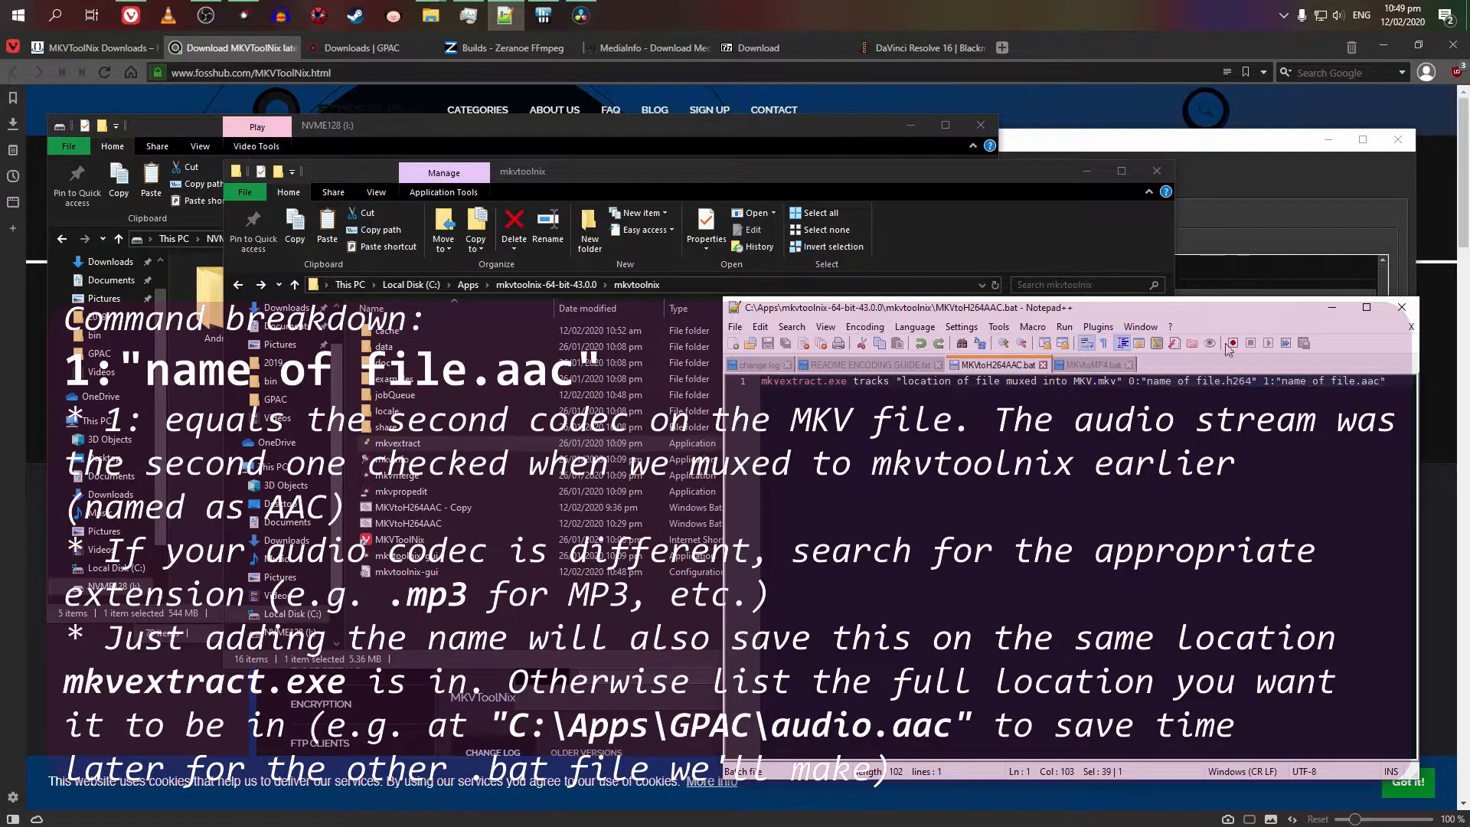
left_click(1250, 381)
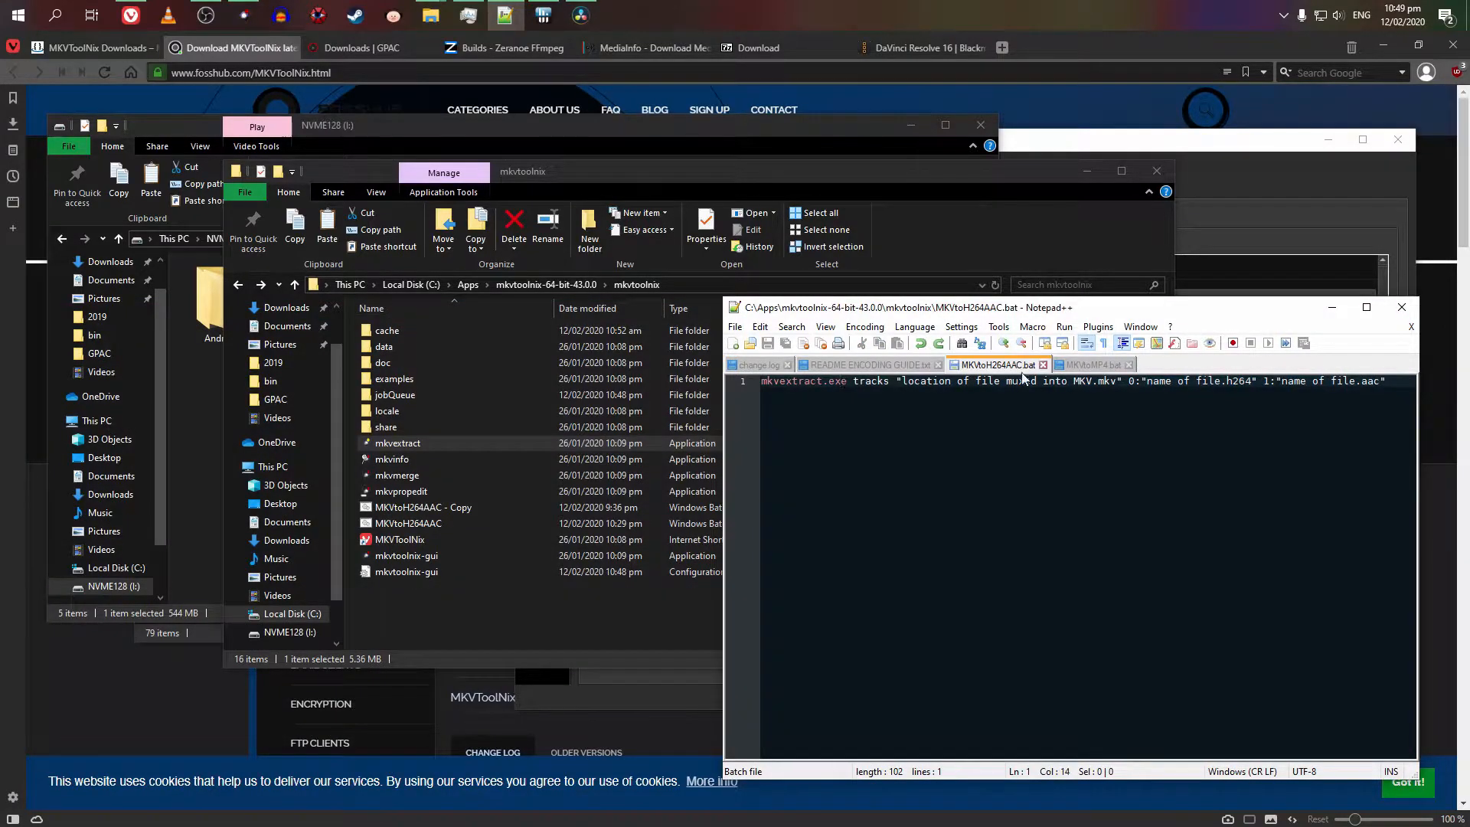
Step: Start Save As for the MKVtoH264AAC script, pointed at the mkvtoolnix folder
left_click(734, 326)
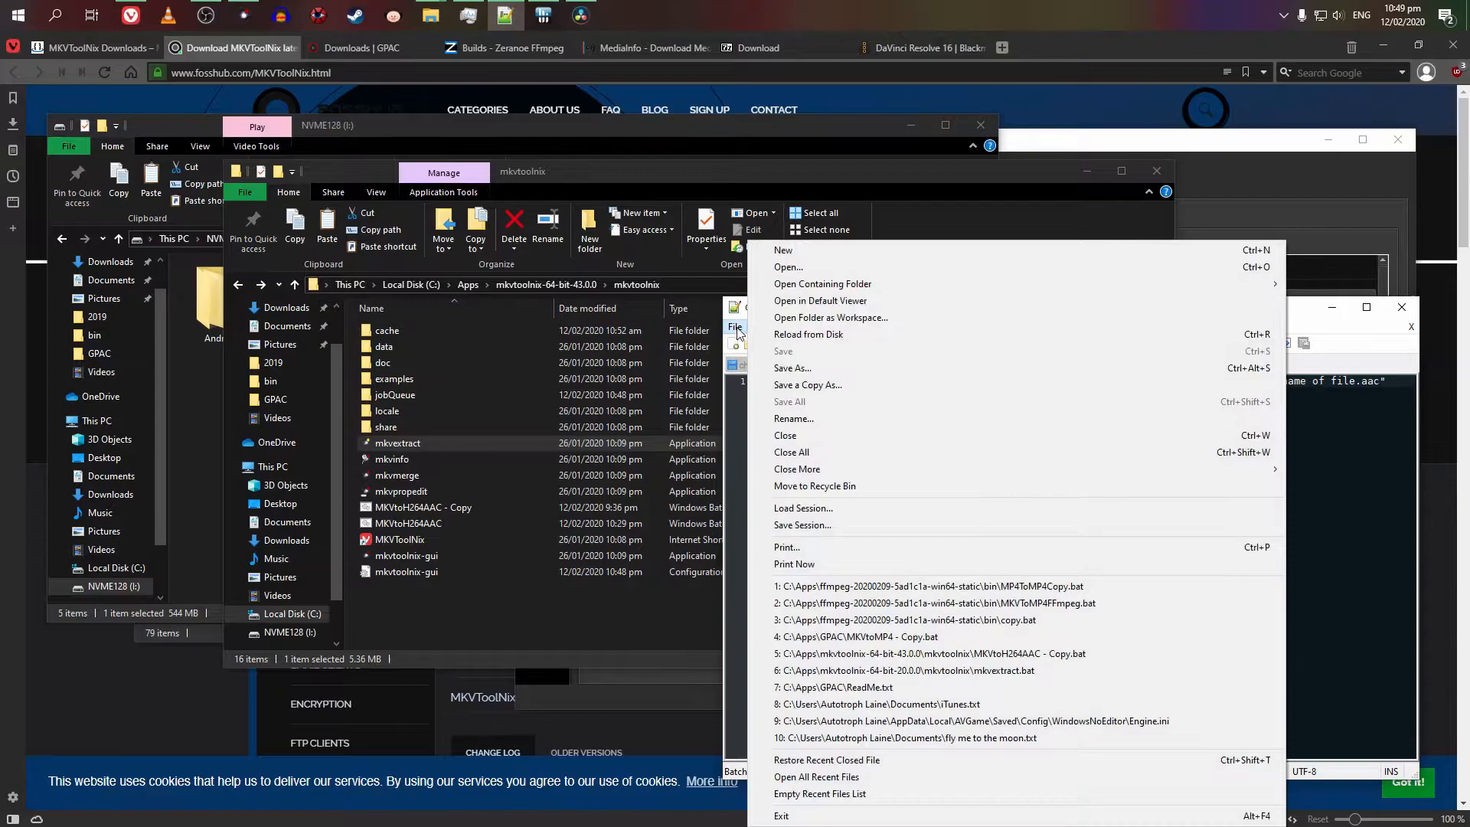
mouse_move(799, 367)
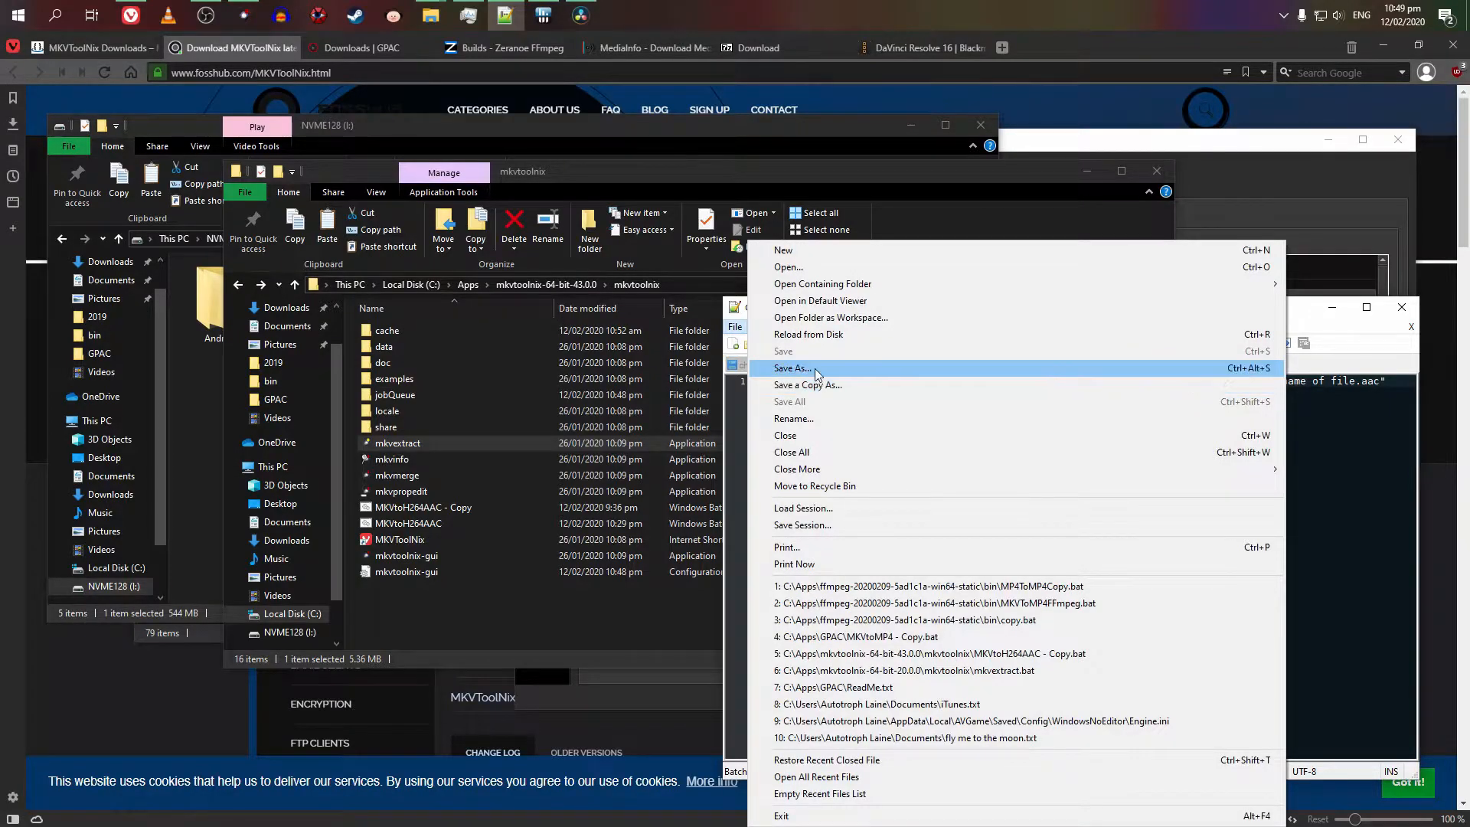
left_click(792, 368)
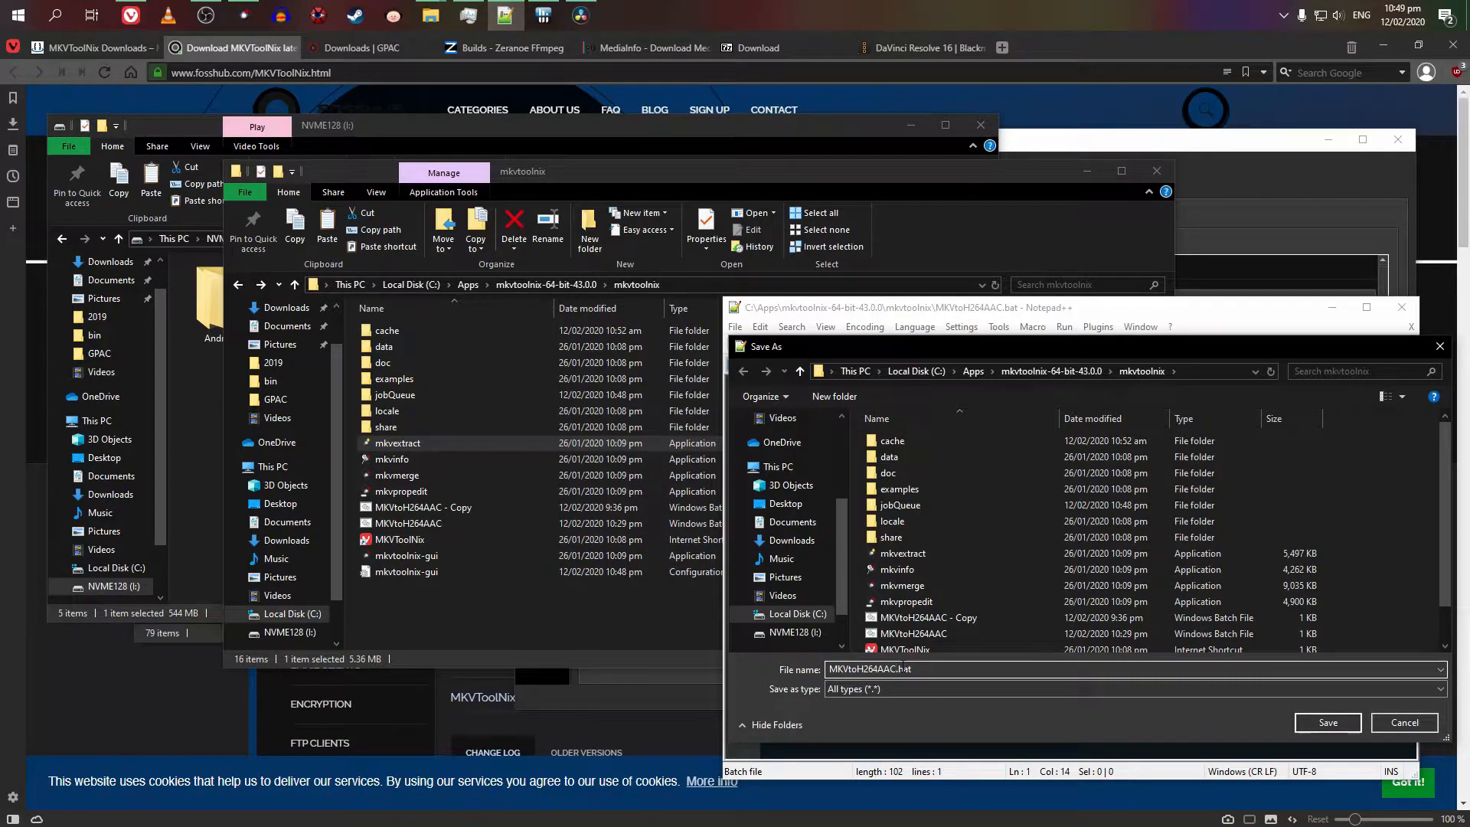
mouse_move(888, 669)
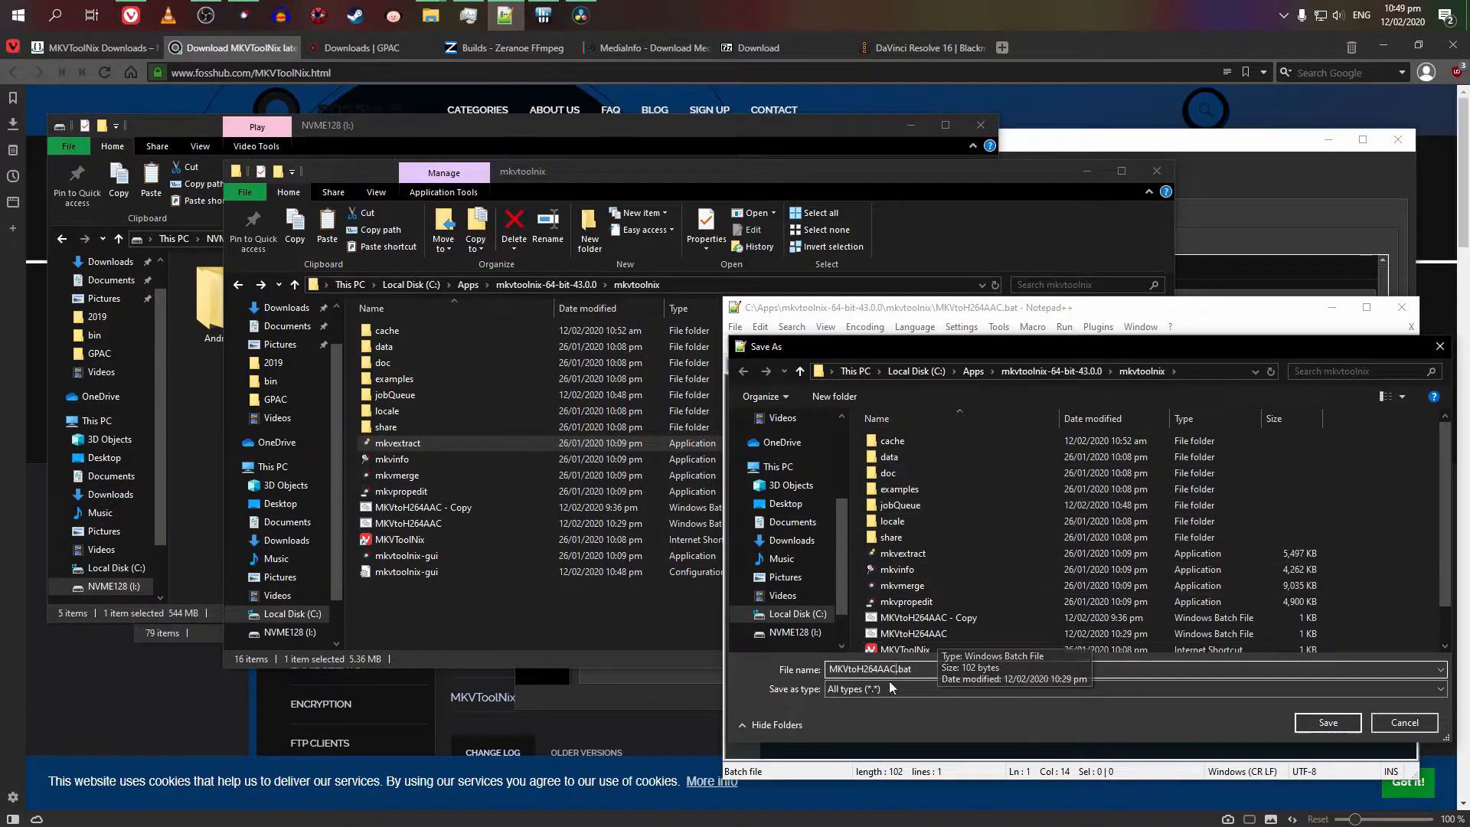
mouse_move(928, 633)
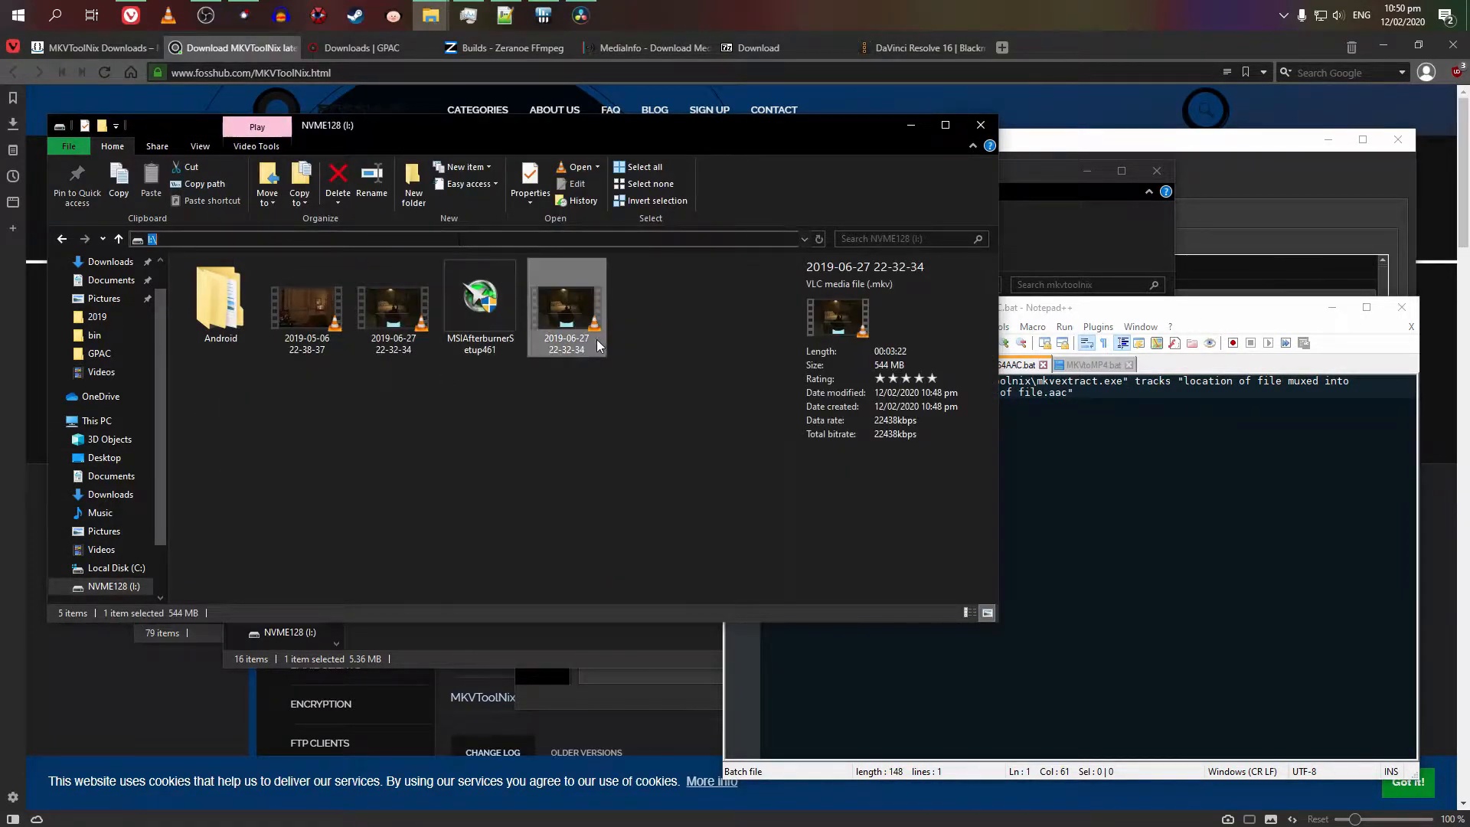
left_click(567, 343)
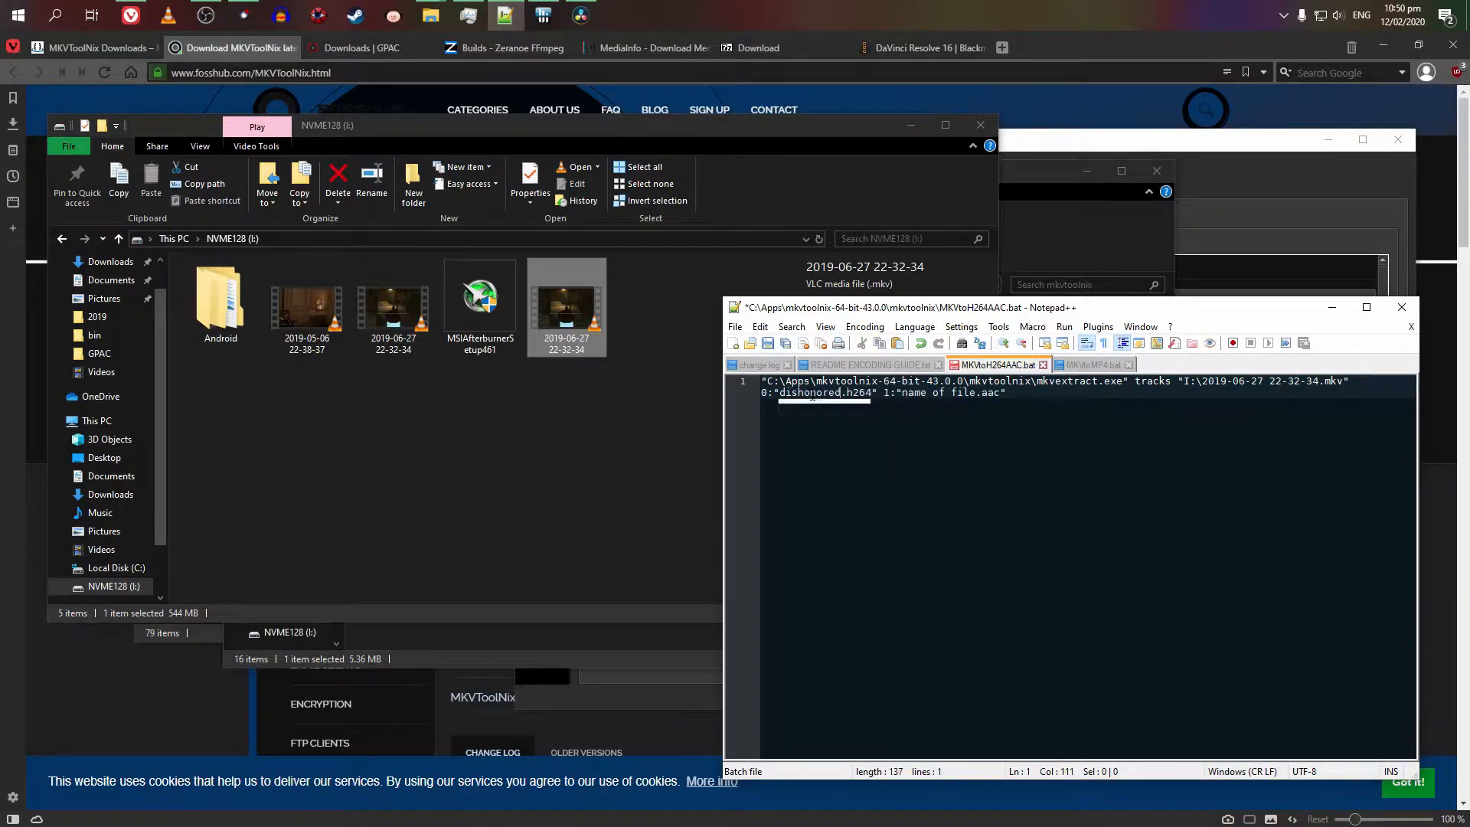
type("2")
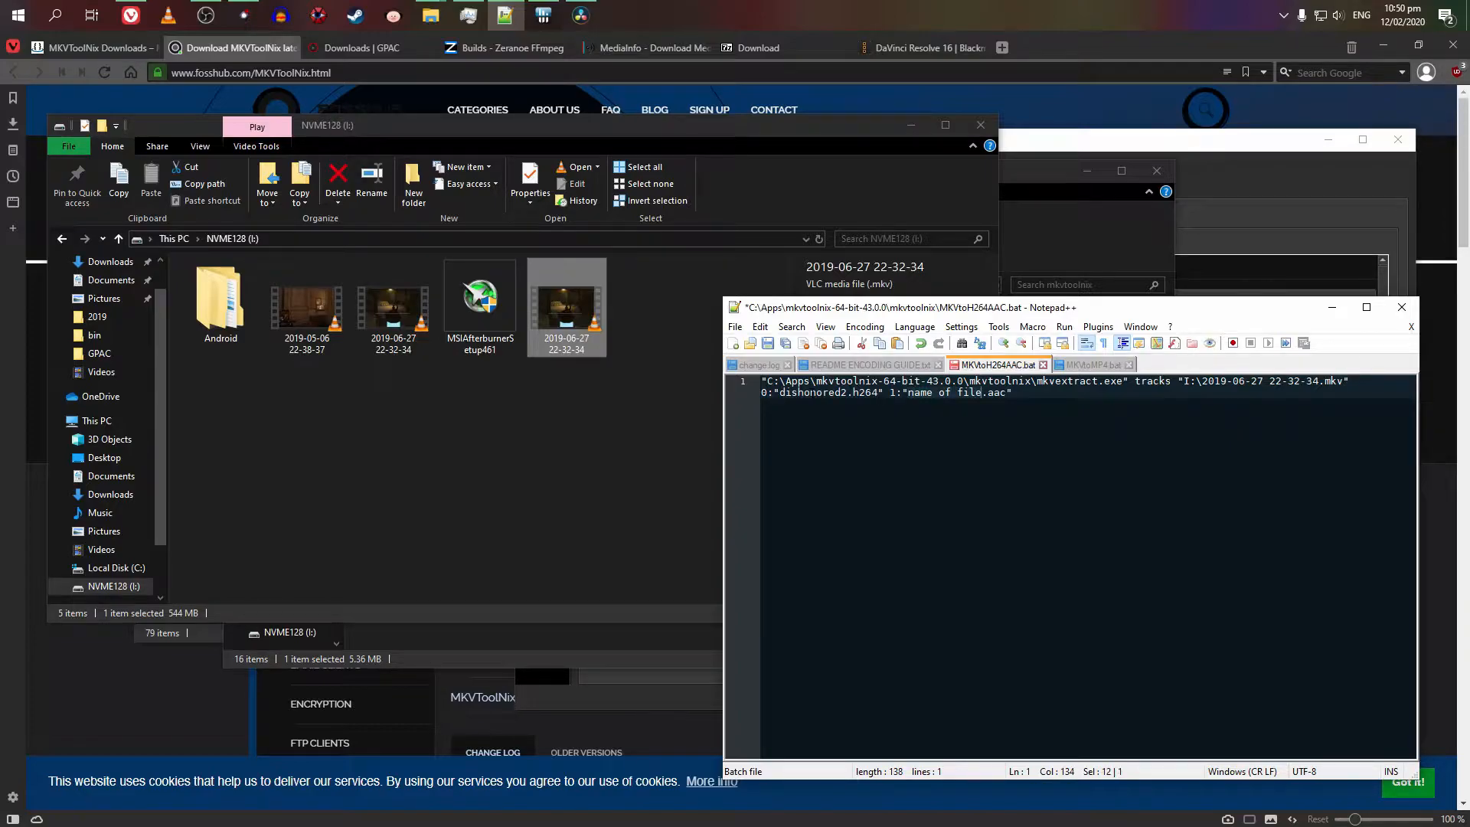
type("dh")
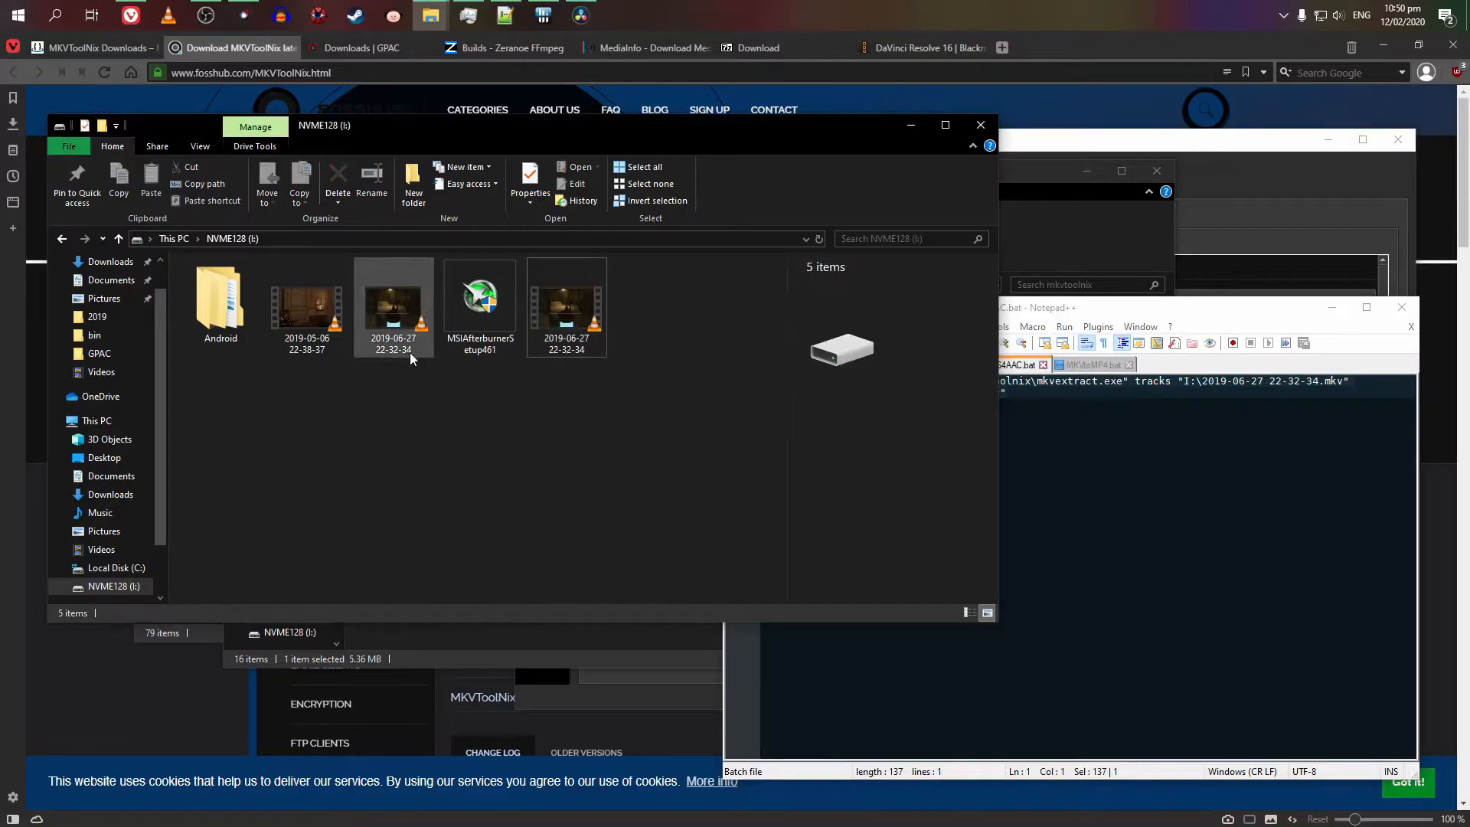
Step: View the MKV in MediaInfo, scrolling through its AVC 1080p 60 FPS video and AAC LC audio sections
right_click(567, 306)
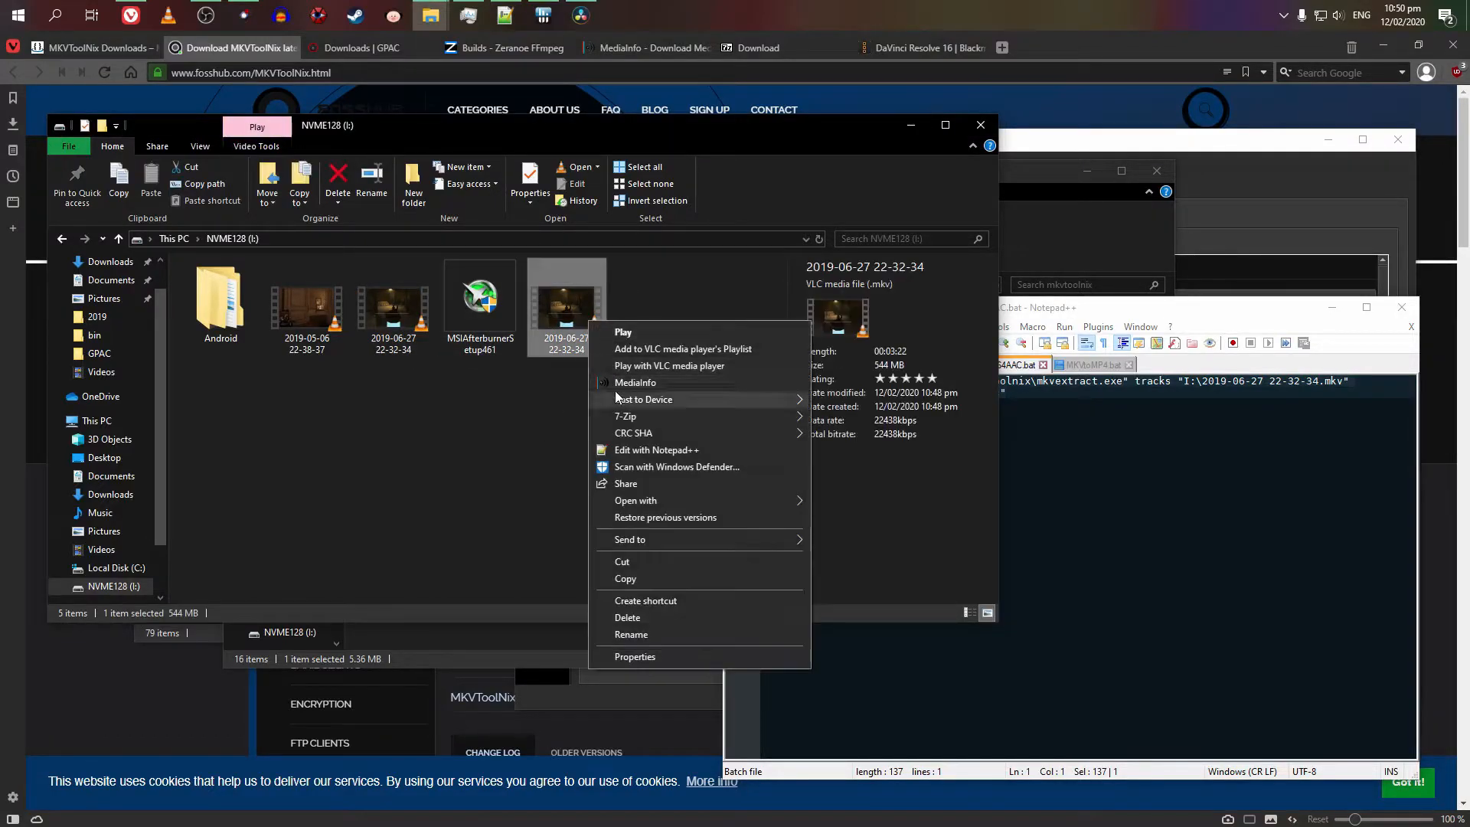
mouse_move(635, 382)
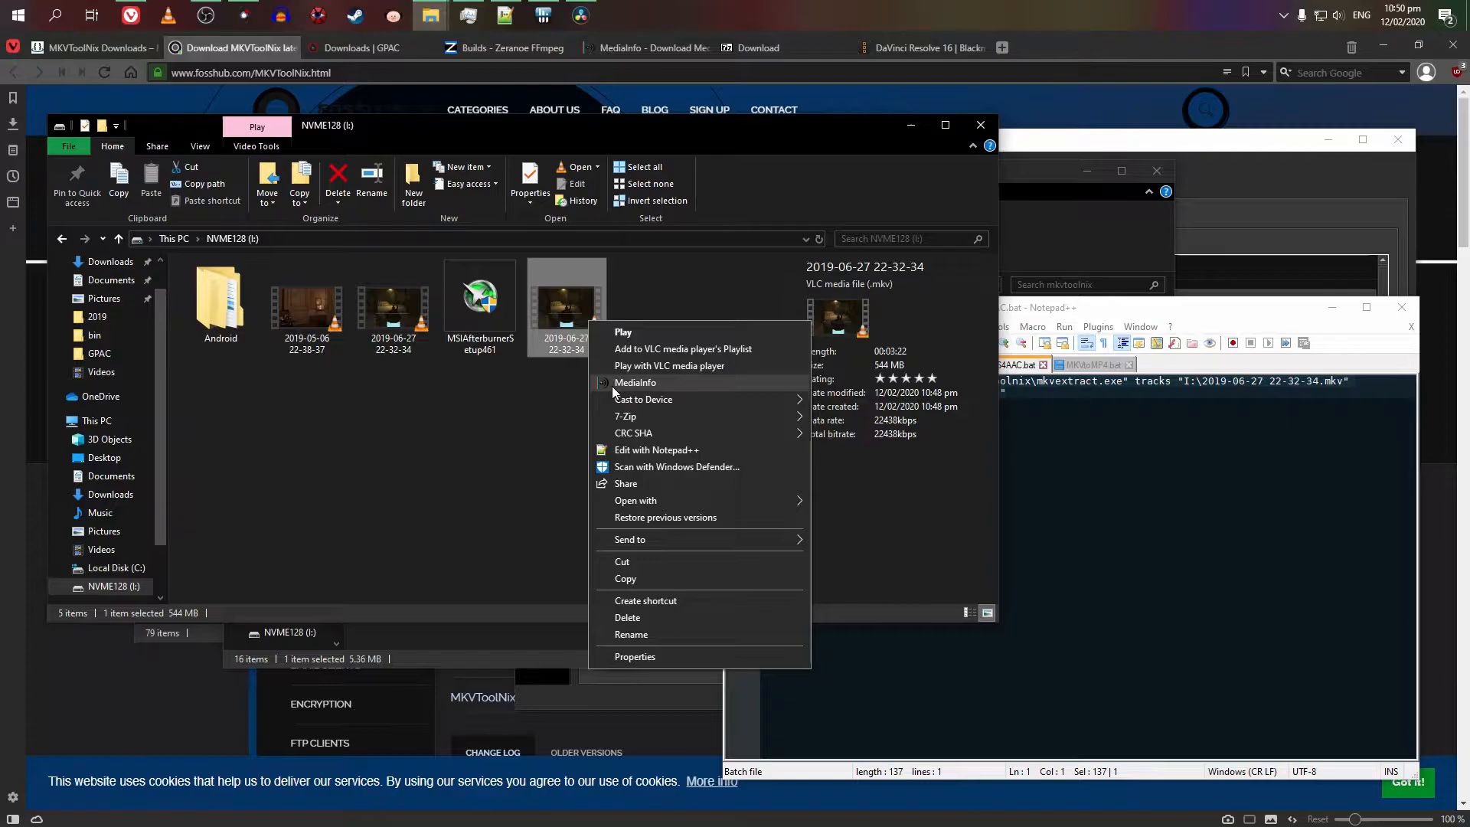
left_click(634, 383)
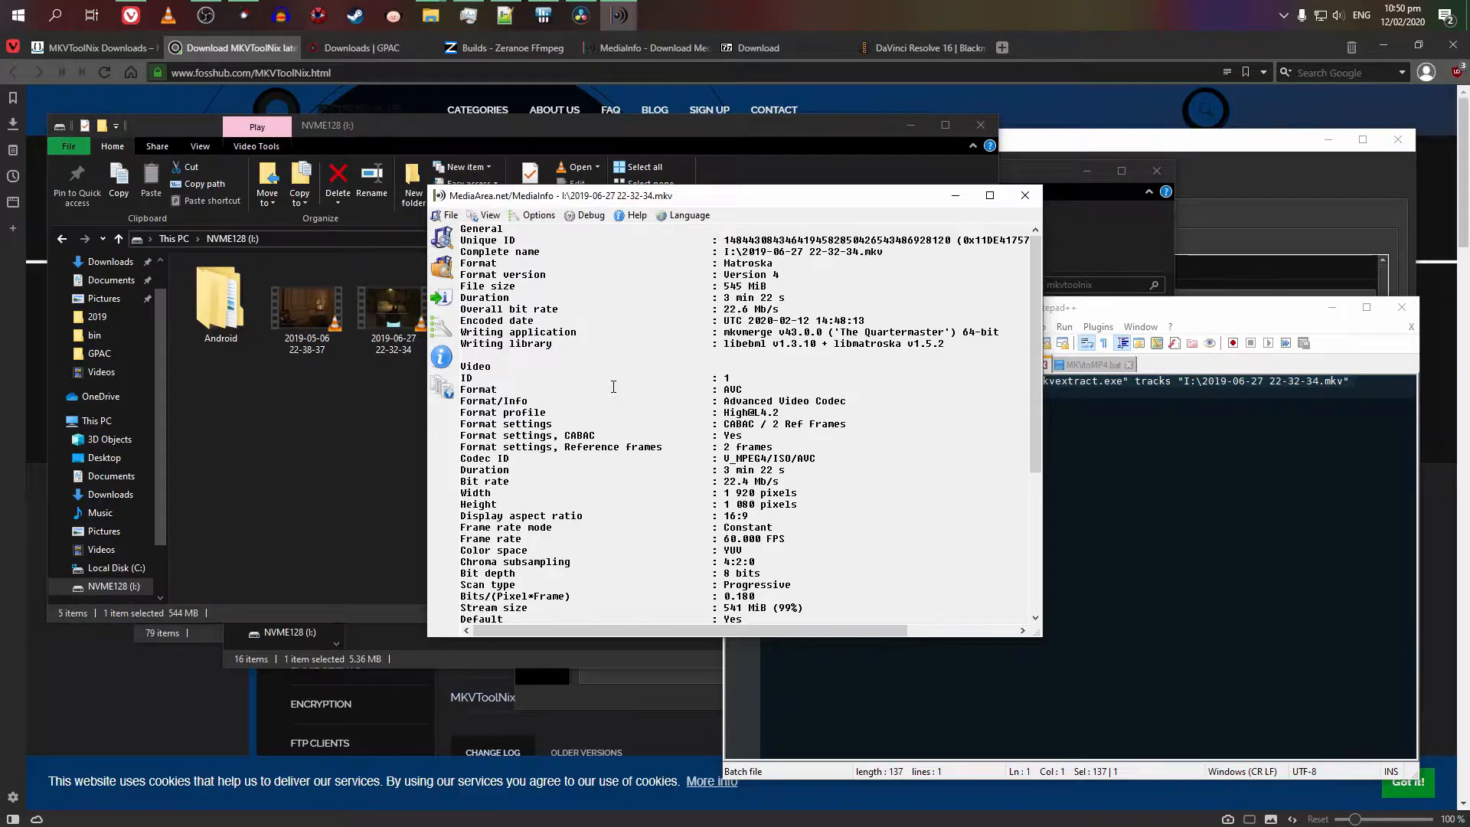
mouse_move(821, 378)
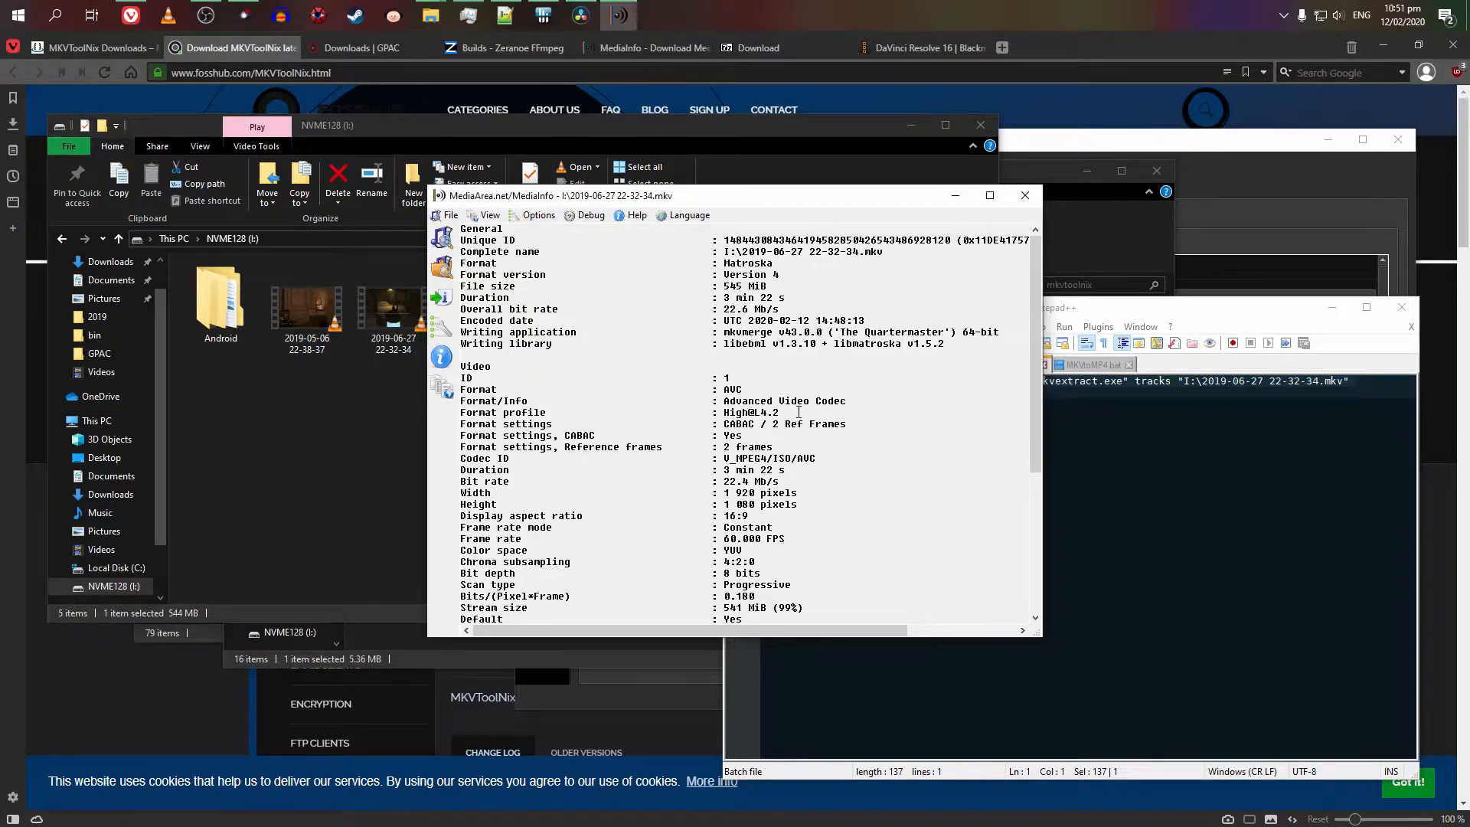
scroll("down", 3)
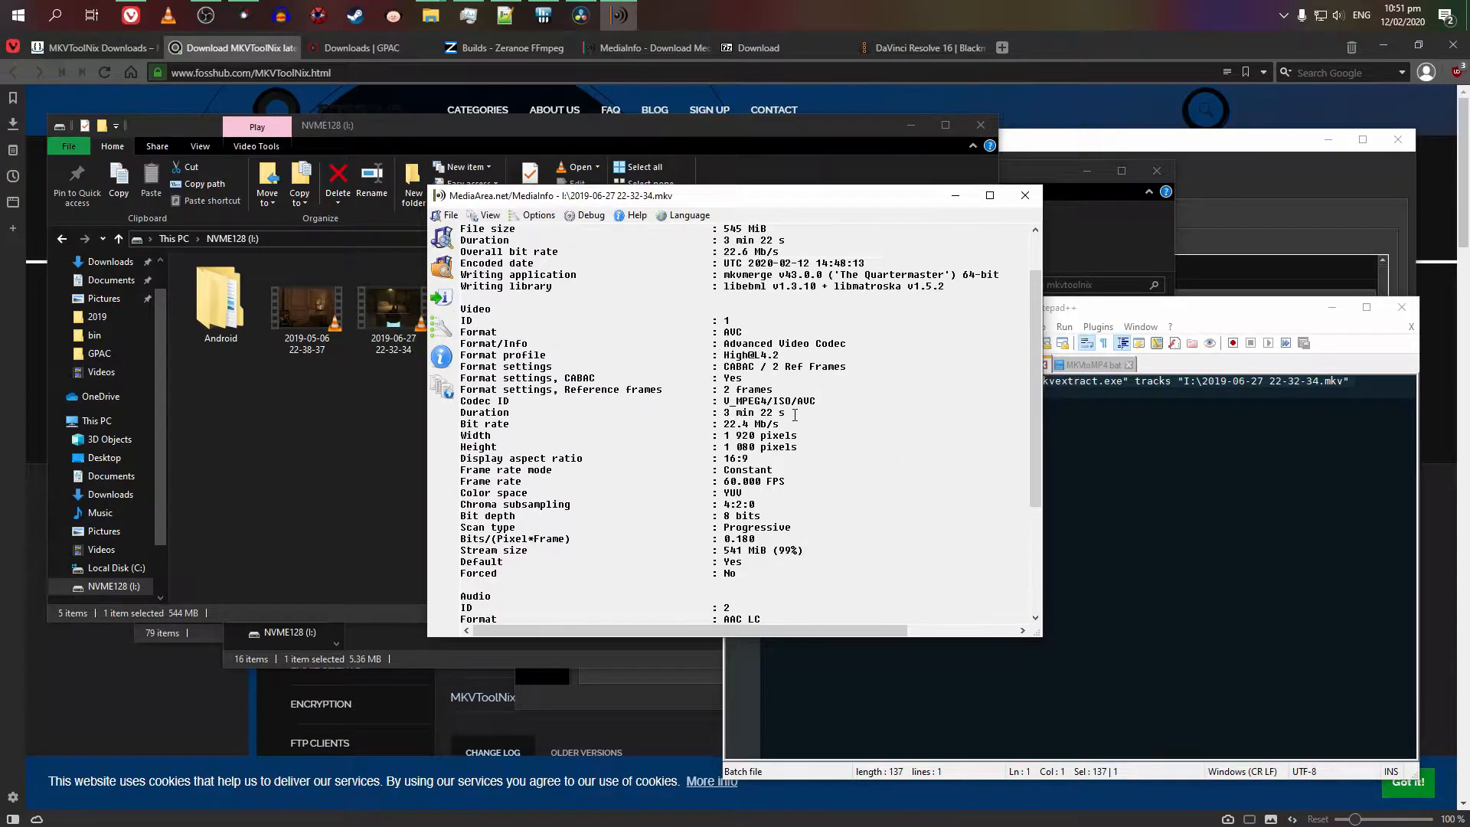
scroll("down", 3)
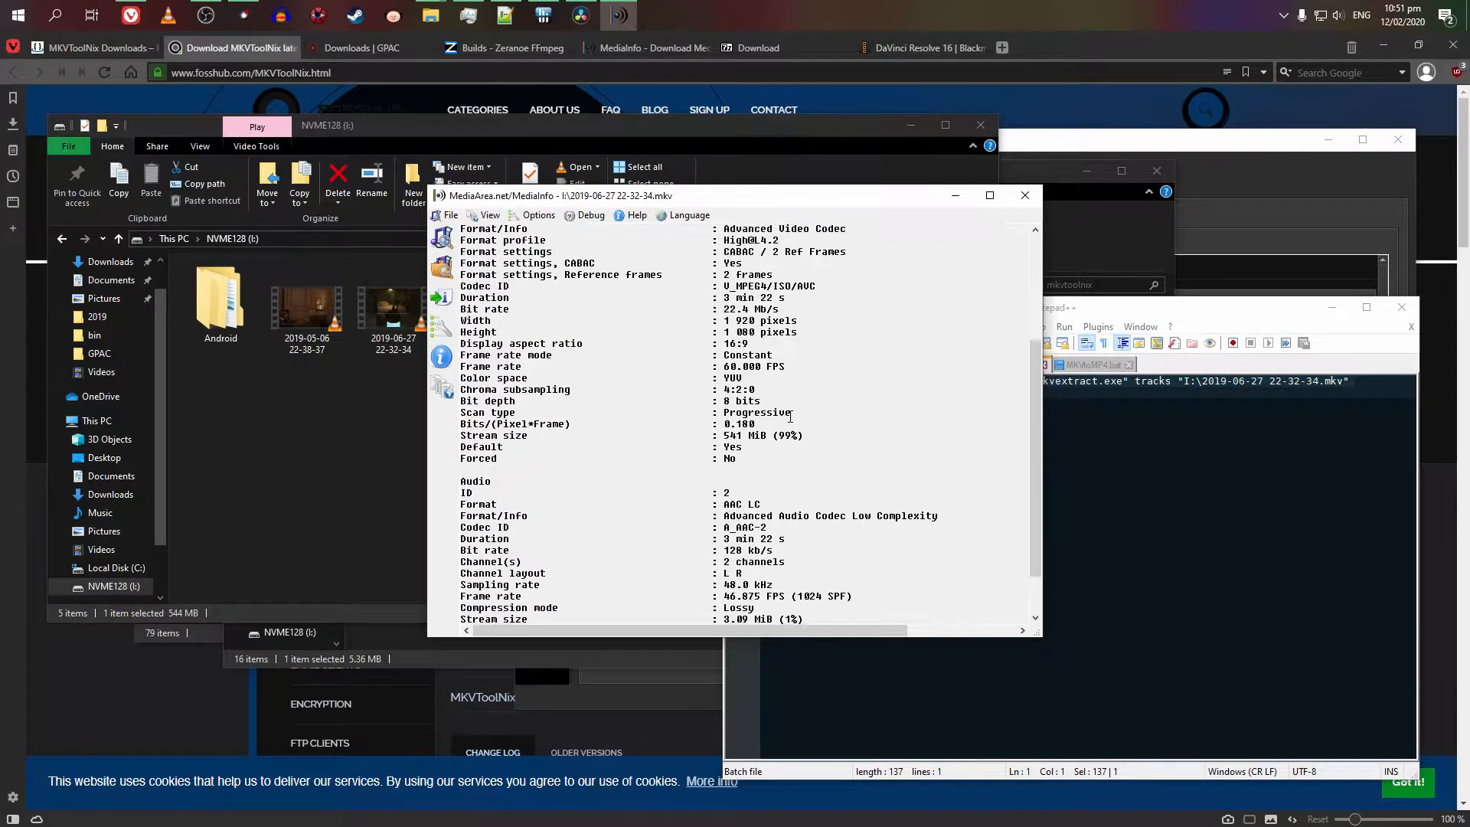
scroll("up", 3)
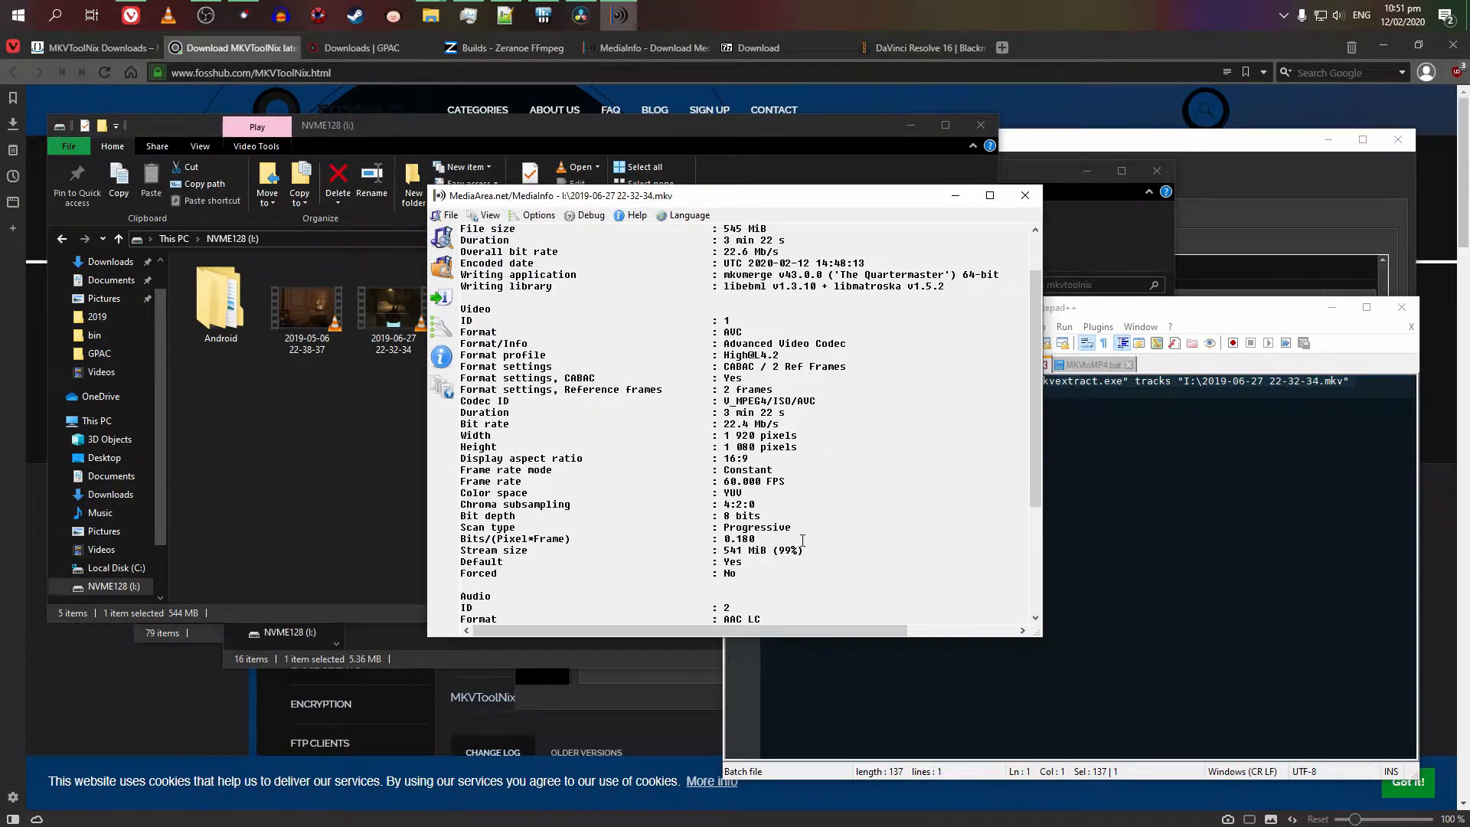
scroll("down", 3)
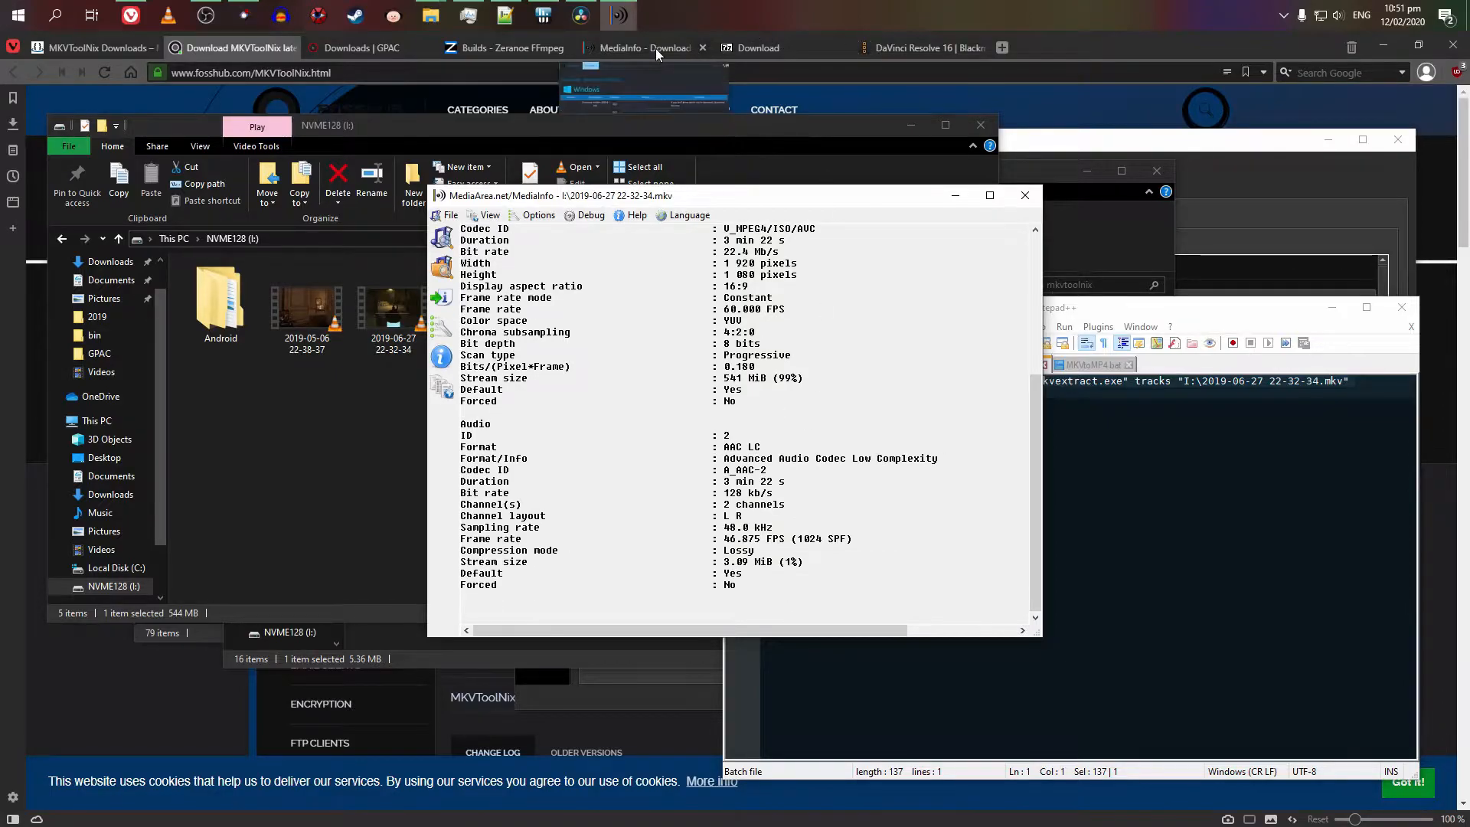
left_click(644, 47)
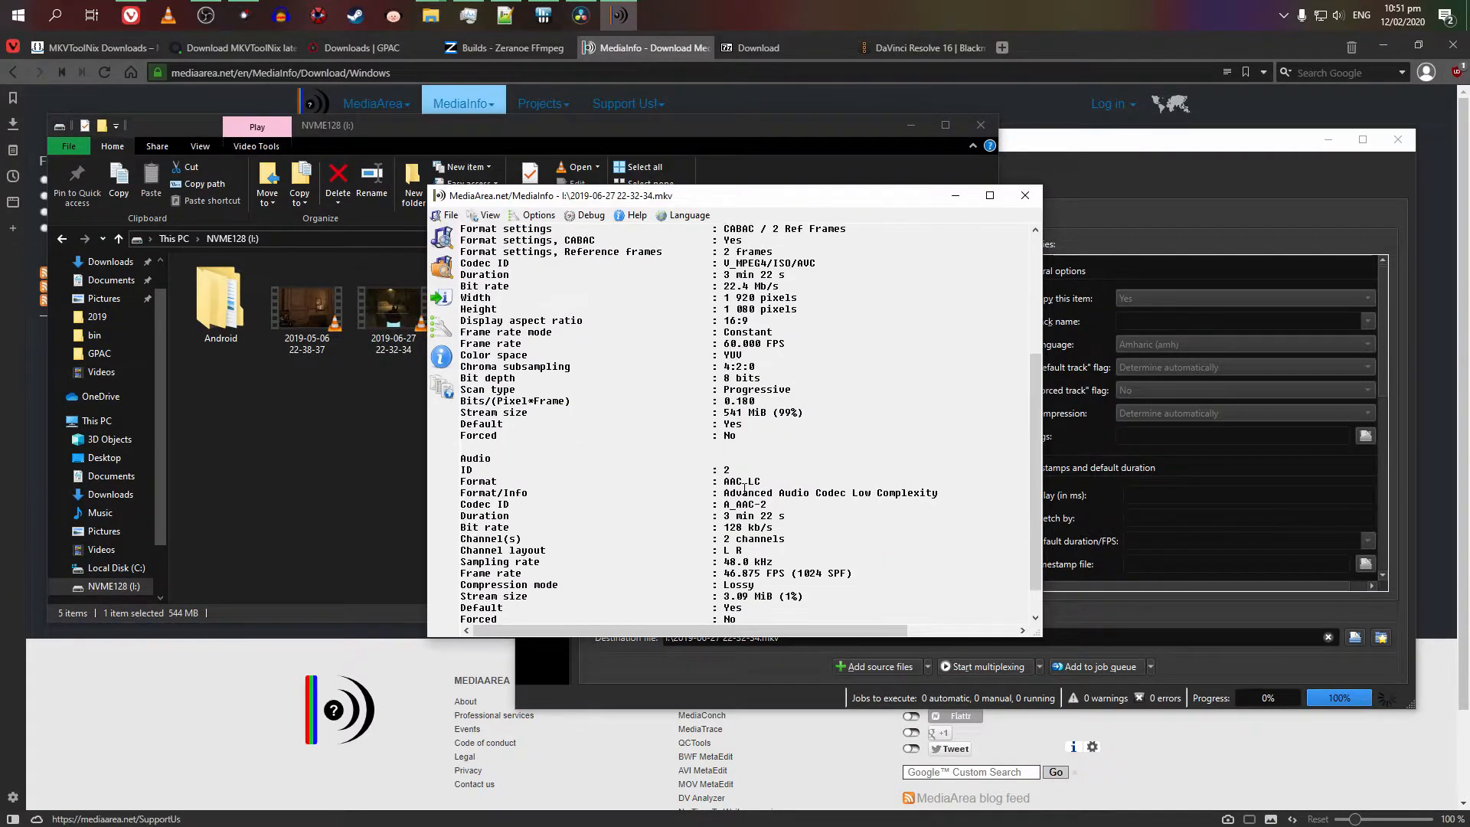
mouse_move(507, 15)
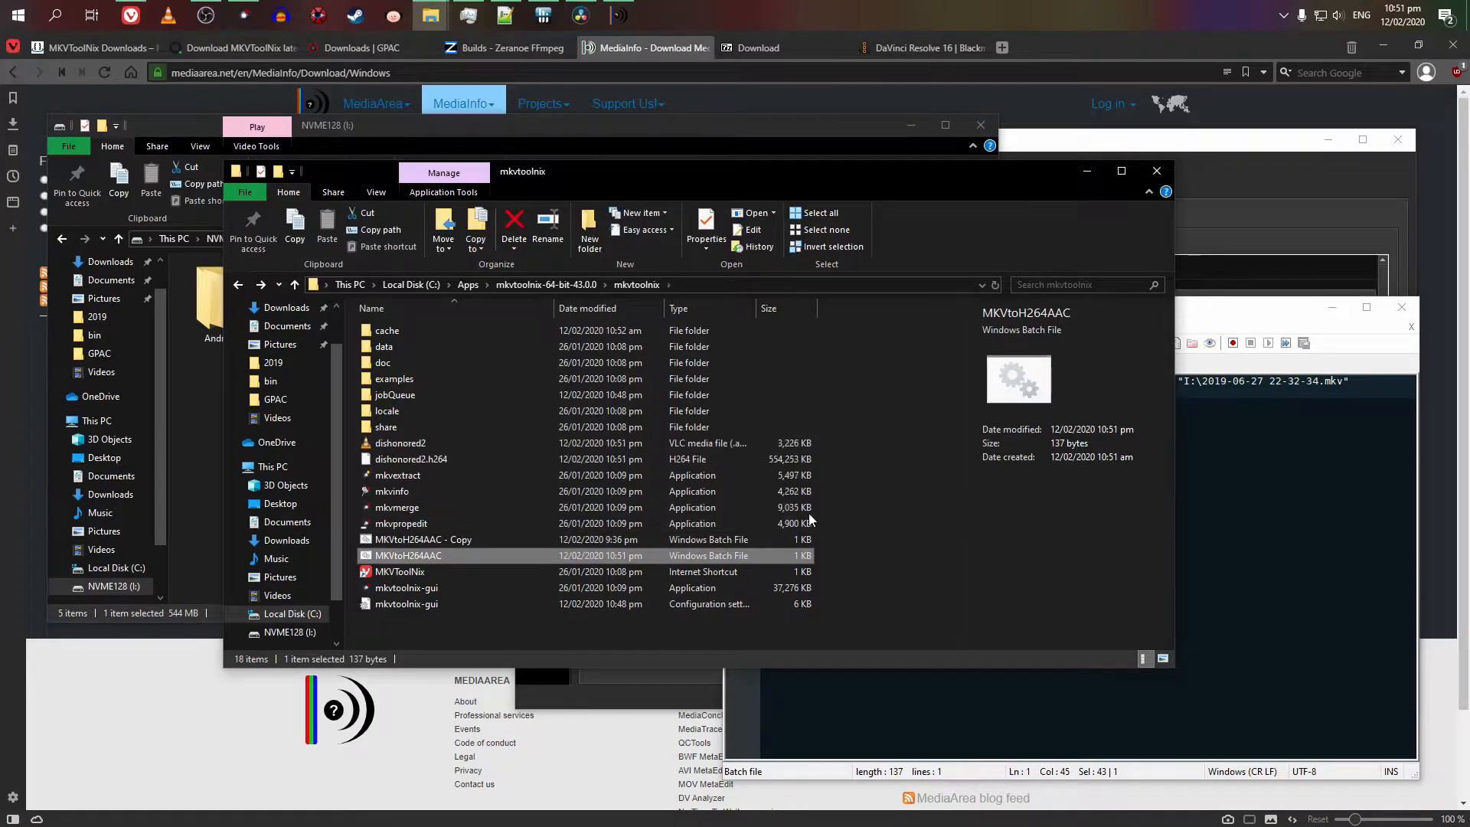
Step: Play the extracted dishonored2.aac in VLC to check it, then close the player
left_click(399, 443)
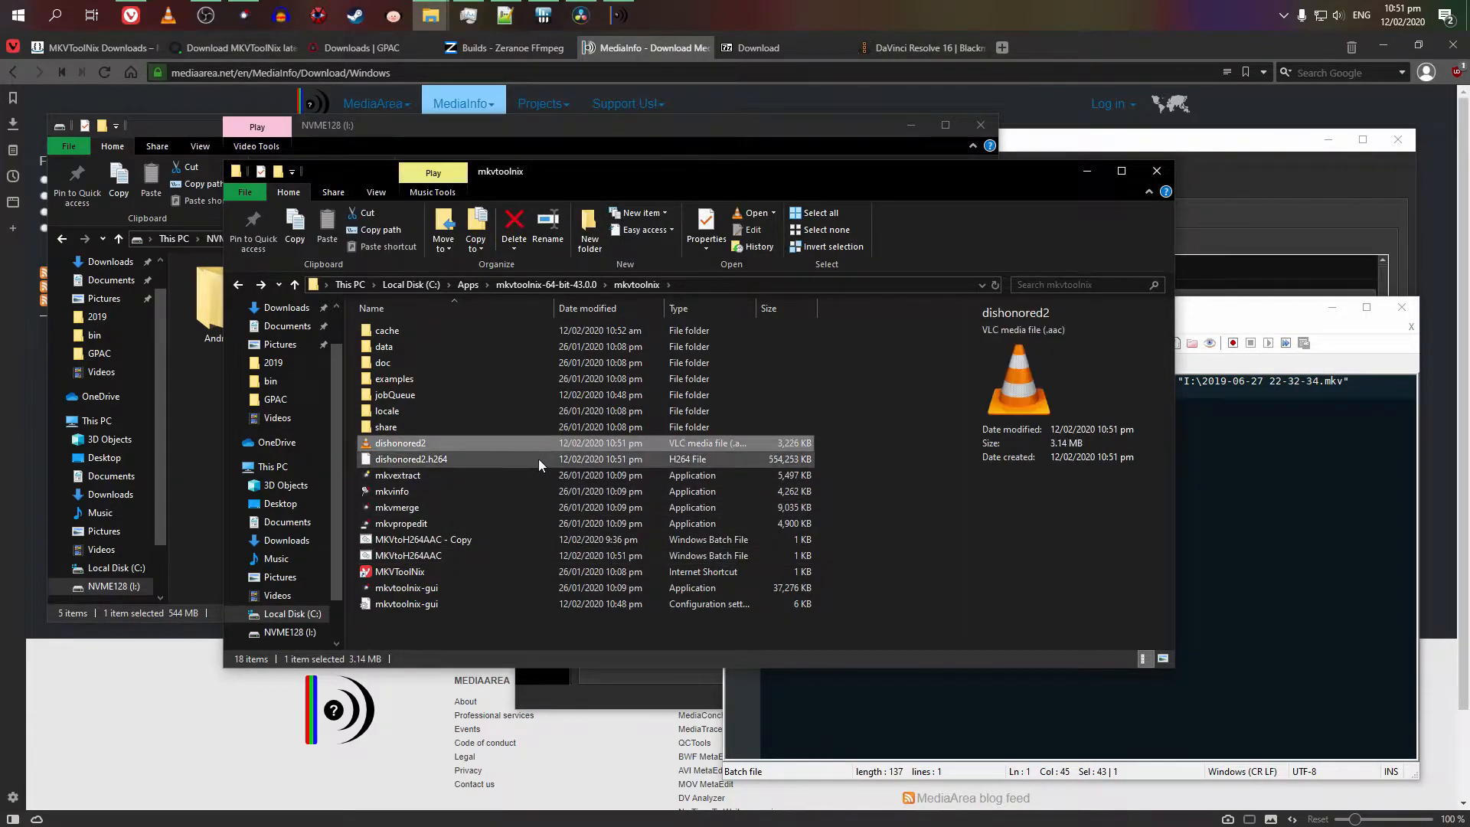
left_click(411, 458)
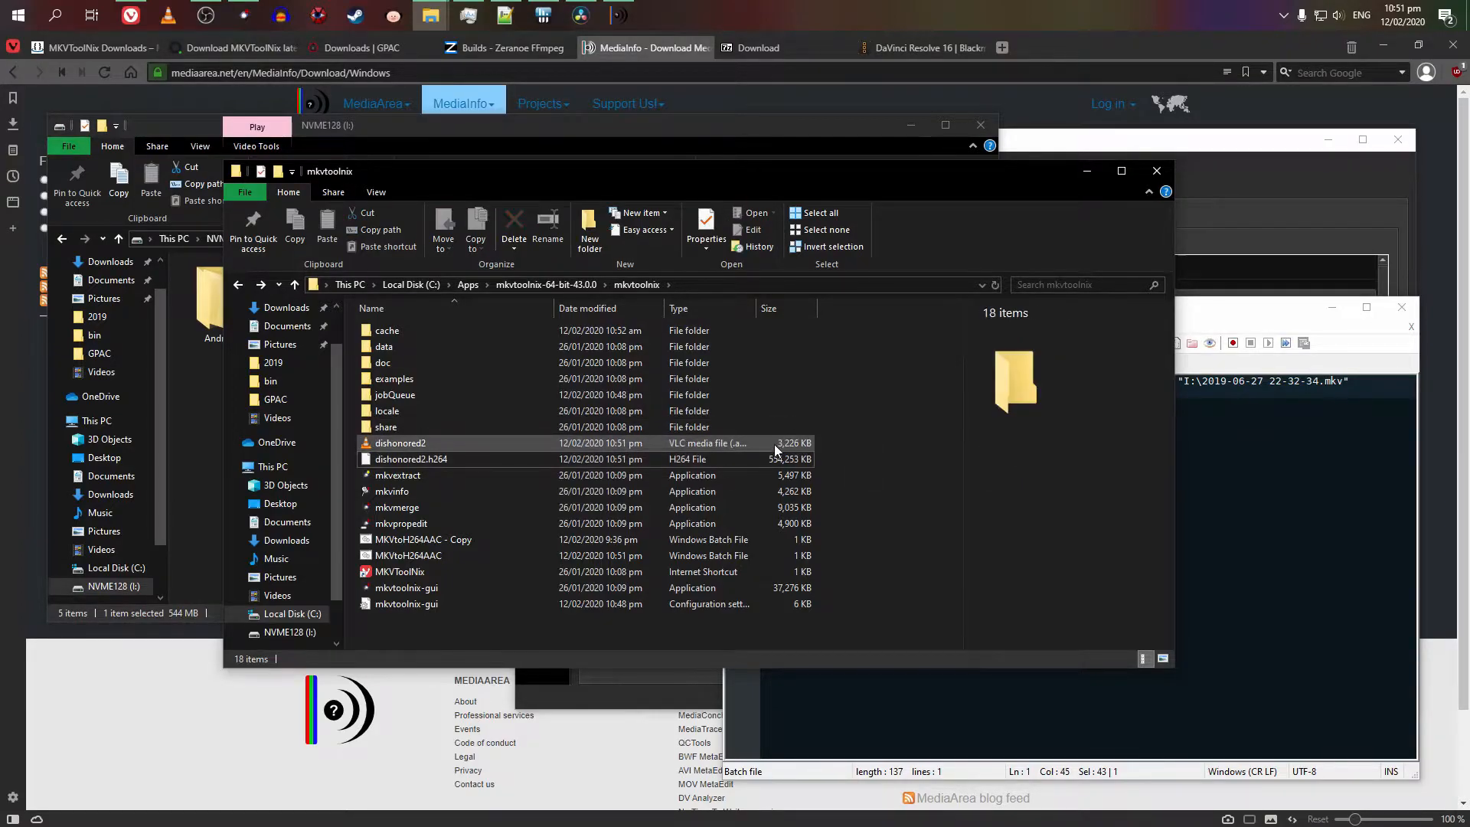
left_click(400, 442)
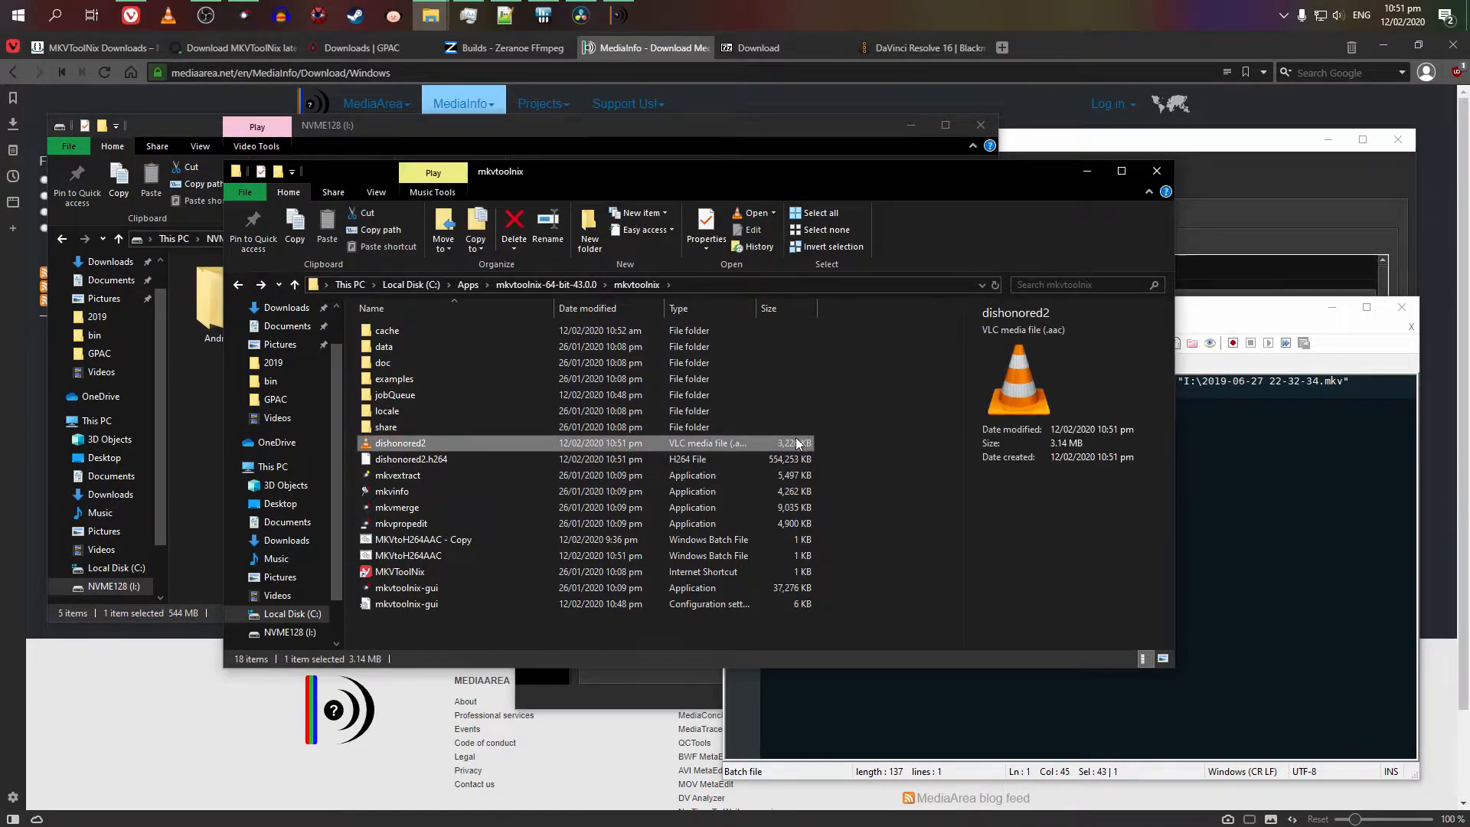
double_click(400, 443)
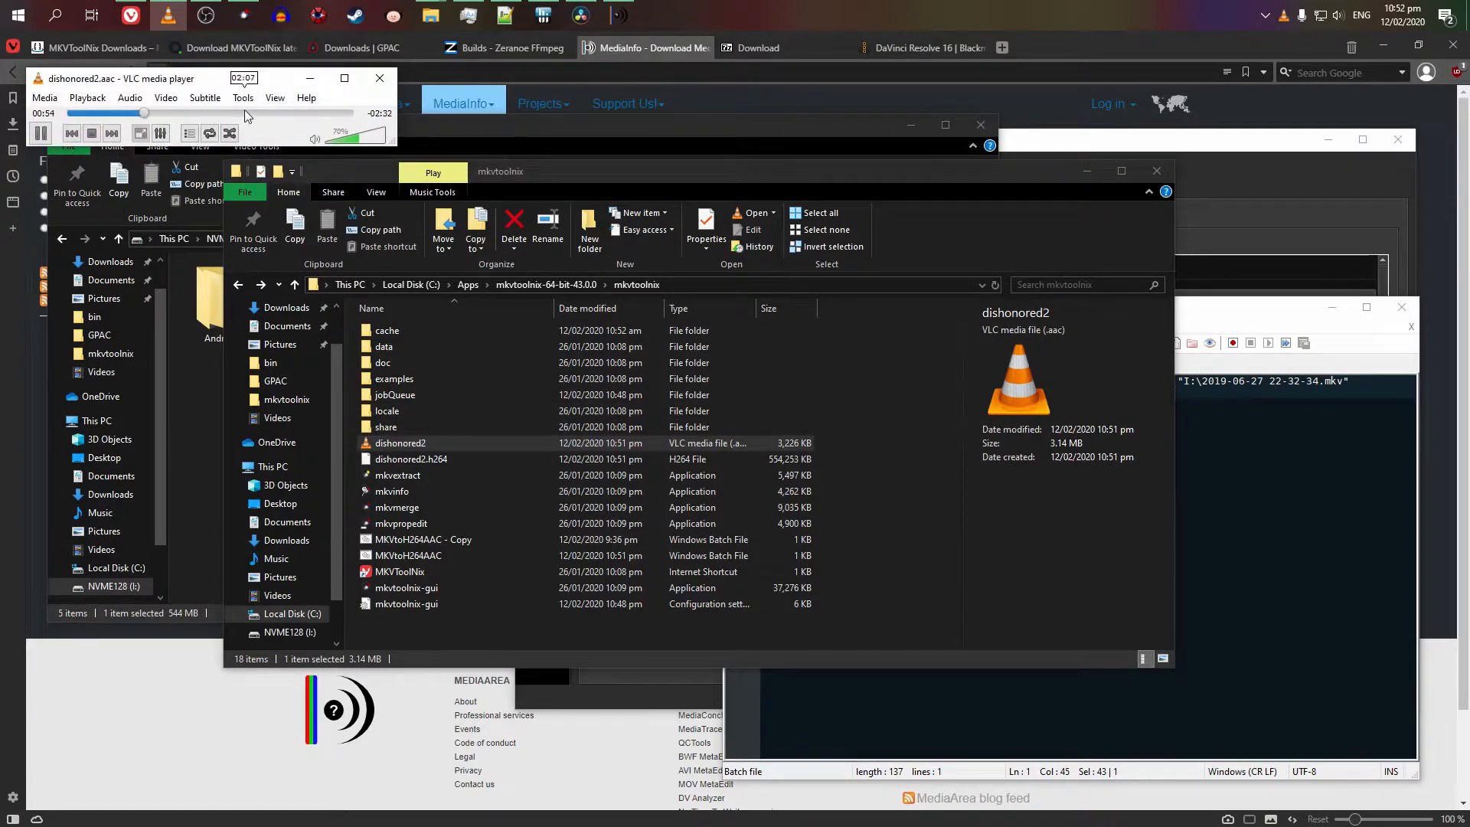
left_click(379, 78)
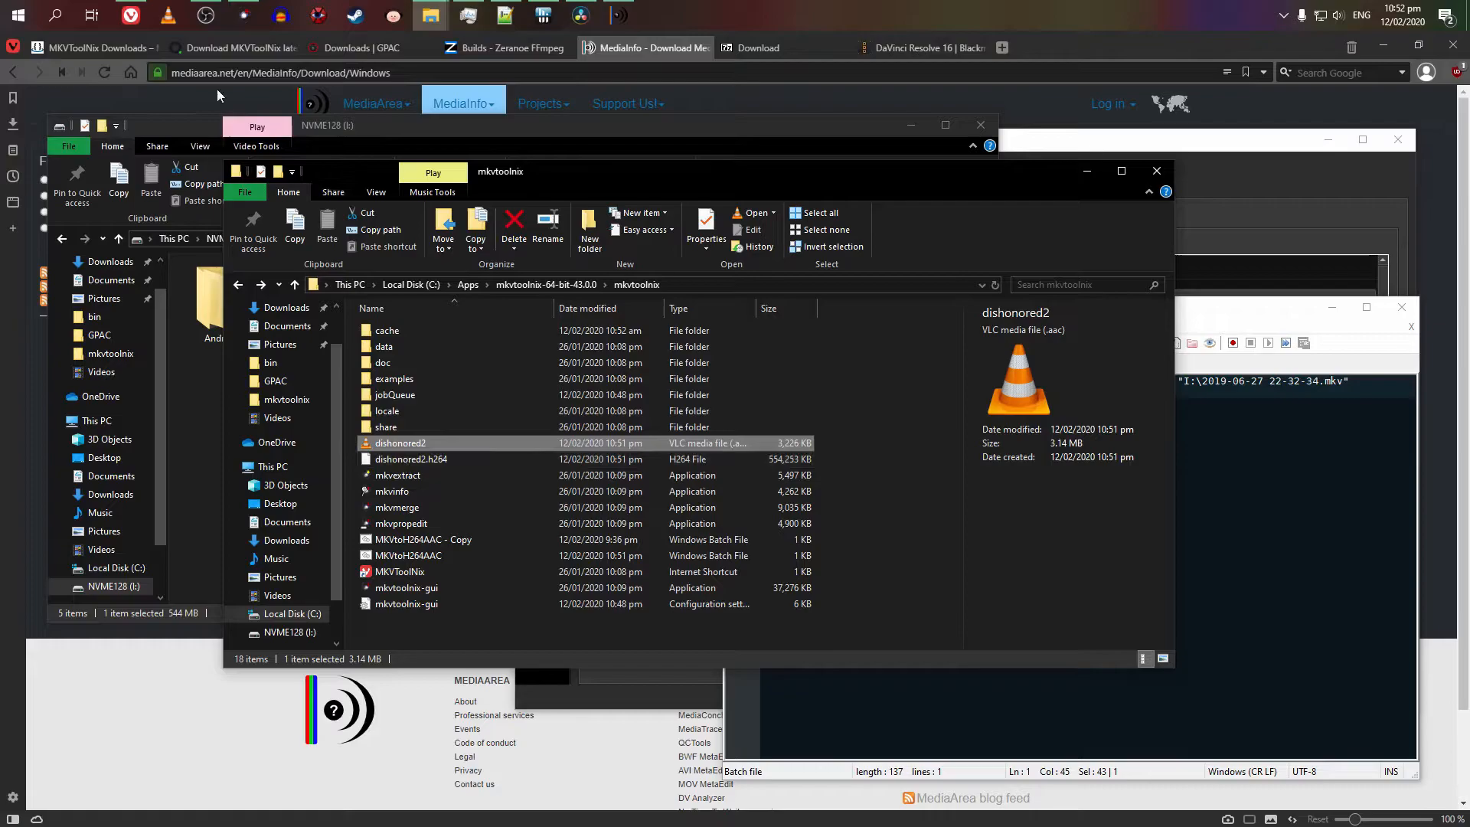
left_click(410, 458)
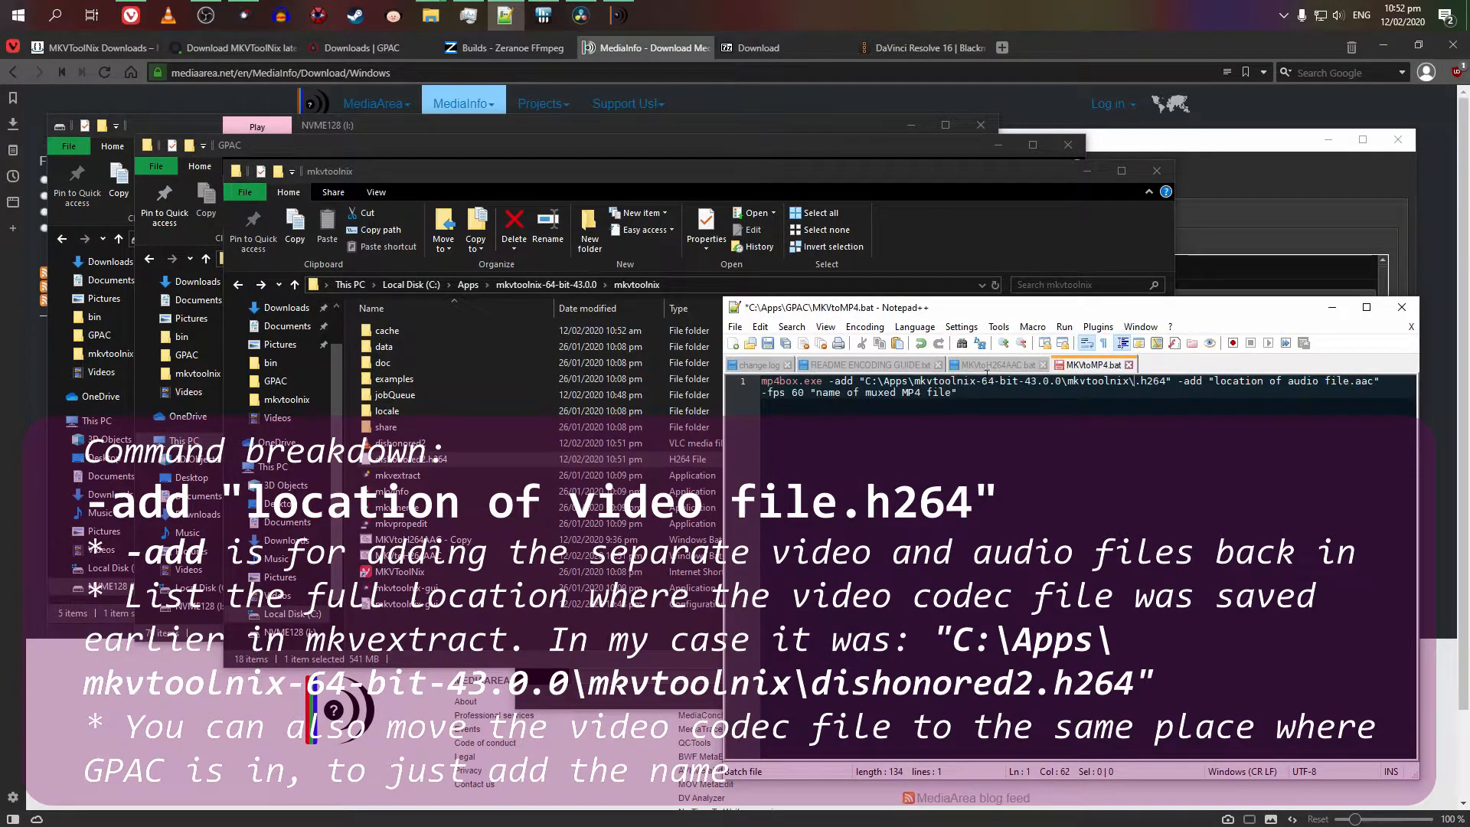
Step: Fill the mp4box command's video placeholder with dishonored2.h264 after checking the extracted file names
left_click(398, 442)
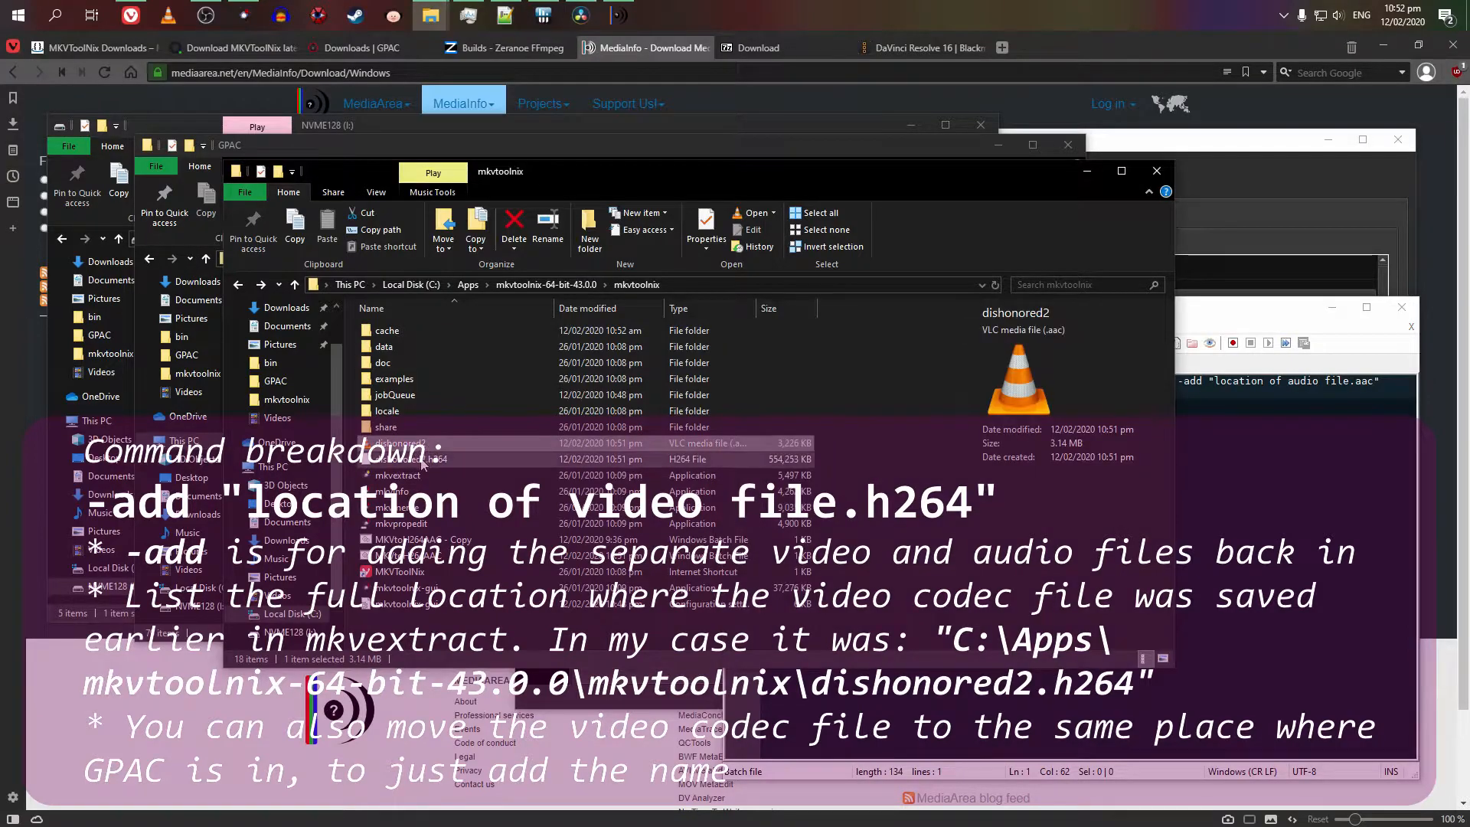
left_click(423, 458)
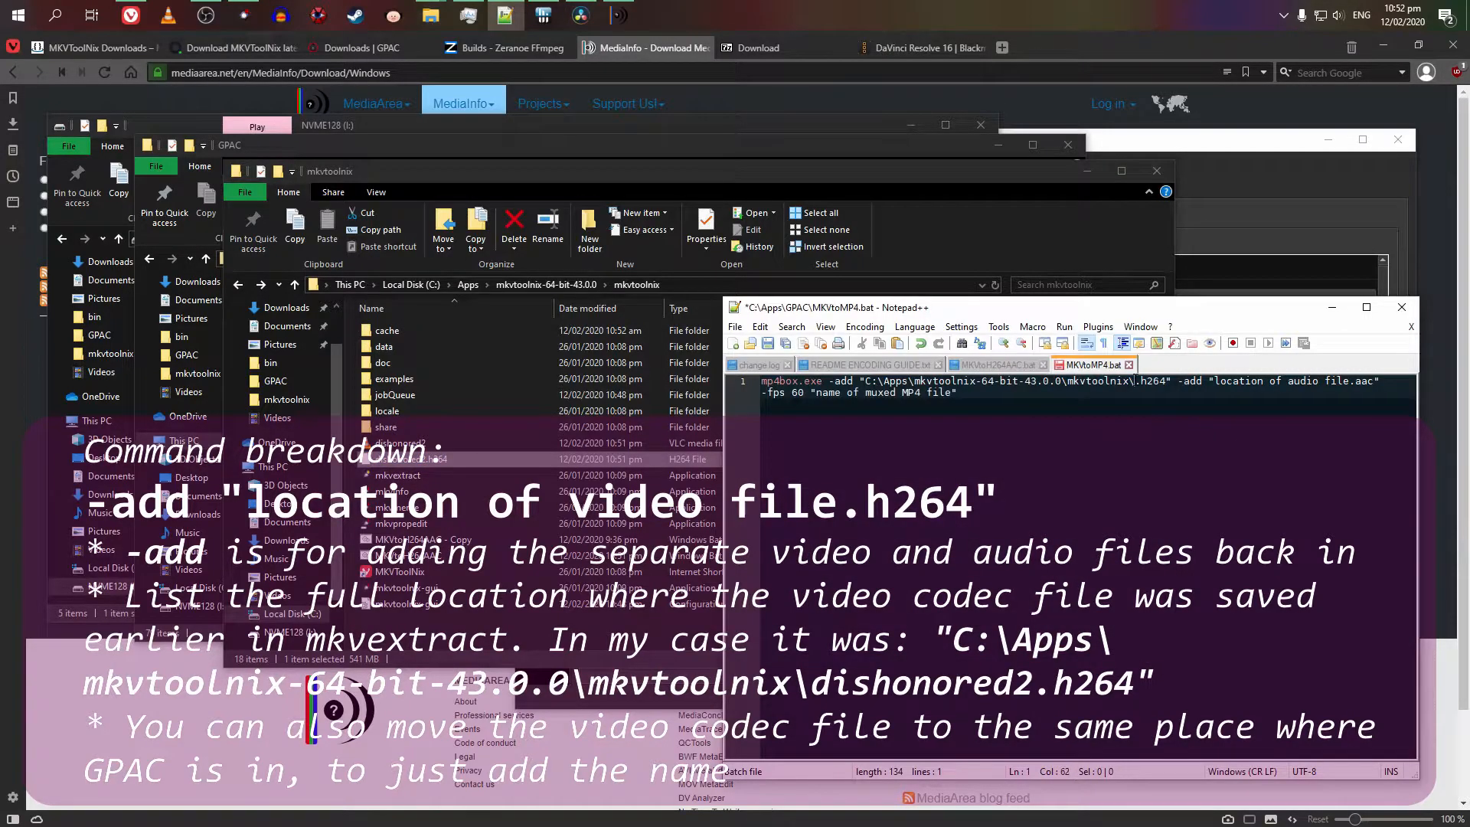
type("dishonored2.h264")
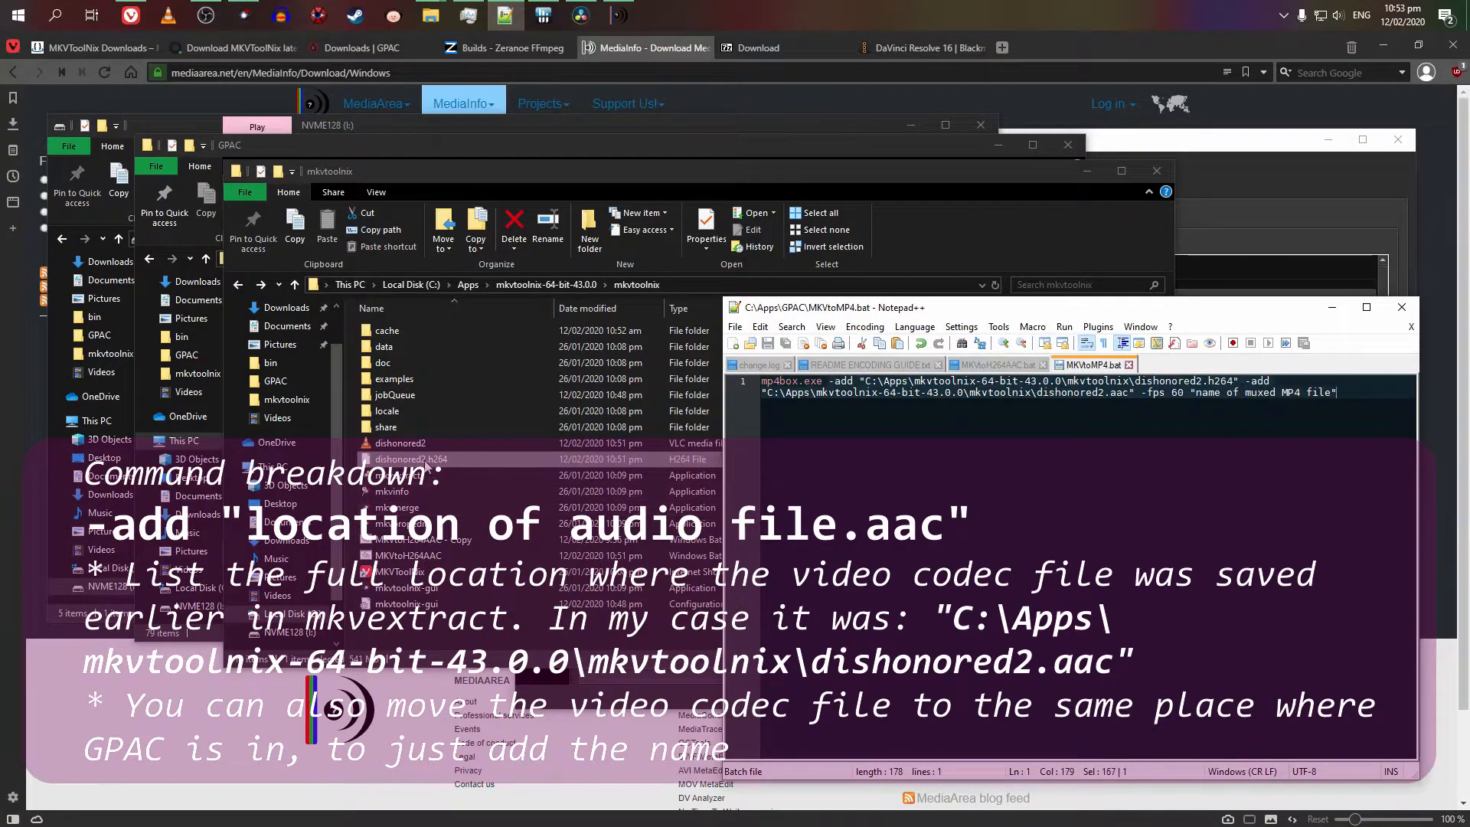
left_click(410, 458)
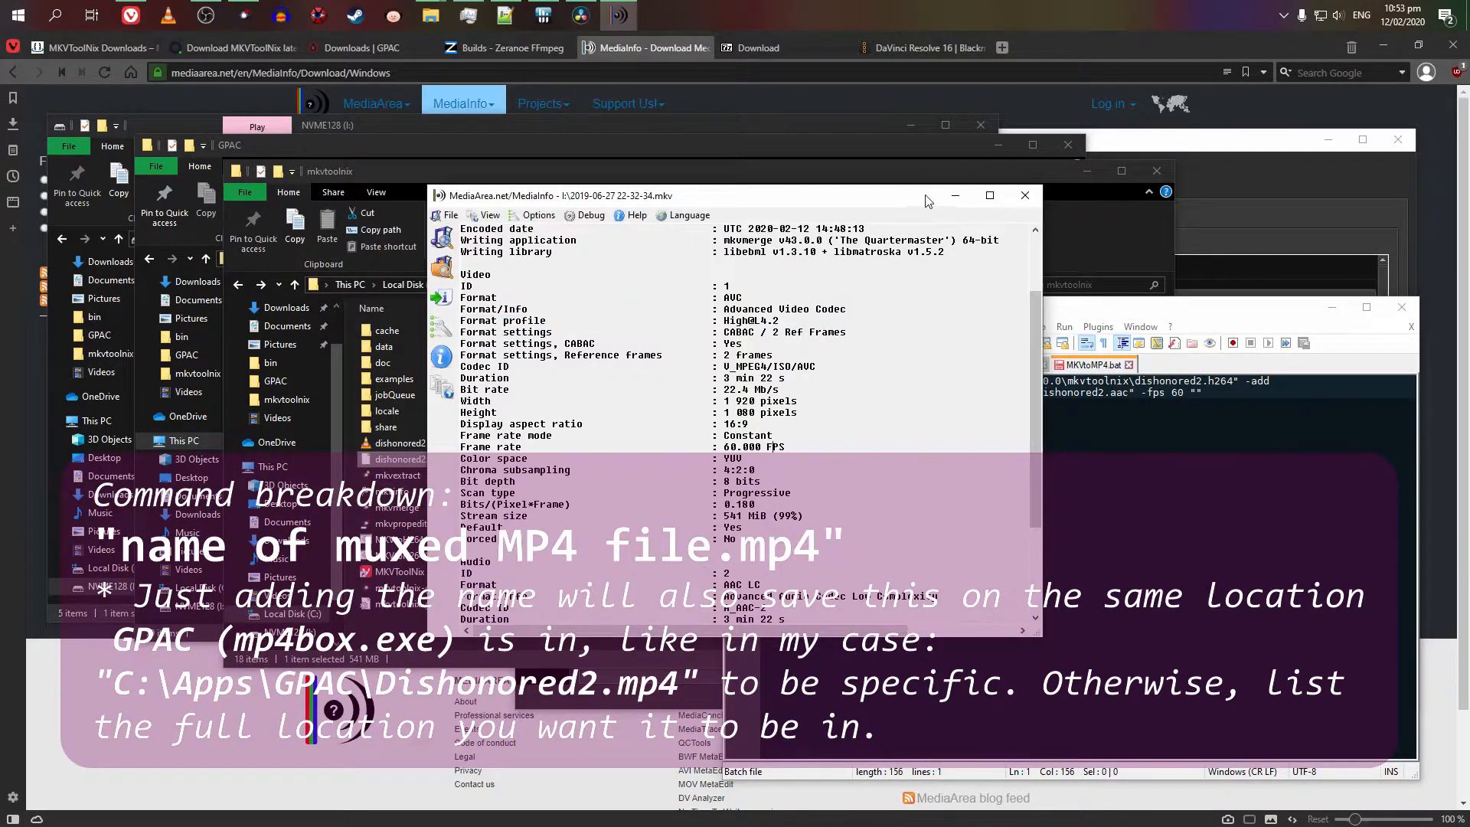
left_click(1025, 194)
type("Dishonored2.mp4")
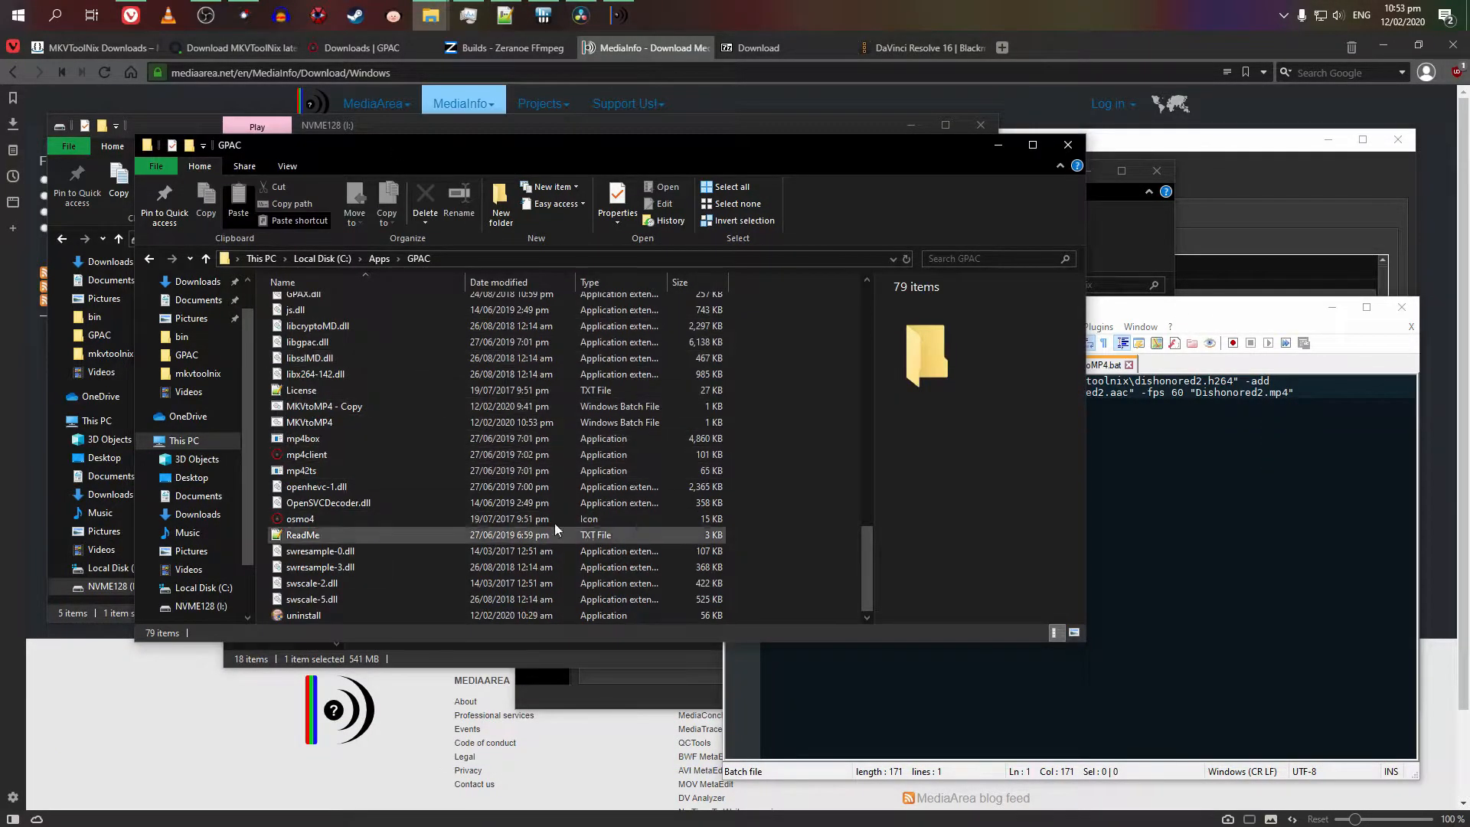
Step: Run MKVtoMP4.bat and confirm the new Dishonored2.mp4 is 1920×1080 at 60 fps
left_click(310, 422)
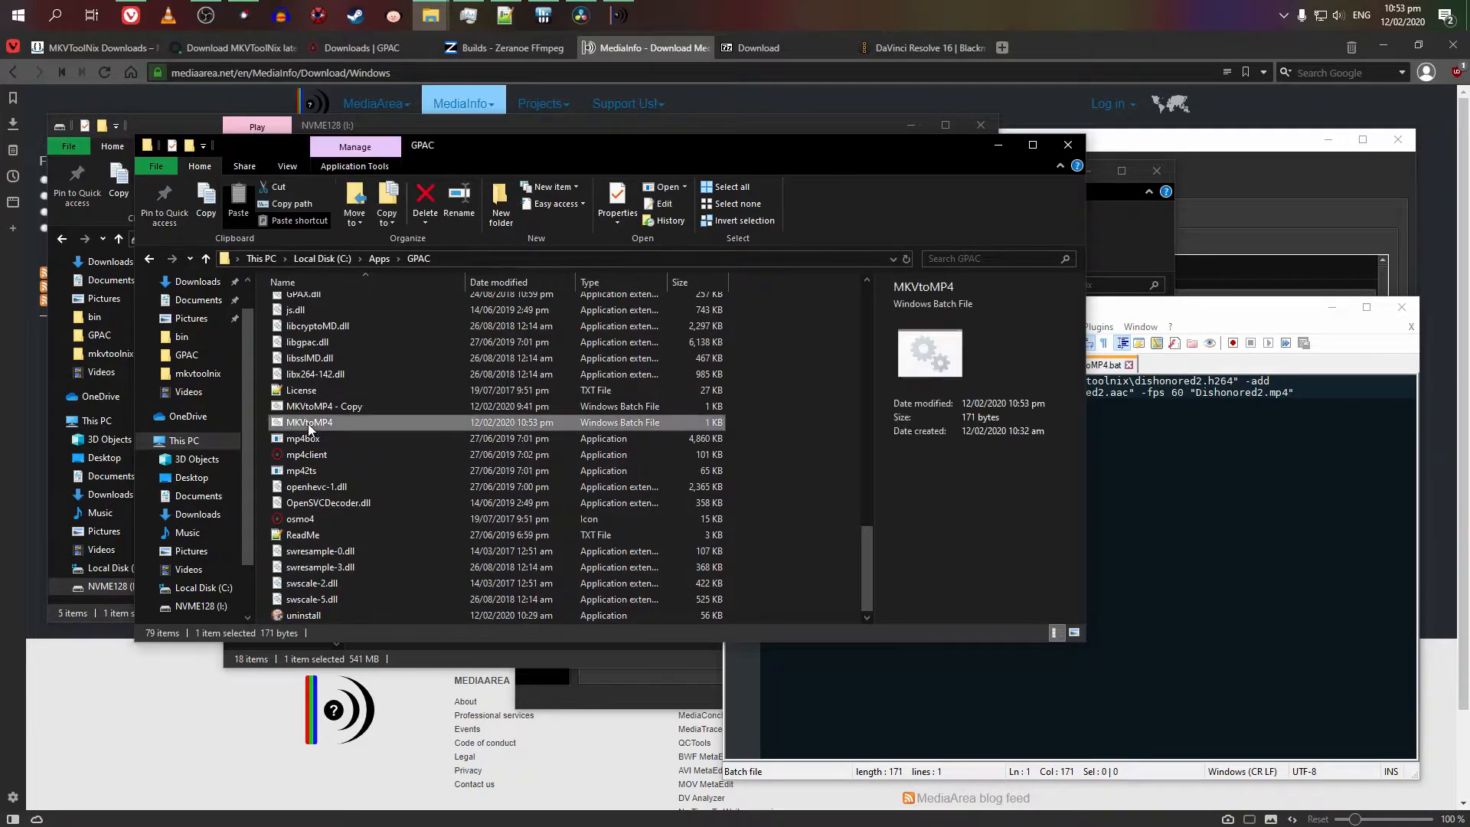
double_click(310, 423)
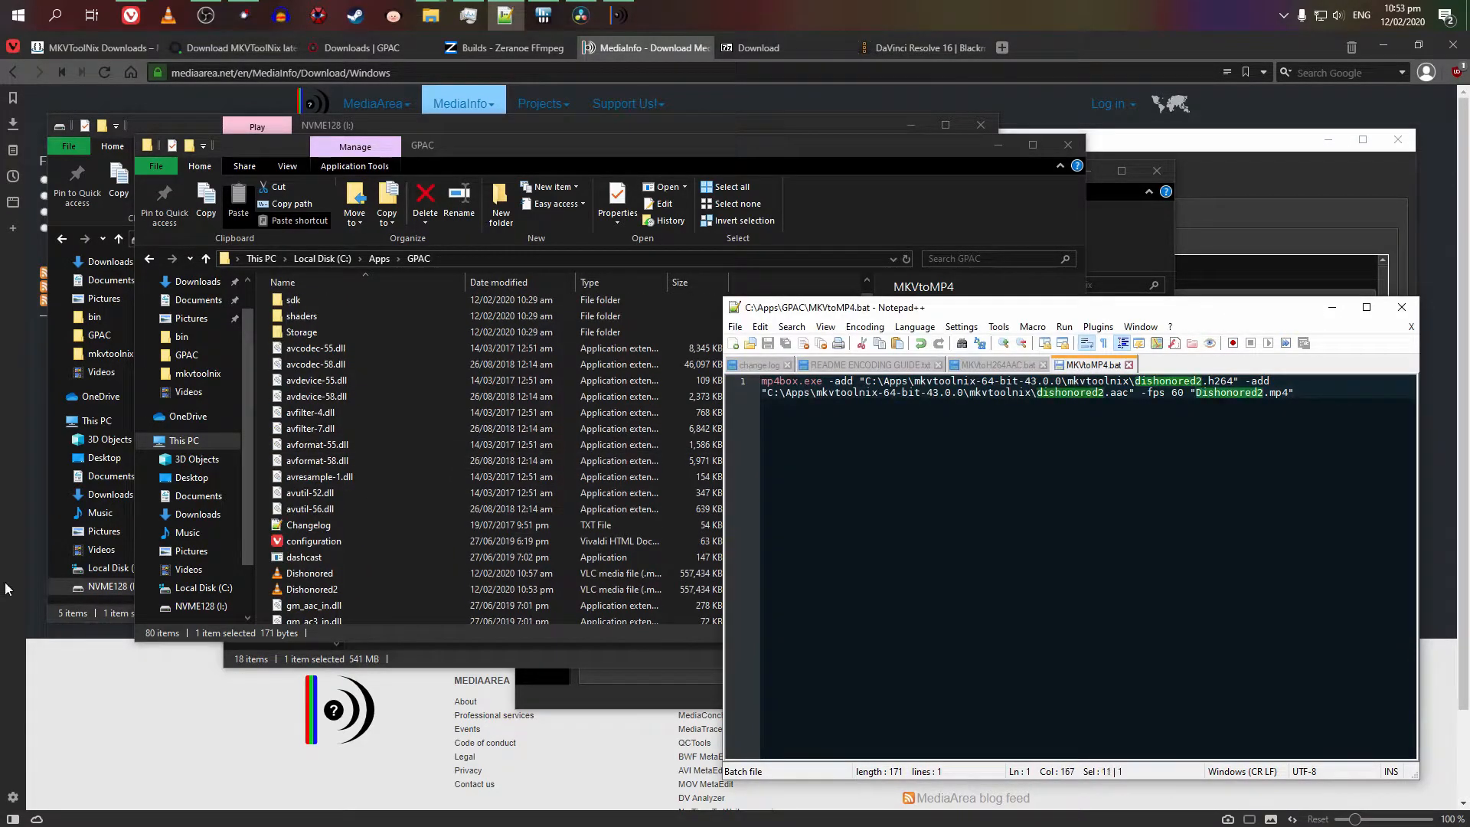
scroll("down", 3)
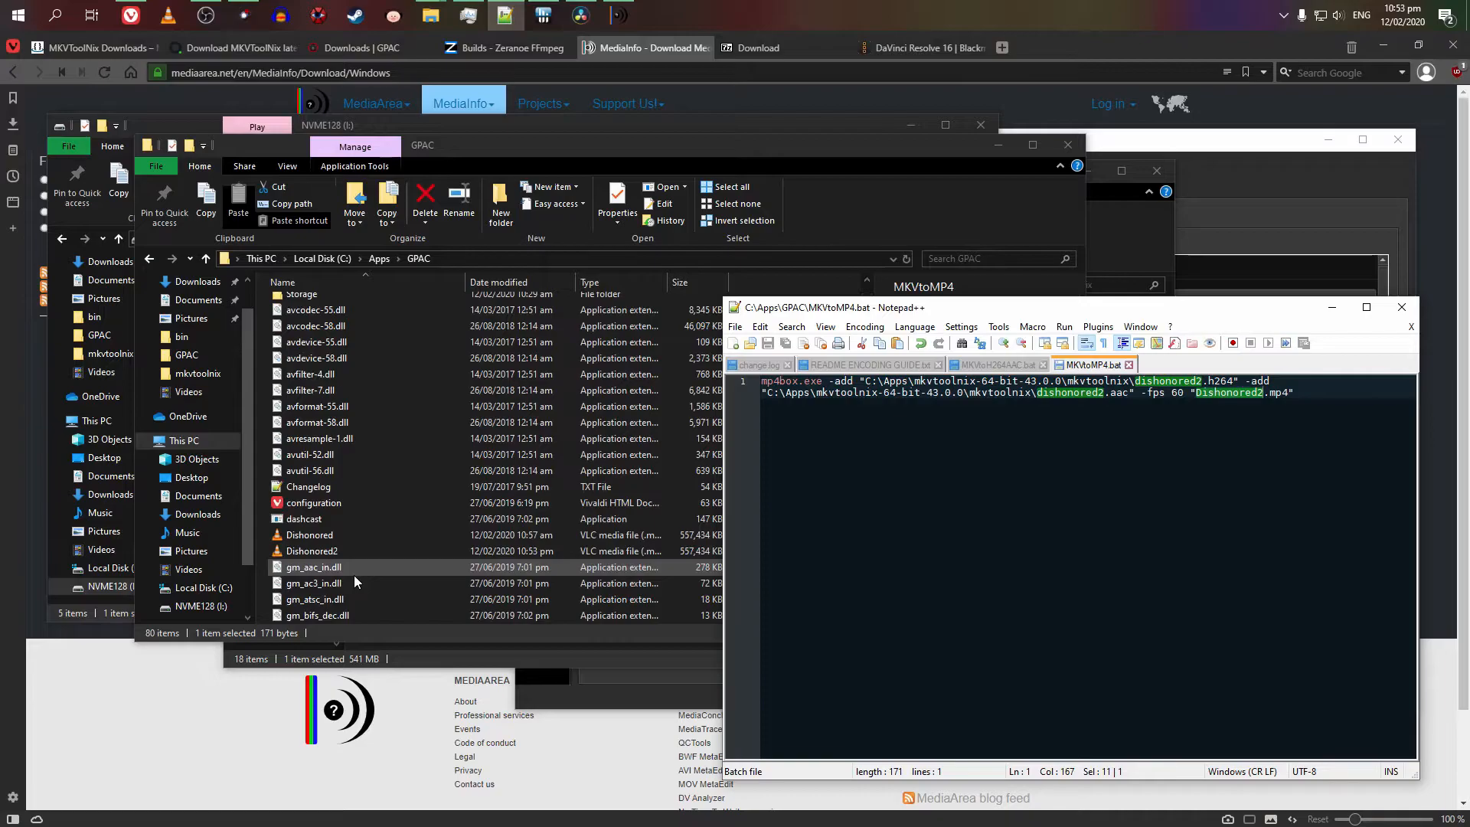
left_click(311, 550)
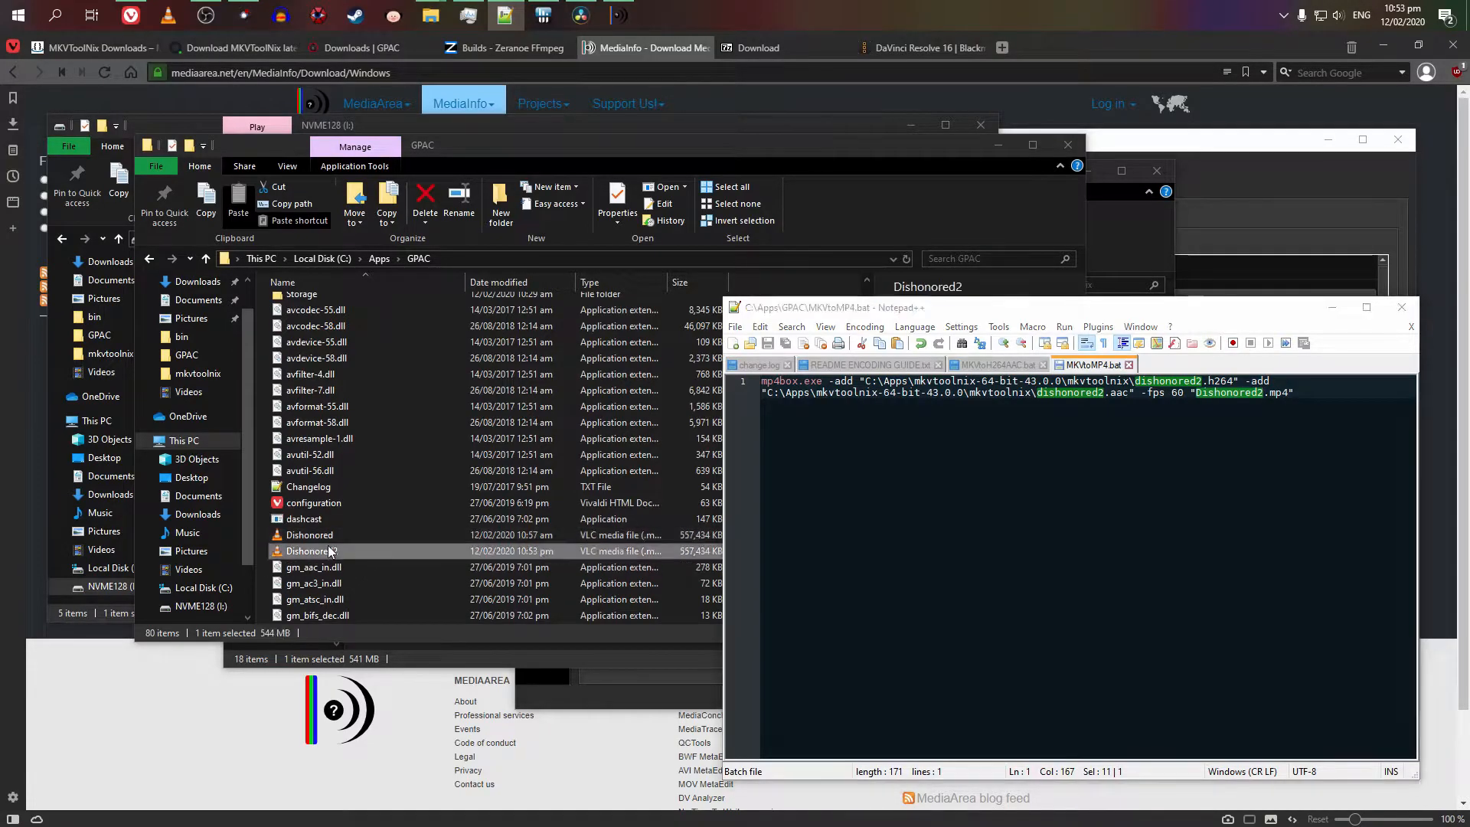
left_click(310, 550)
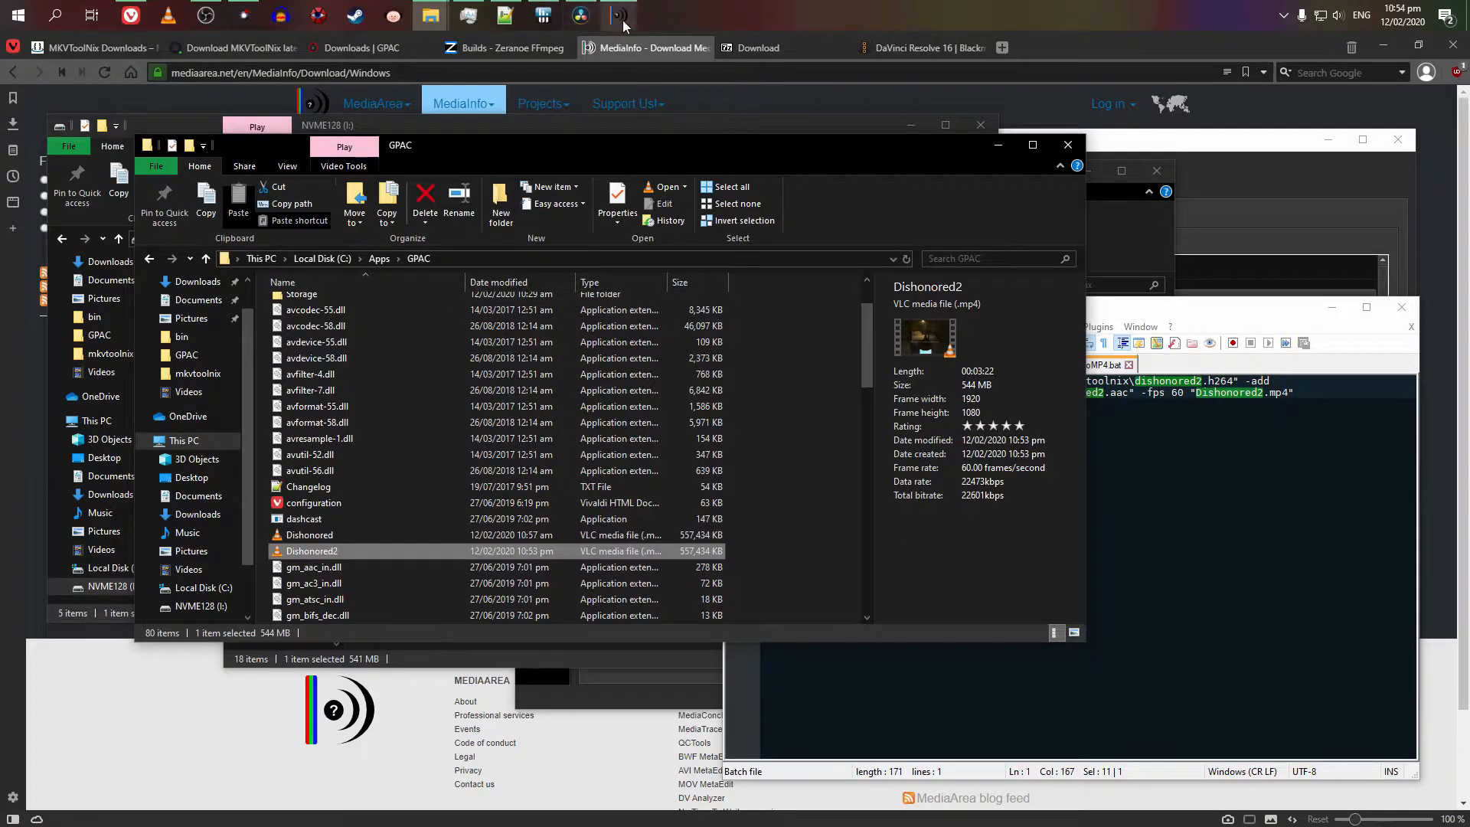
left_click(617, 16)
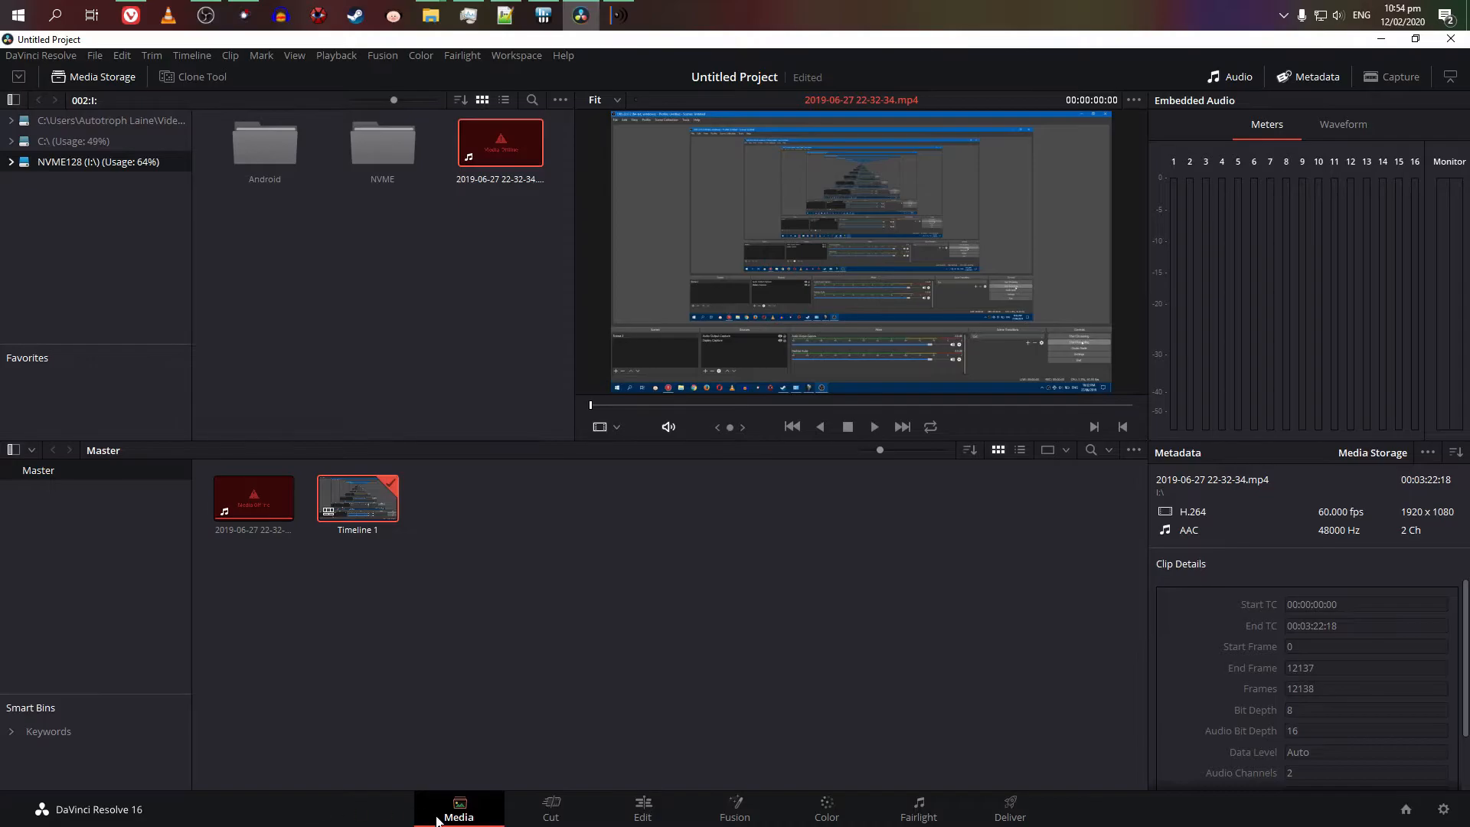
mouse_move(429, 15)
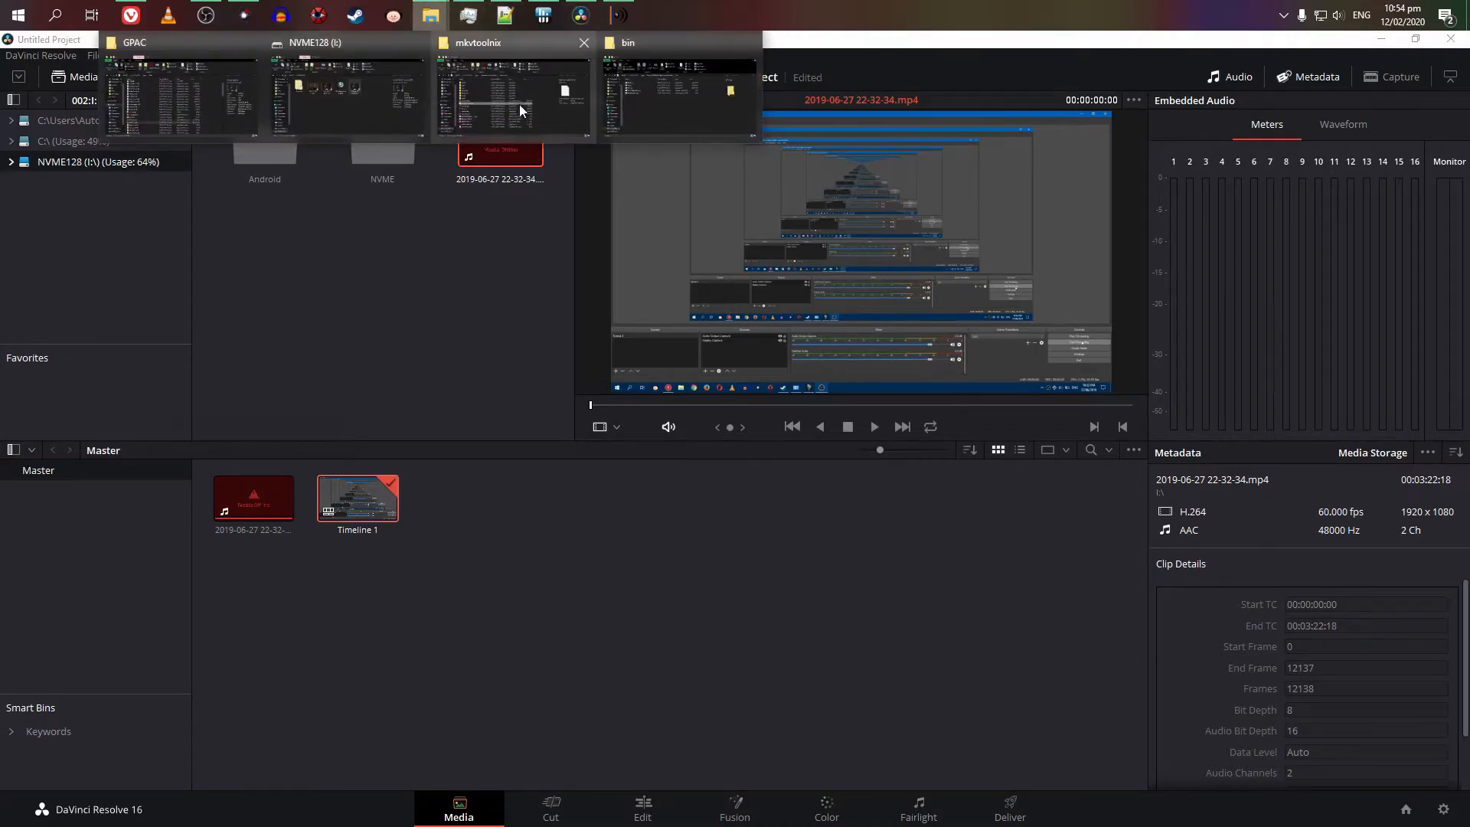
Step: Drag Dishonored2.mp4 from the GPAC folder into the media pool and preview it
left_click(178, 89)
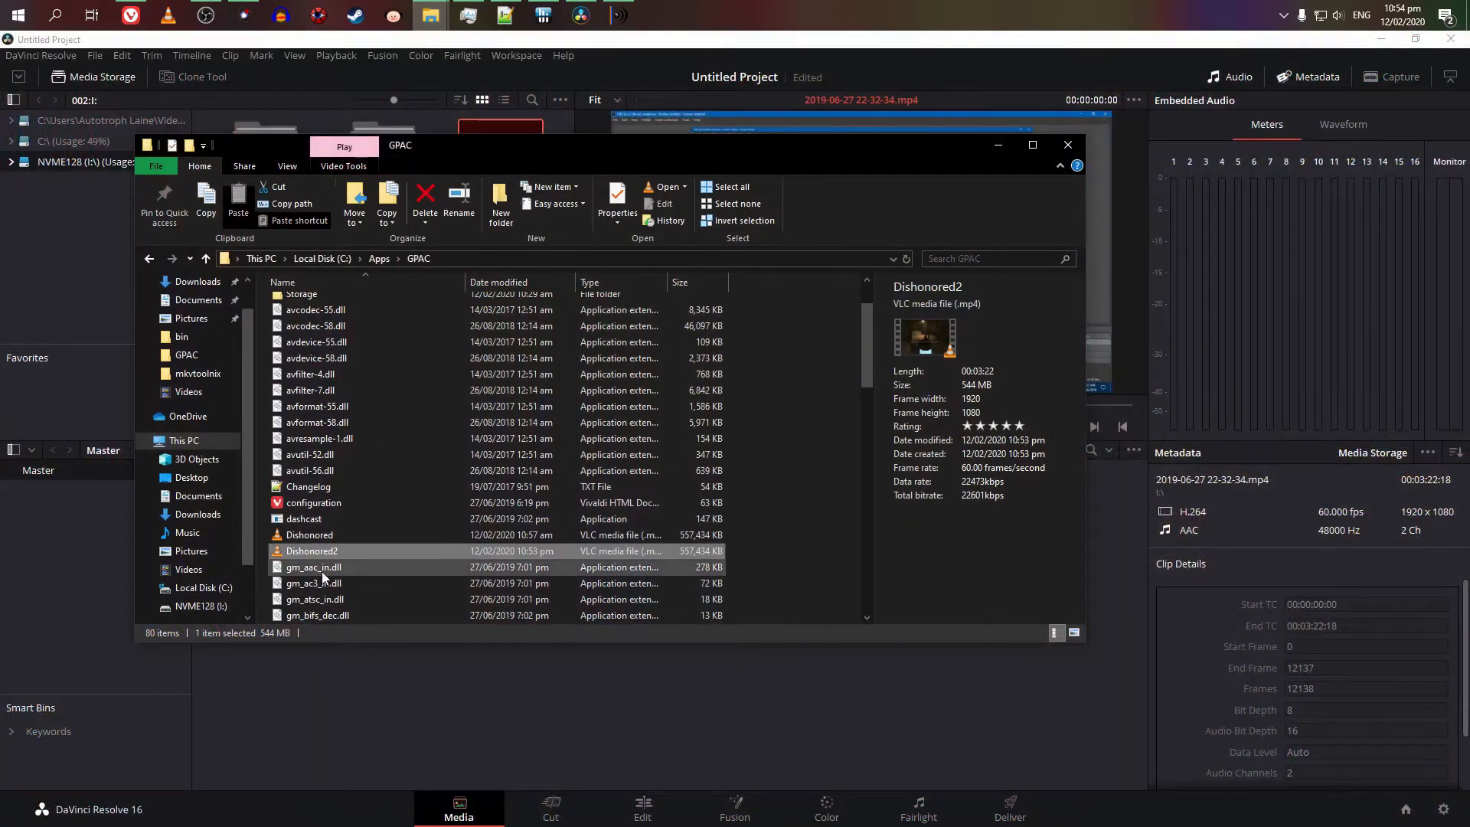
left_click(1066, 143)
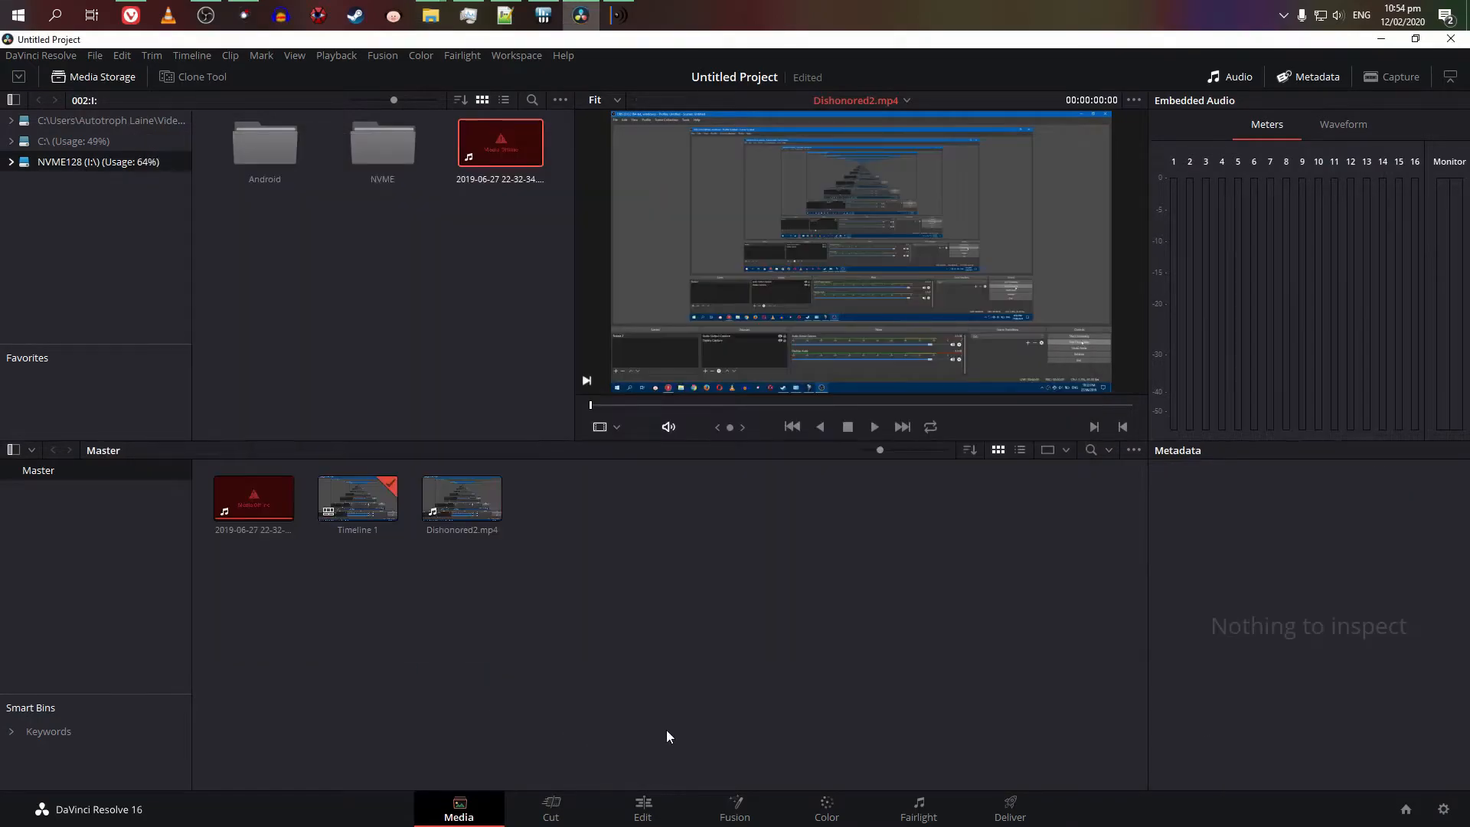
left_click(460, 496)
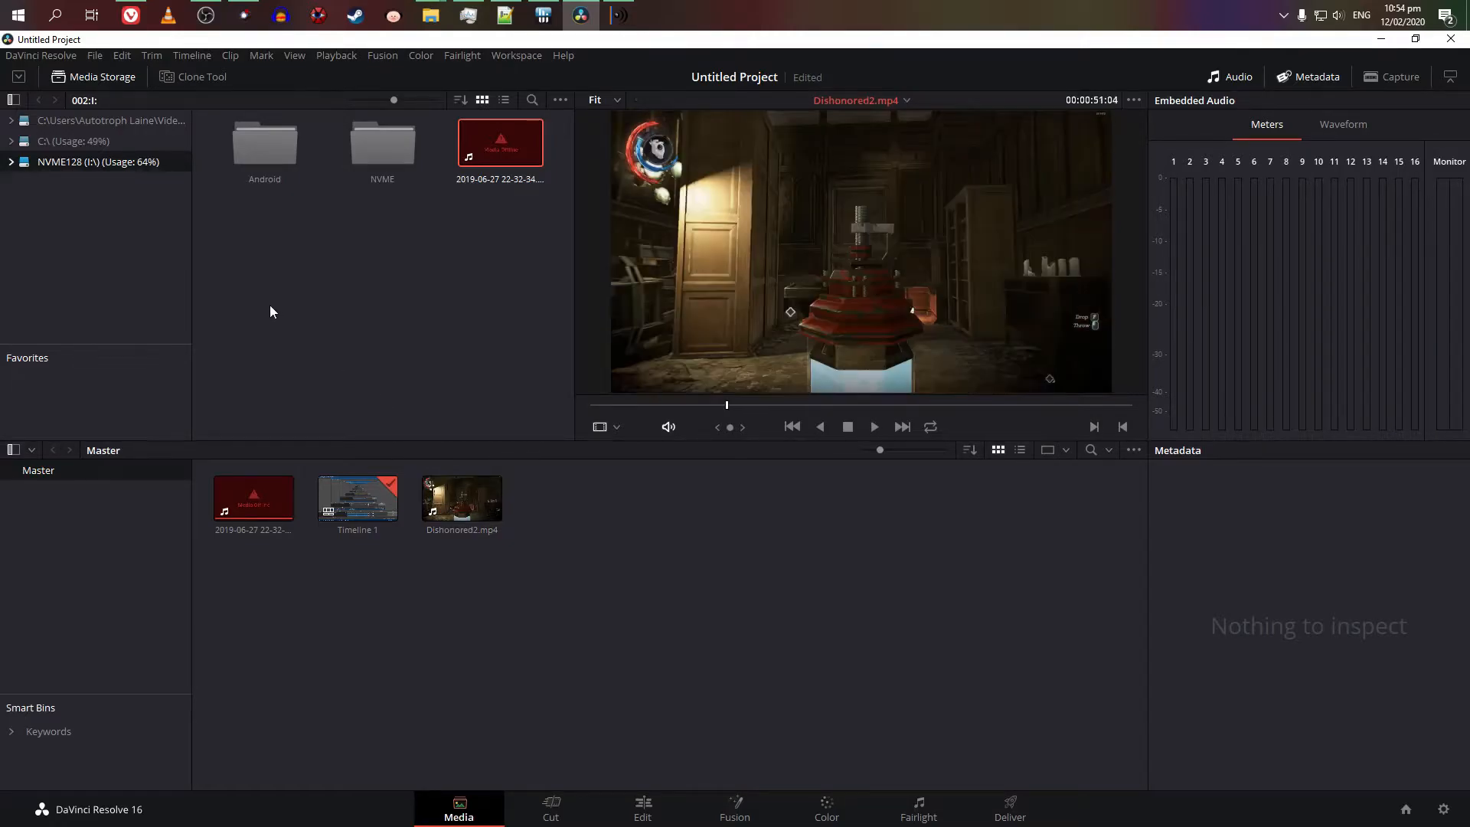
left_click(461, 496)
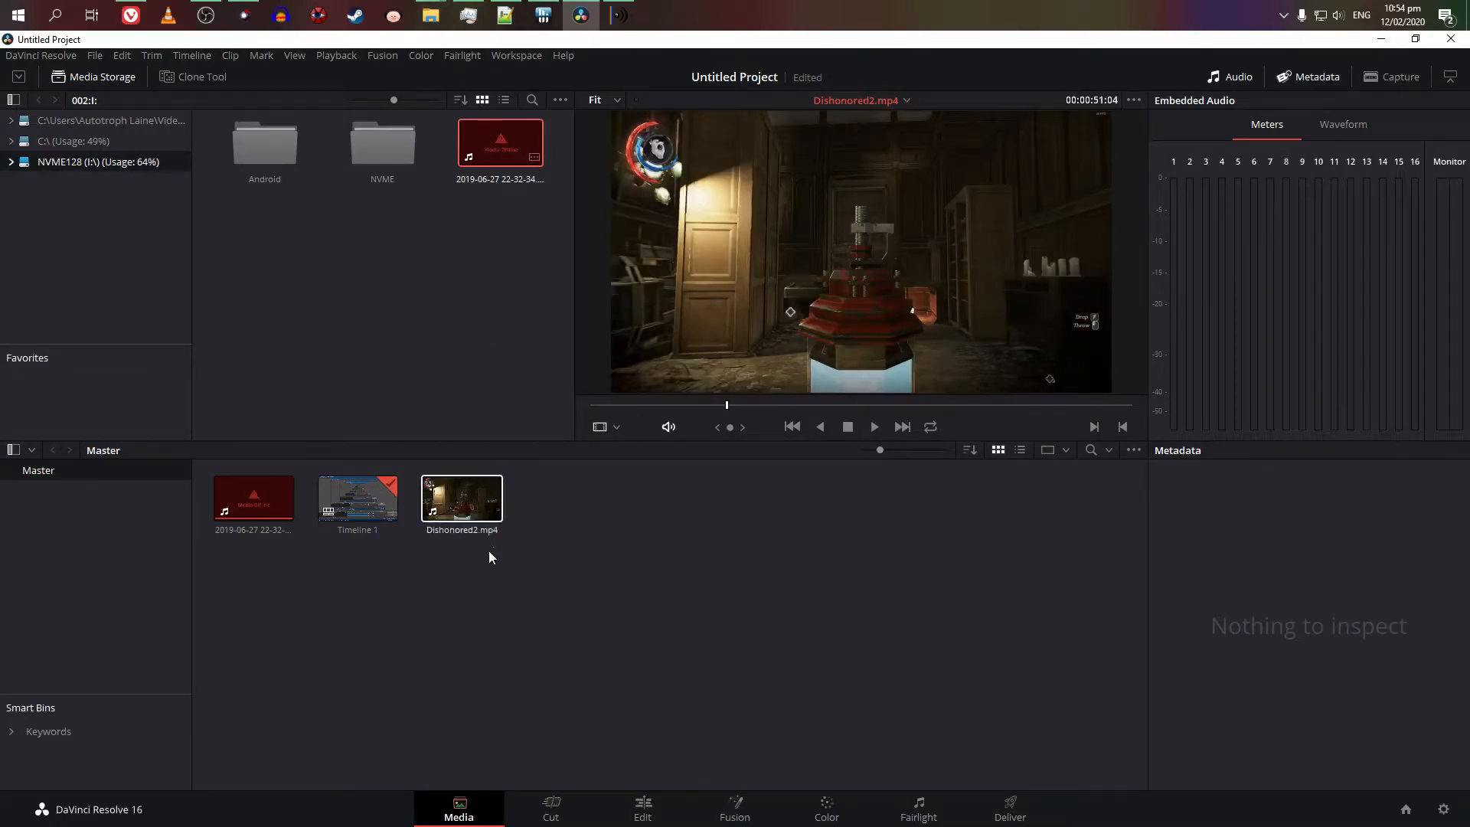
left_click(641, 808)
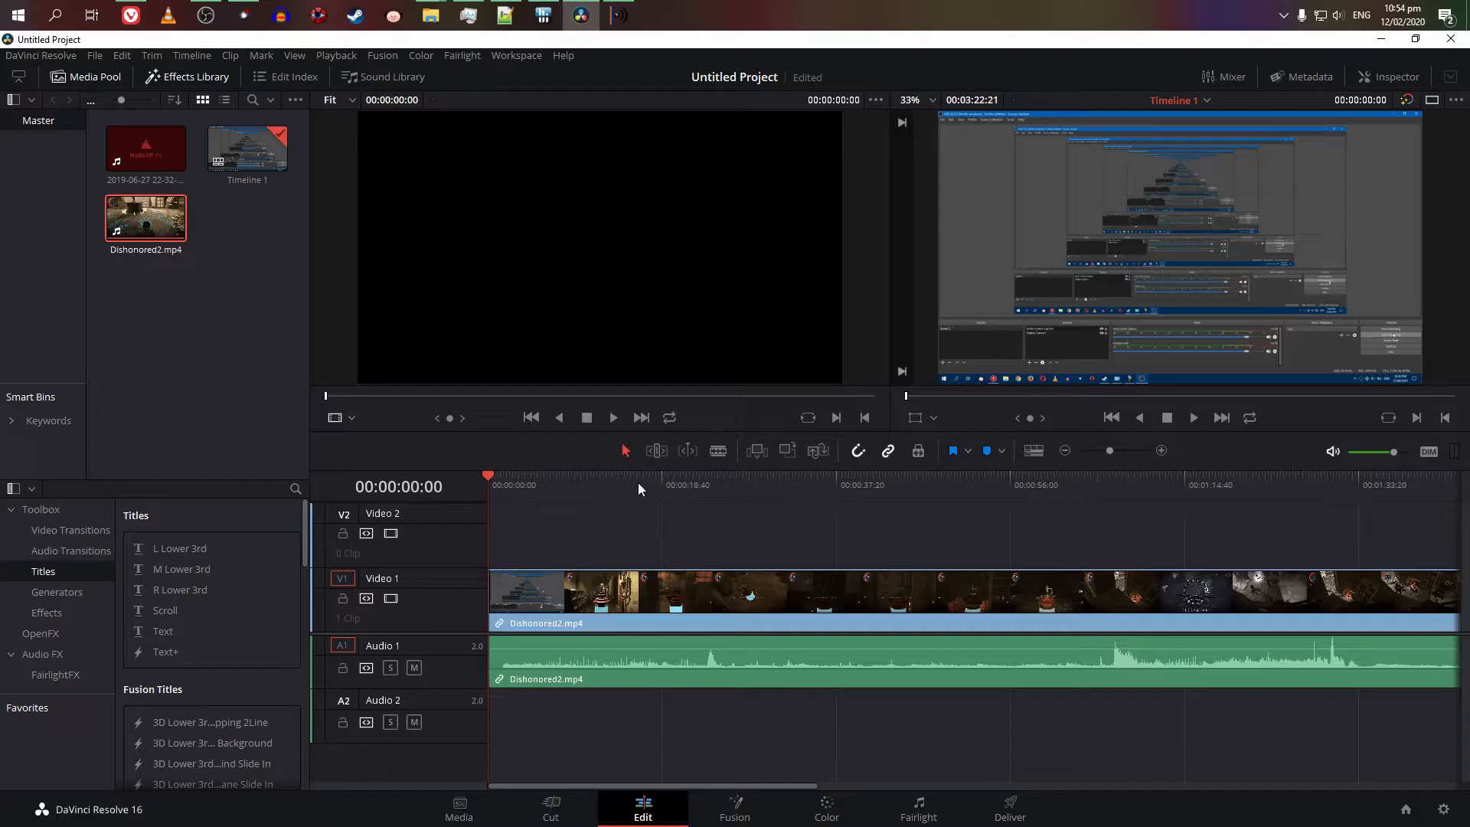
left_click(1141, 486)
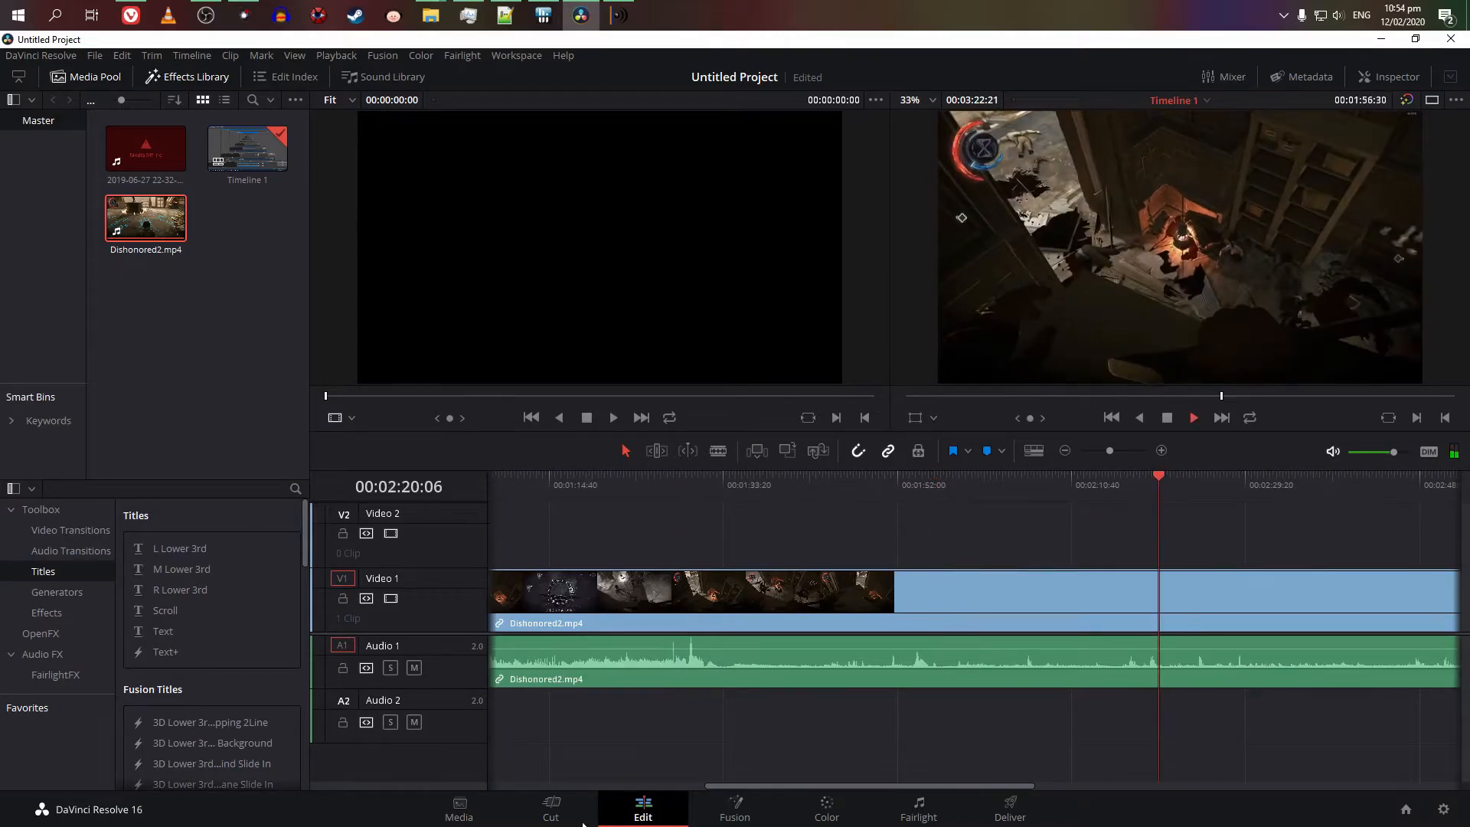
left_click(458, 809)
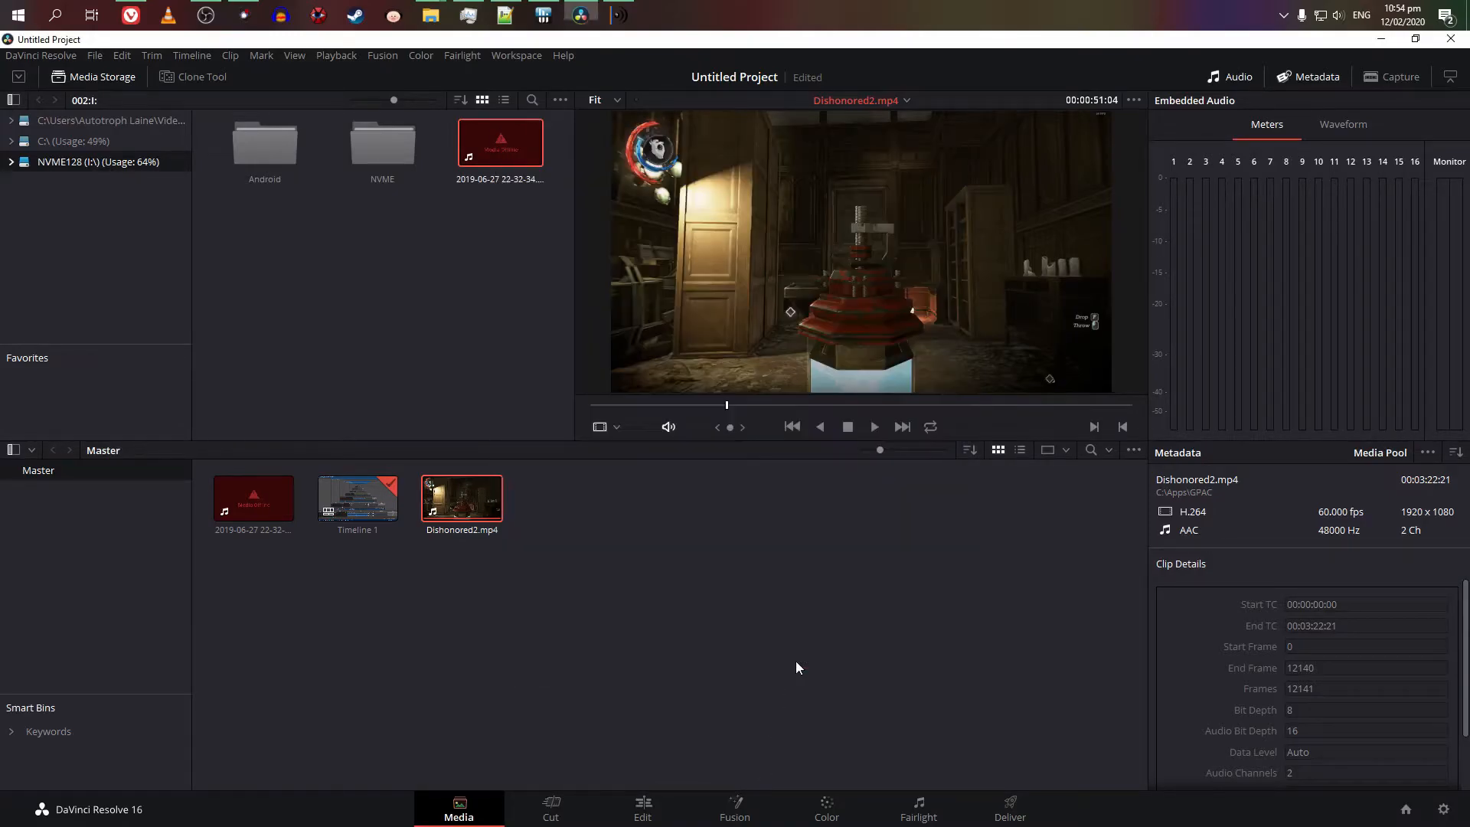
mouse_move(700, 650)
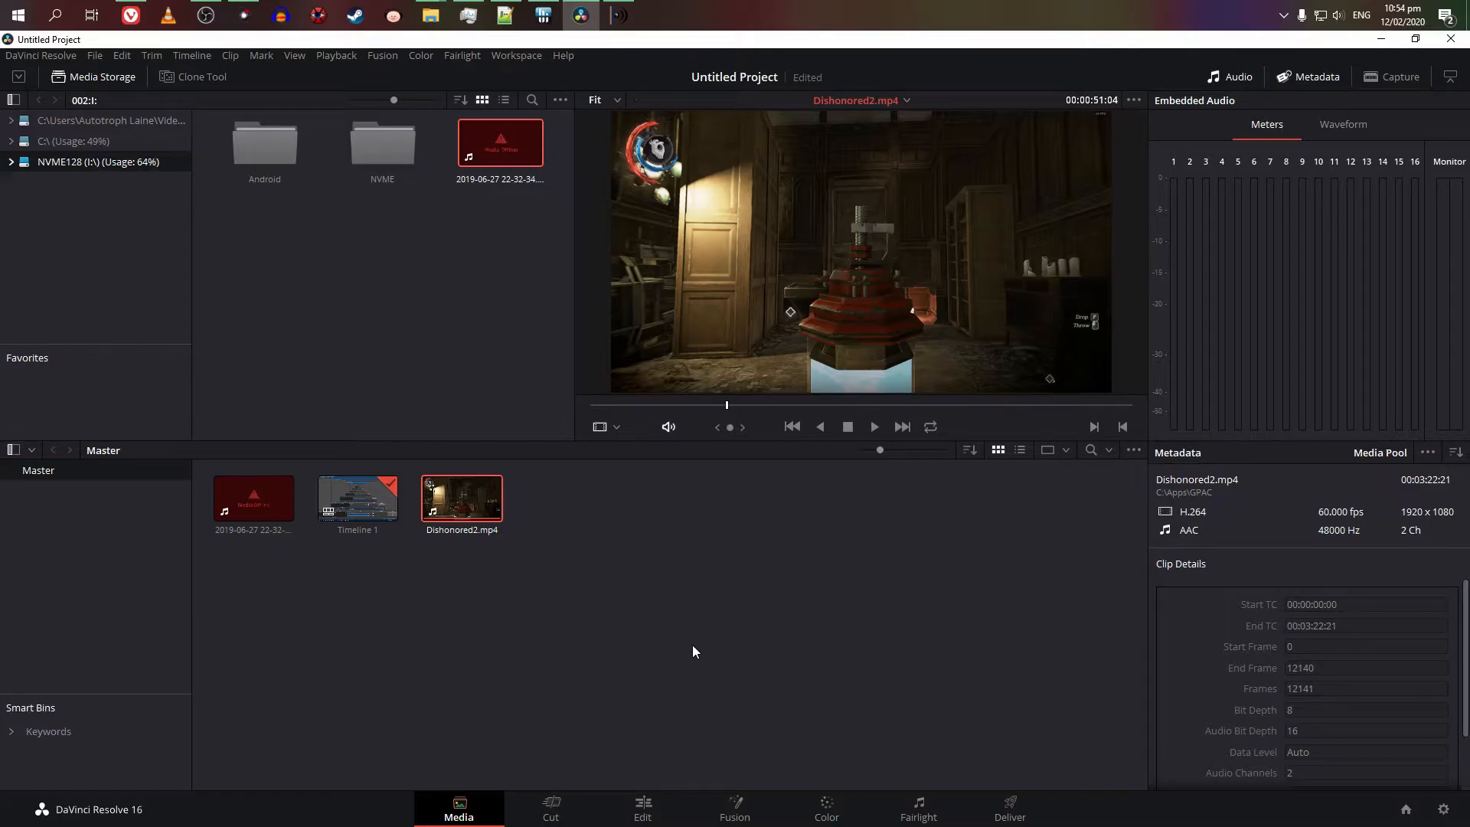
mouse_move(596, 357)
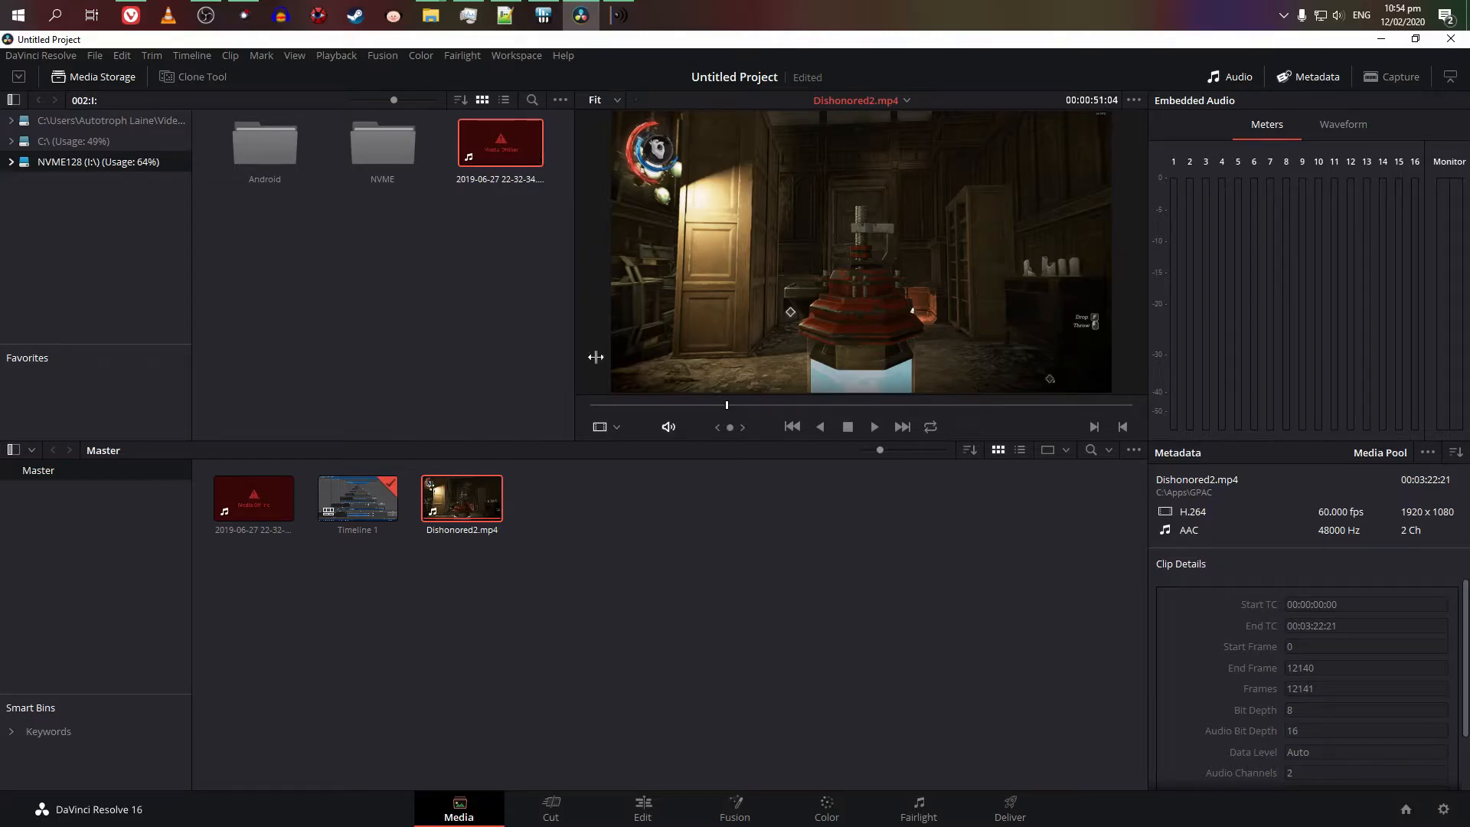
mouse_move(755, 274)
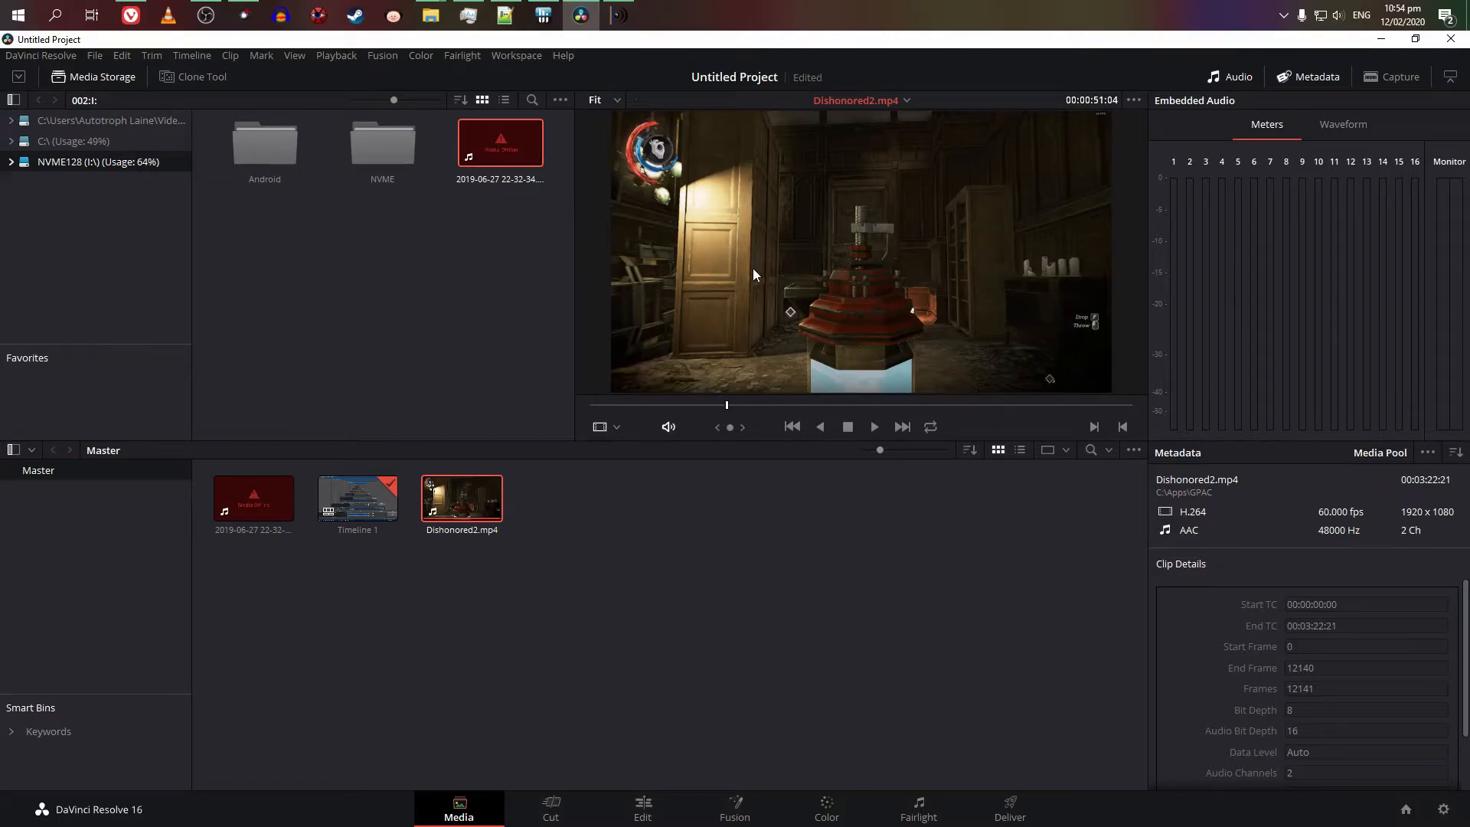
mouse_move(724, 291)
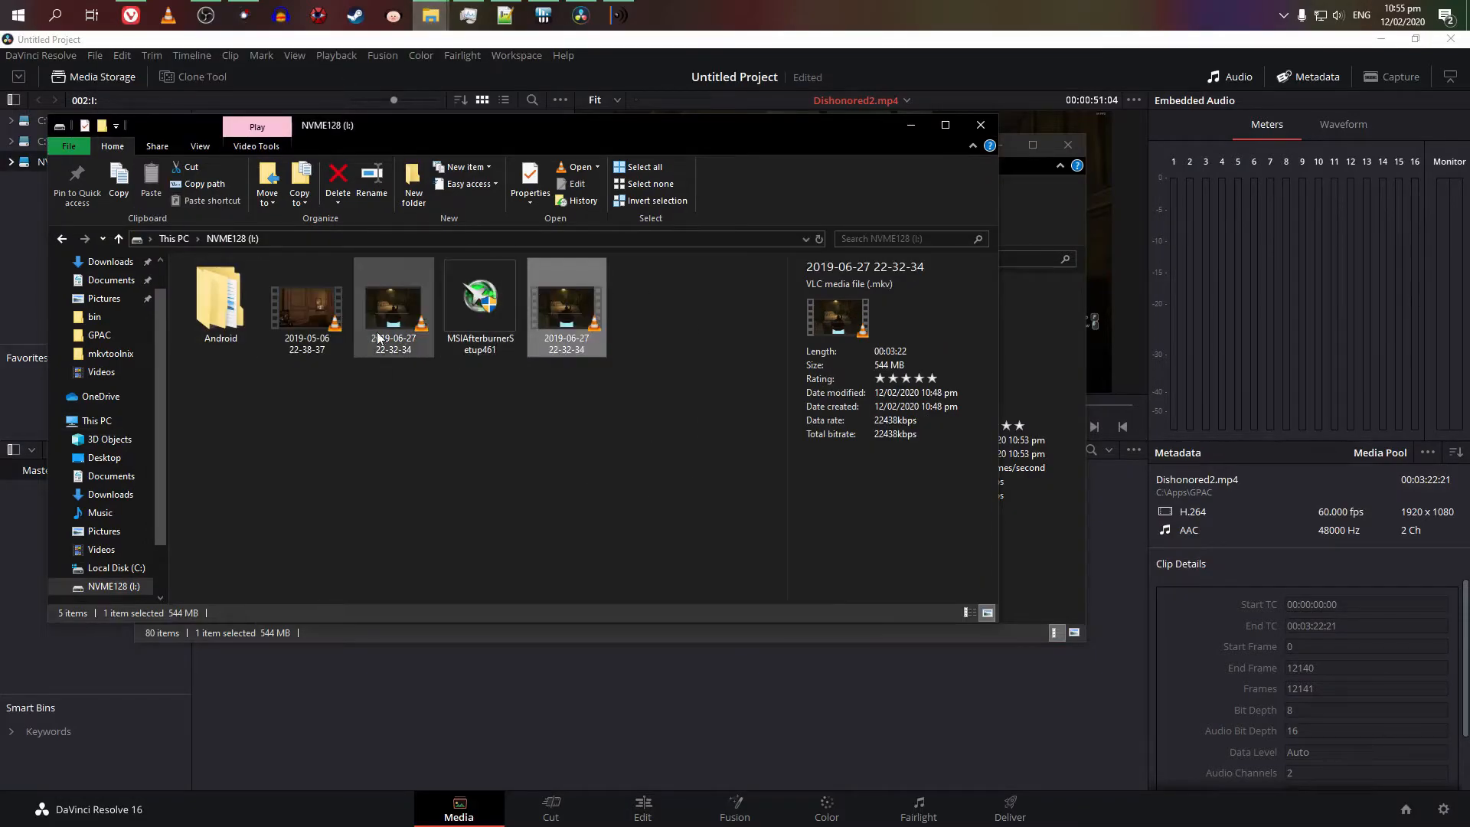
Step: Rewrite MKVtoMP4.bat to mux the recorded MP4 at 60 fps into Dishonored2 directly.mp4 and produce it
left_click(394, 306)
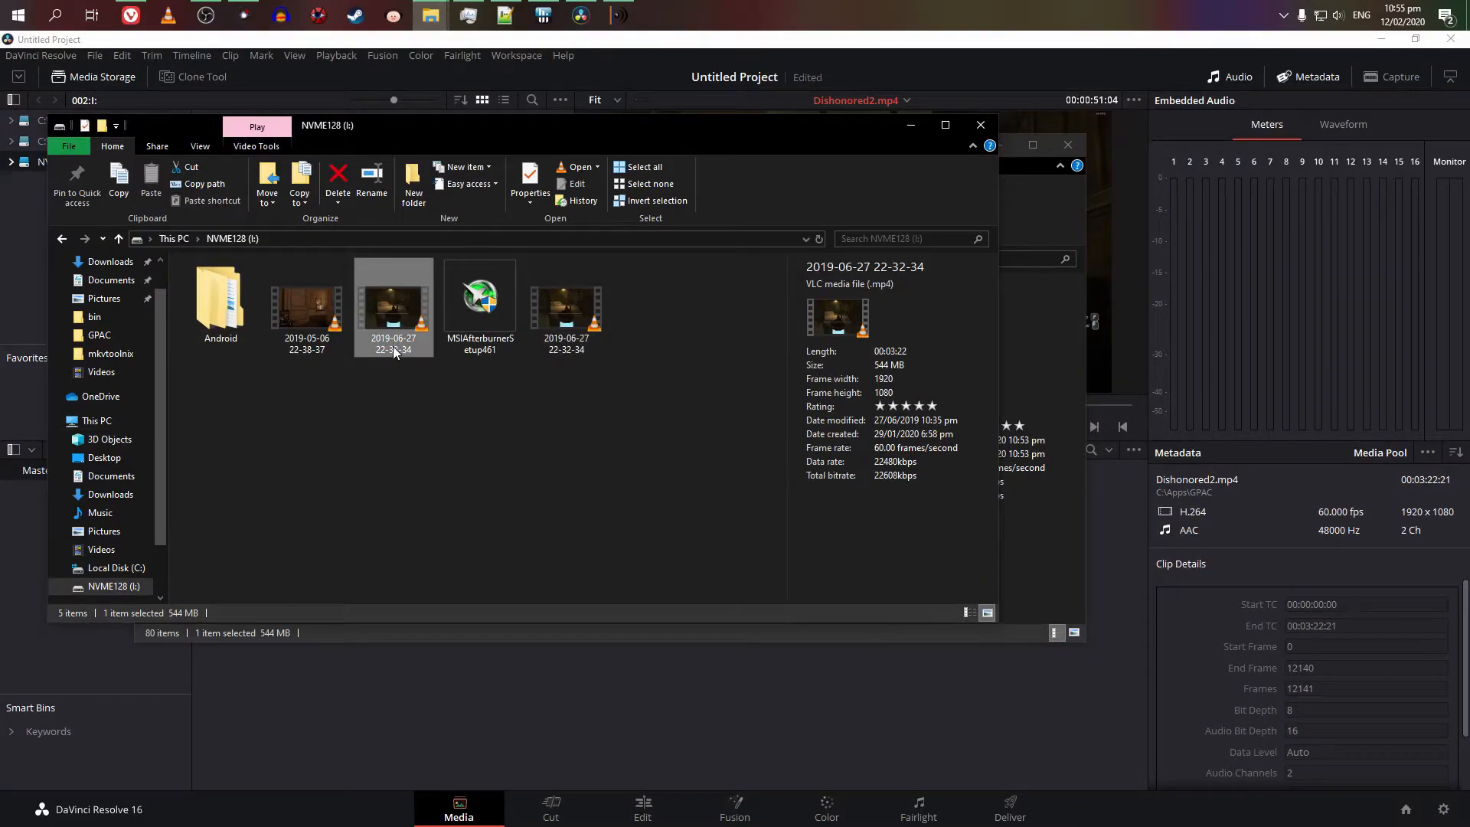
mouse_move(393, 353)
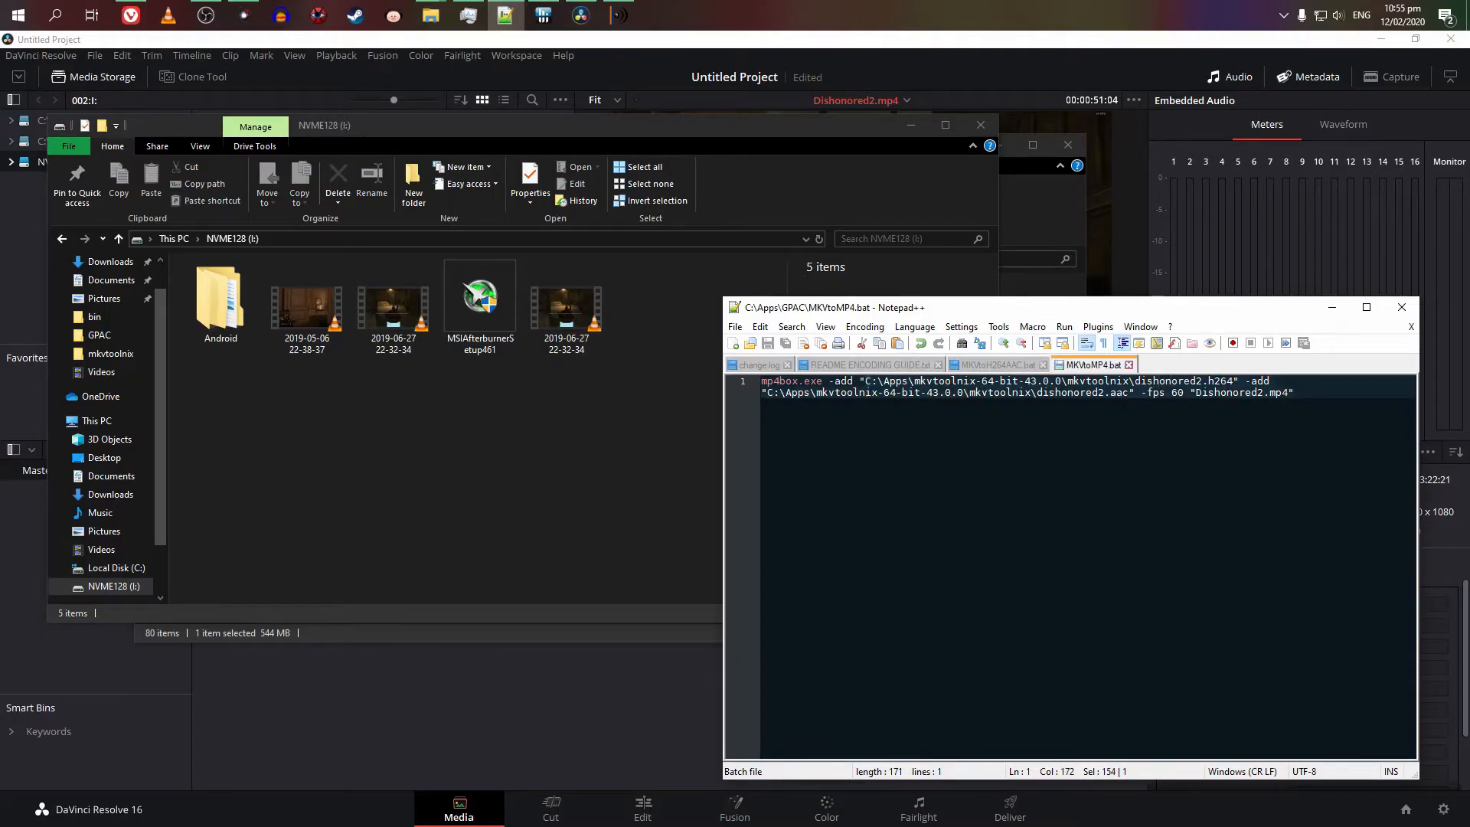
left_click(1234, 388)
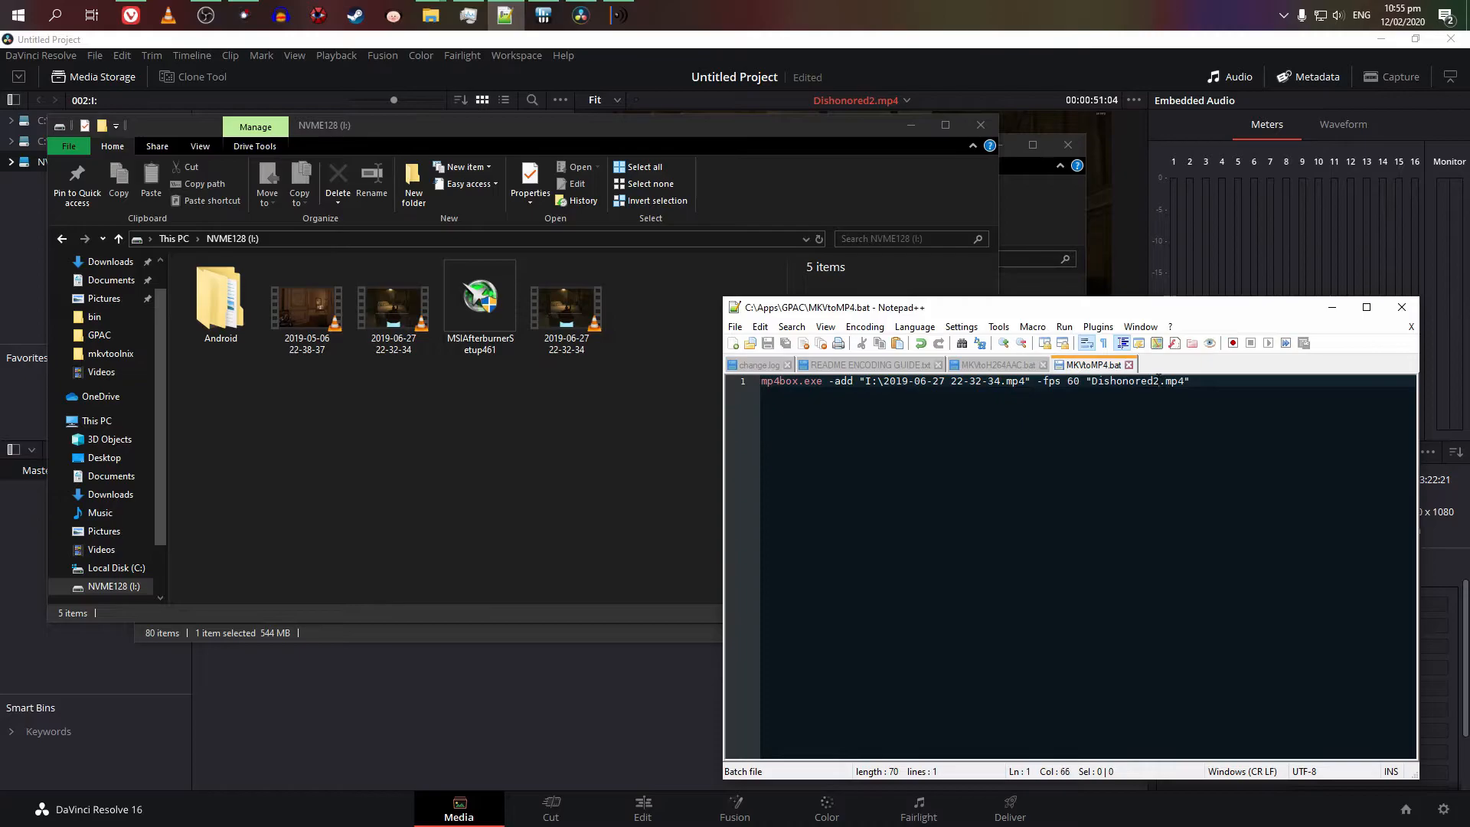
type("directly")
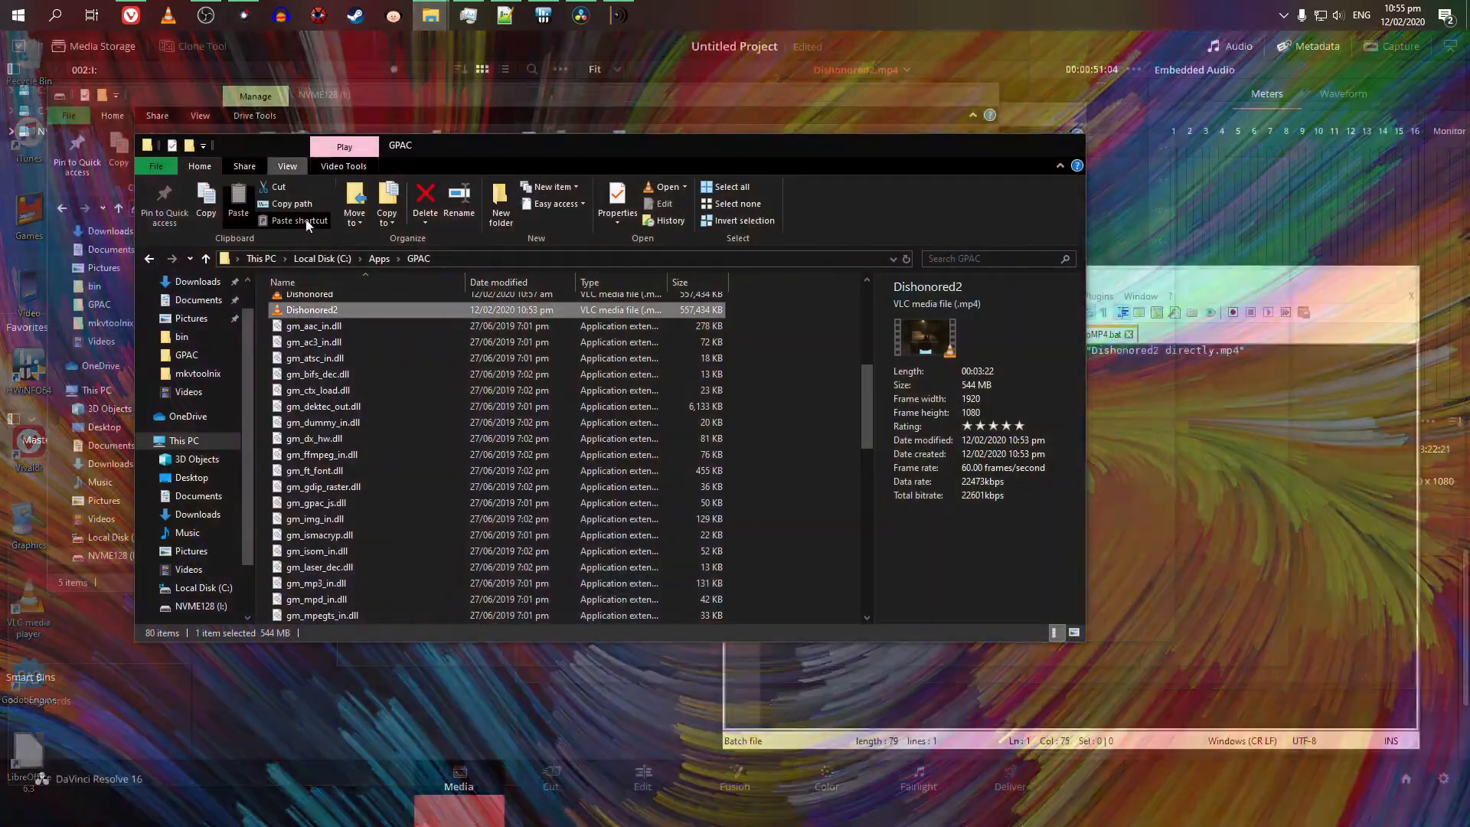
scroll("down", 3)
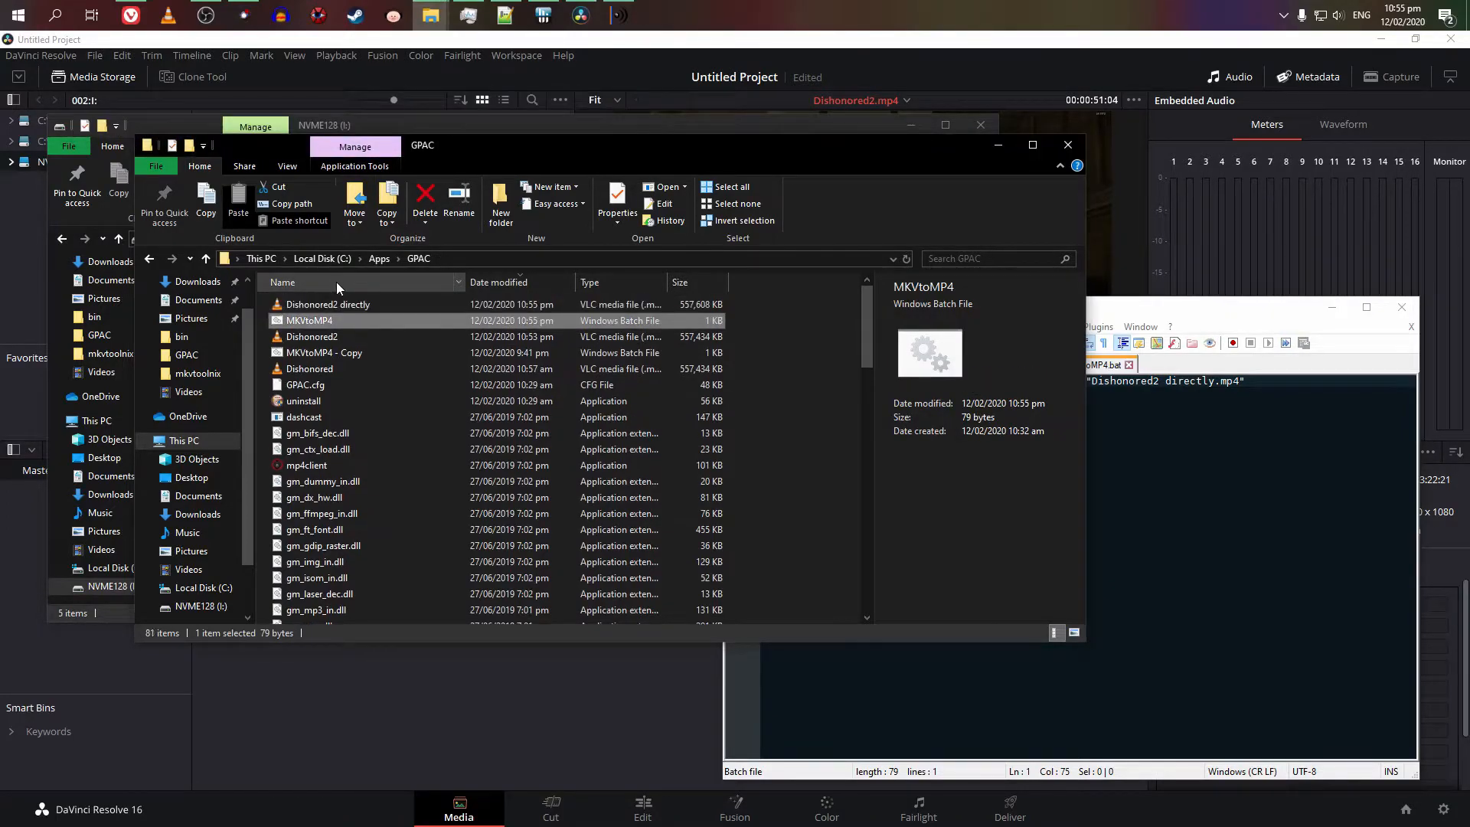
left_click(327, 304)
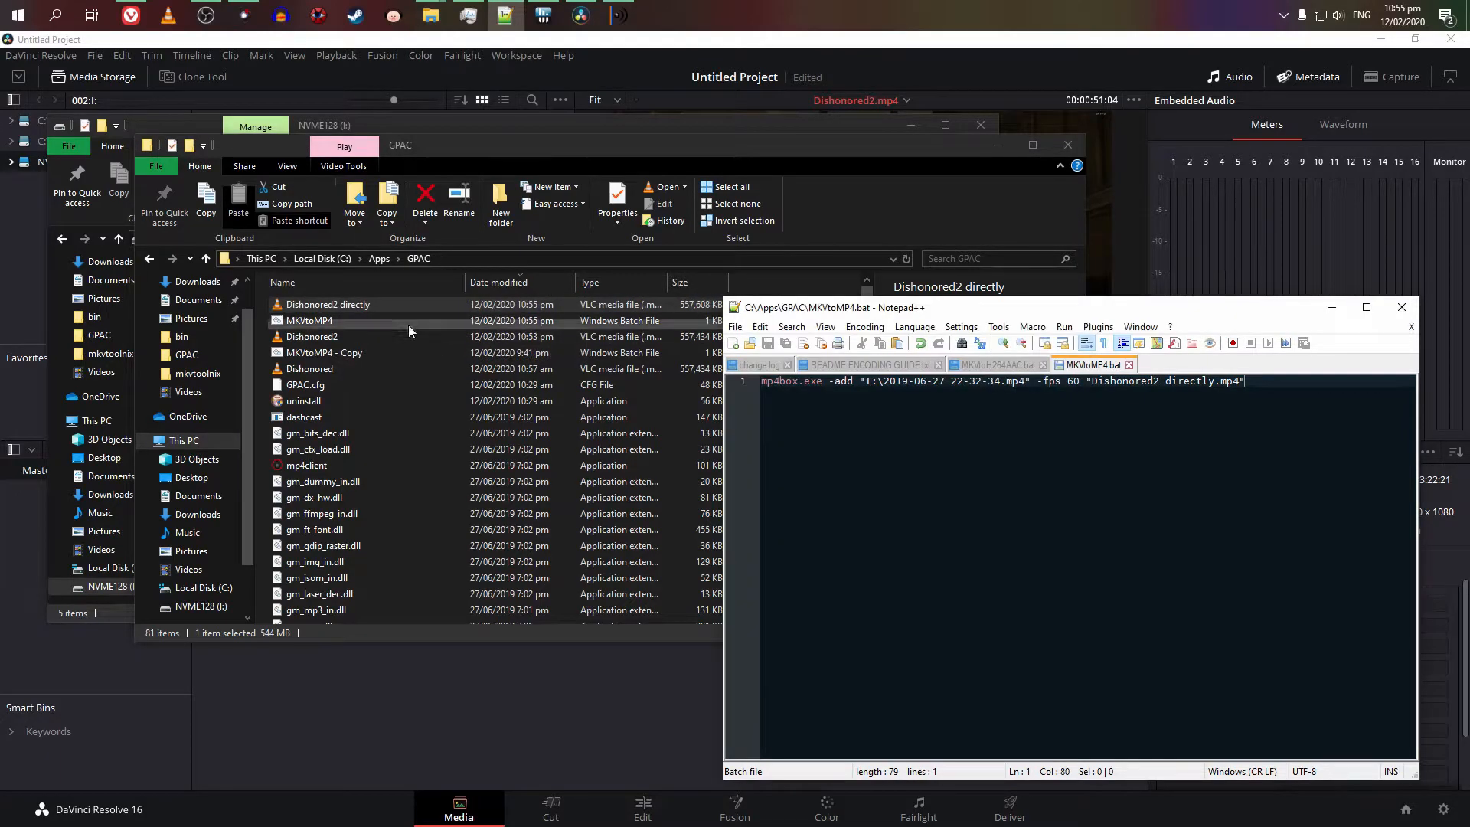
left_click(326, 303)
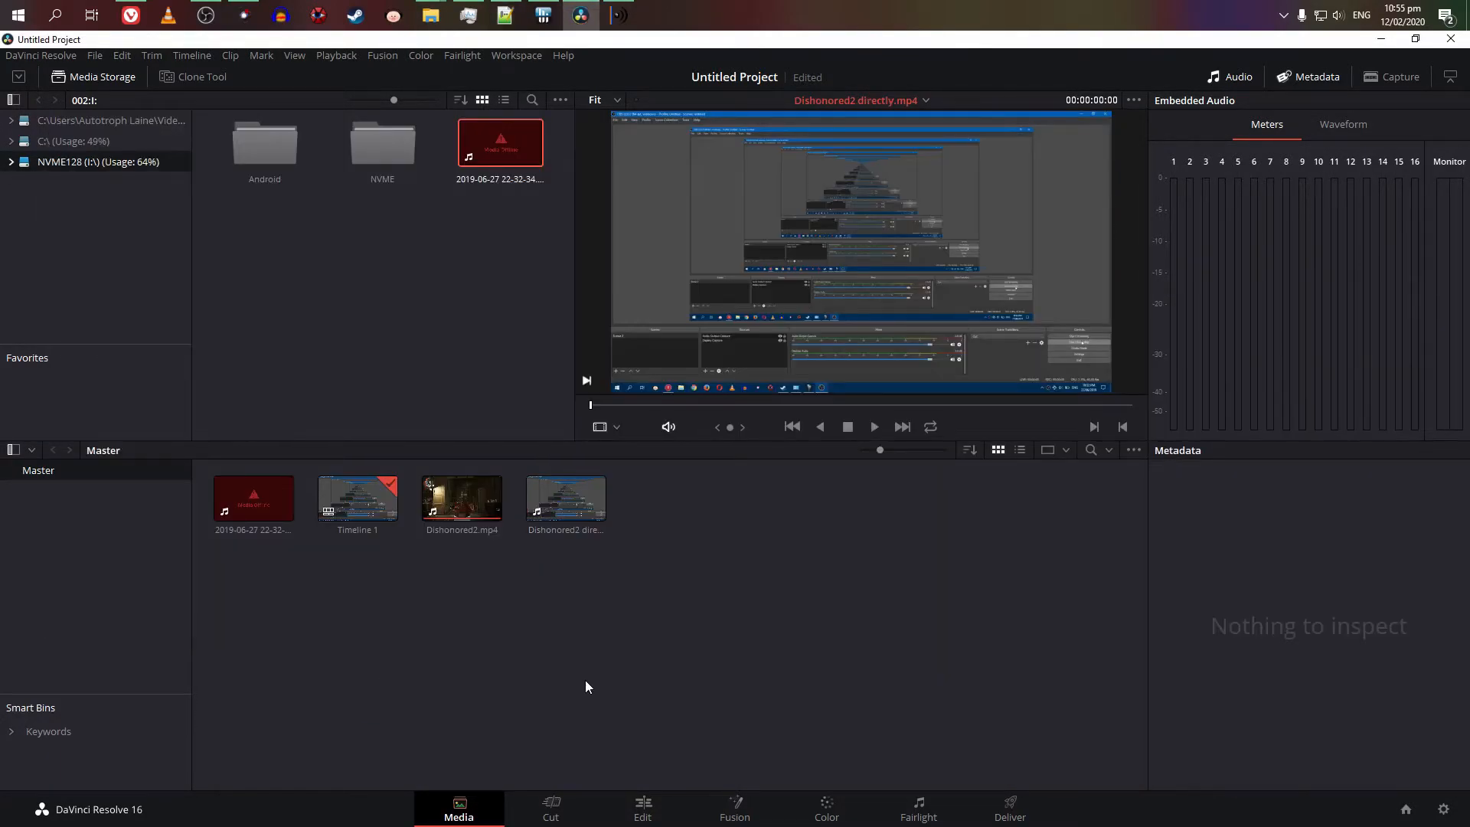
Step: Preview the Dishonored2 directly clip in the viewer until it reports Media Offline
left_click(565, 496)
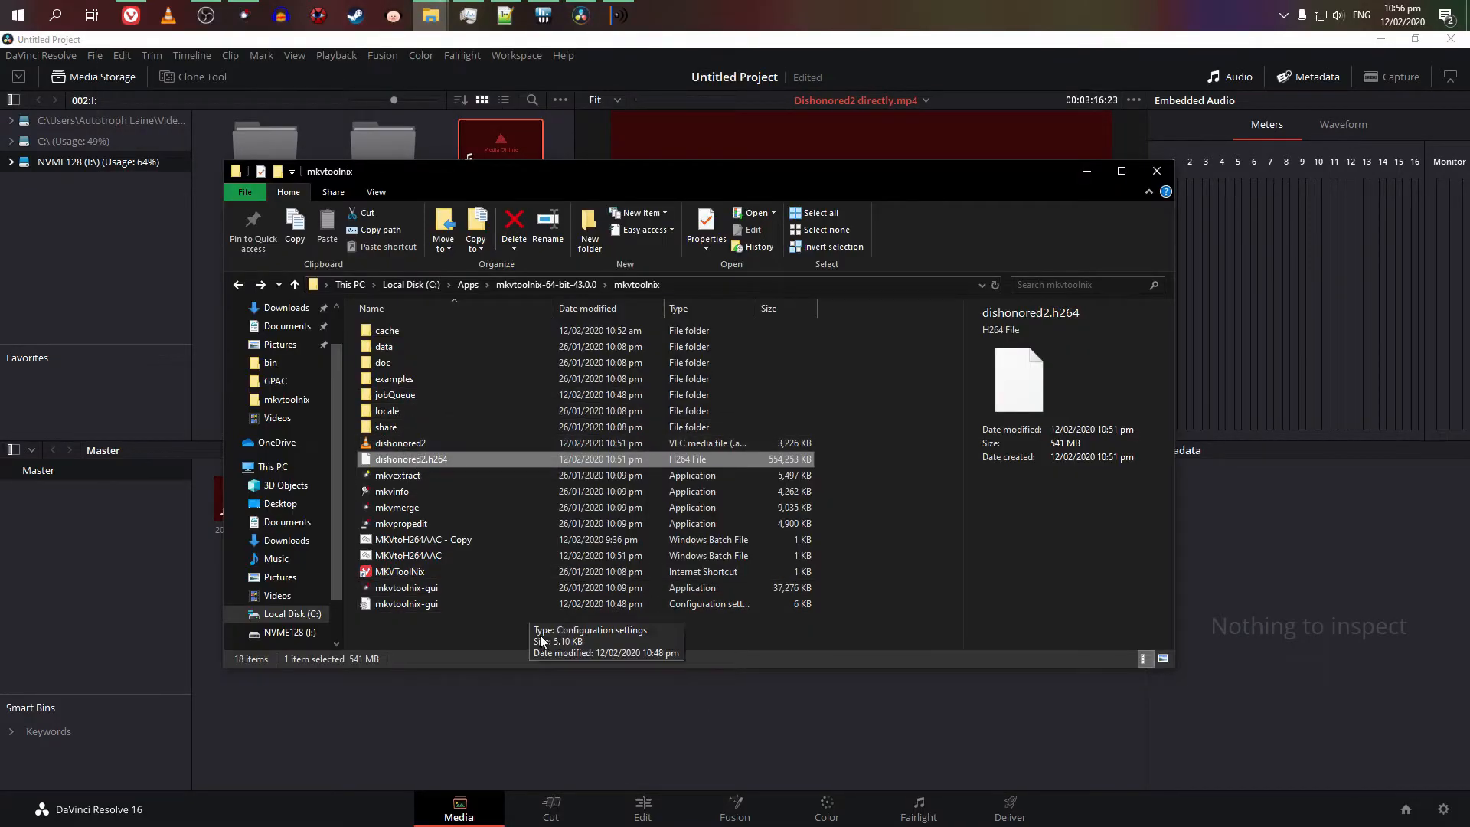
mouse_move(406, 468)
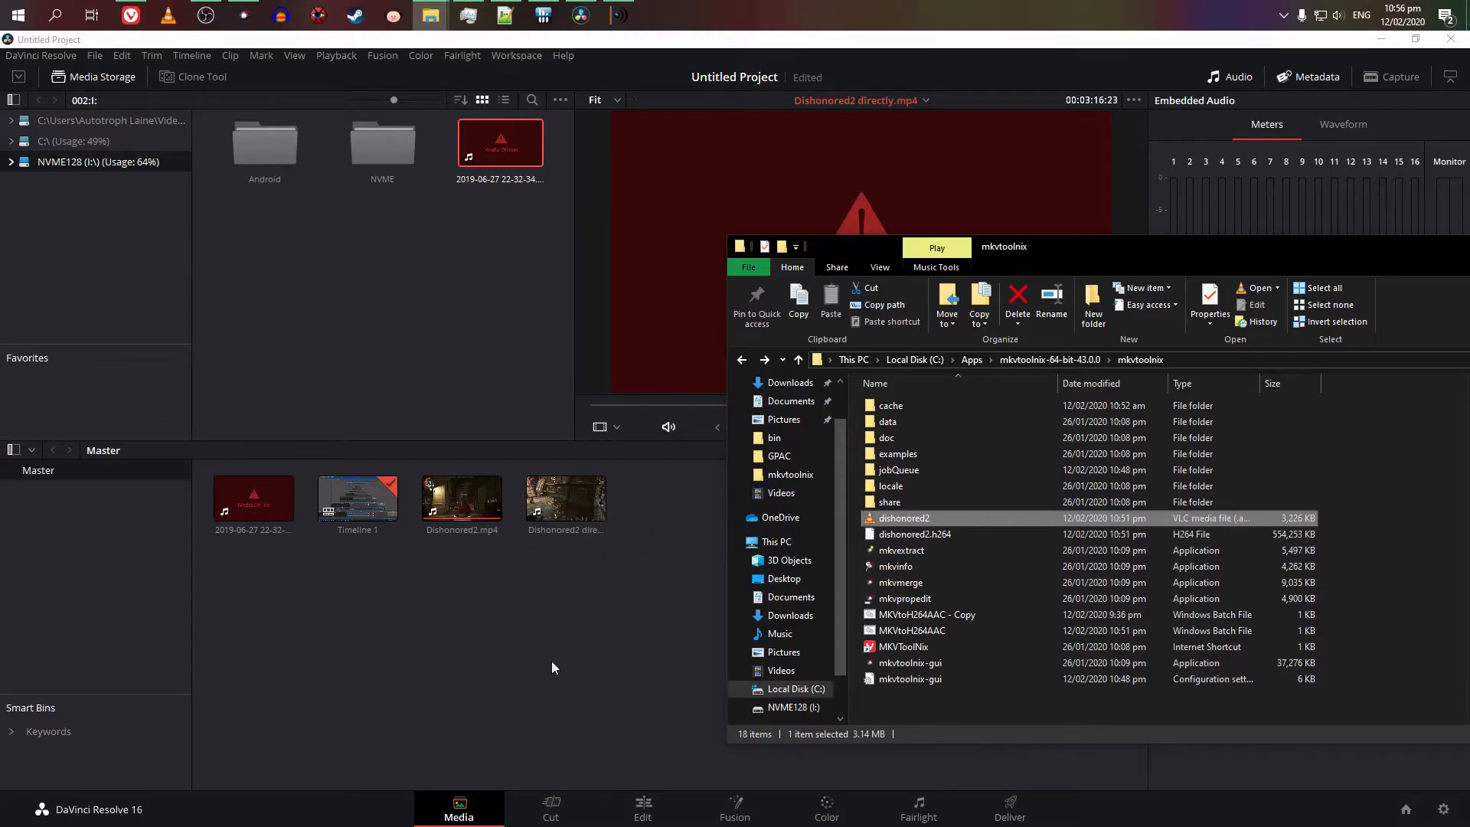
mouse_move(675, 570)
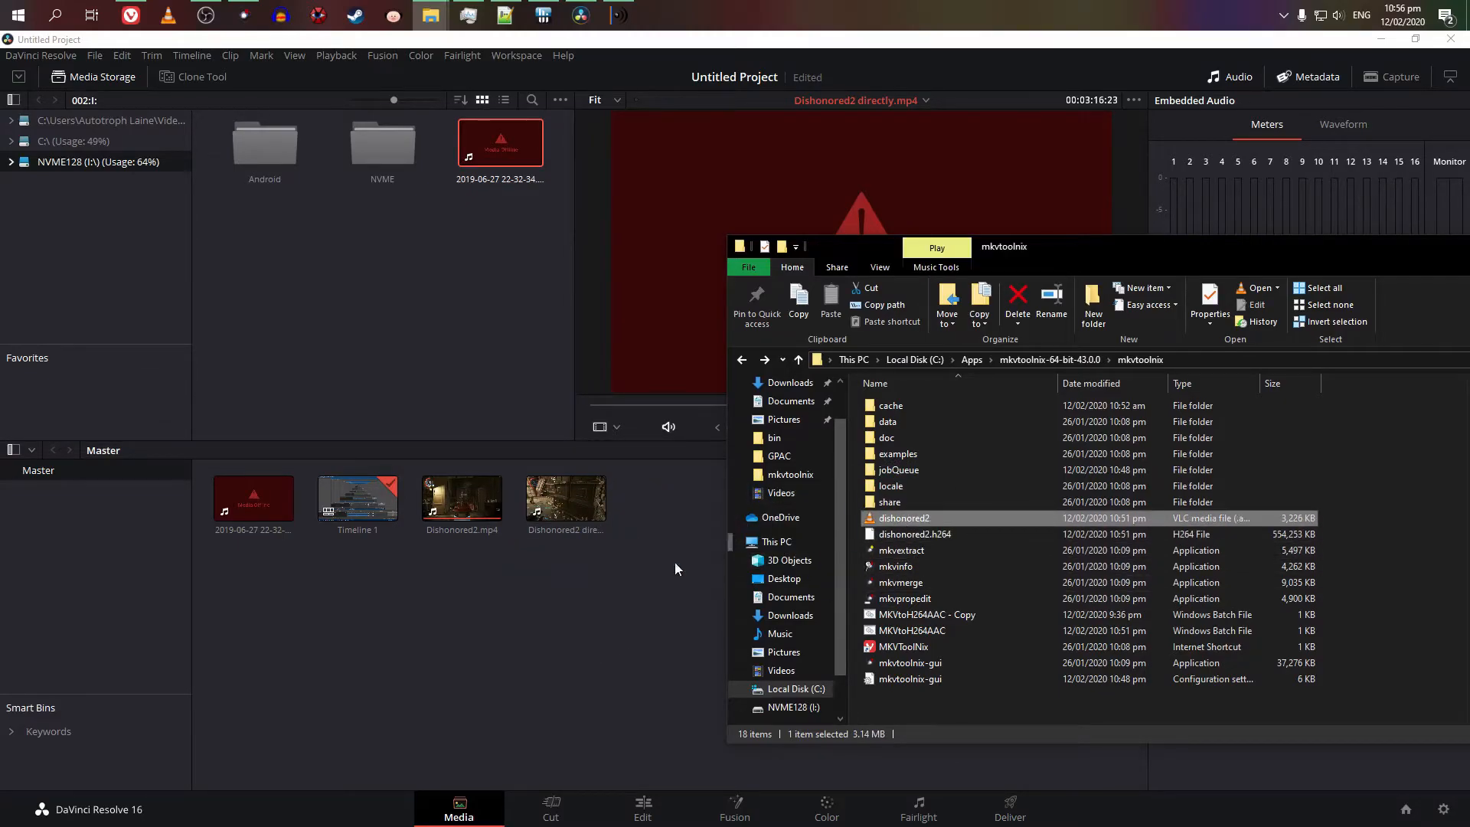
mouse_move(515, 657)
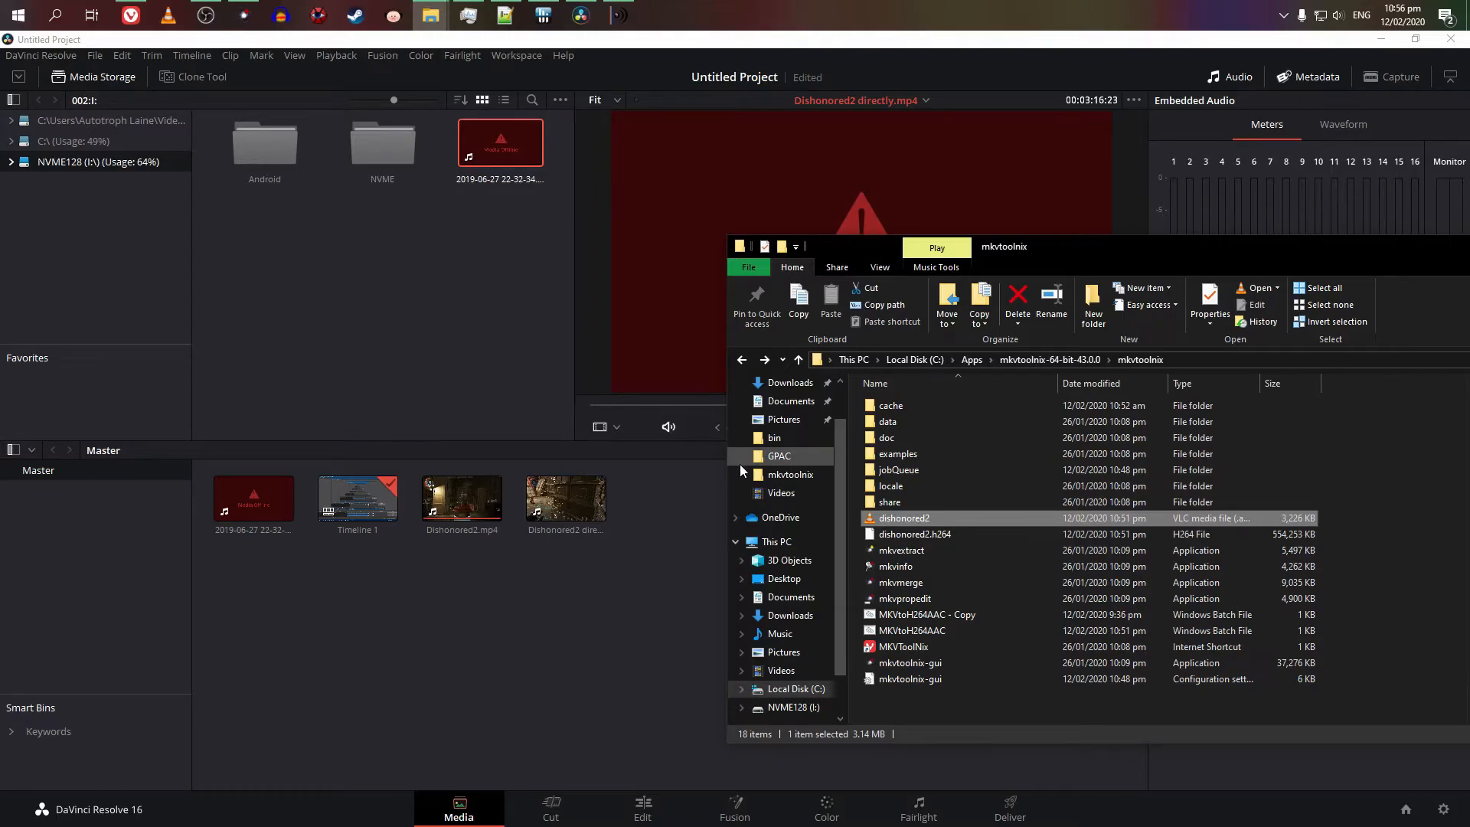
mouse_move(847, 269)
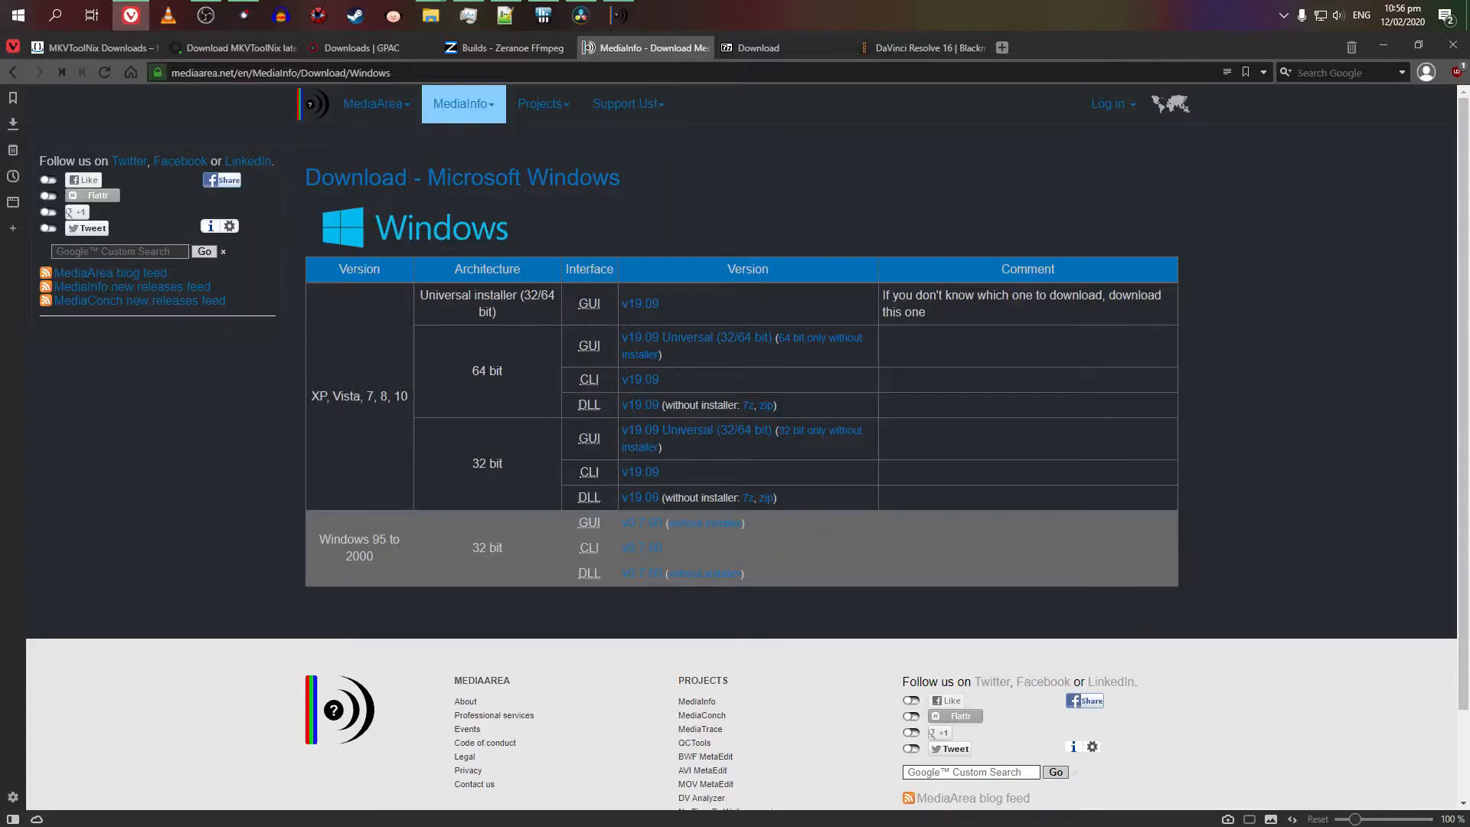
Step: Edit MP4ToMP4Copy.bat in Notepad++ so its ffmpeg command outputs Dishonored2ffmpeg.mp4
left_click(504, 47)
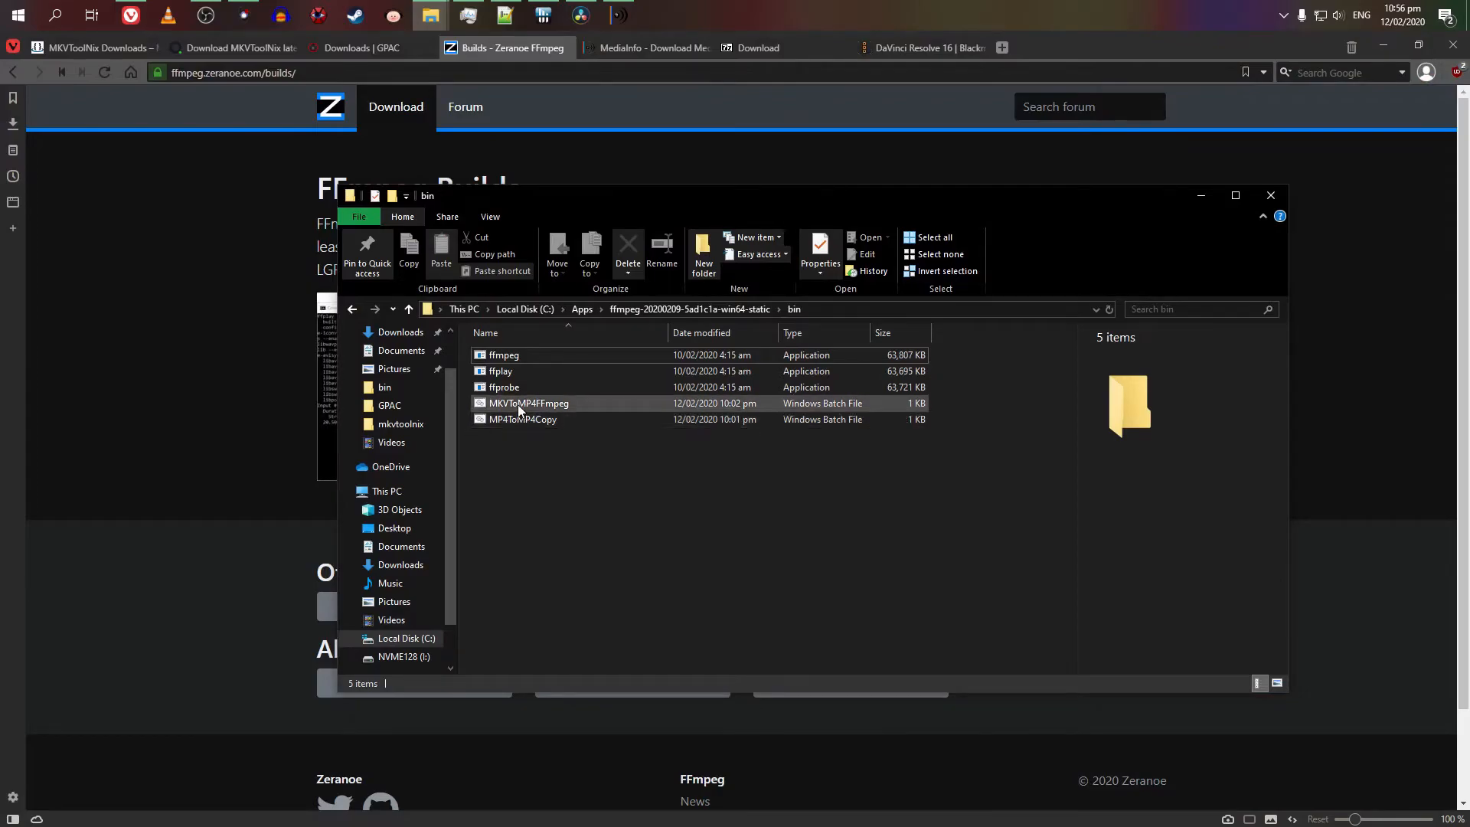
right_click(522, 419)
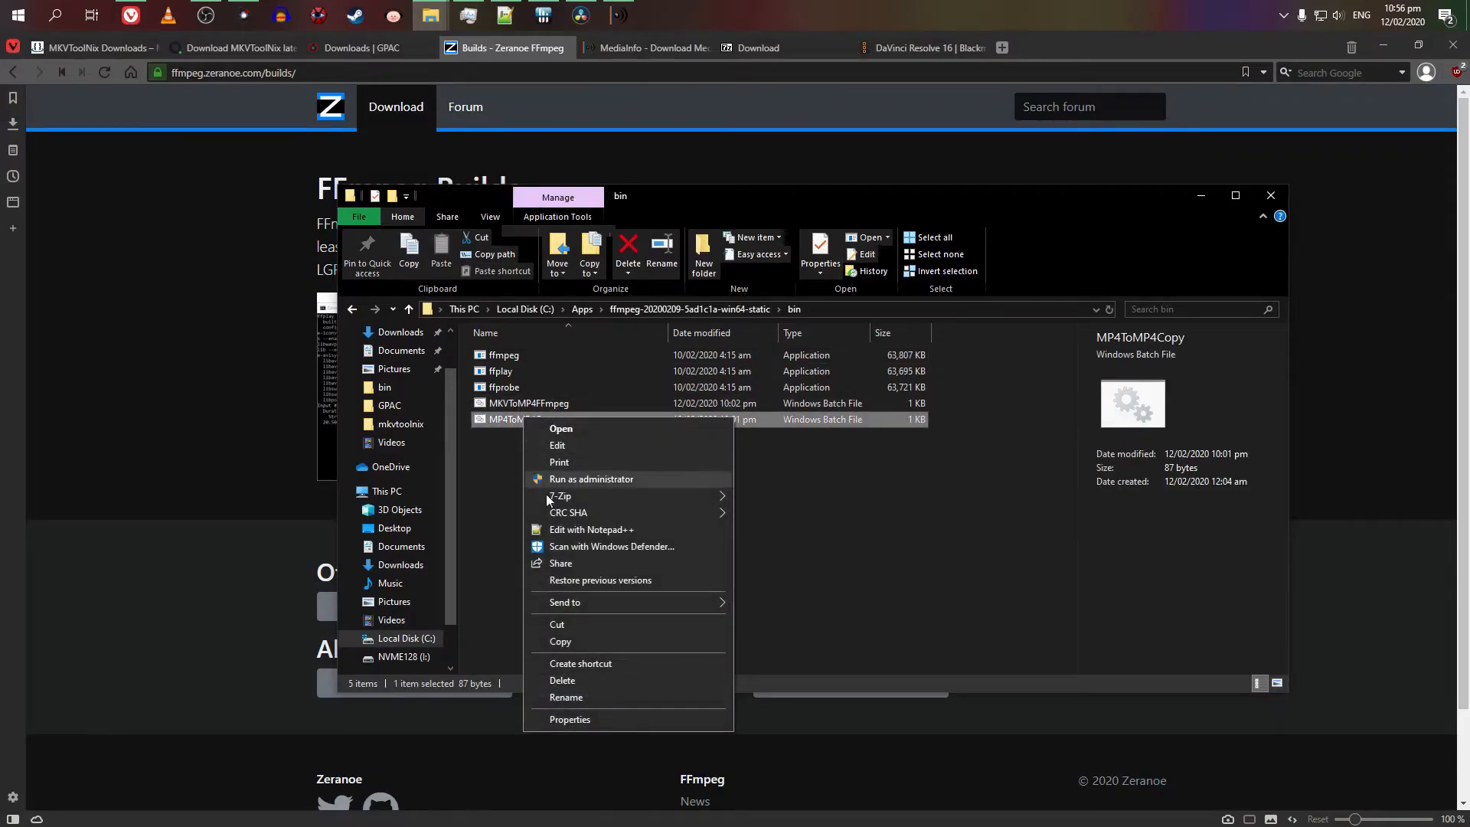
left_click(592, 528)
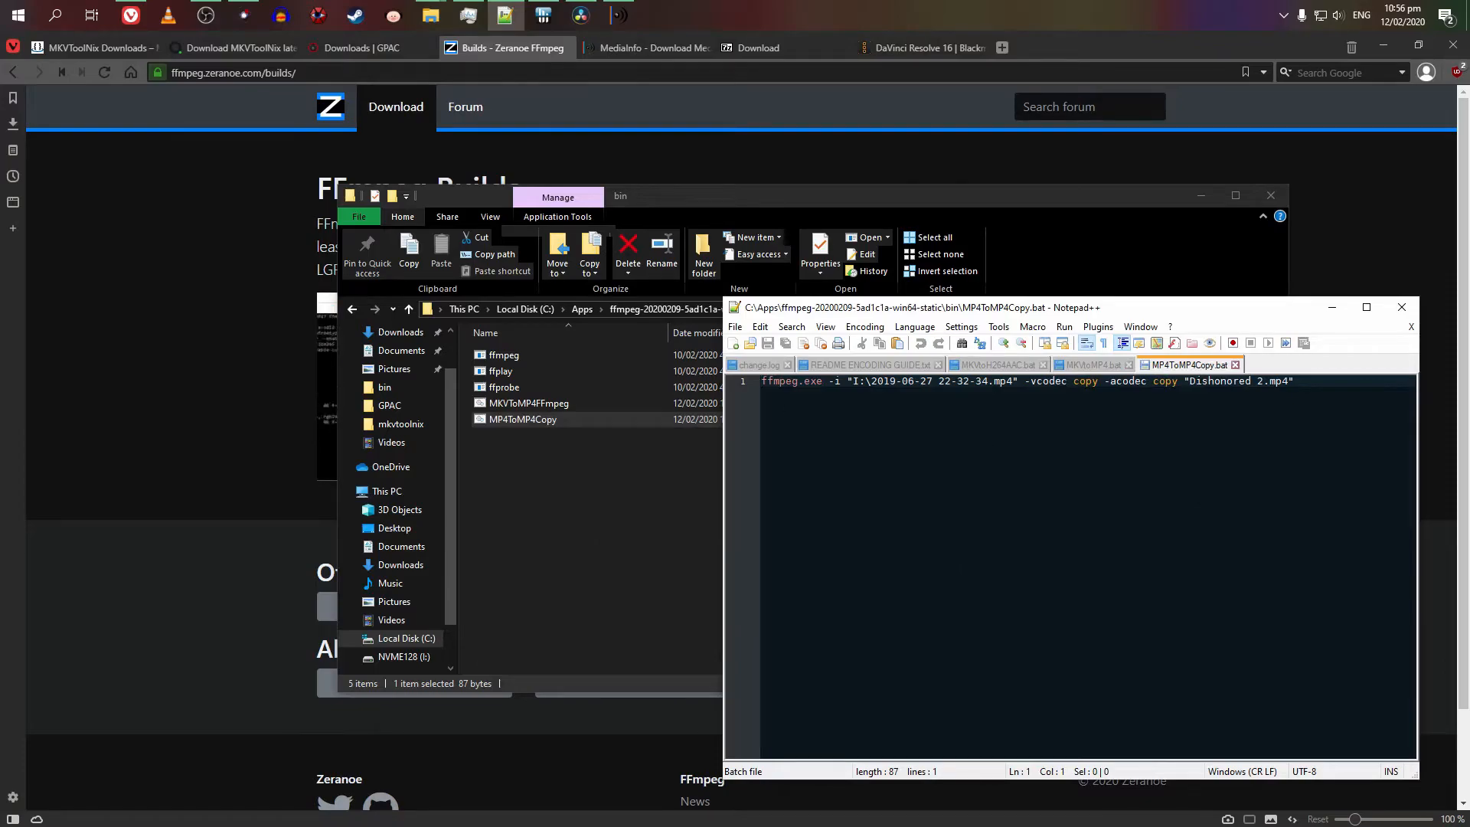
triple_click(1027, 381)
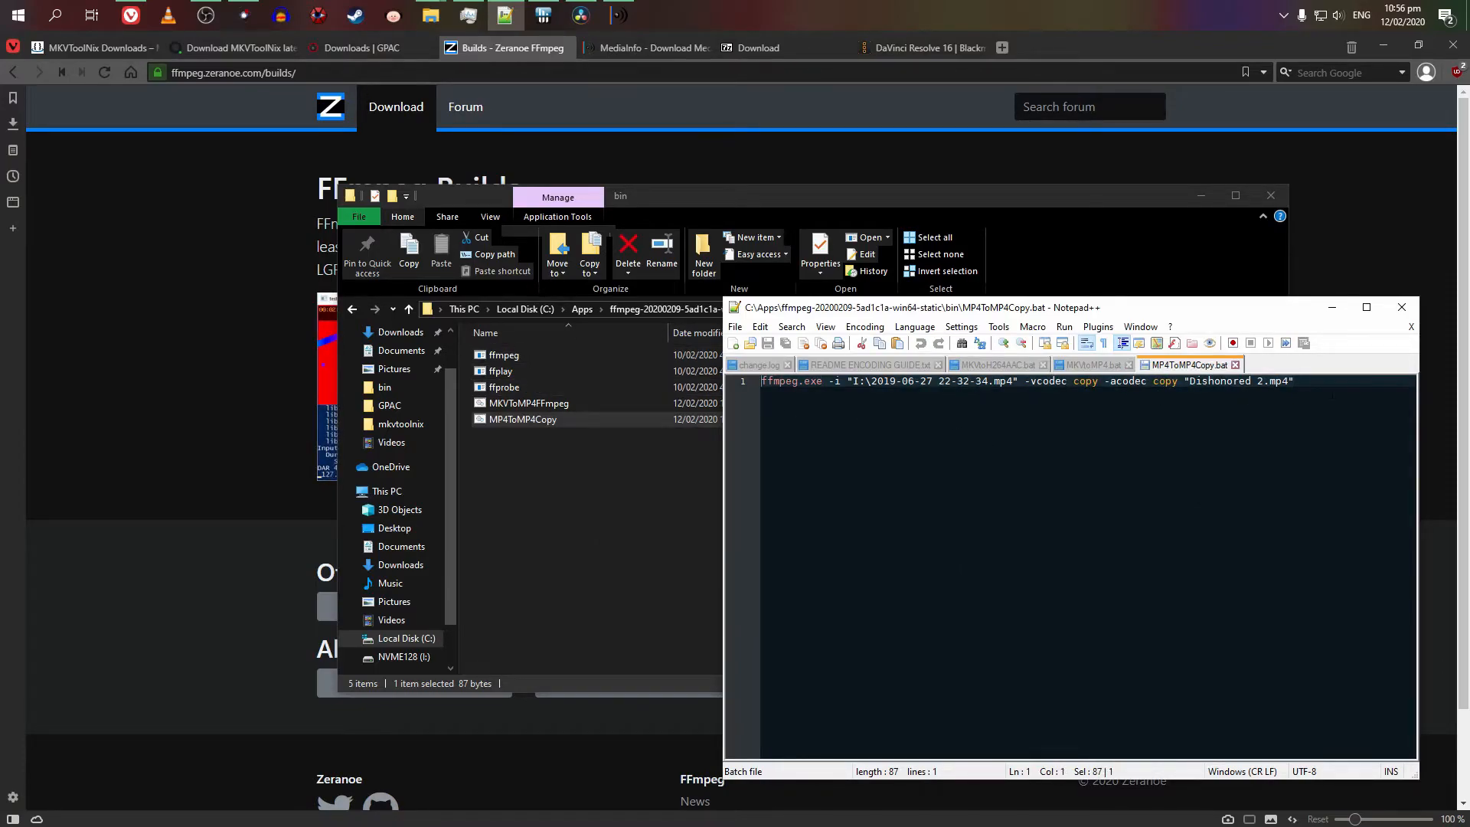
mouse_move(949, 392)
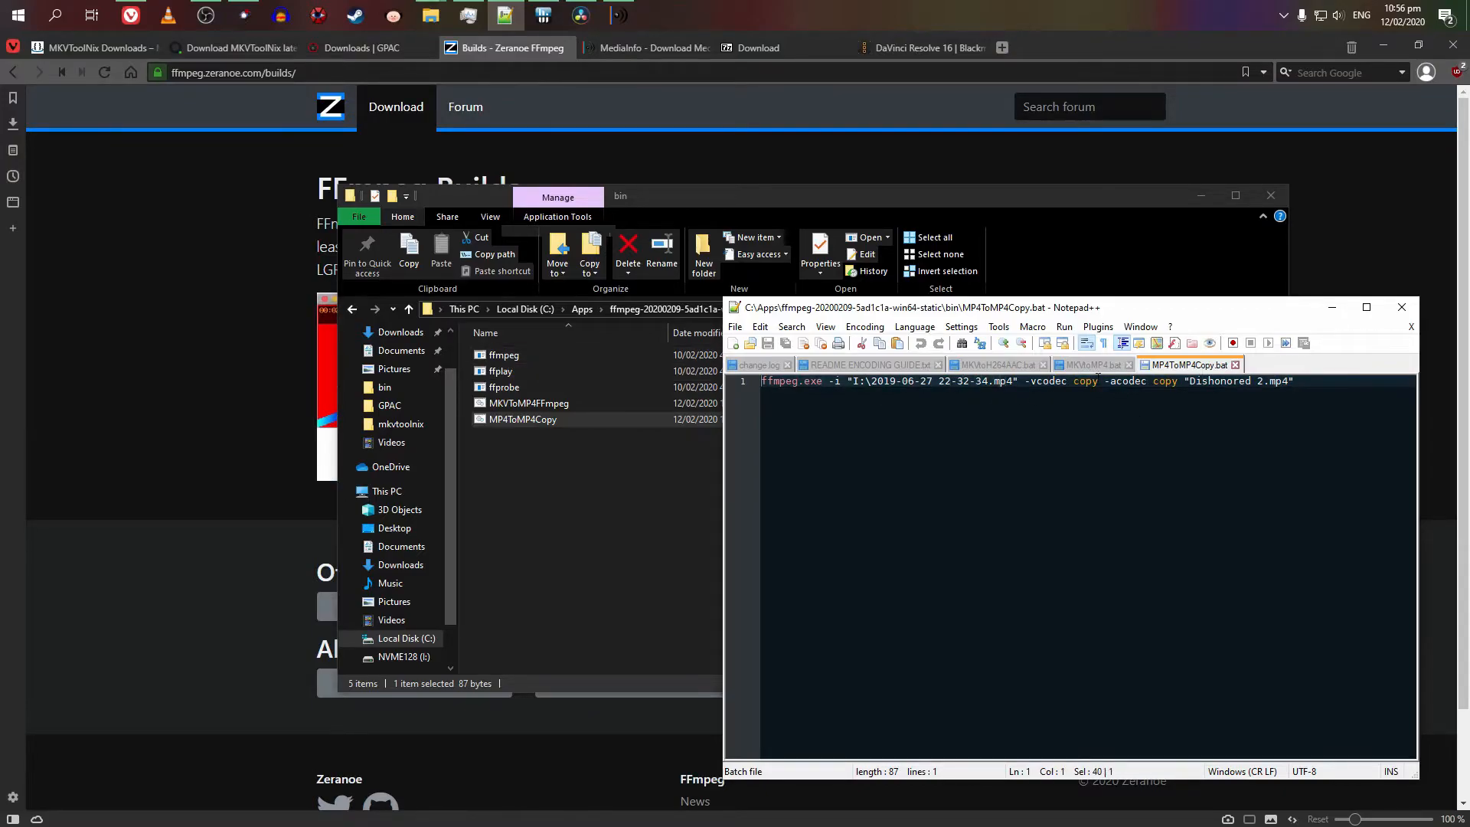
left_click(1095, 382)
type("ffmpeg")
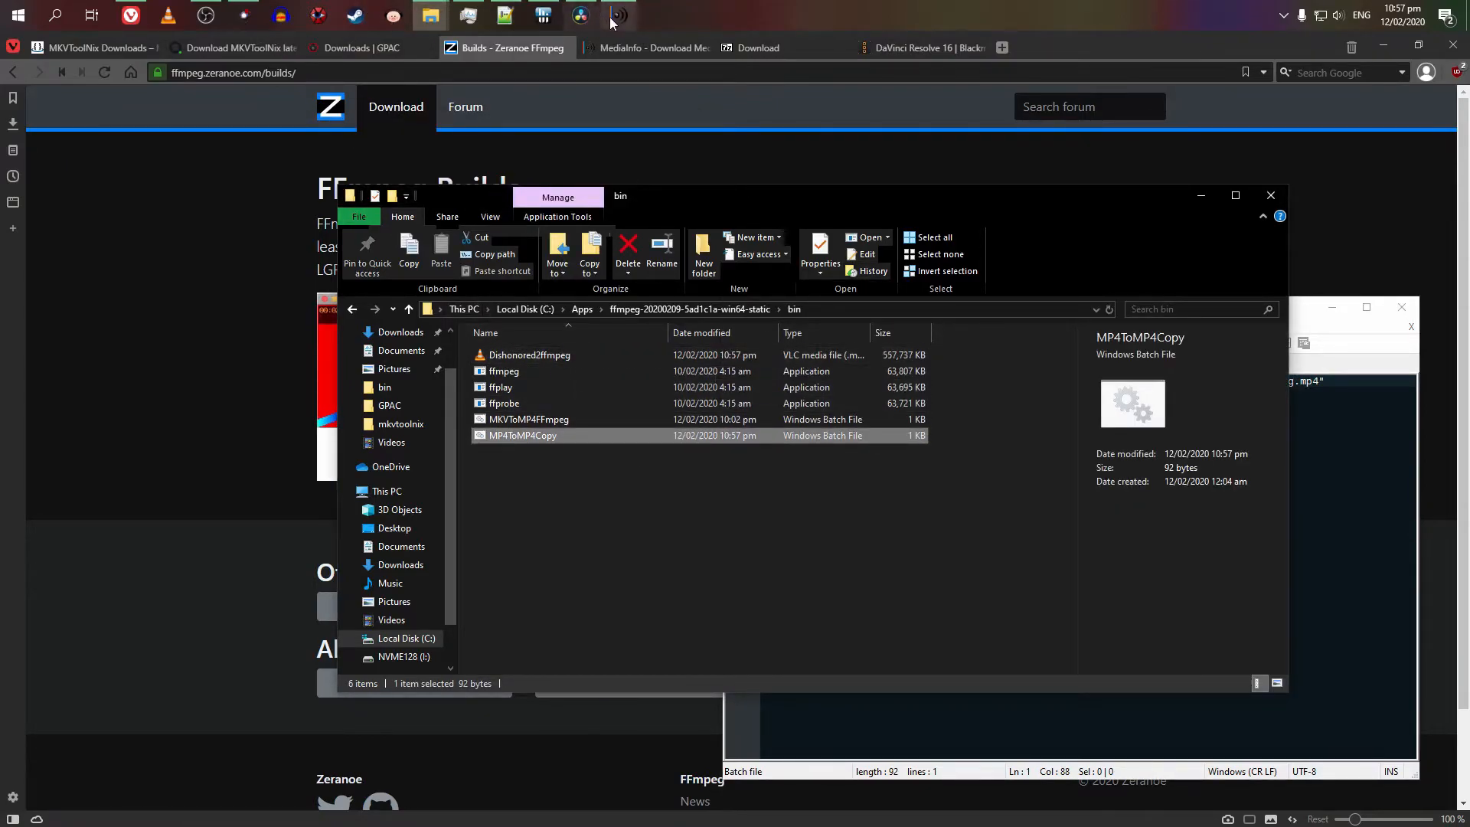
mouse_move(617, 16)
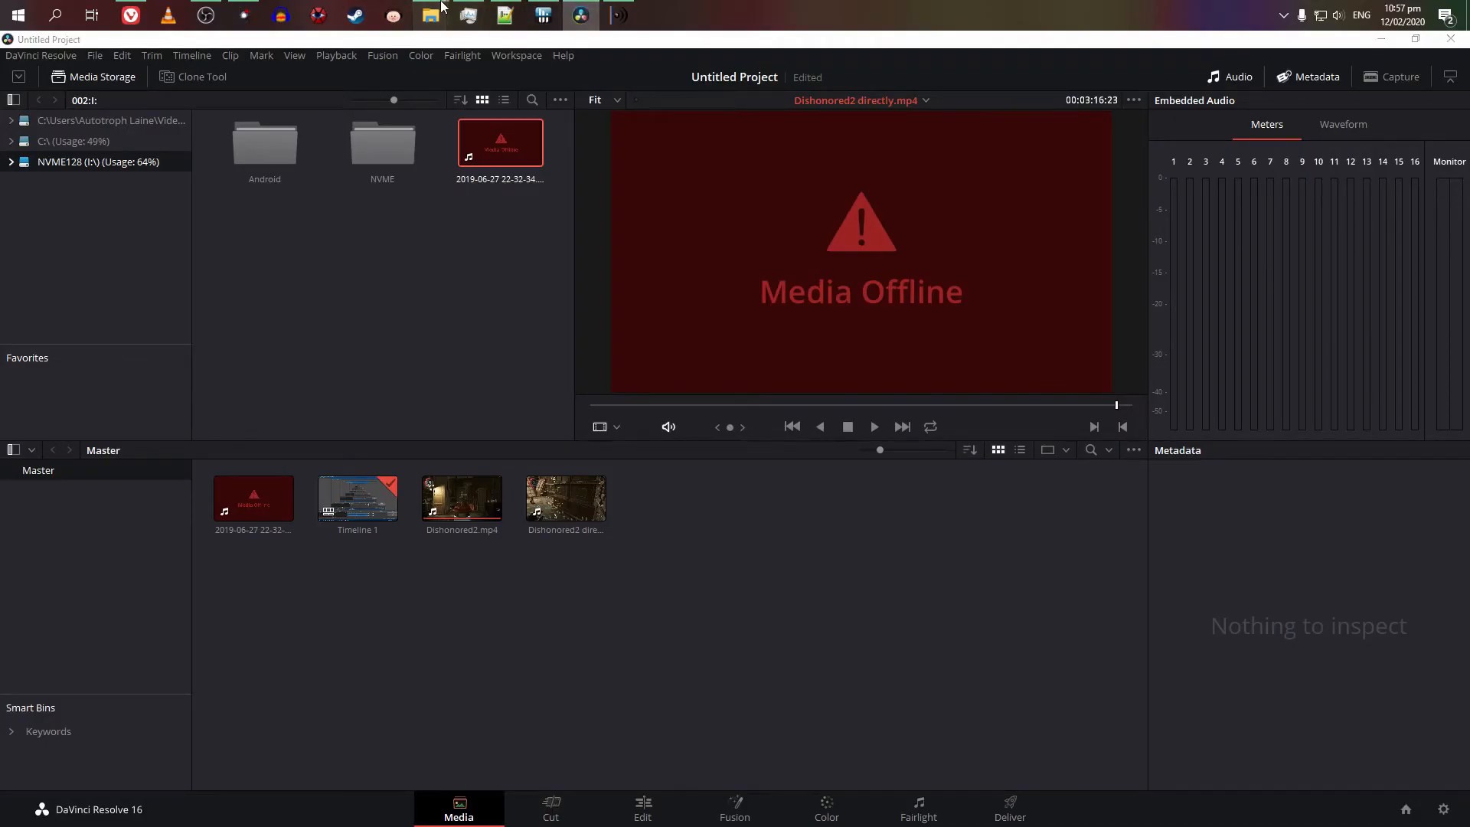
Step: Import Dishonored2ffmpeg.mp4 into the media pool and view it in the viewer
left_click(429, 15)
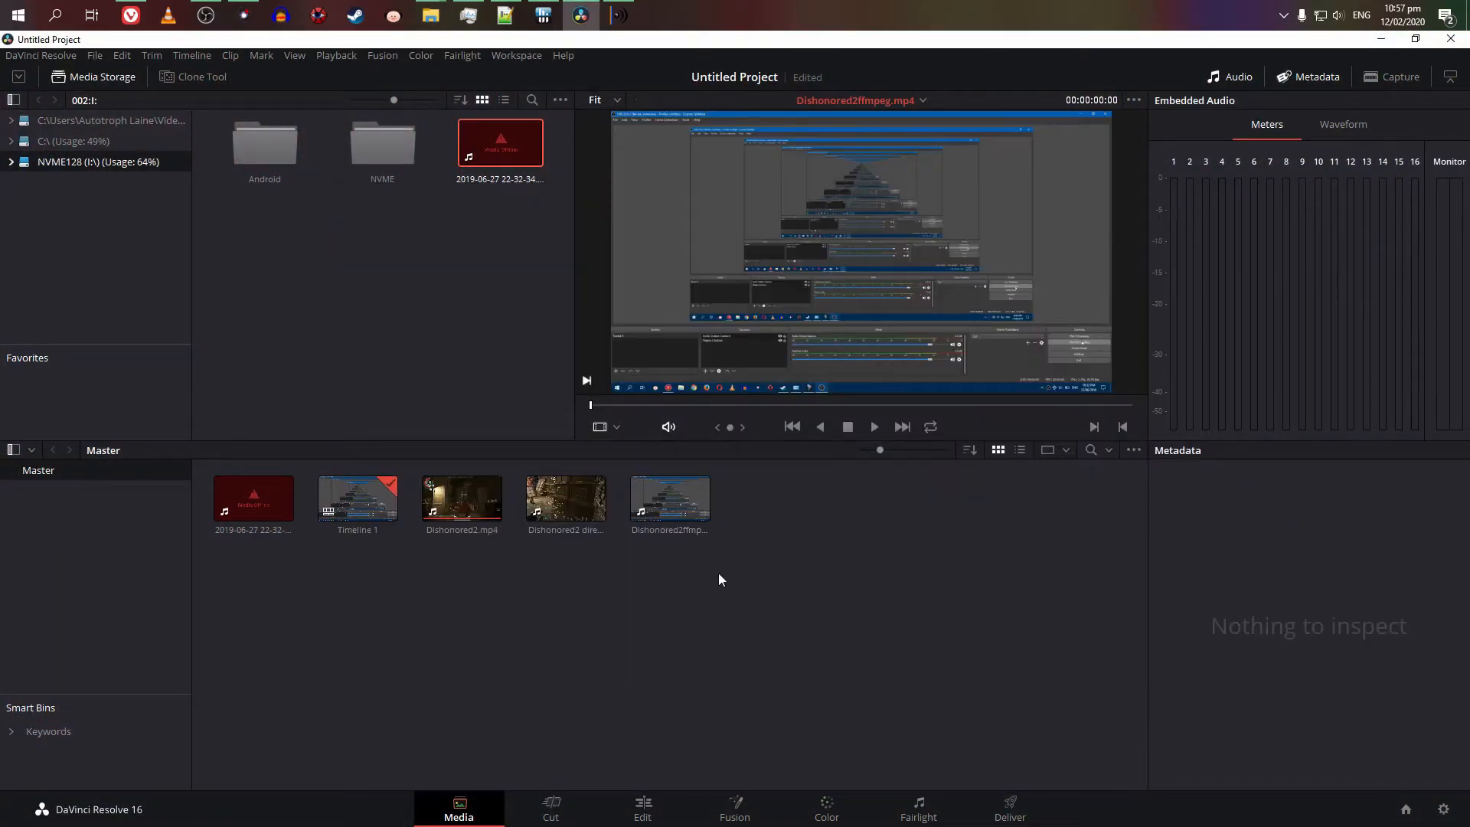
left_click(669, 496)
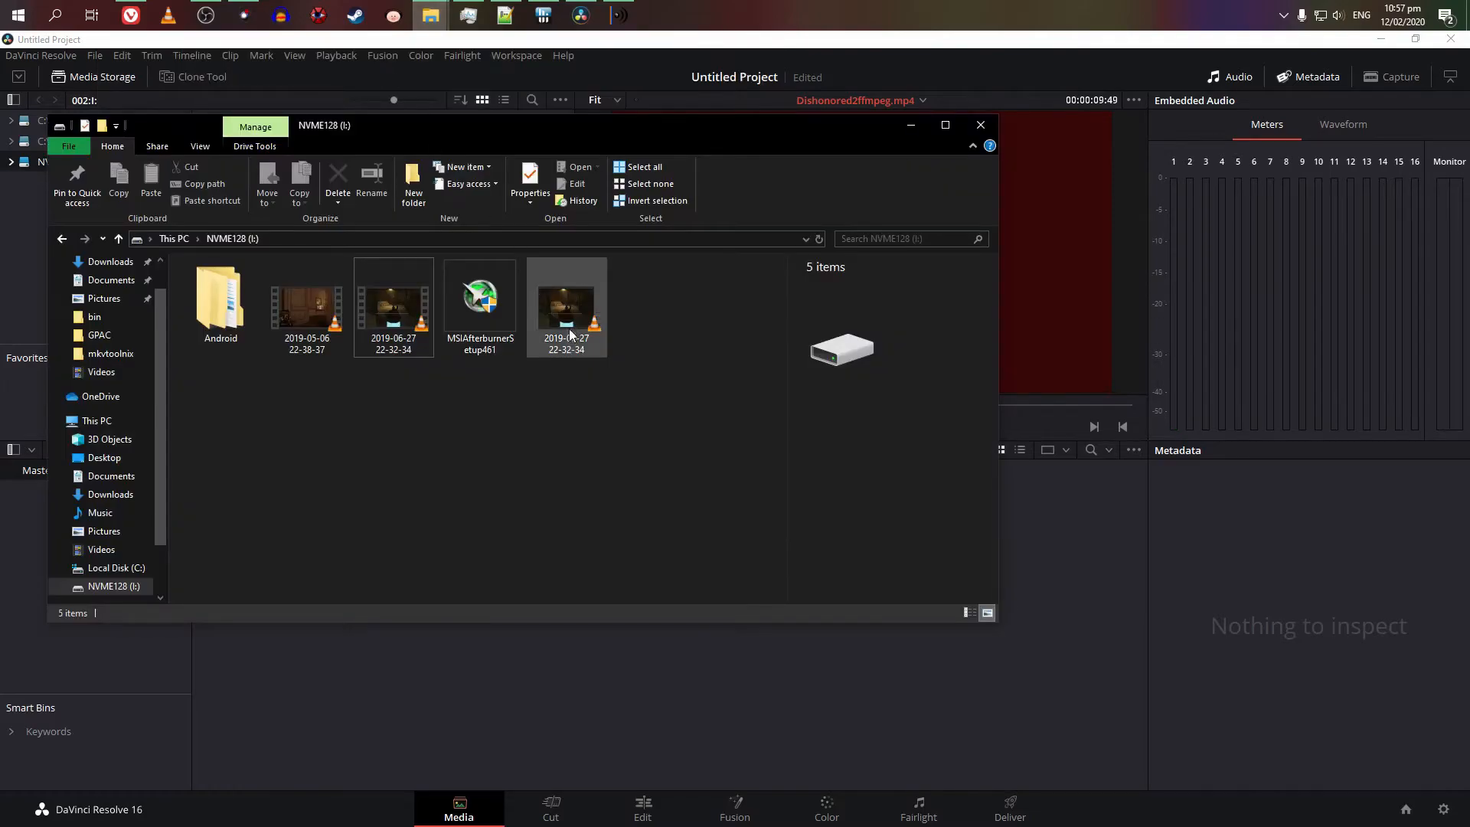
Step: Change the copy script's output to Dishonored2ffmpegmkv.mp4 and run it to create the new file
left_click(566, 307)
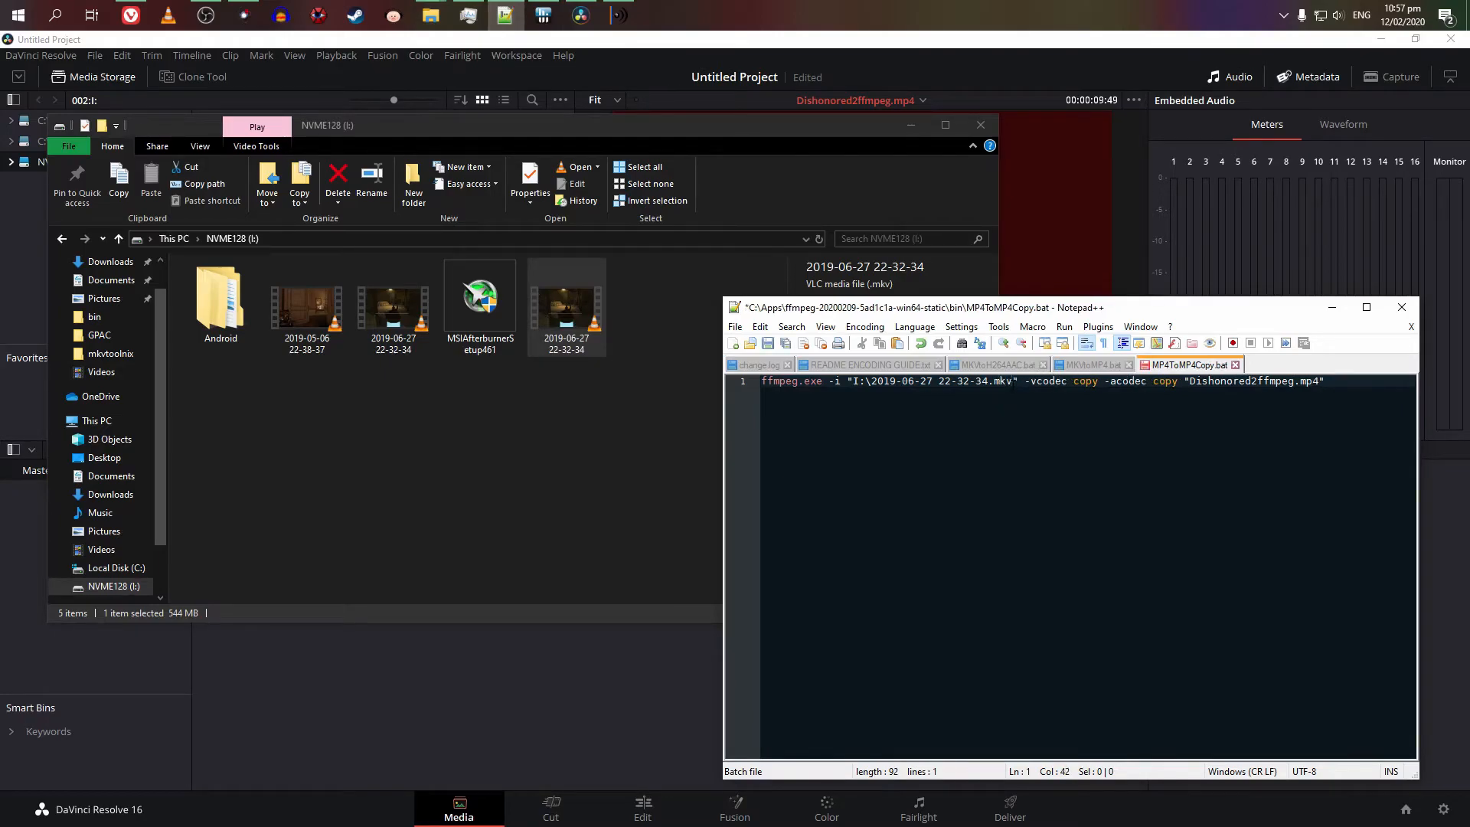
mouse_move(429, 15)
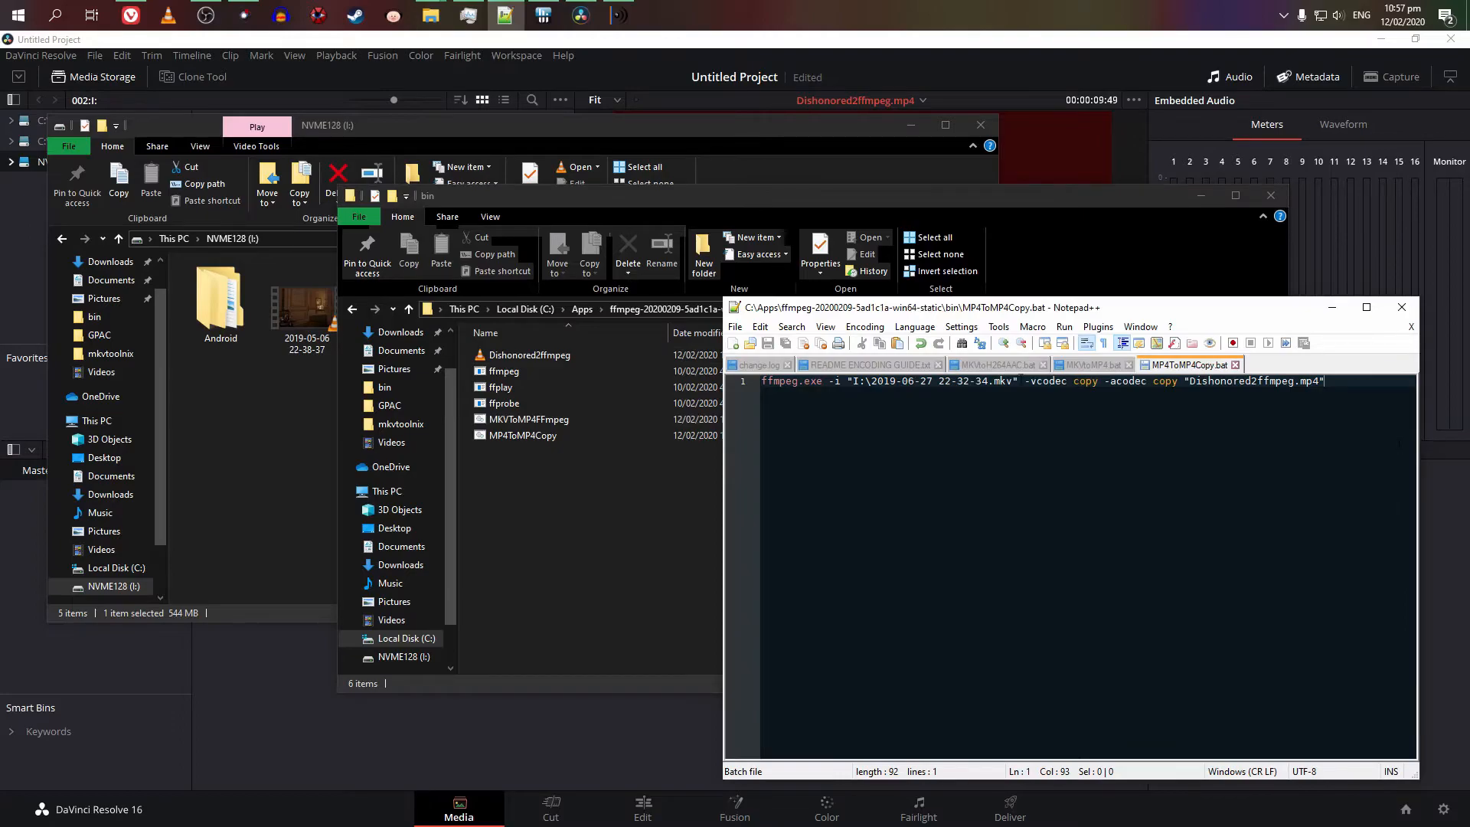
left_click(1299, 365)
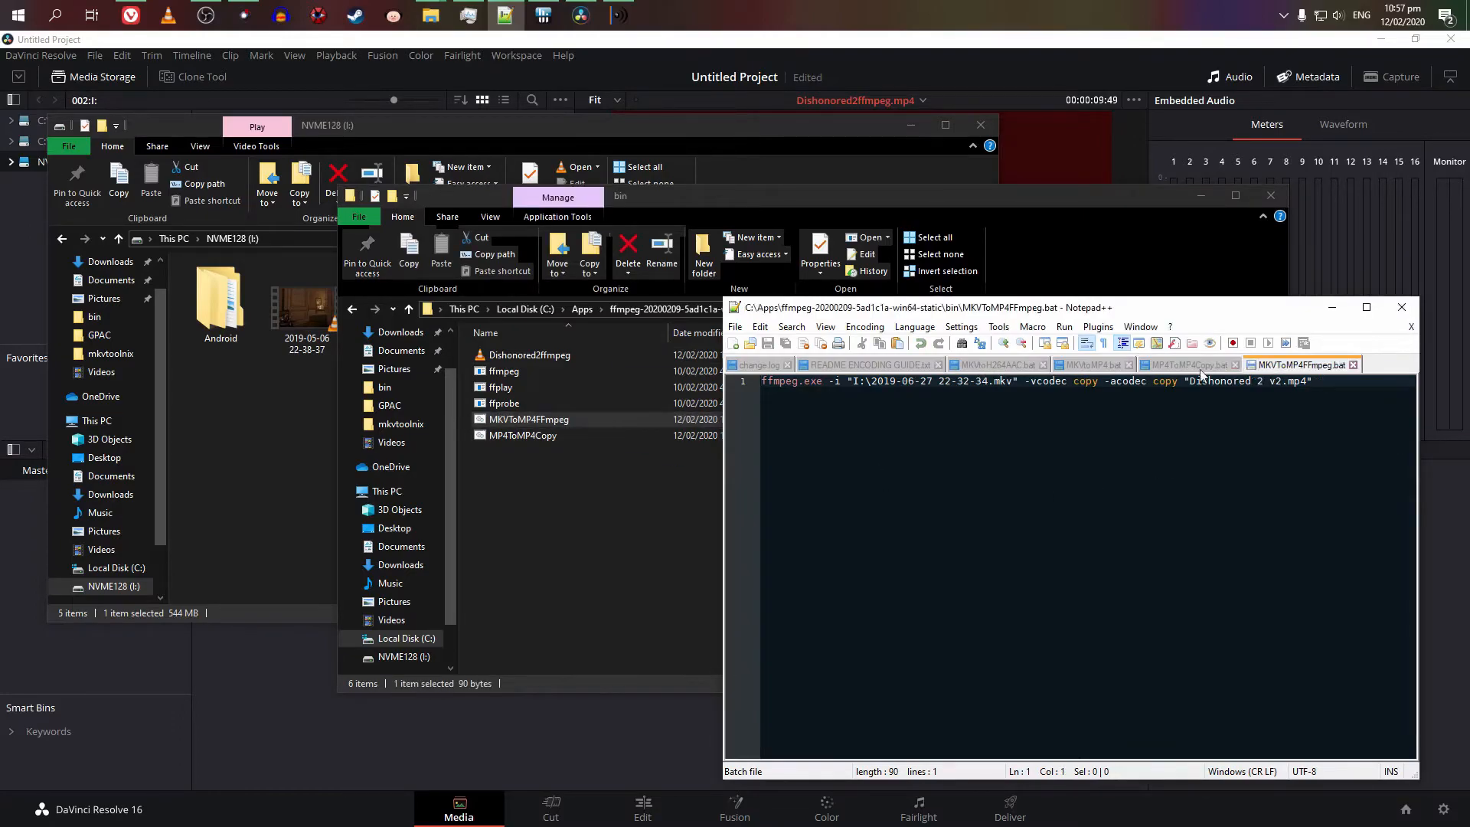
left_click(1185, 365)
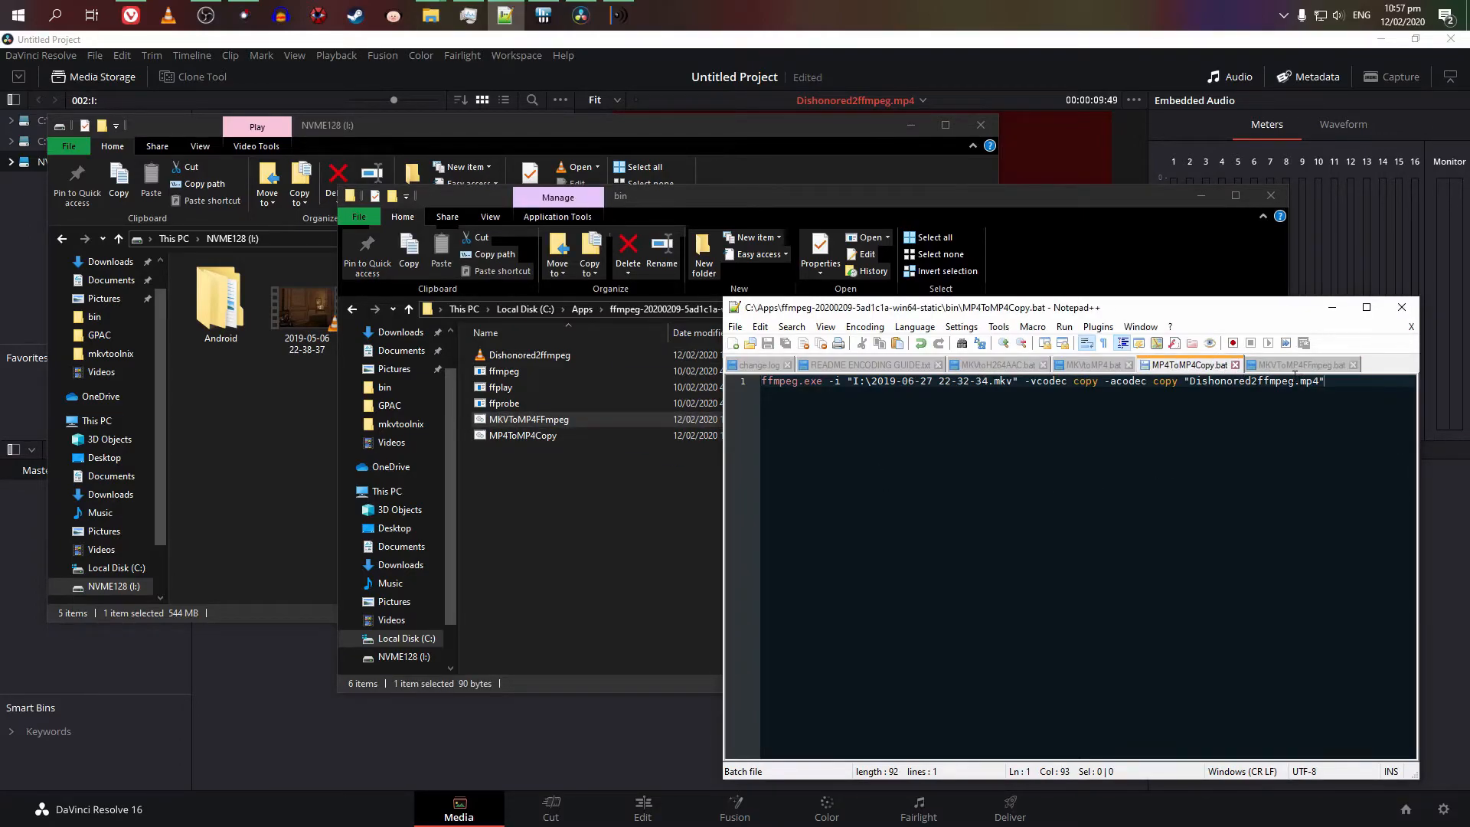
type("mkv")
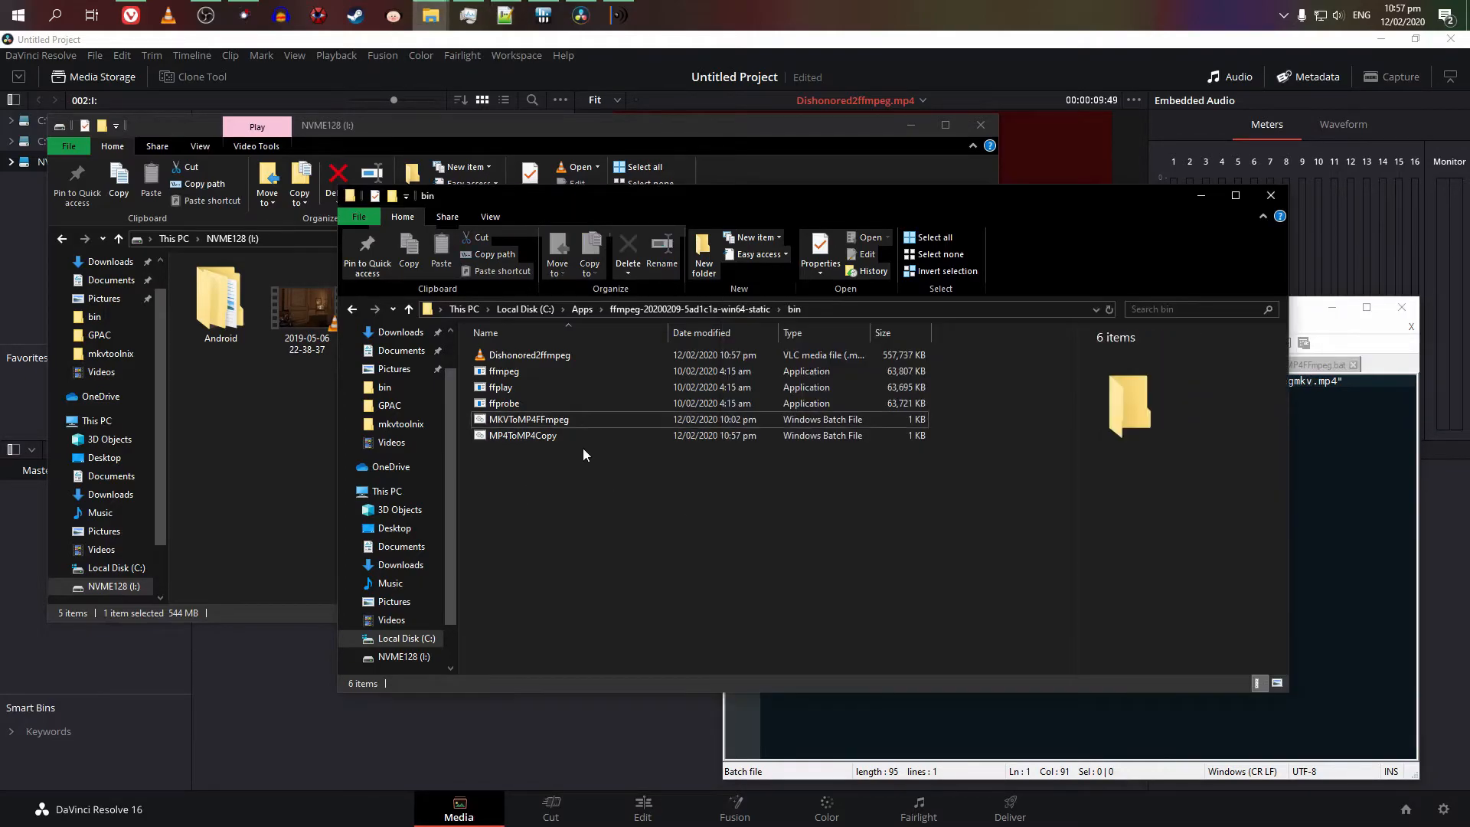
left_click(522, 450)
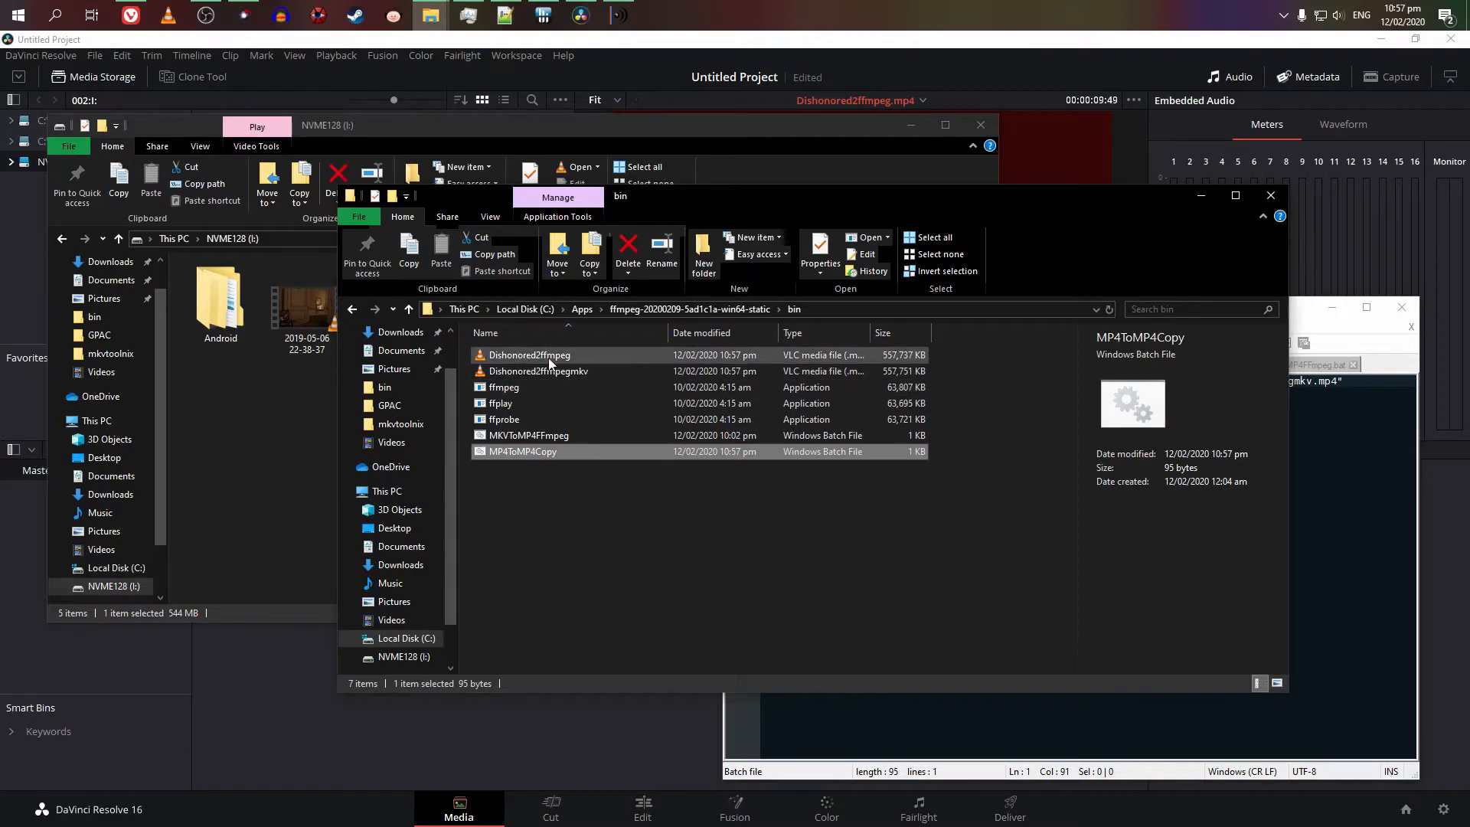
right_click(537, 371)
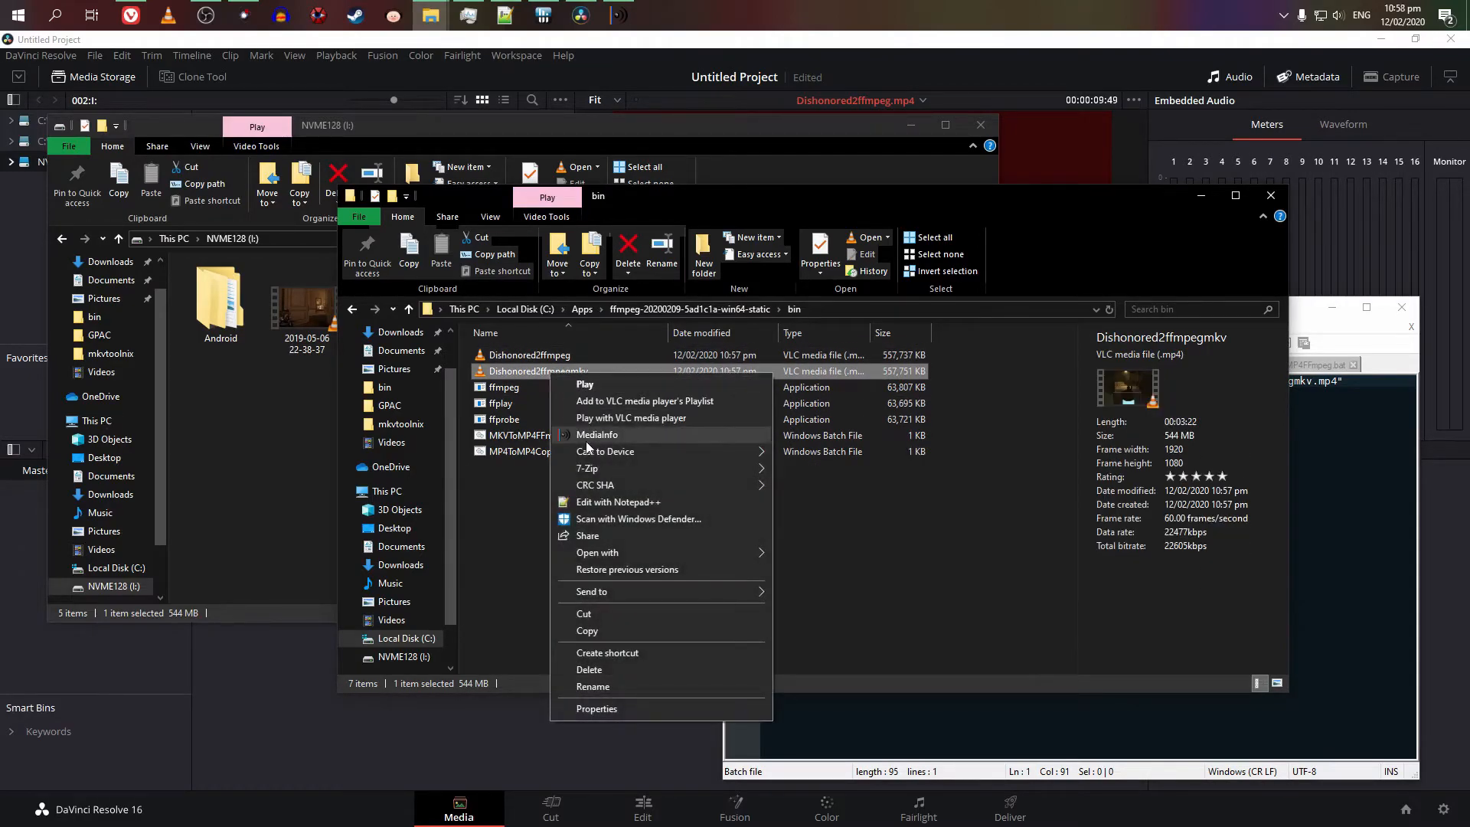
Step: Inspect Dishonored2ffmpegmkv.mp4 in MediaInfo, scrolling its Video section for the variable ~60 FPS mode
left_click(597, 434)
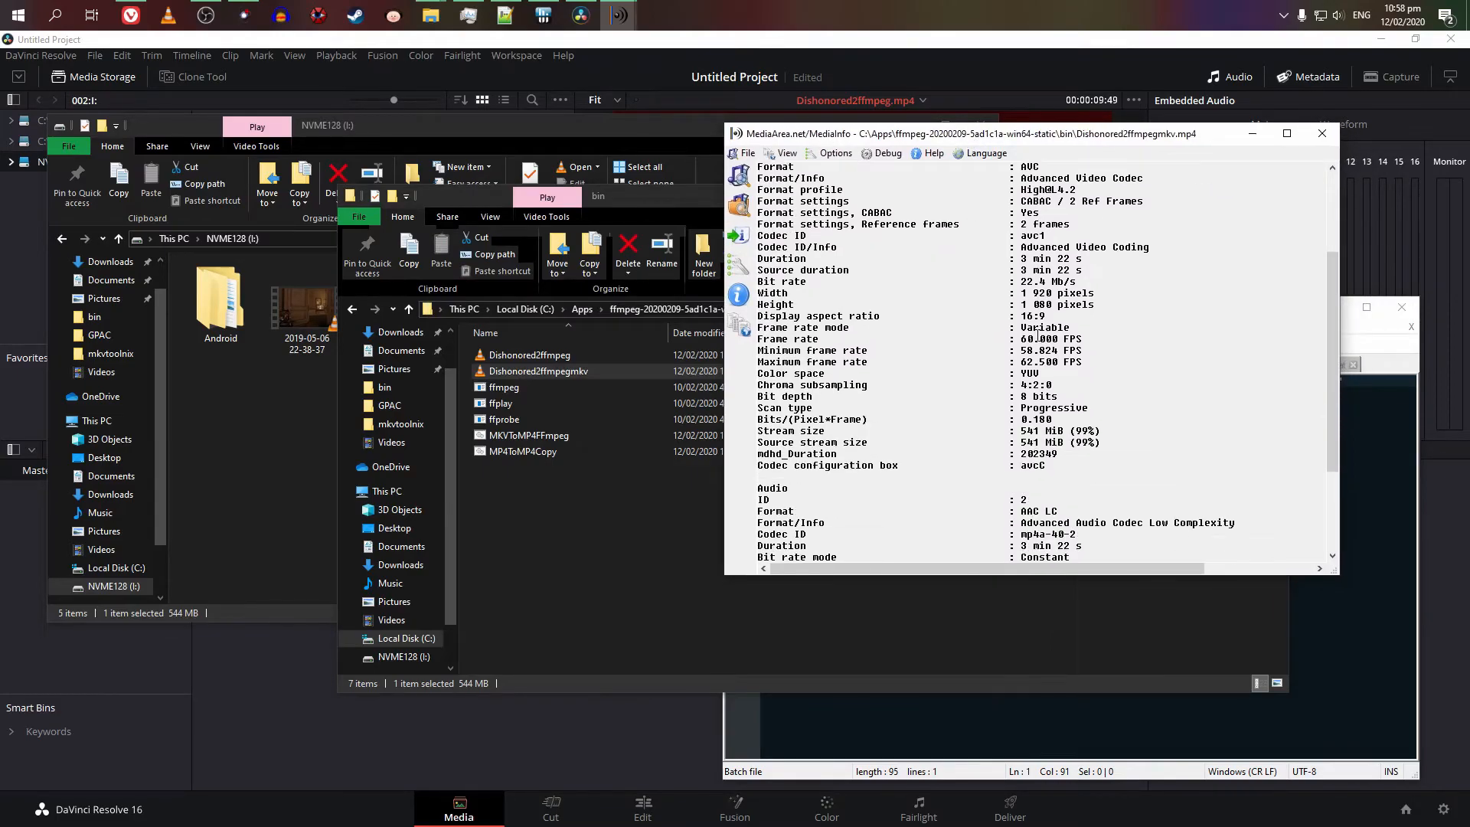
scroll("up", 3)
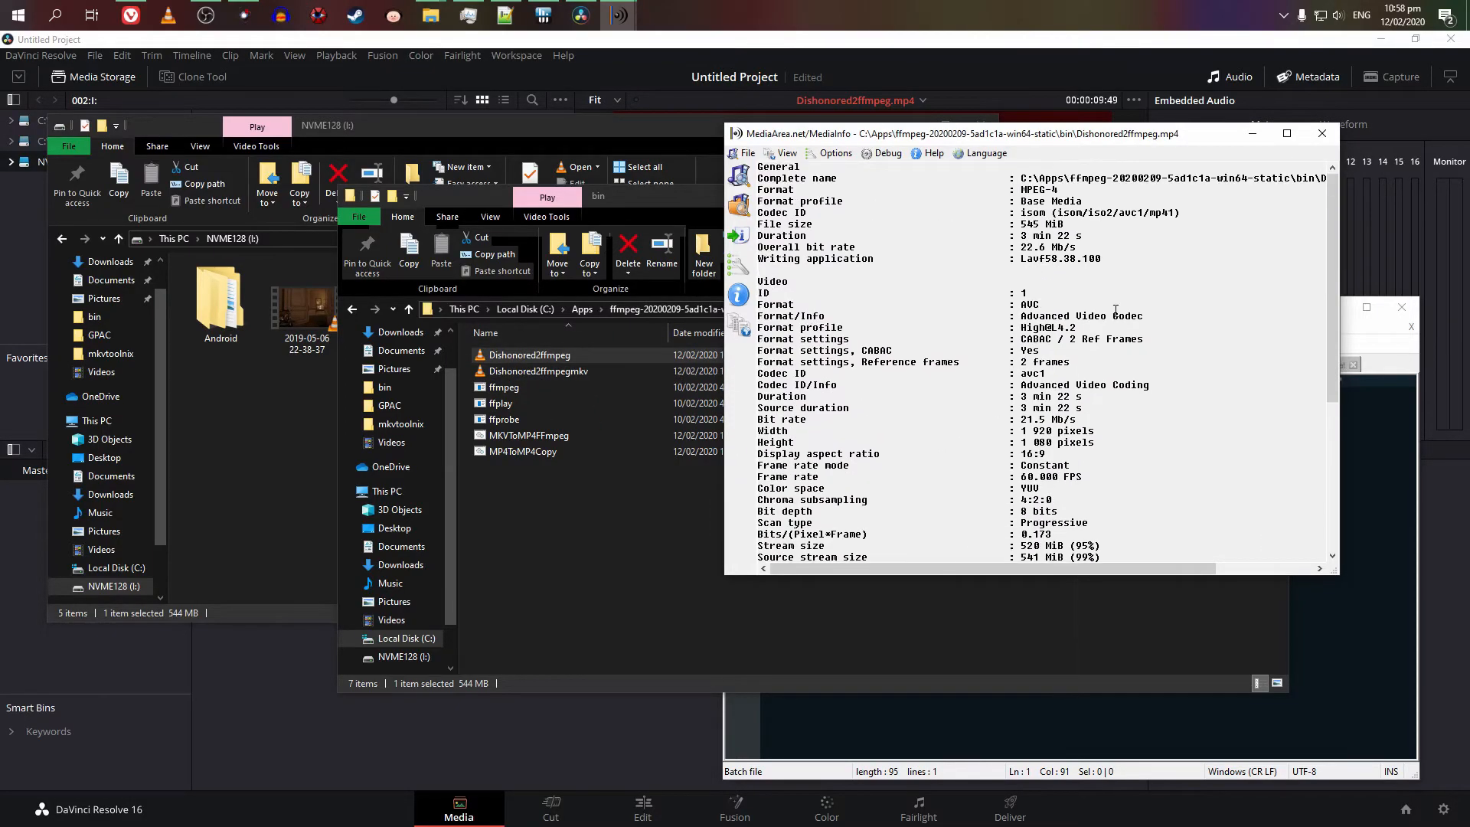
scroll("down", 3)
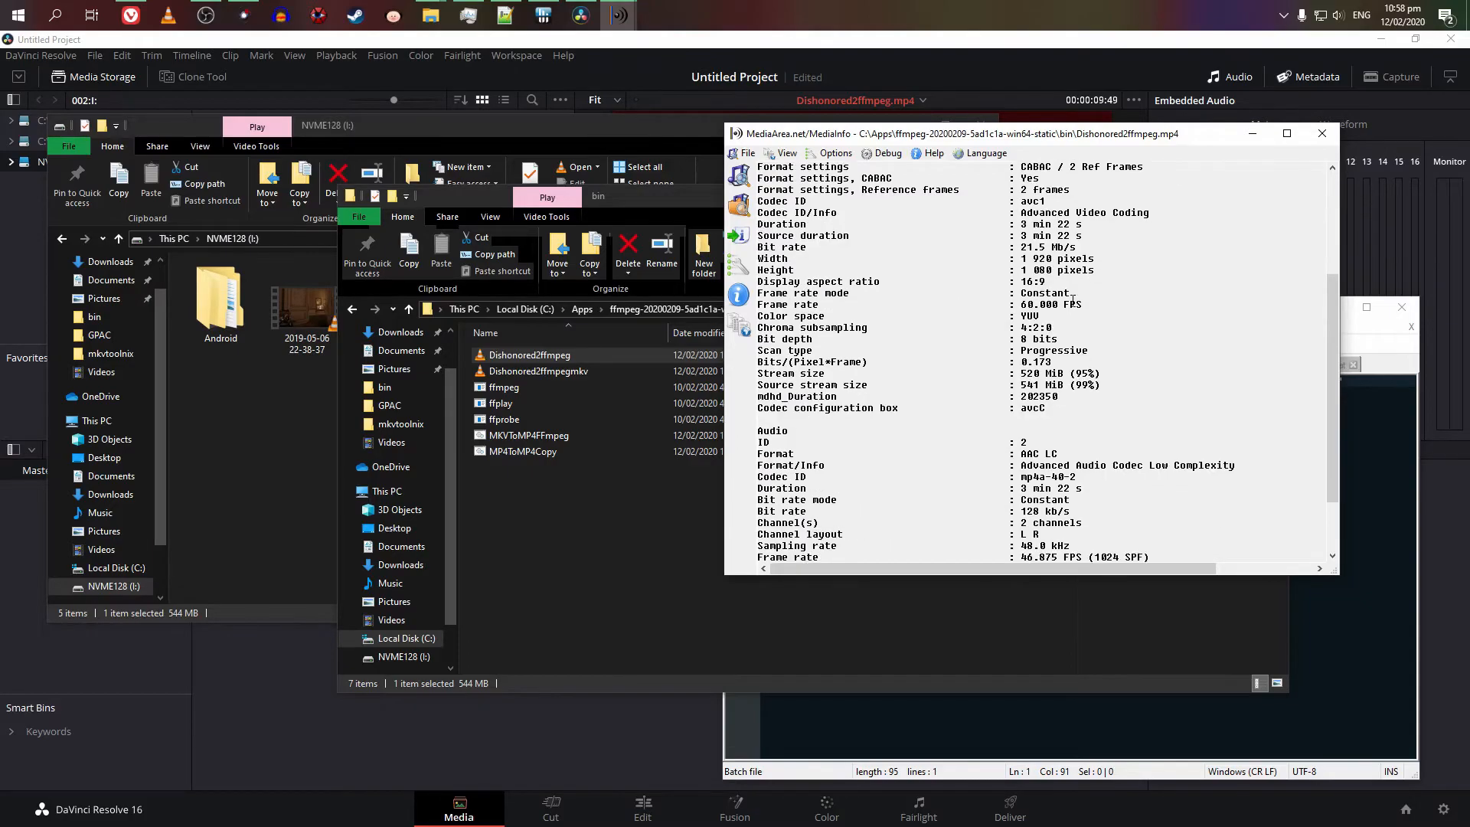
scroll("up", 3)
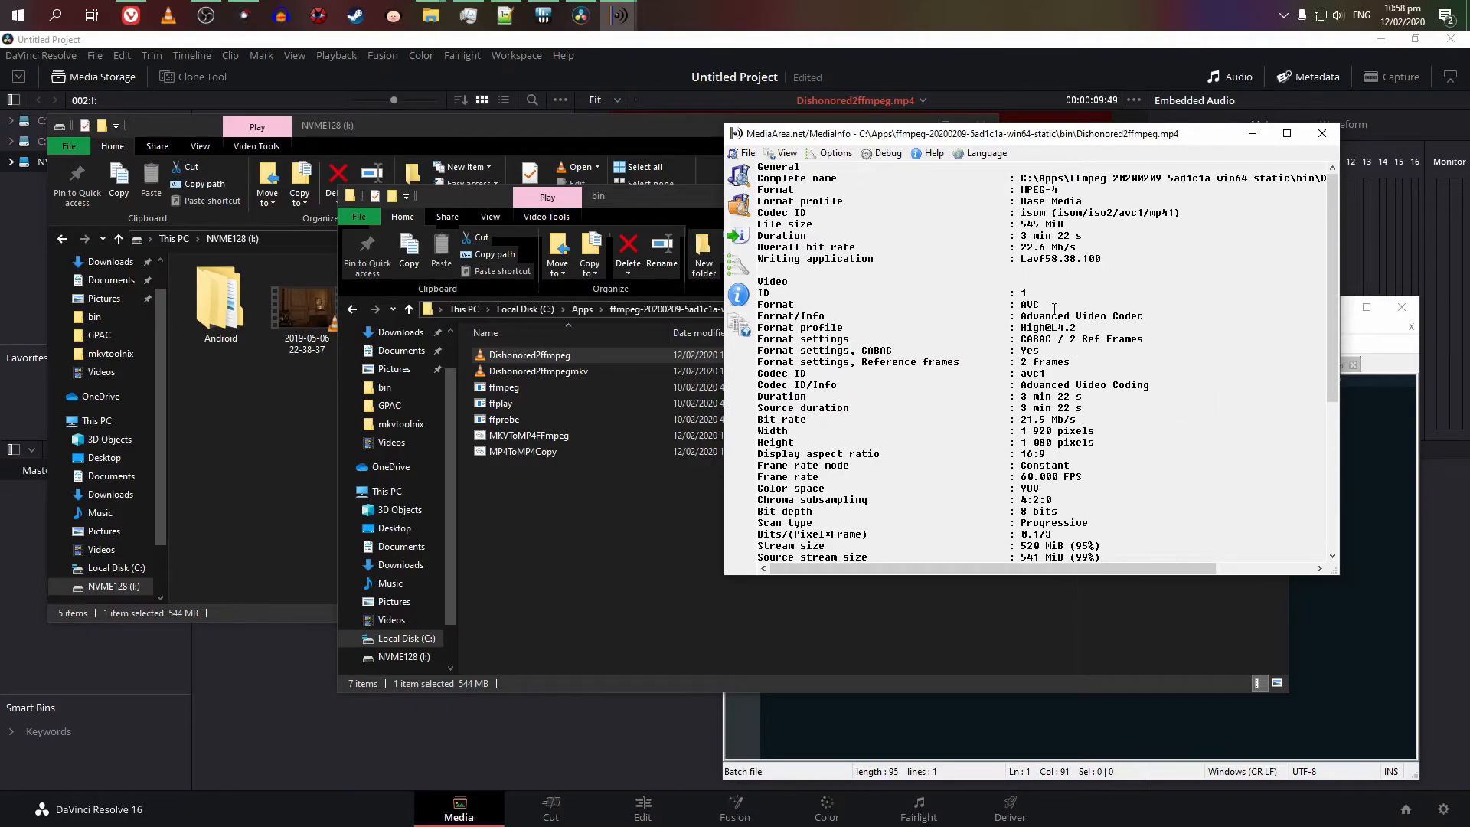
scroll("down", 3)
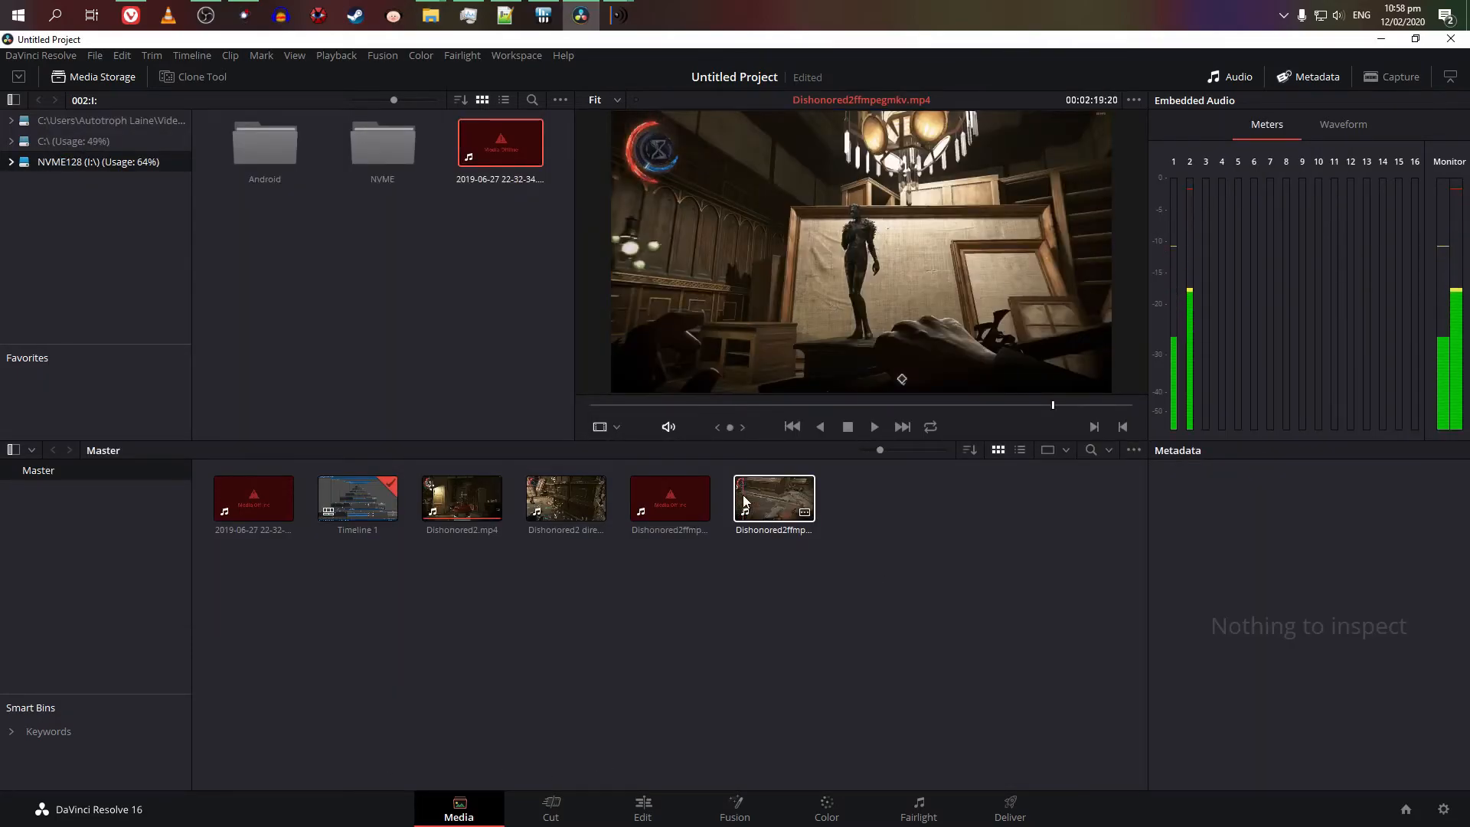
Step: Set Dishonored2ffmpegmkv.mp4's video frame rate to 60 in Clip Attributes
right_click(774, 500)
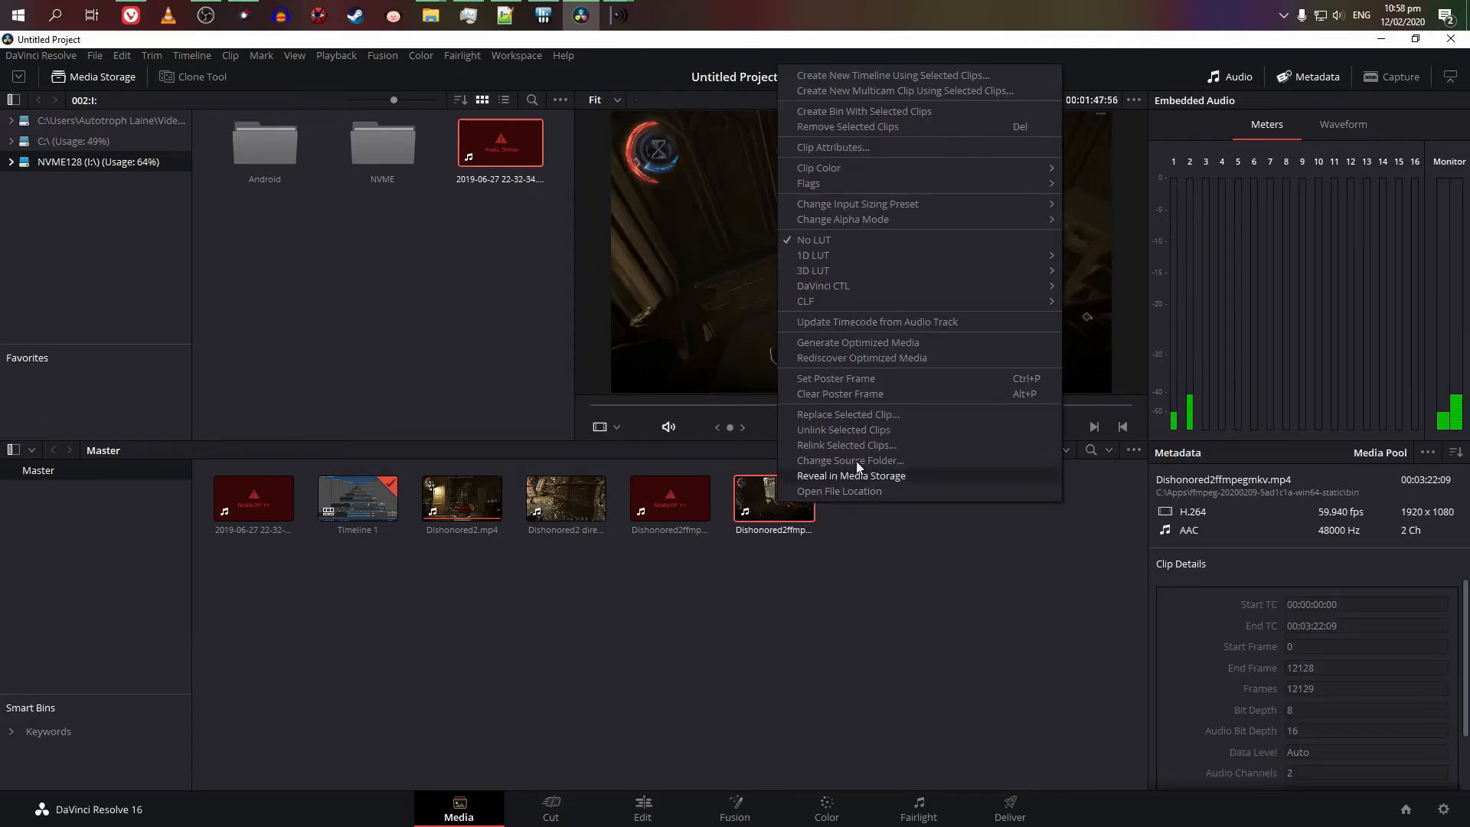
left_click(832, 147)
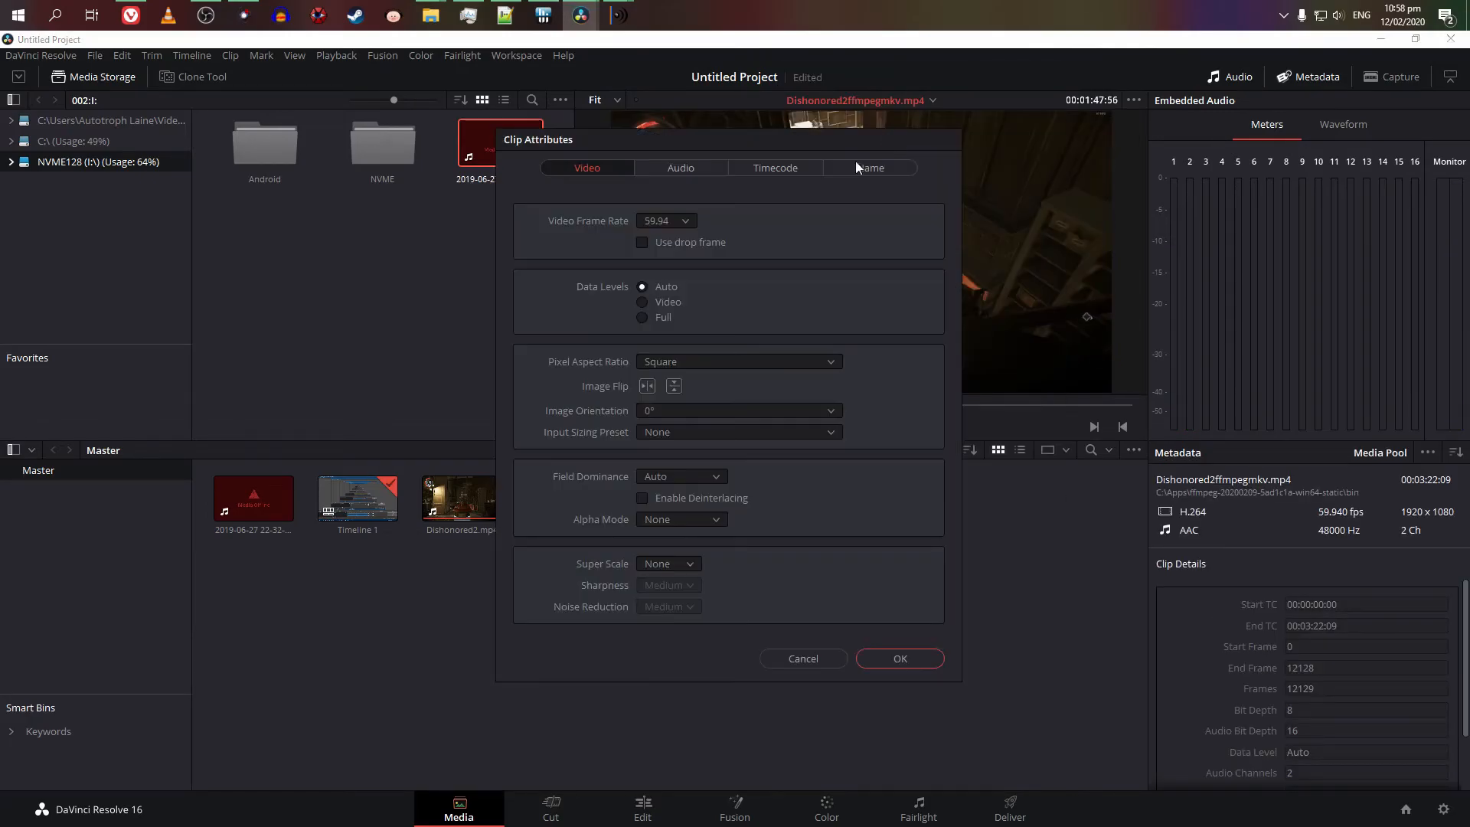
left_click(667, 221)
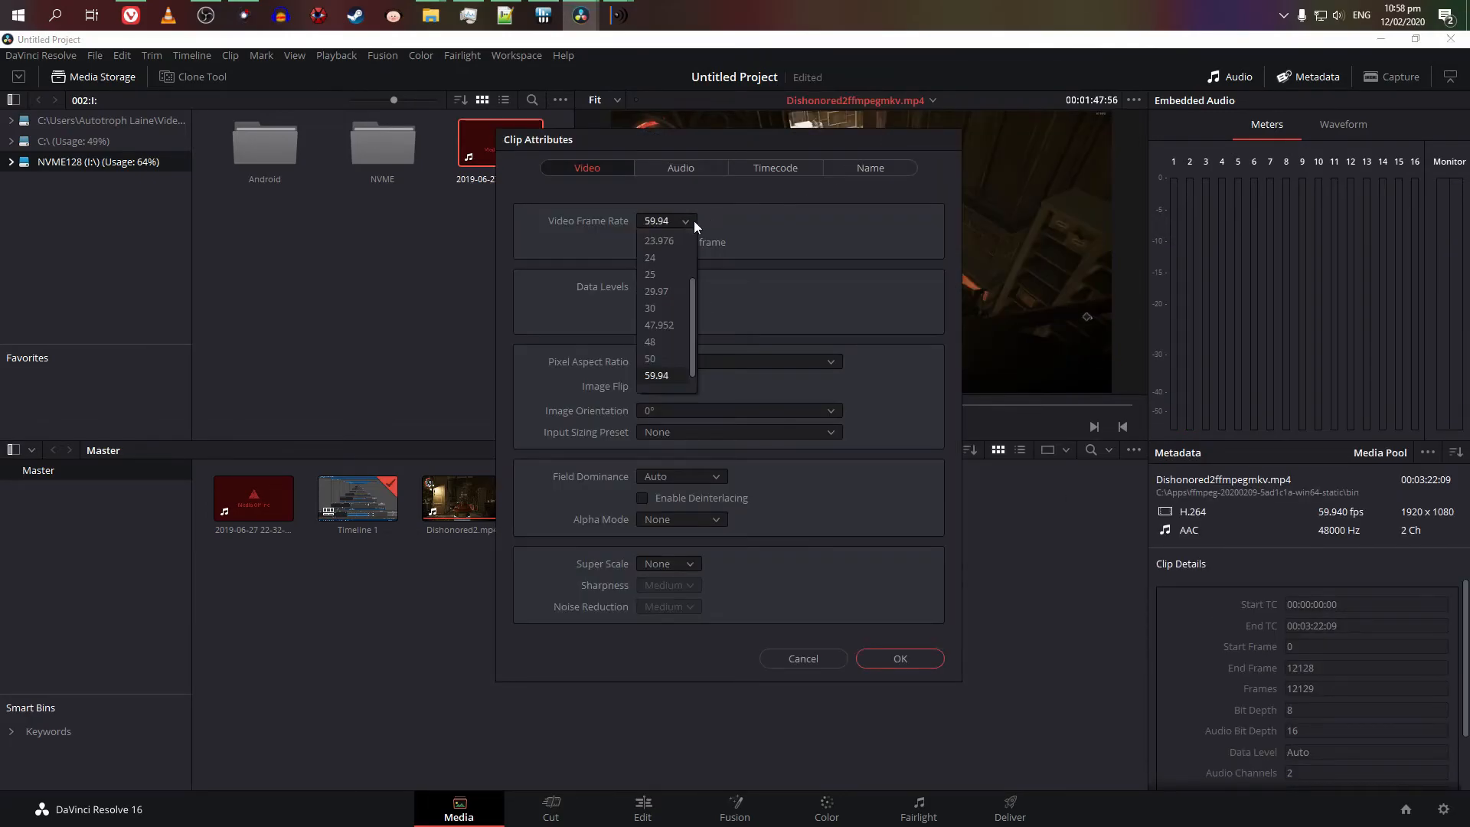
scroll("down", 3)
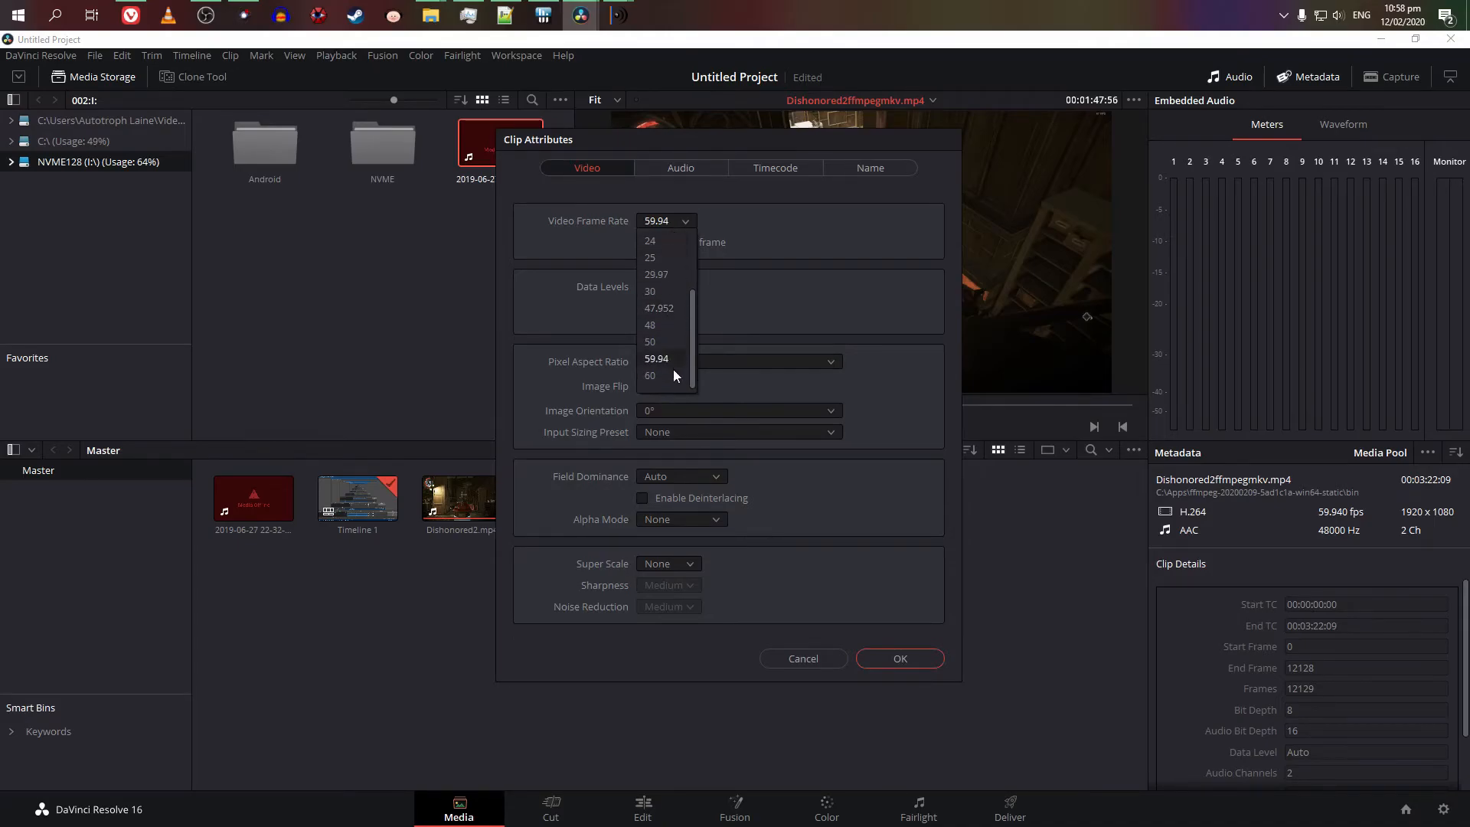
mouse_move(685, 241)
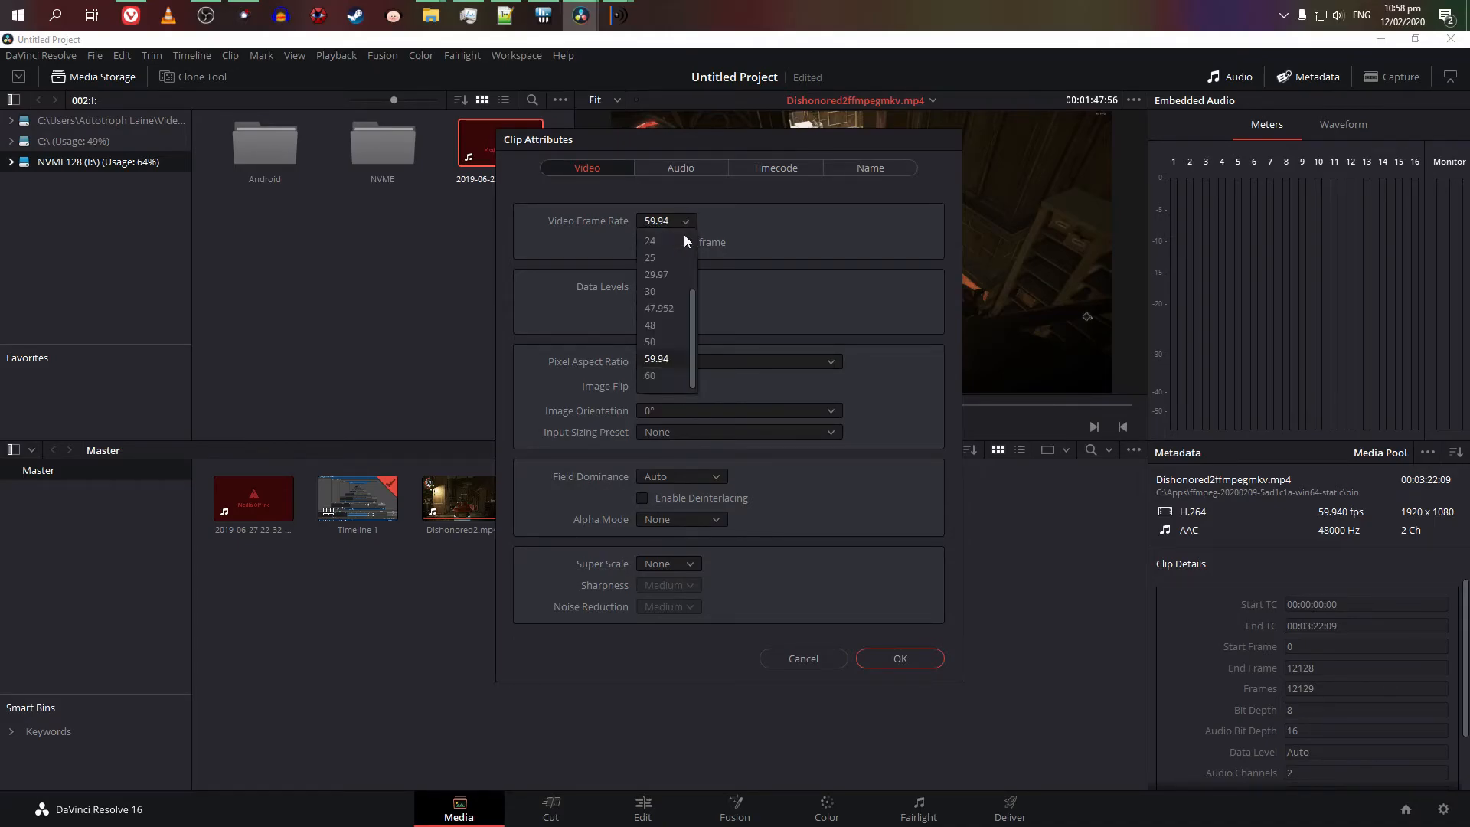
left_click(649, 377)
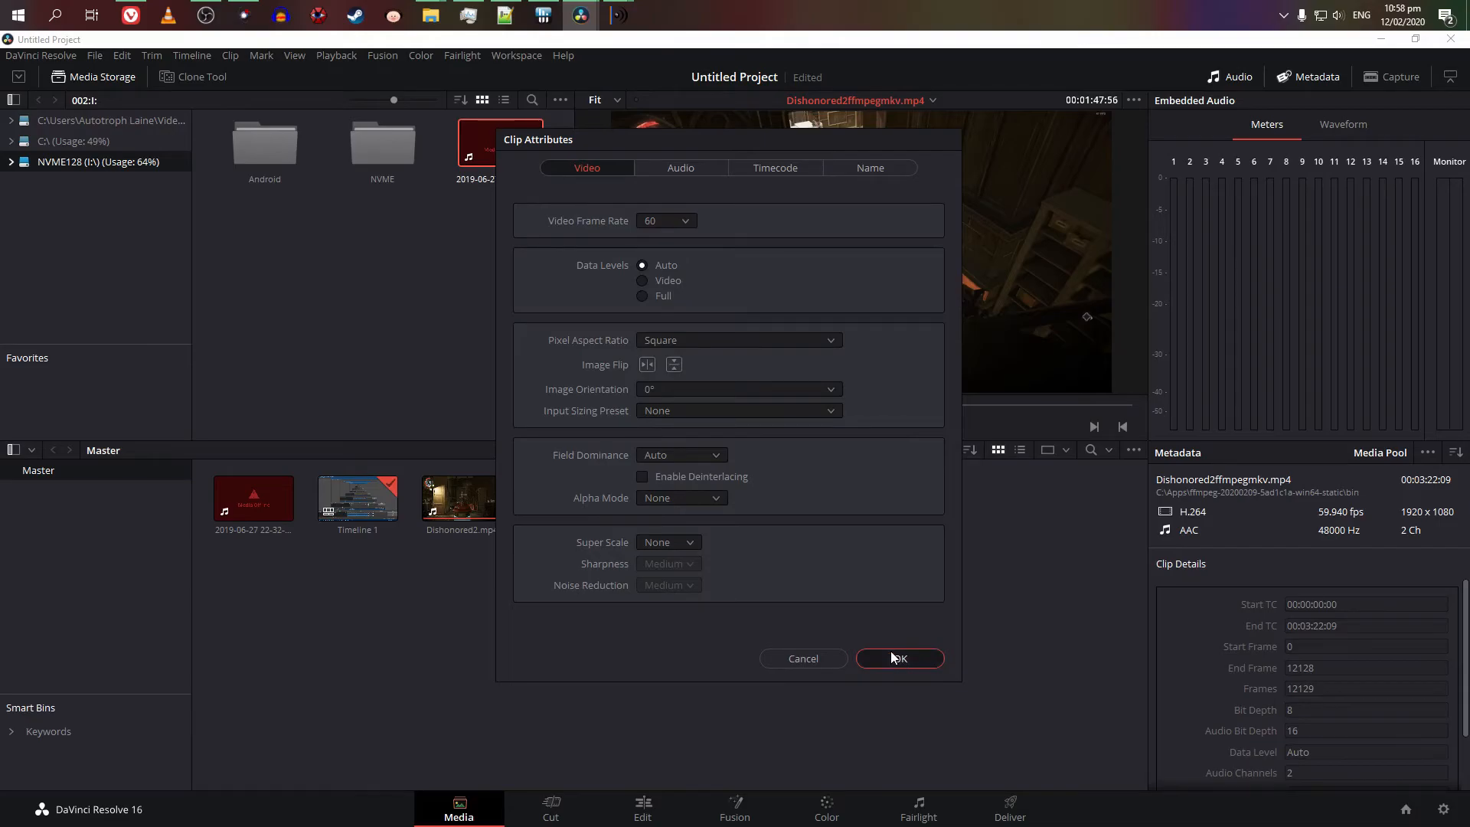
left_click(897, 659)
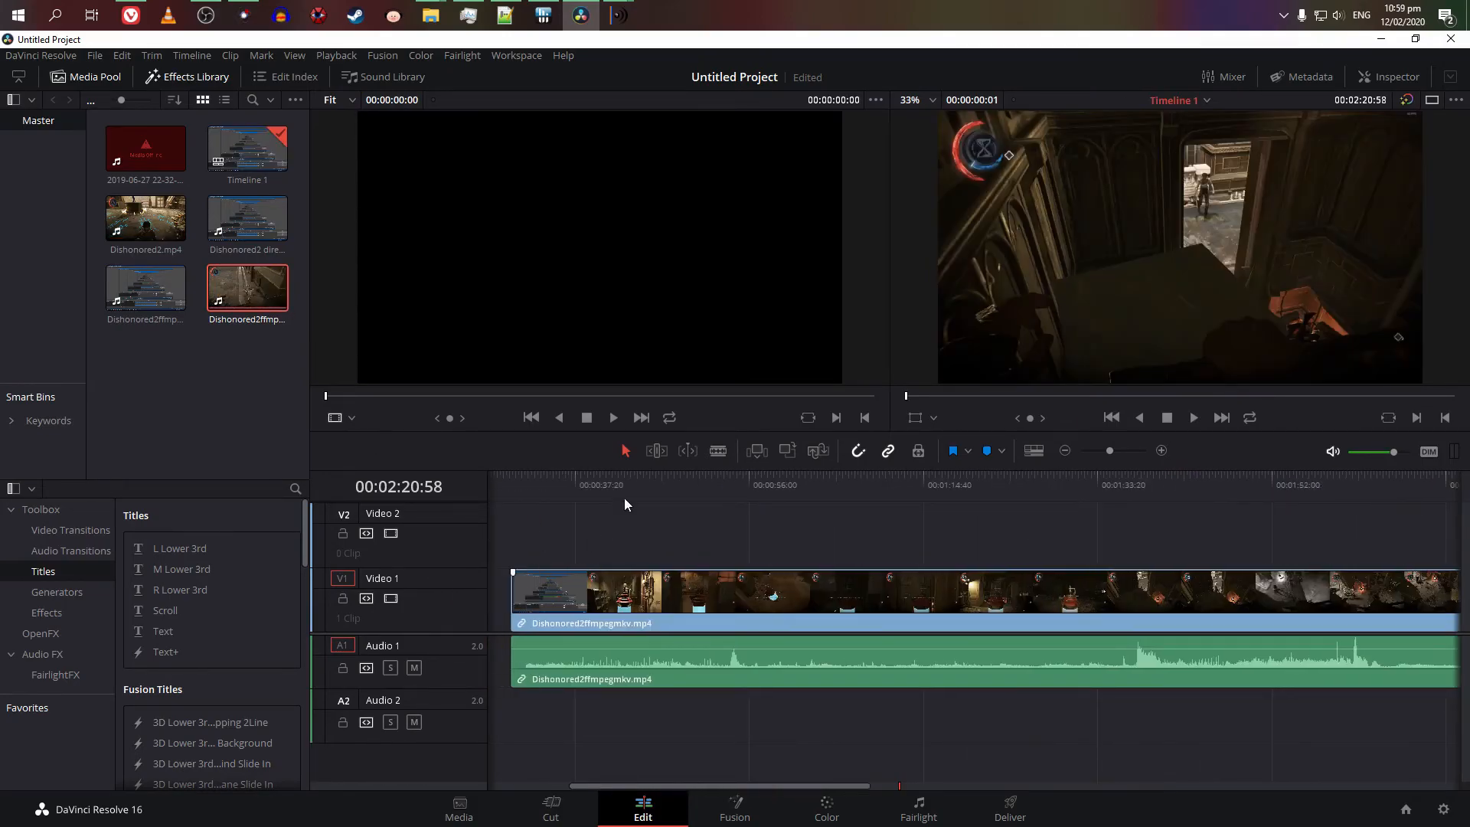
Step: Review the Dishonored2ffmpegmkv.mp4 clip on Timeline 1 and return the playhead to its beginning
left_click(1331, 486)
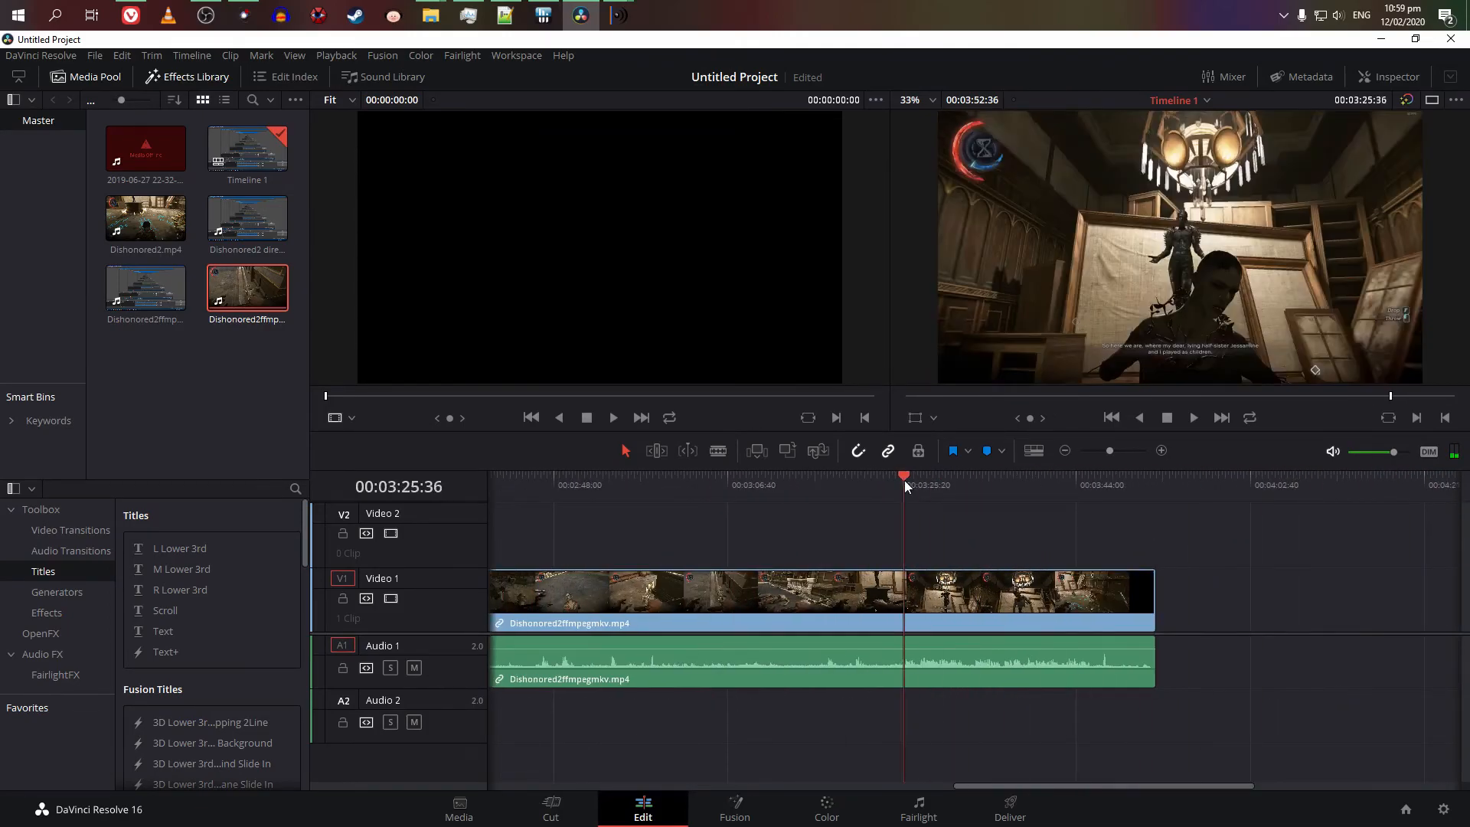
mouse_move(908, 525)
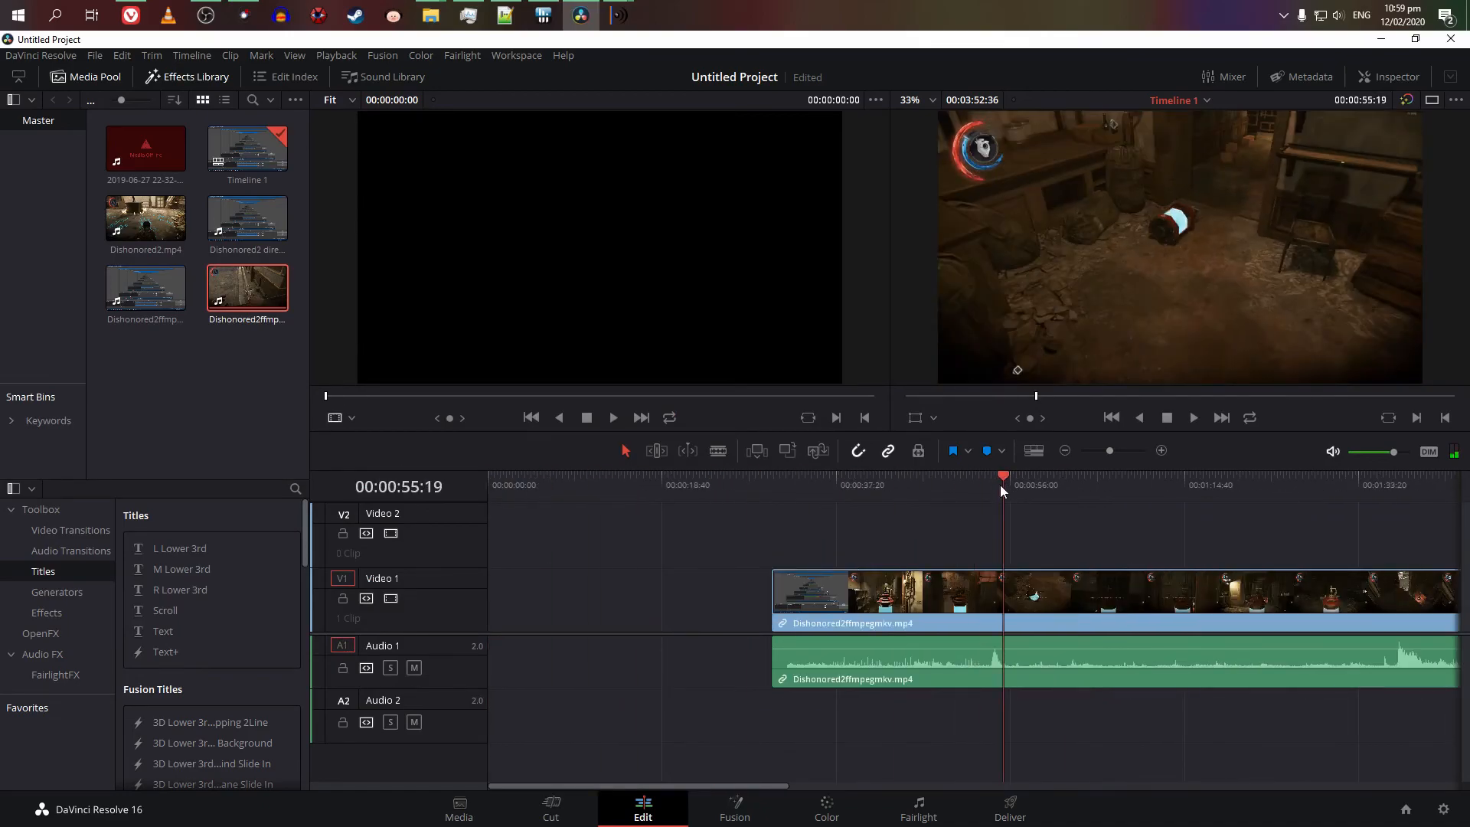
mouse_move(1068, 529)
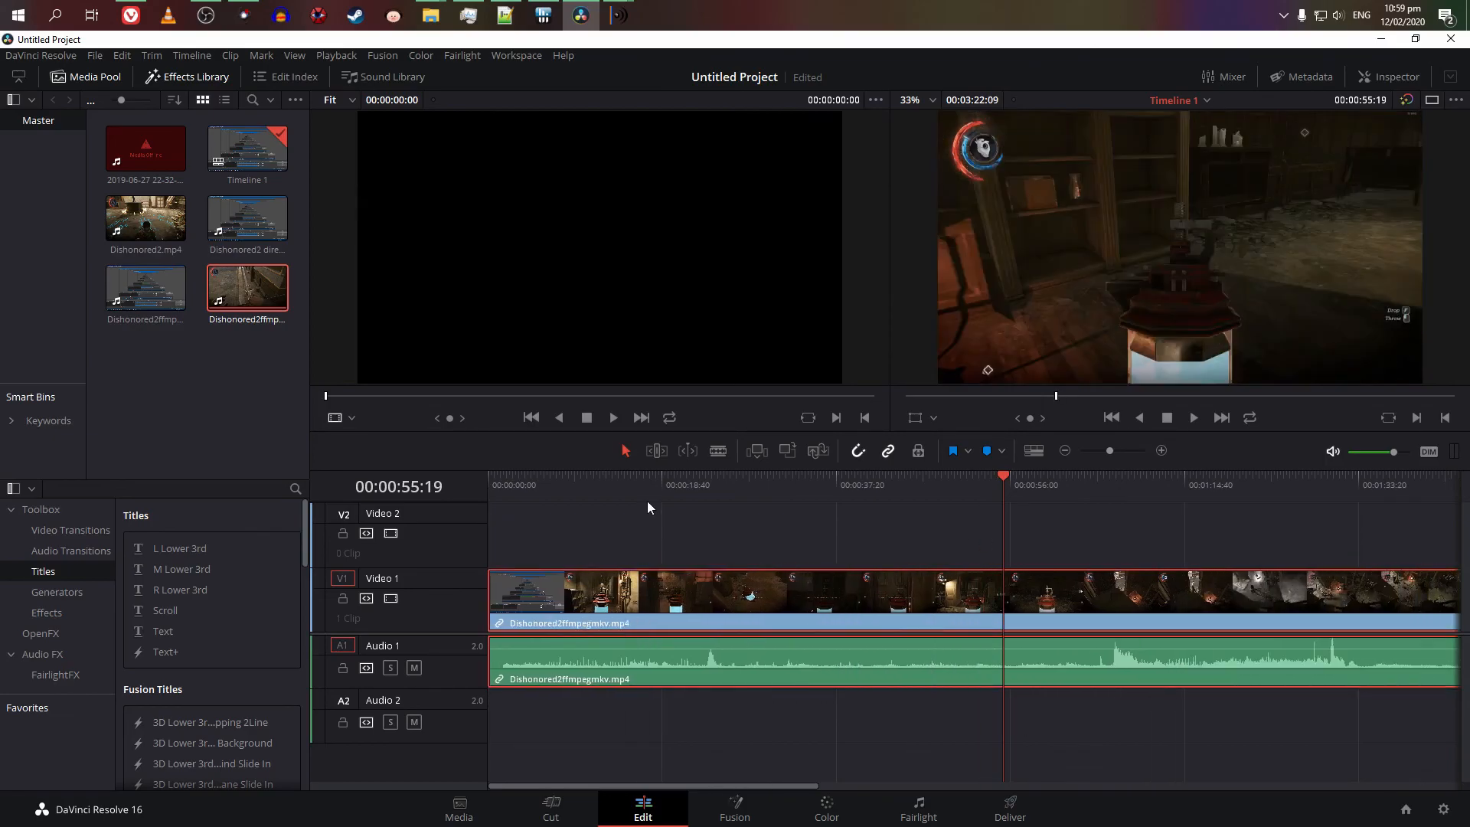
left_click(511, 486)
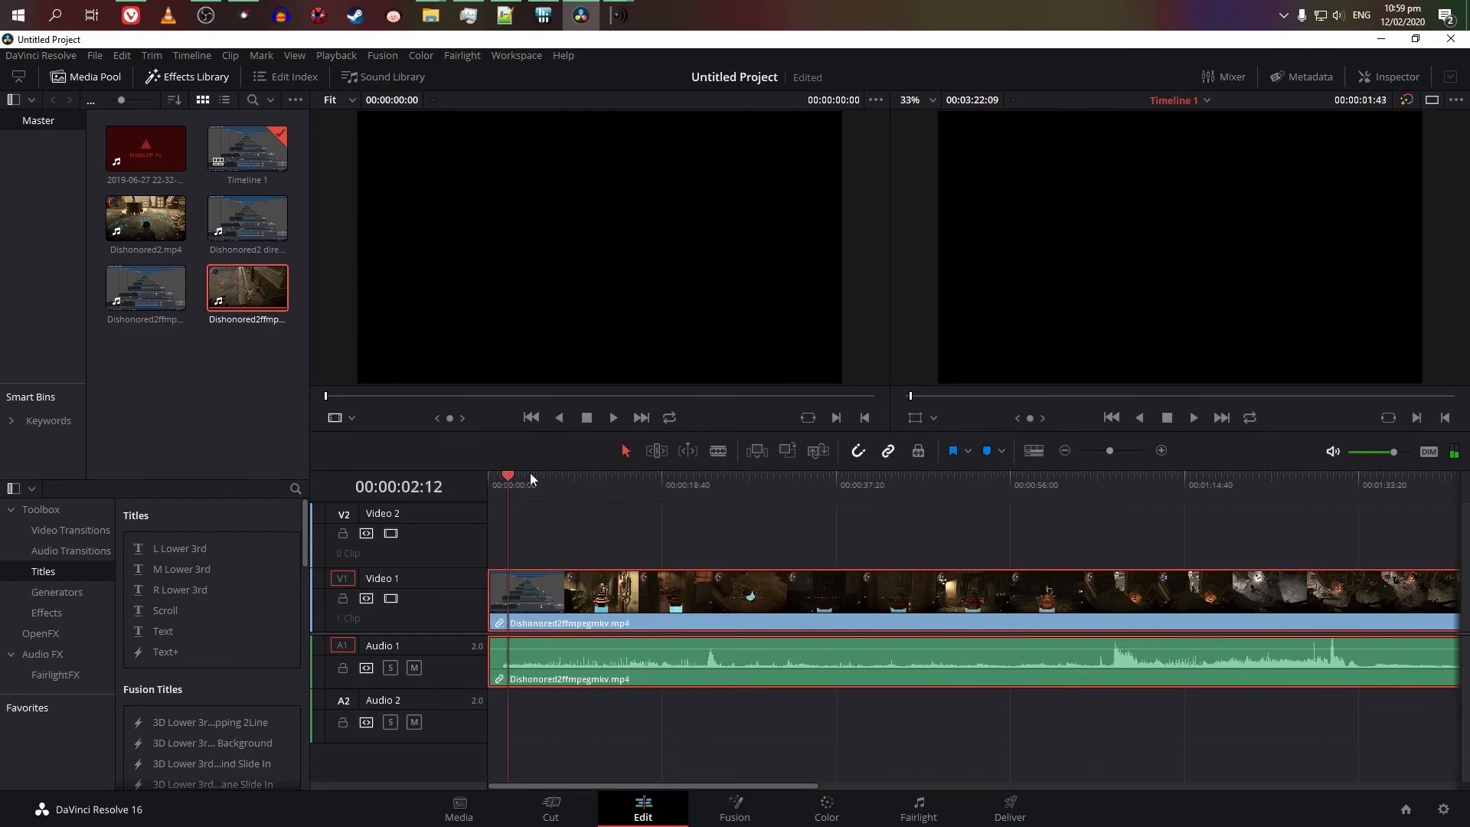
left_click(1159, 477)
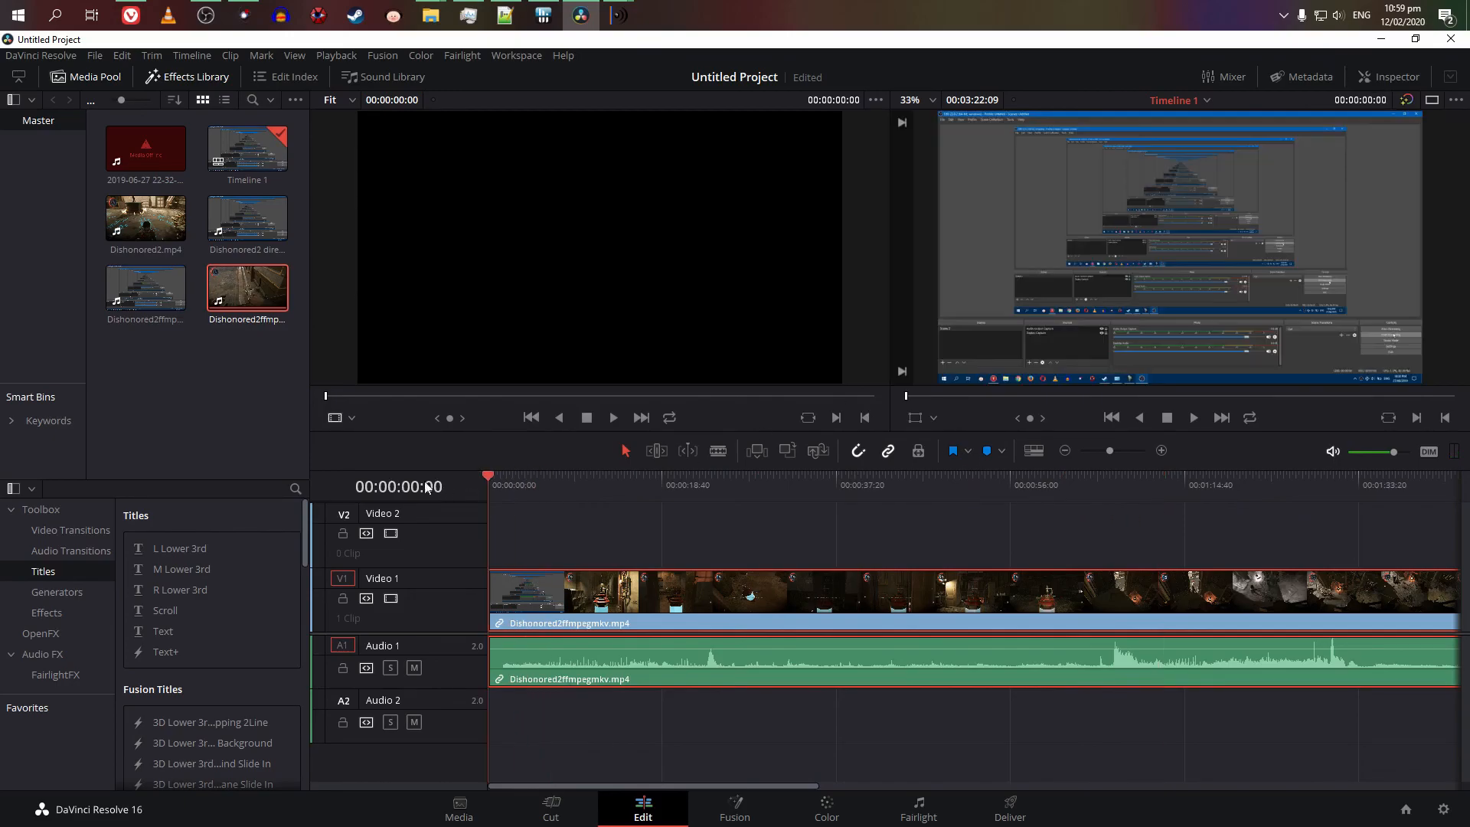
scroll("right", 3)
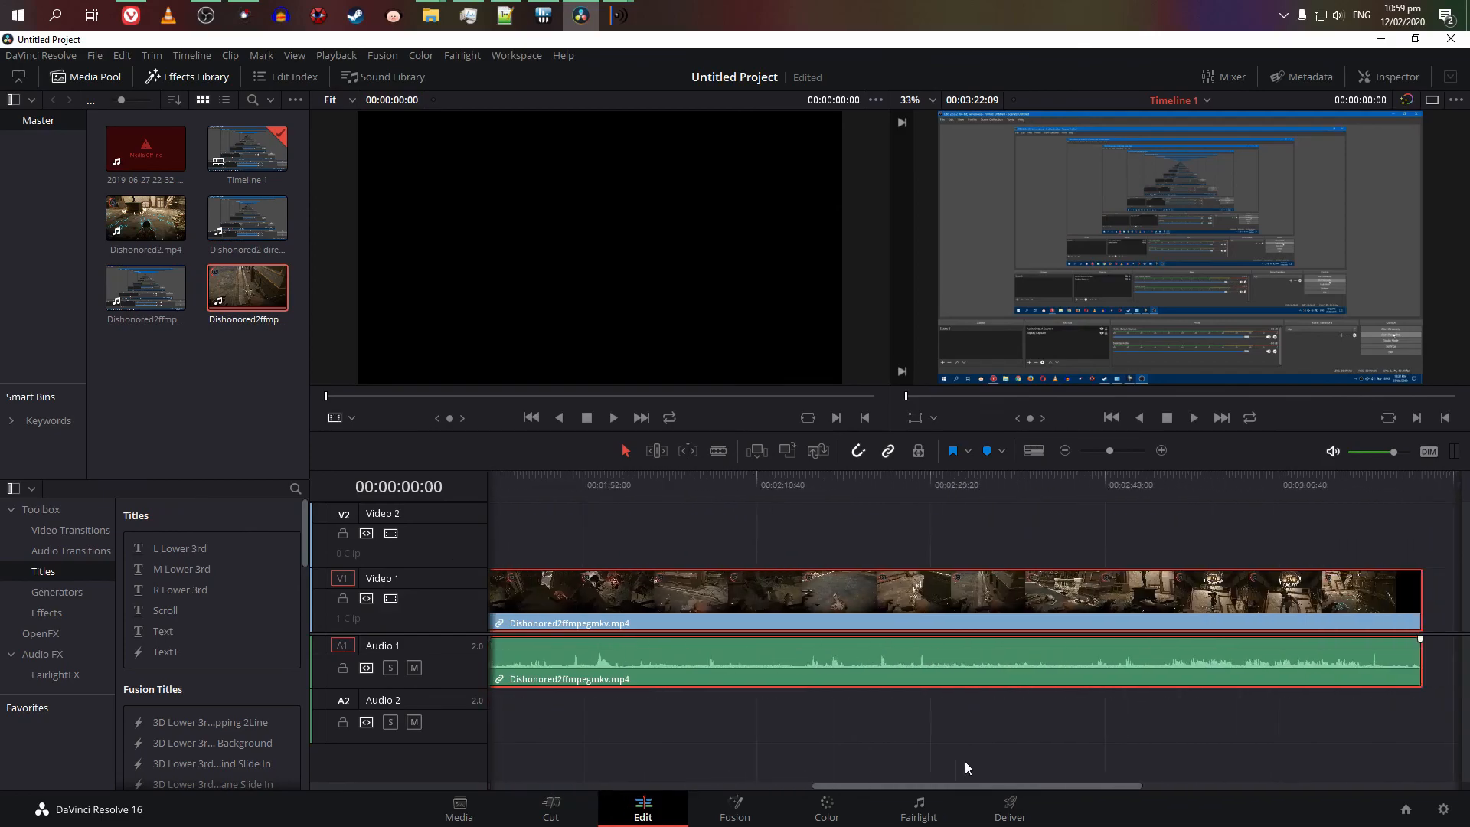